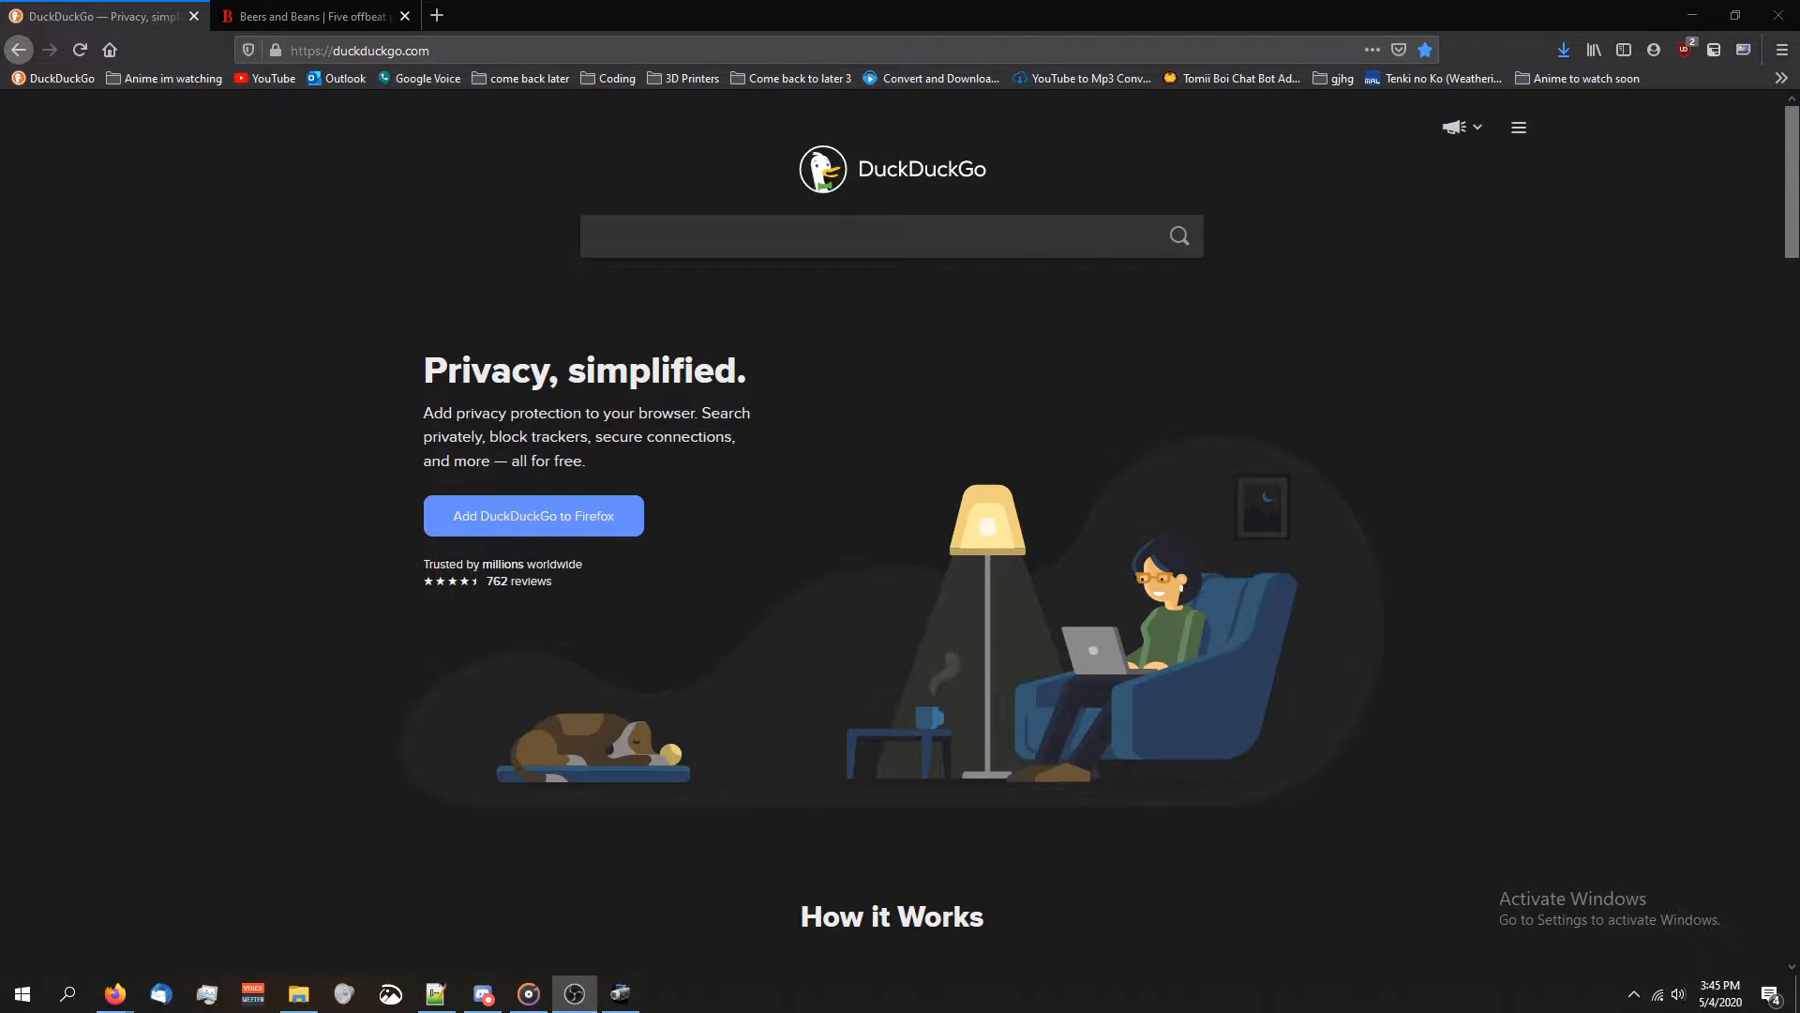
mouse_move(559, 500)
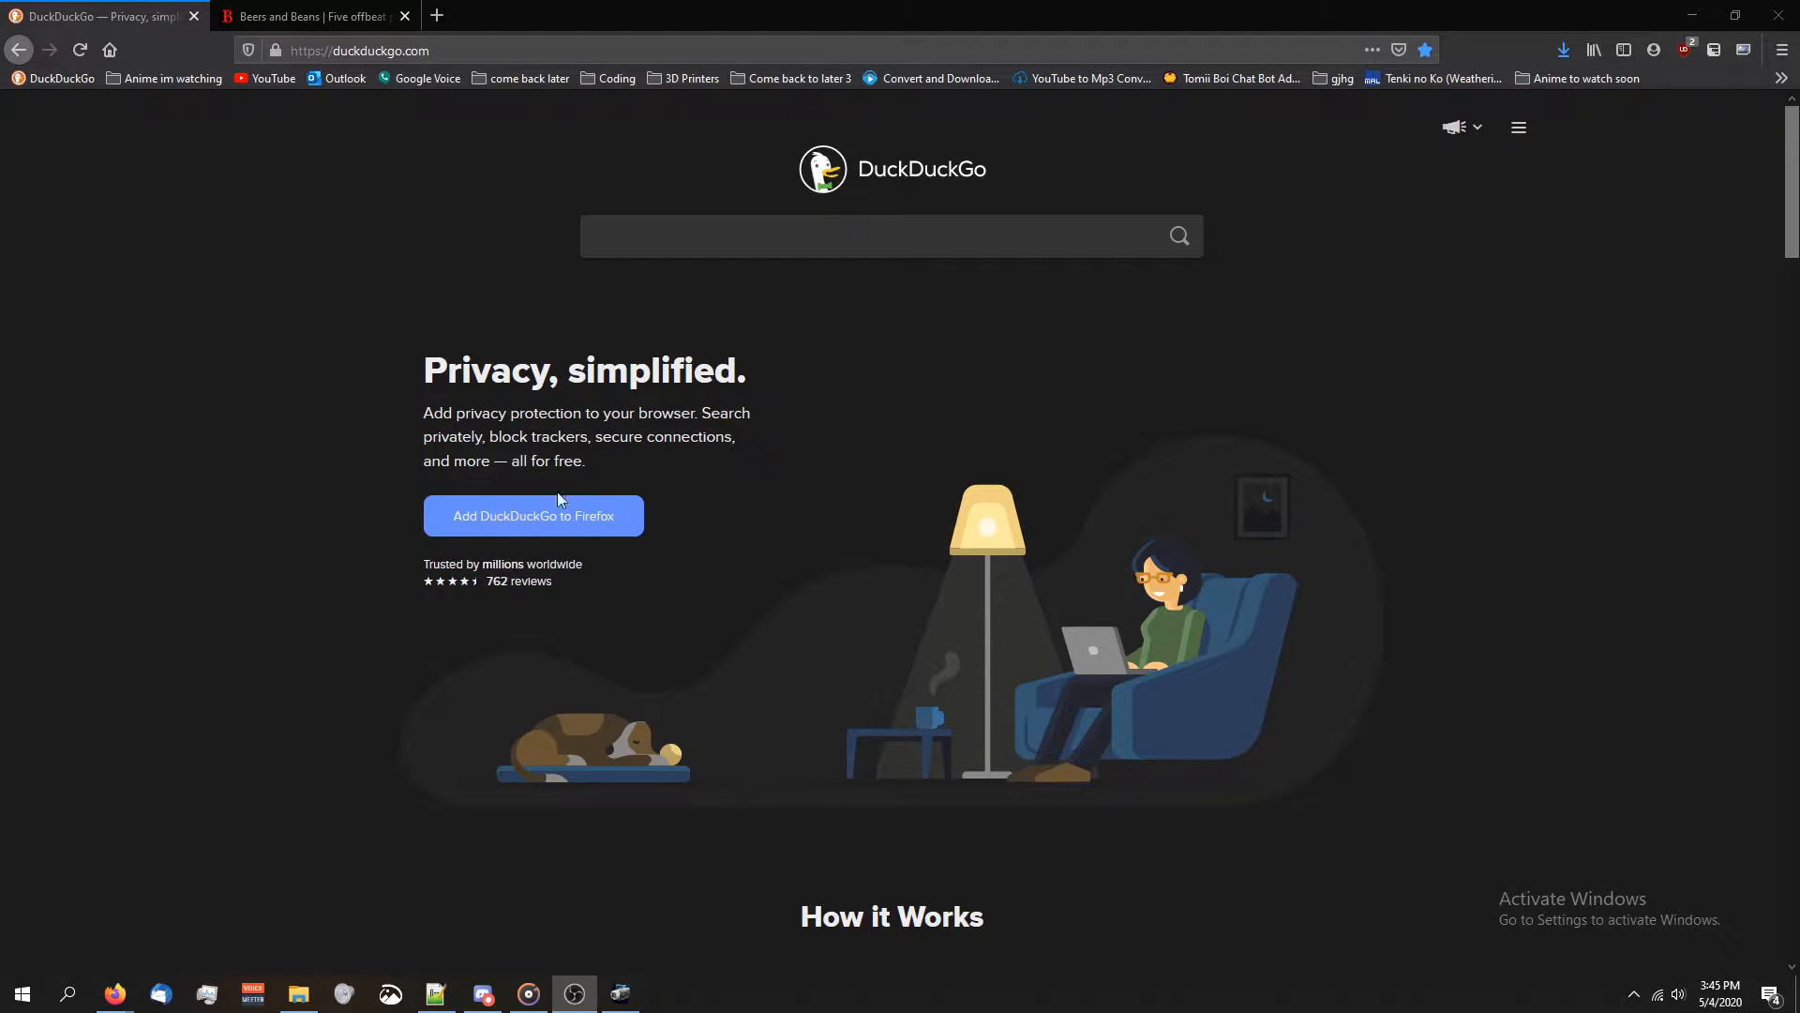
Search DuckDuckGo for 'peace corps' and open the peacecorps.gov result
text(peace)
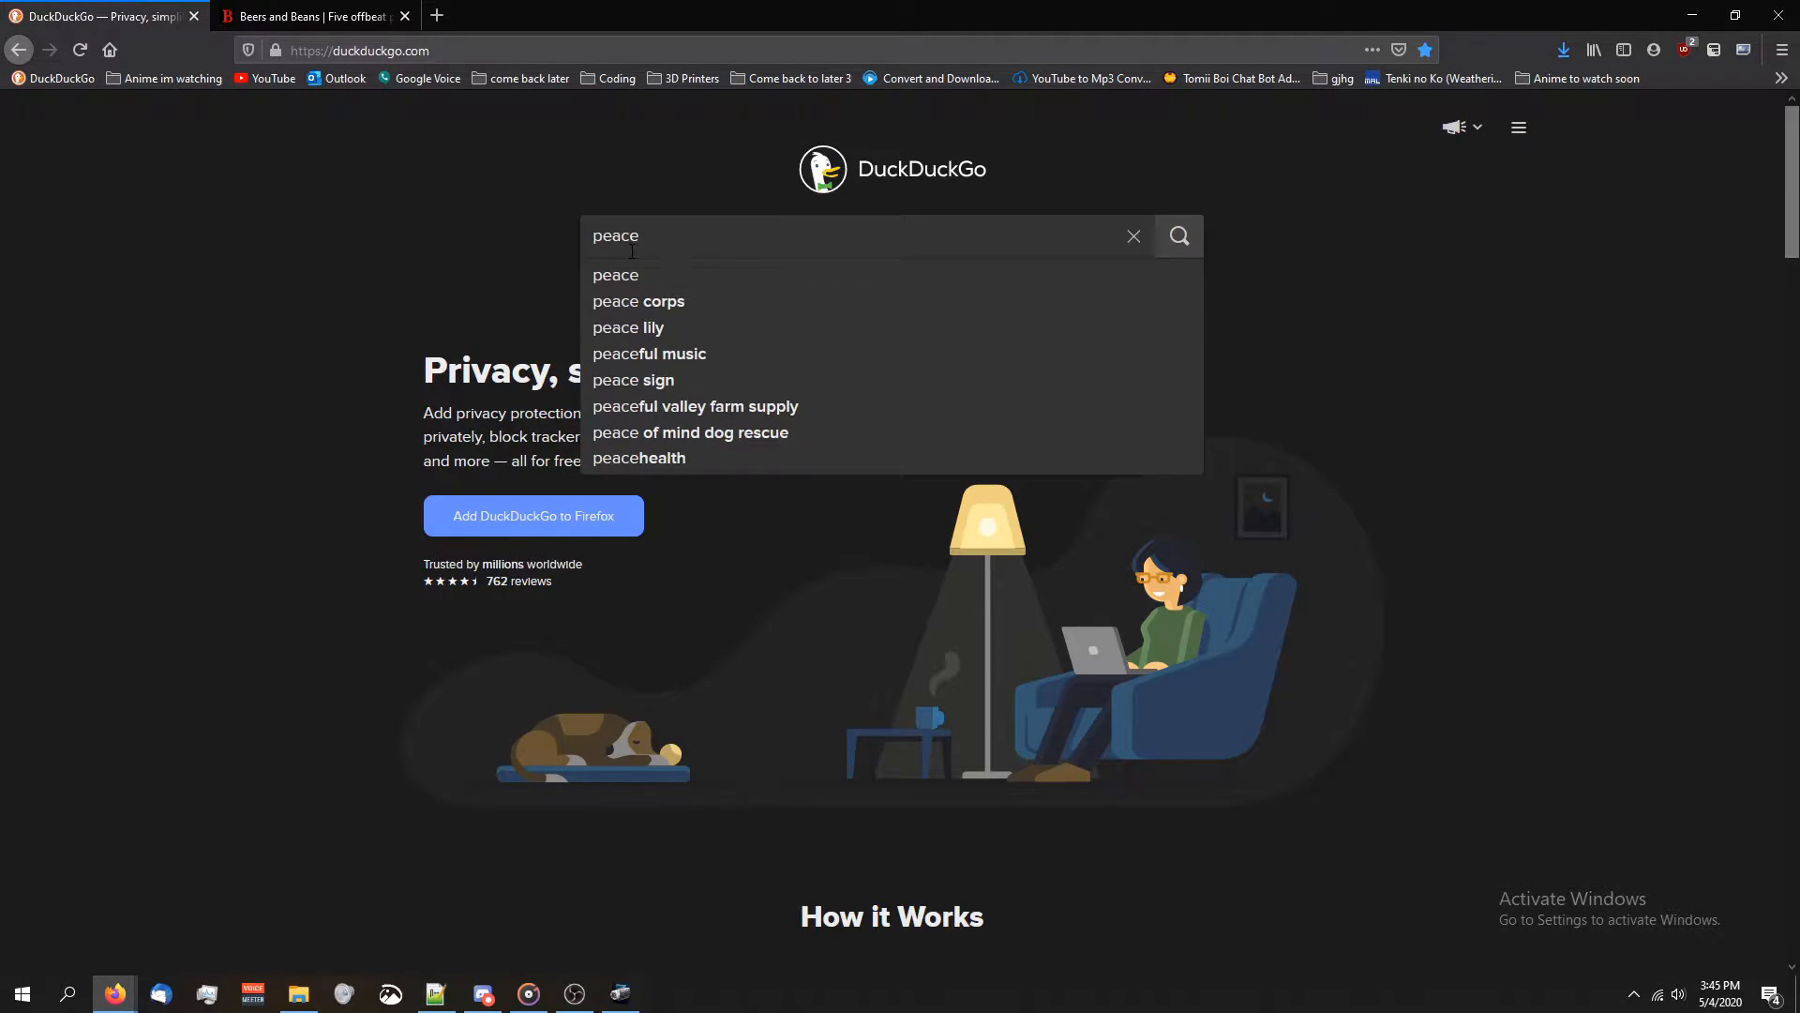
click(638, 301)
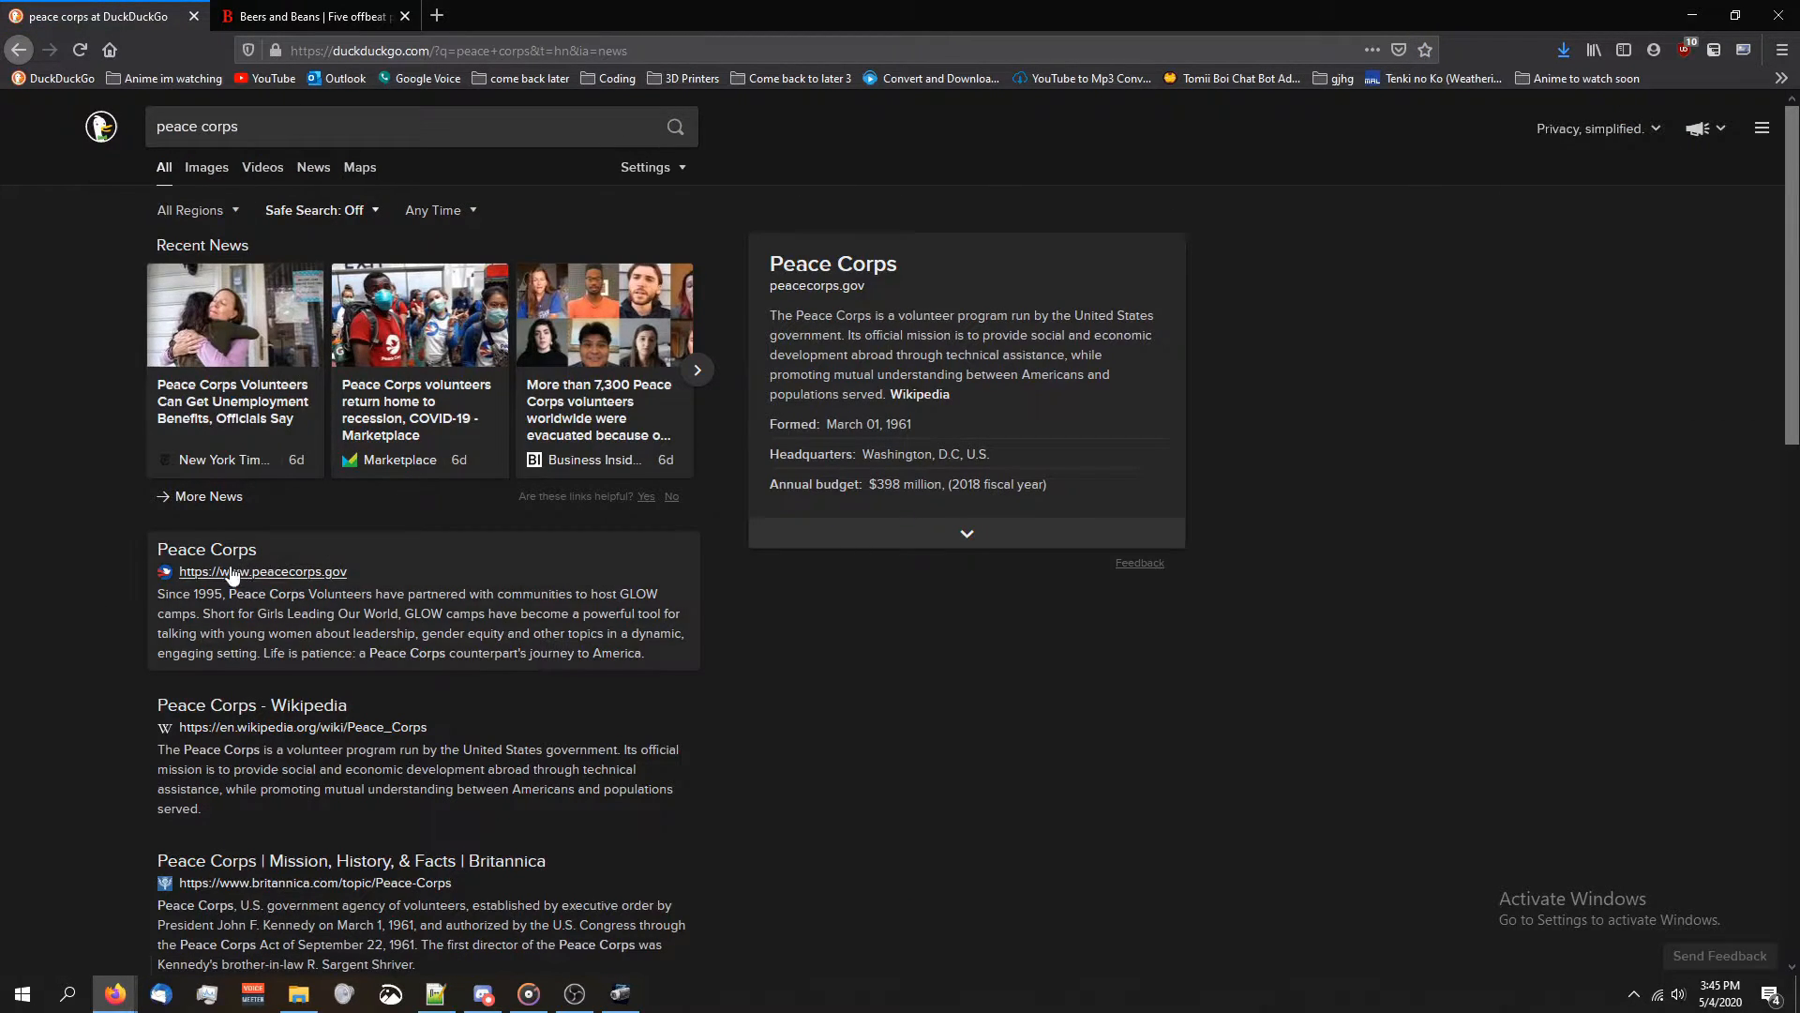
click(262, 571)
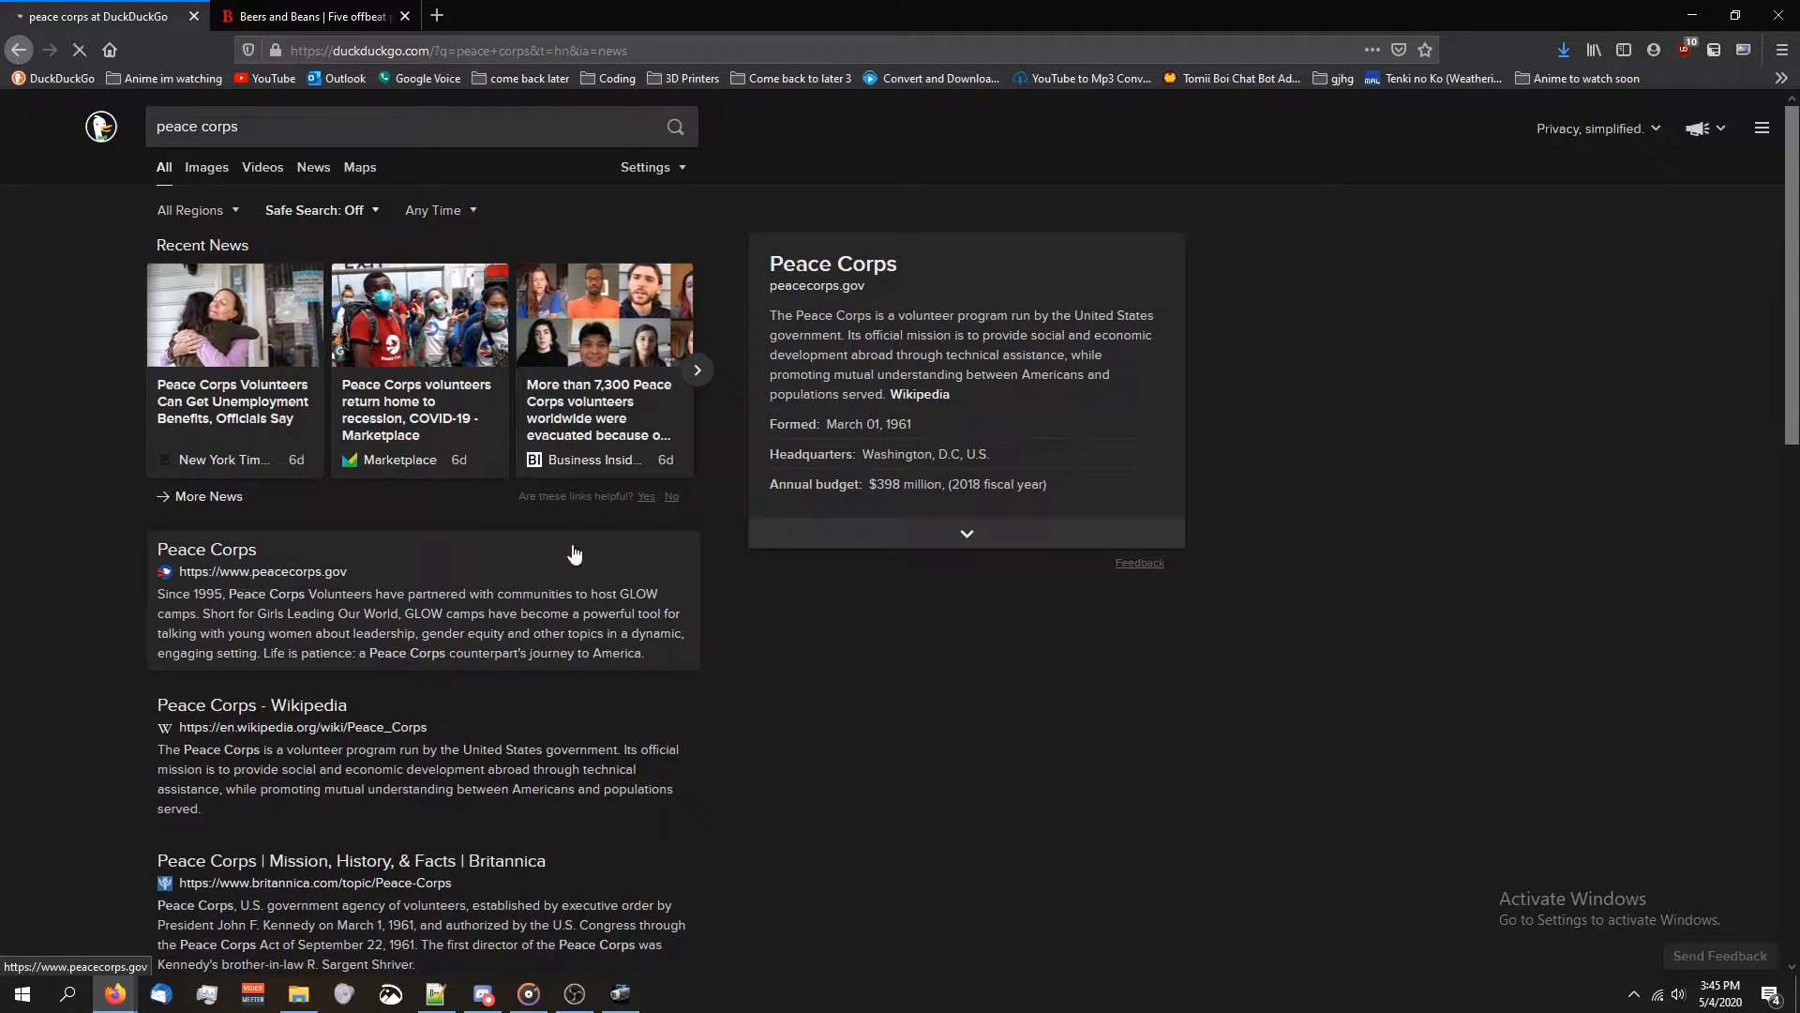
click(206, 548)
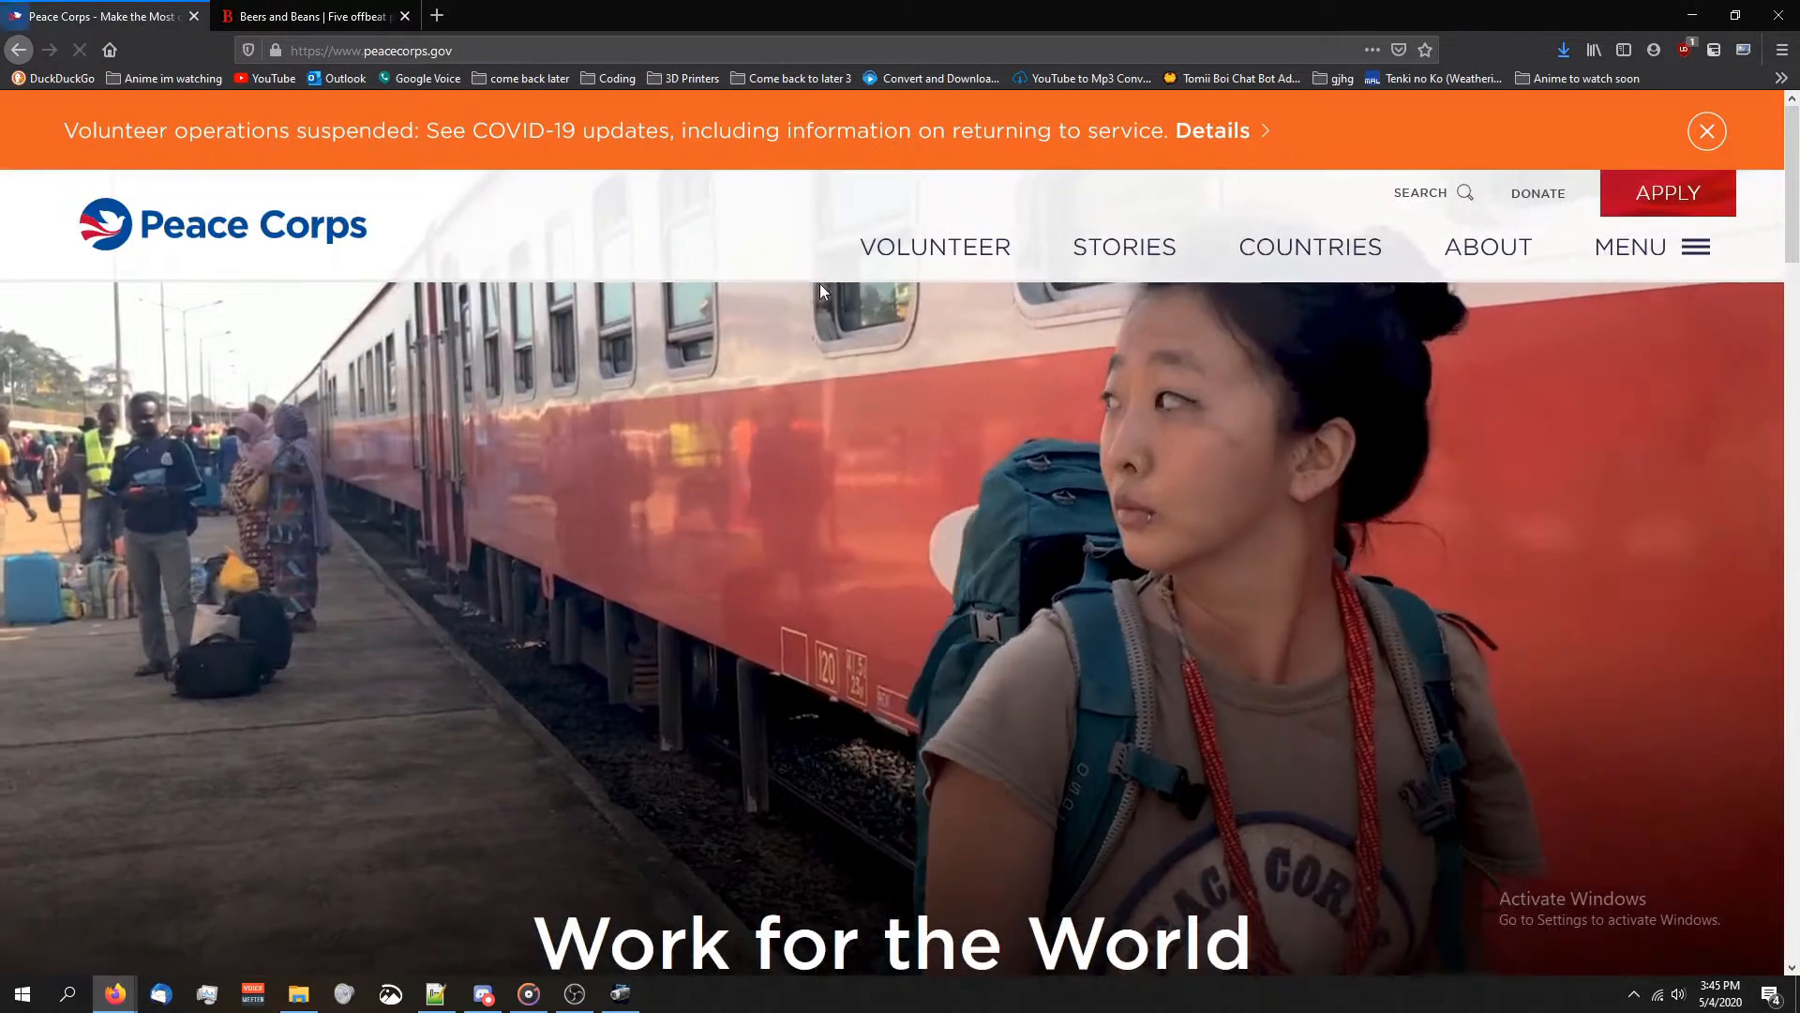
scroll(down, 3)
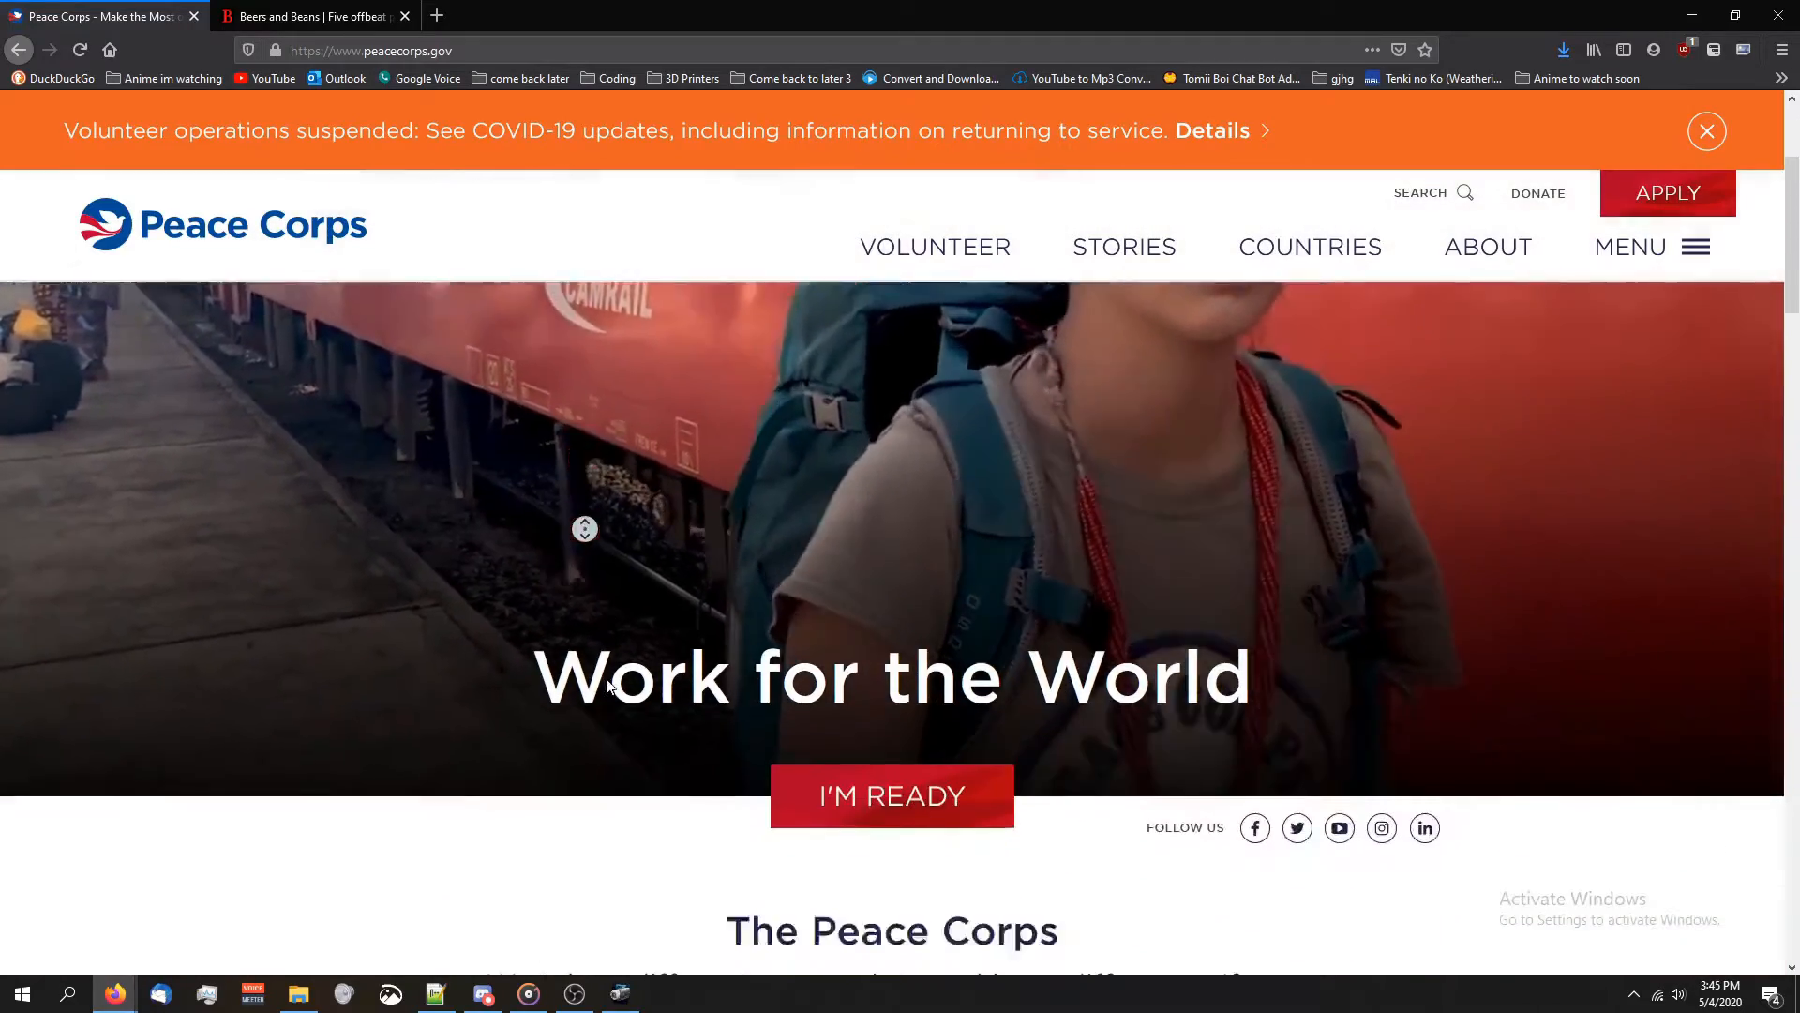
scroll(down, 3)
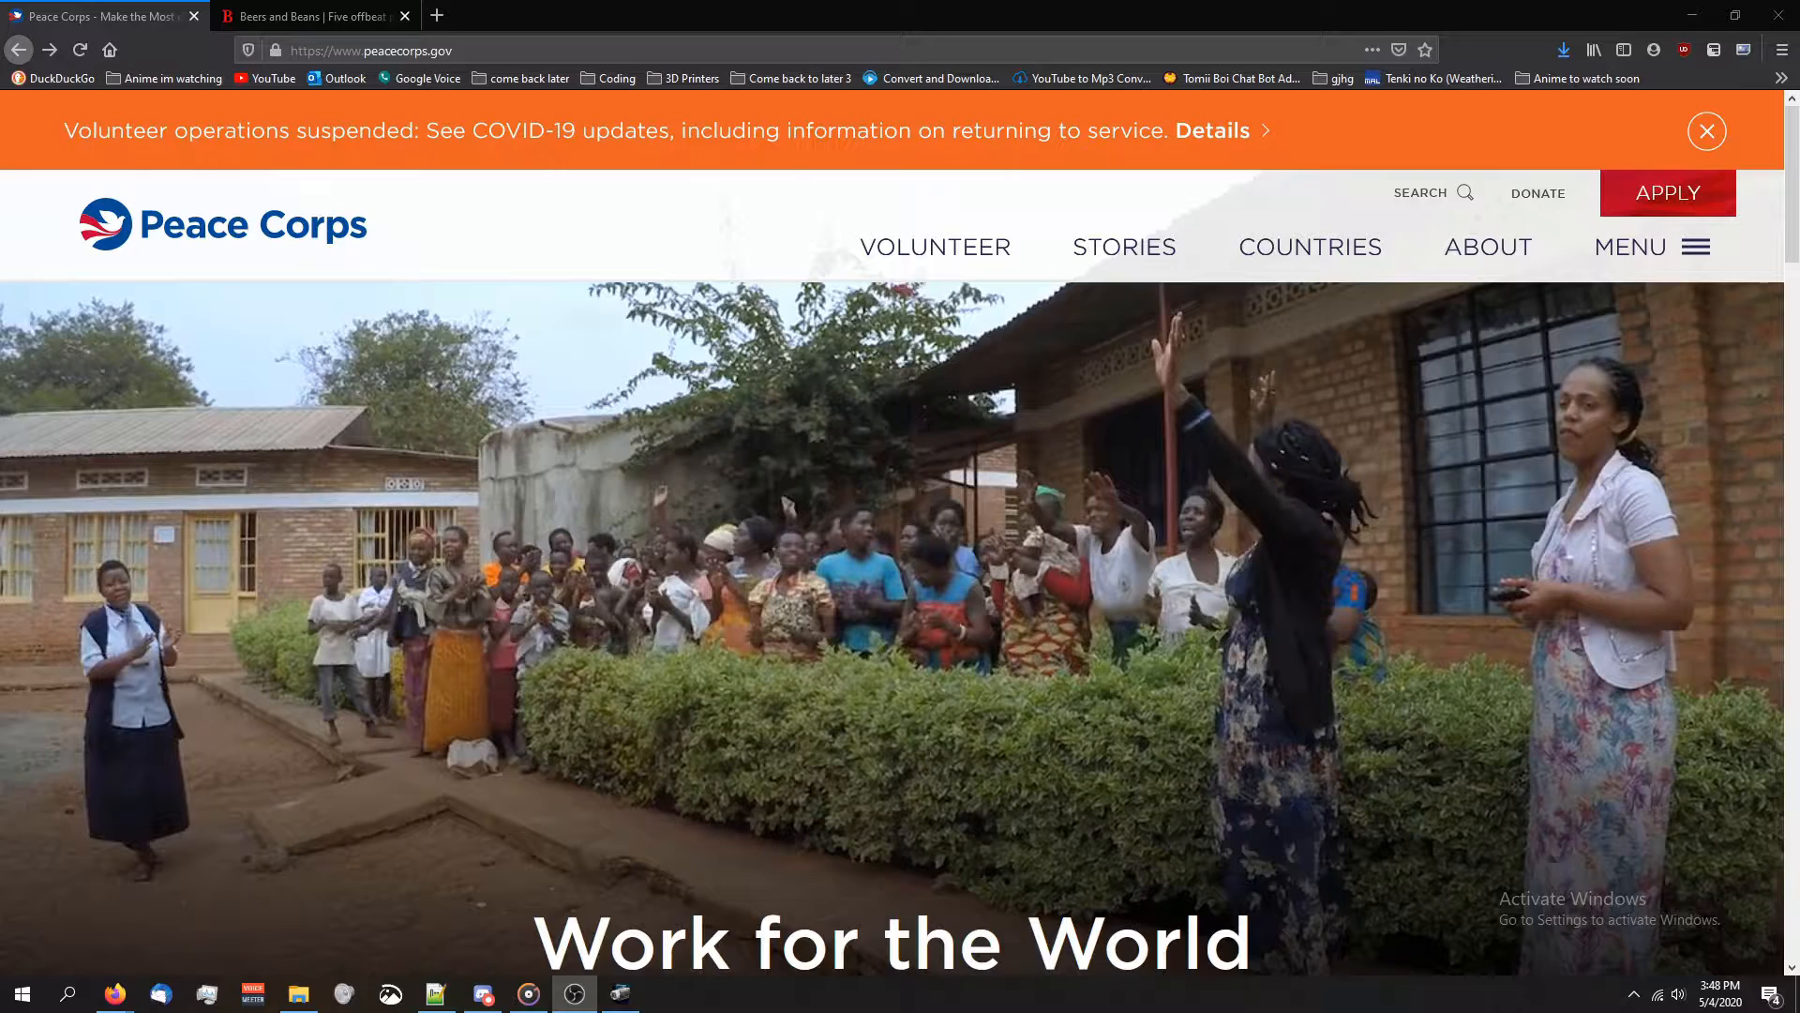
Return to the DuckDuckGo home page via its bookmark
click(54, 78)
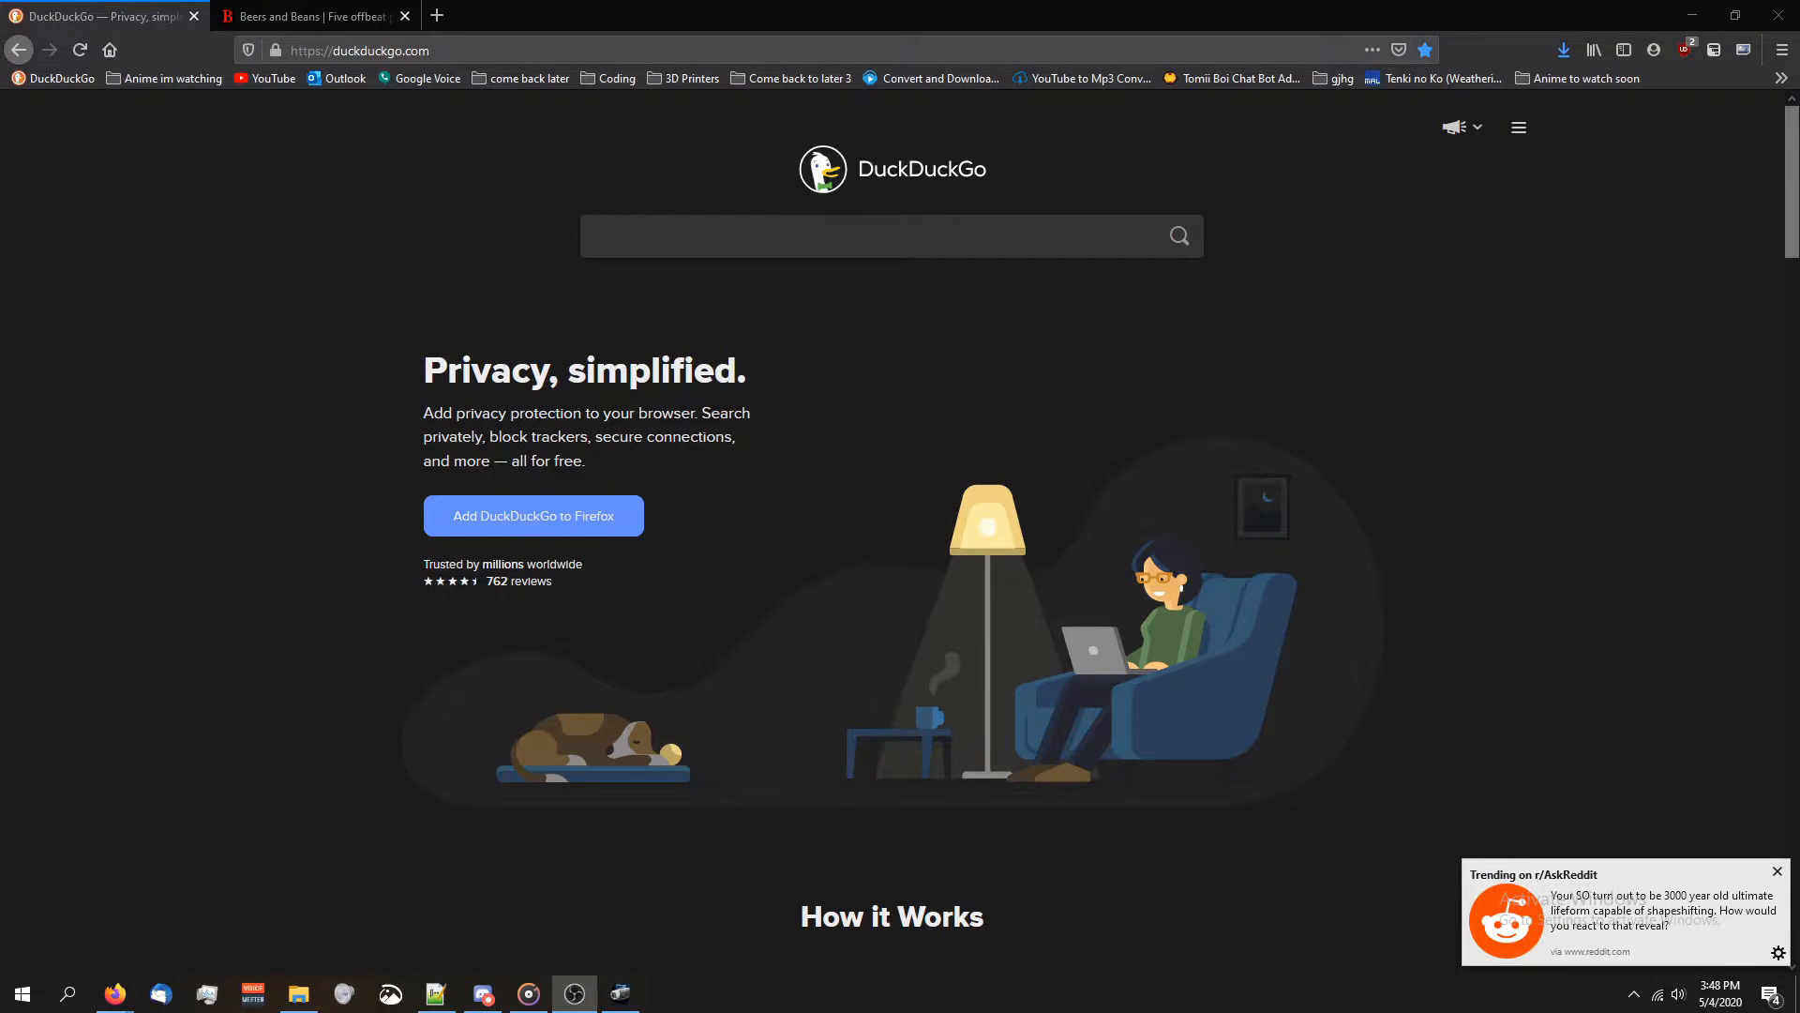
click(1776, 870)
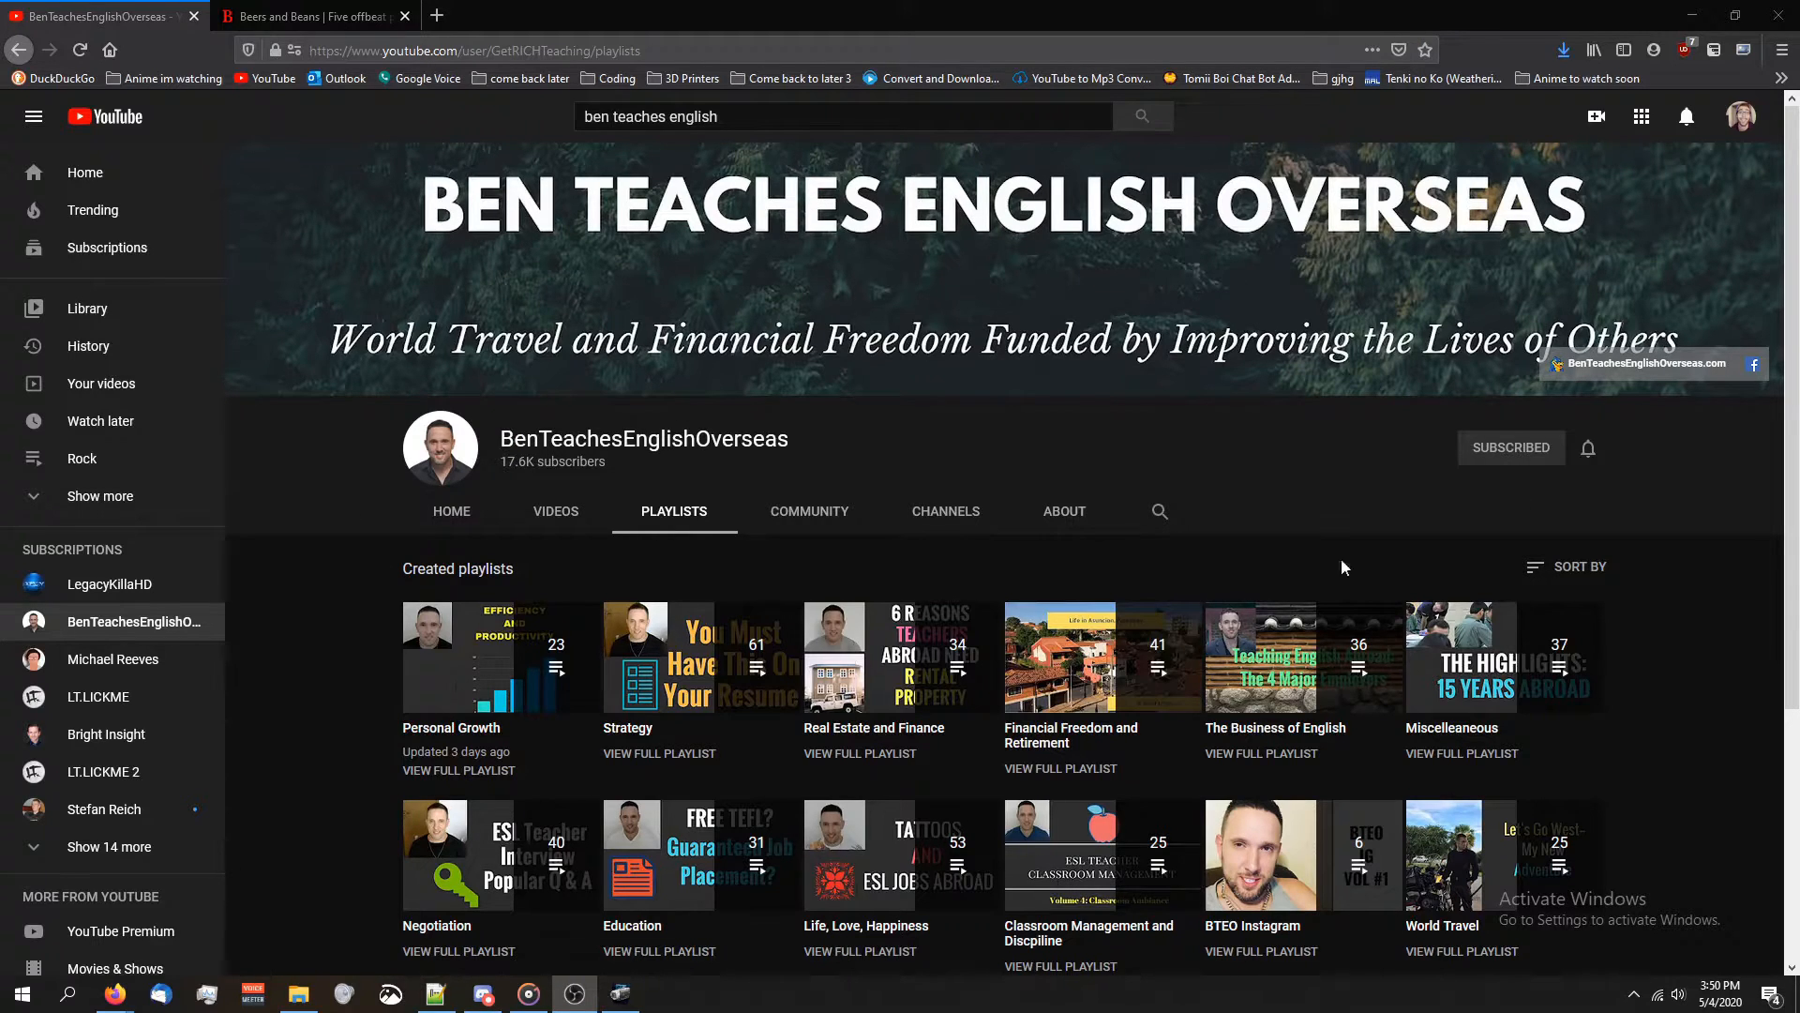
mouse_move(563, 175)
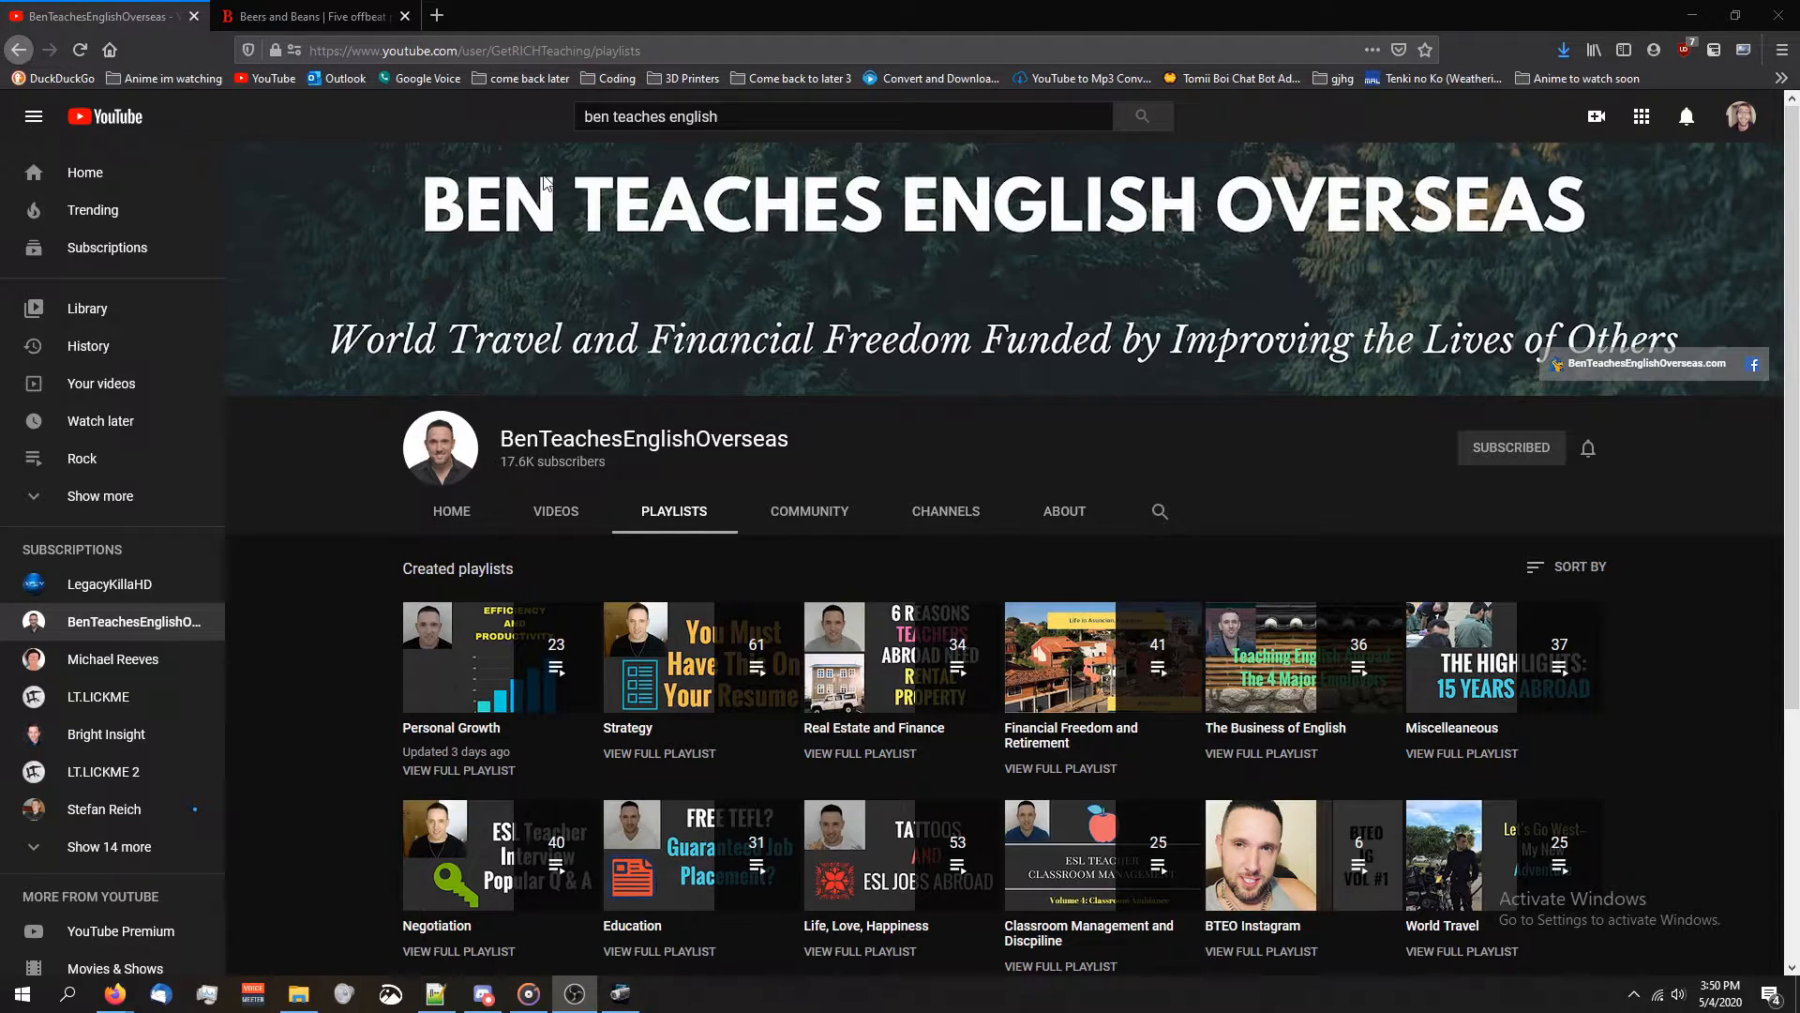
mouse_move(546, 183)
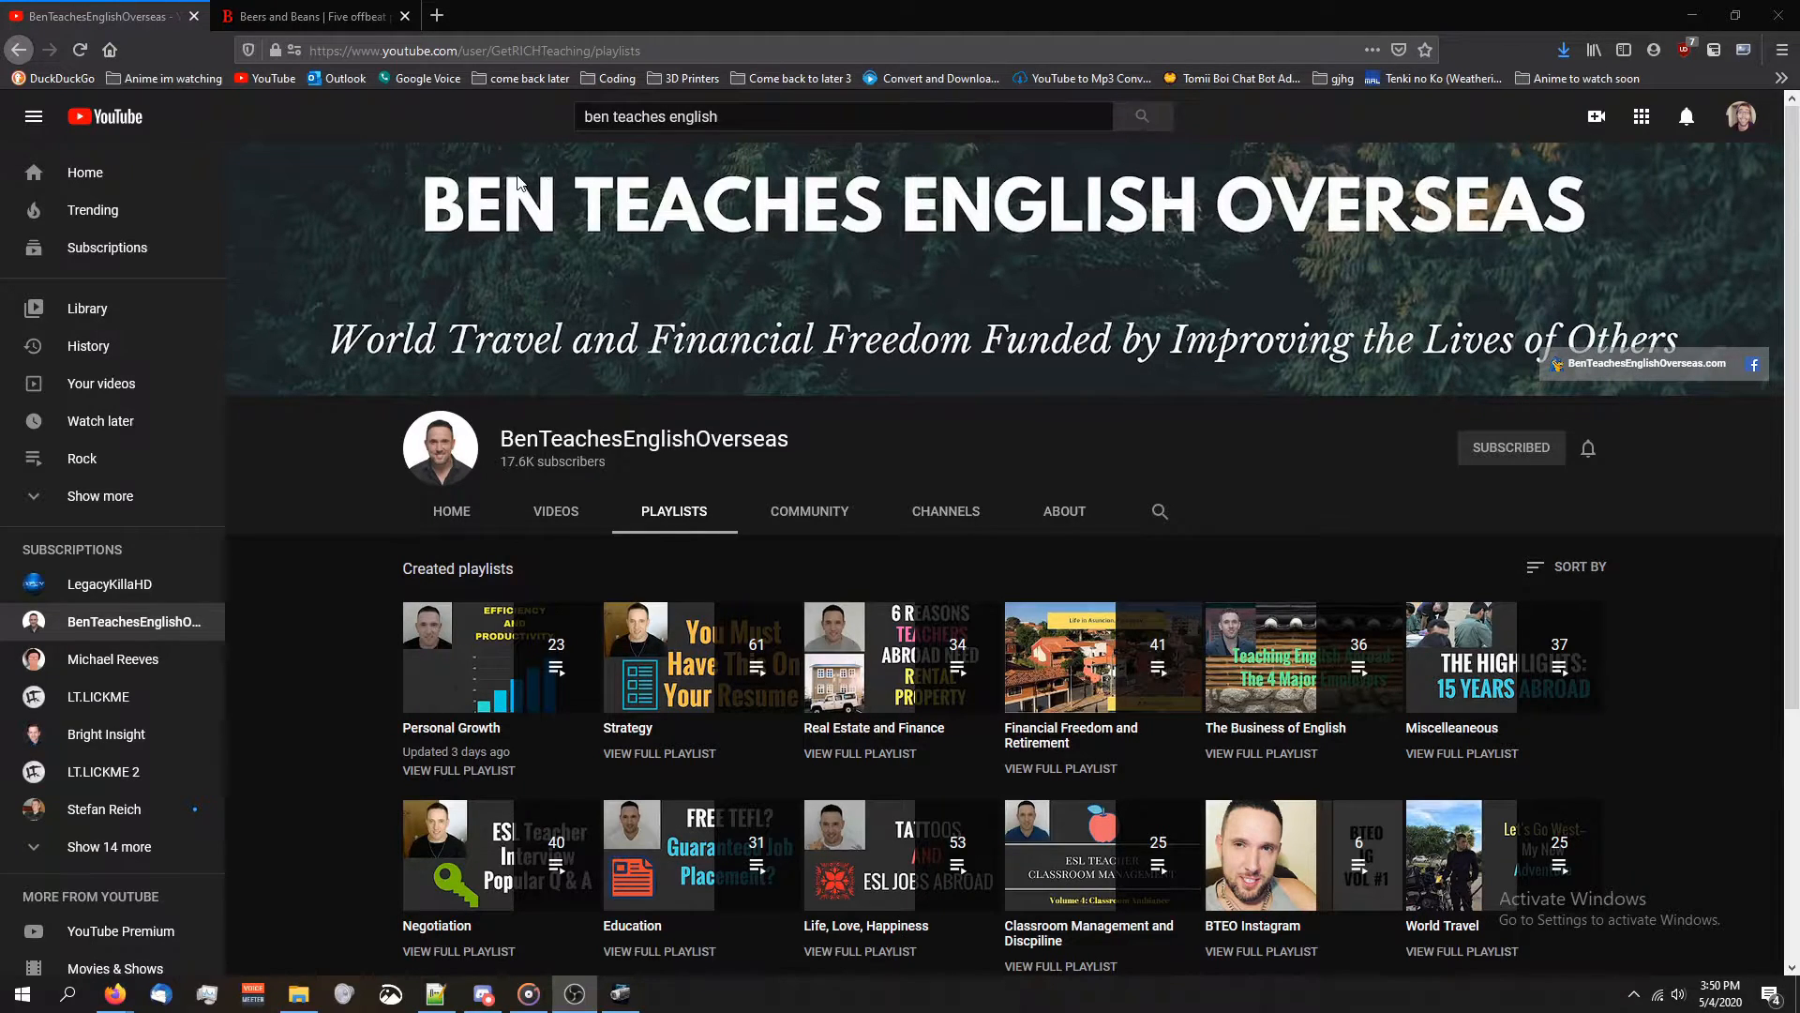
mouse_move(257, 318)
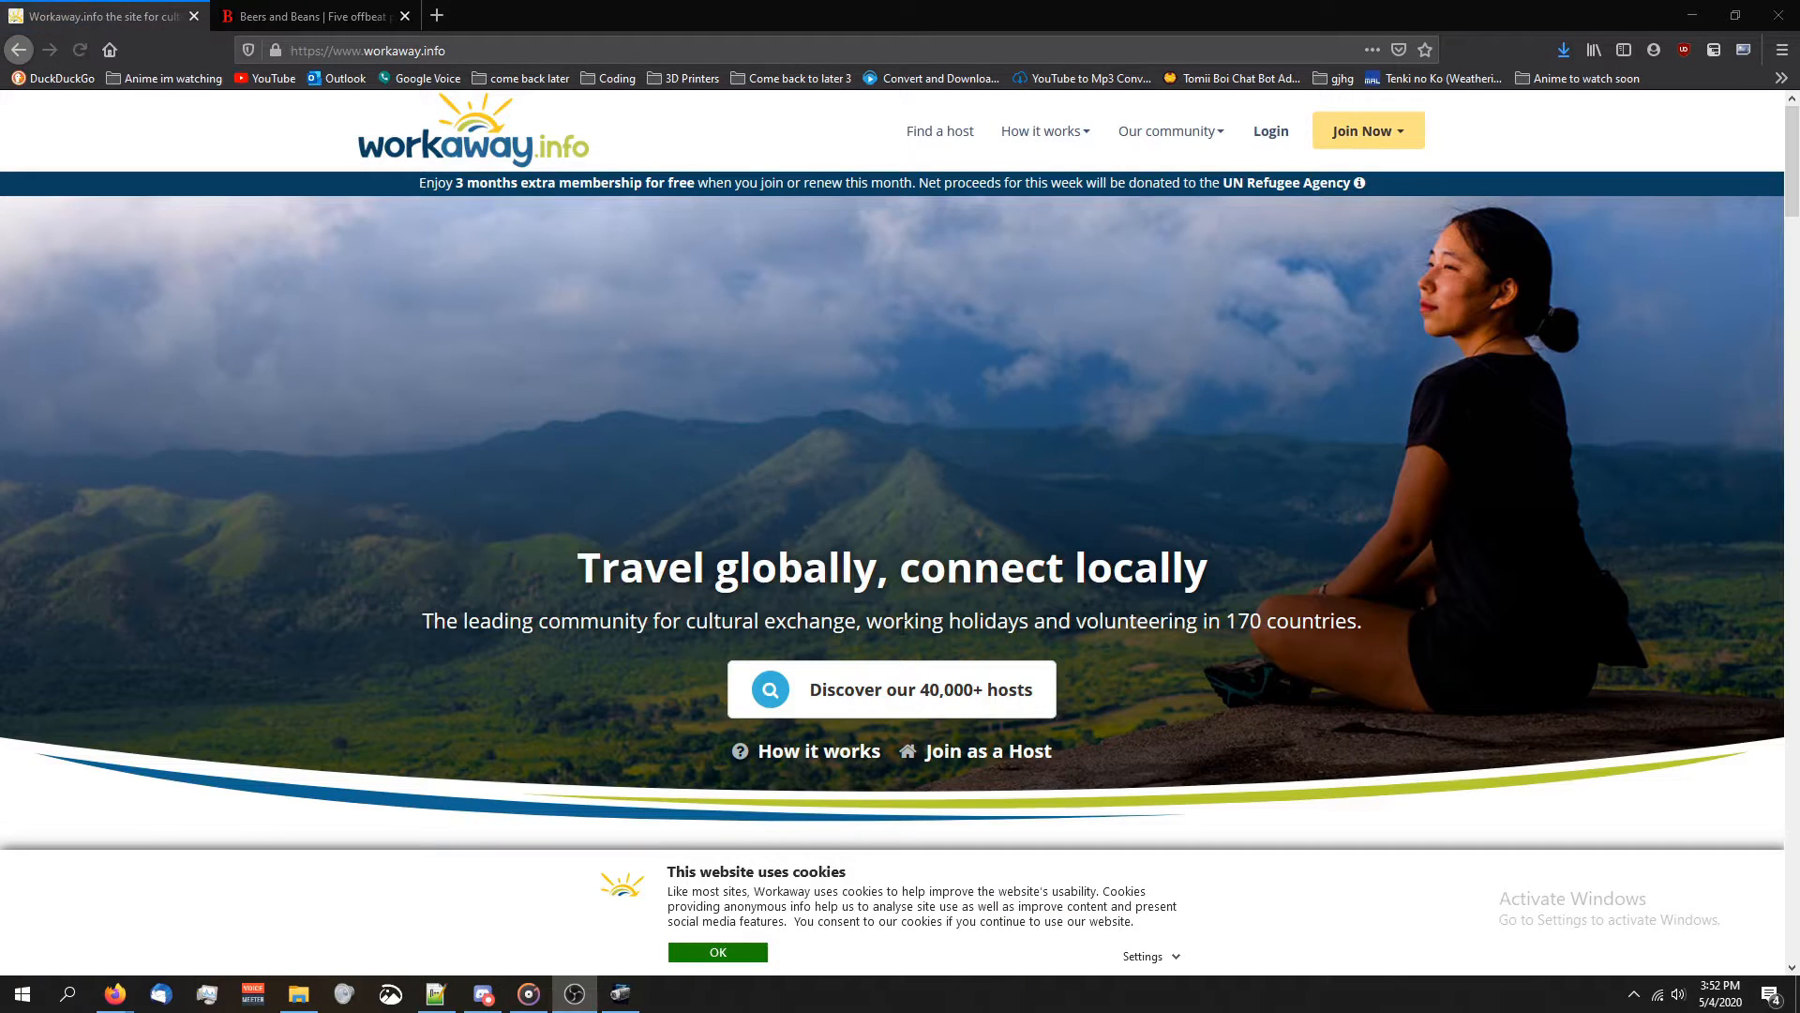
mouse_move(464, 421)
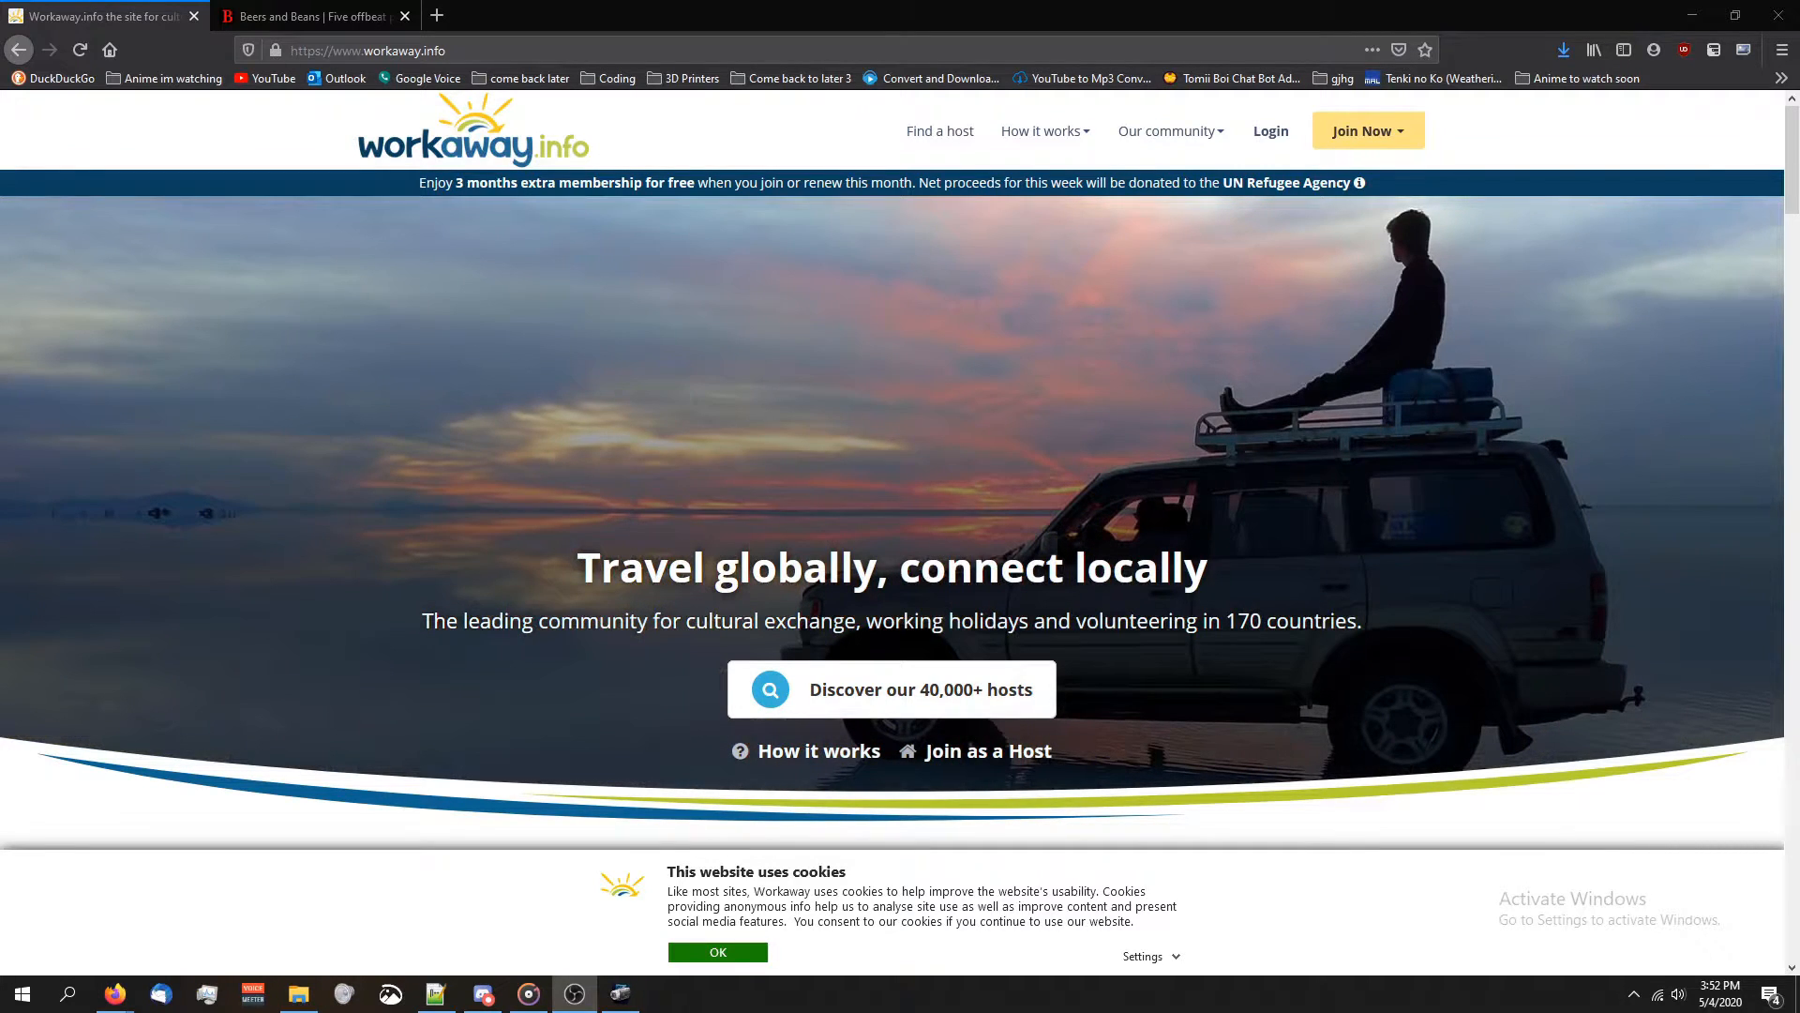
mouse_move(506, 377)
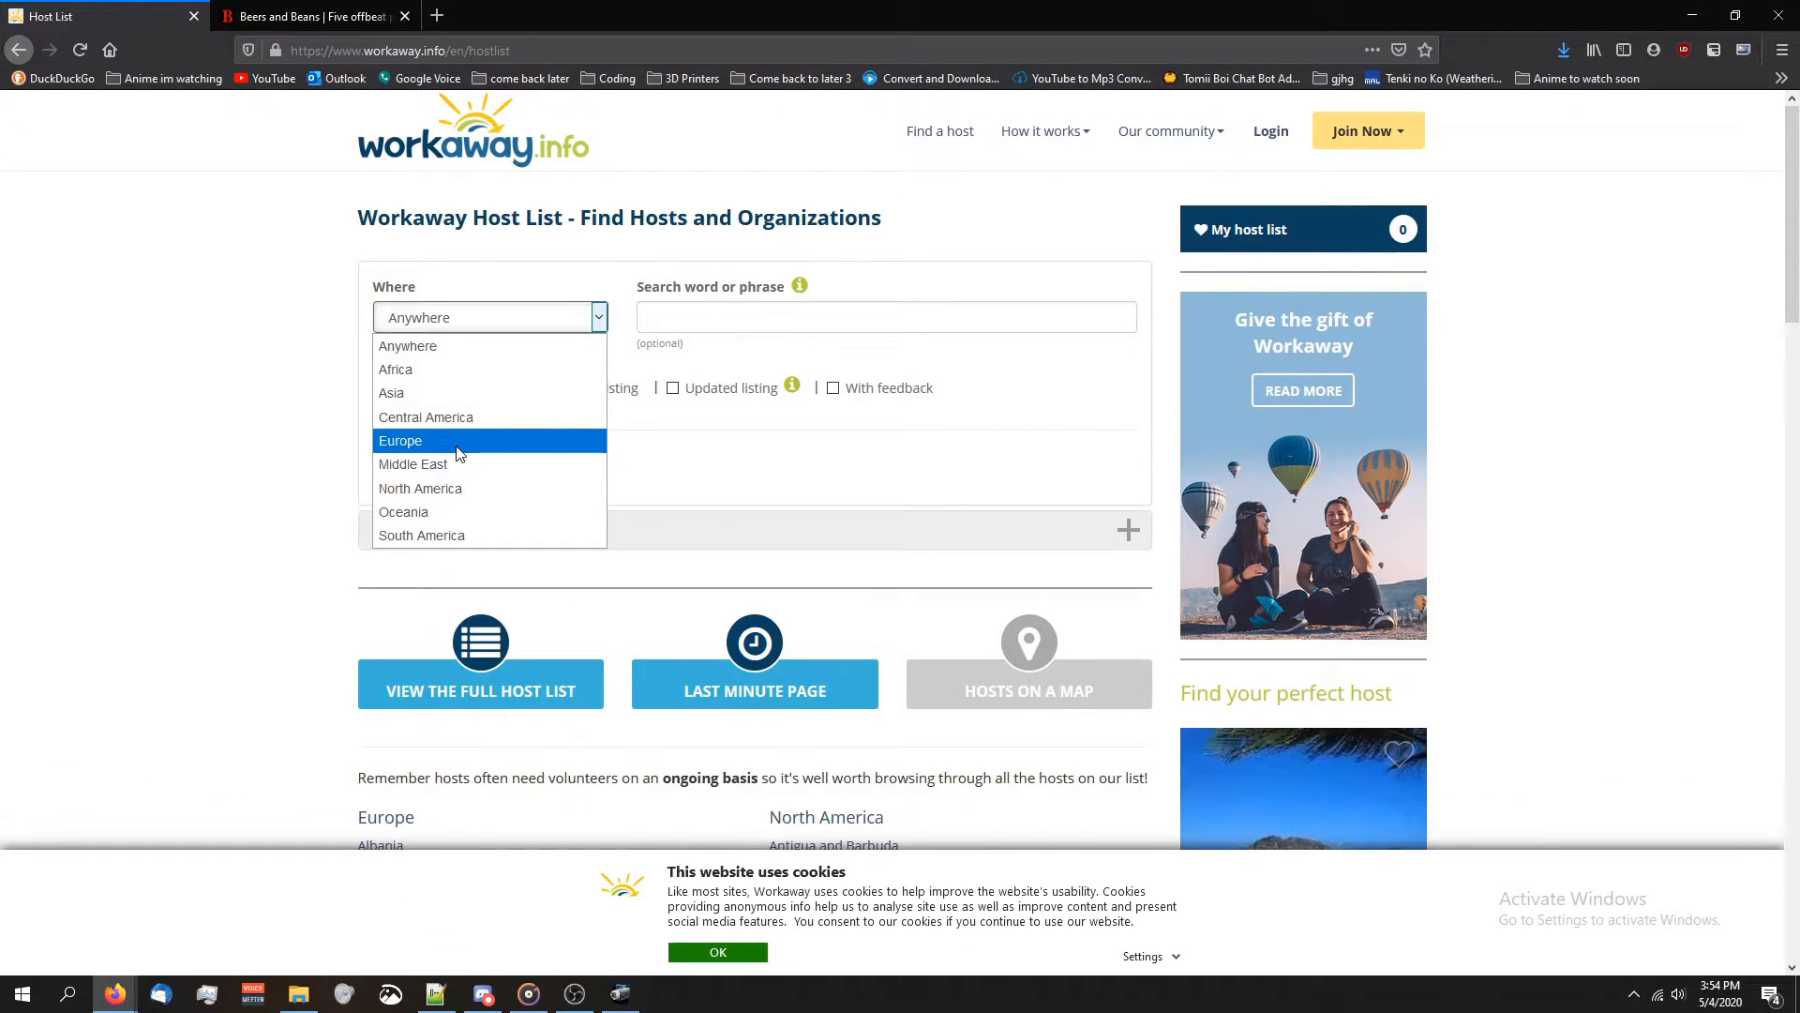
Filter host search to Europe, Italy with no region, and show the 500+ results
click(400, 440)
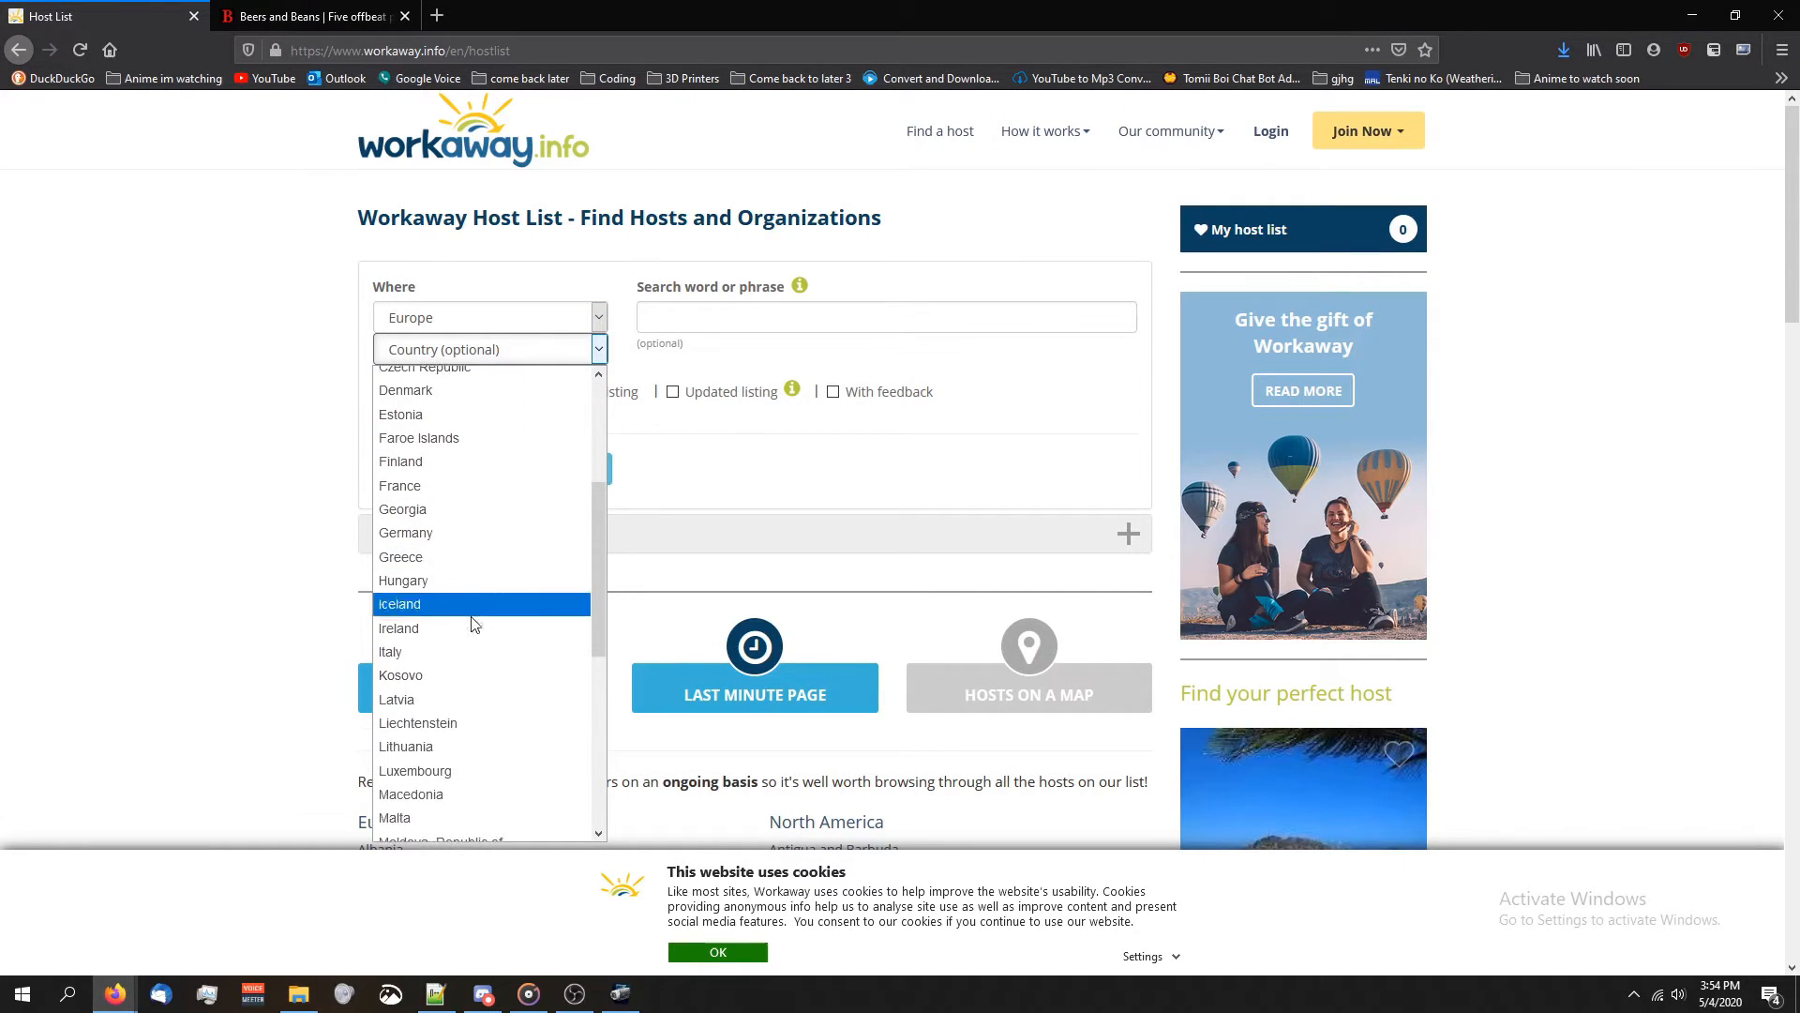
click(390, 651)
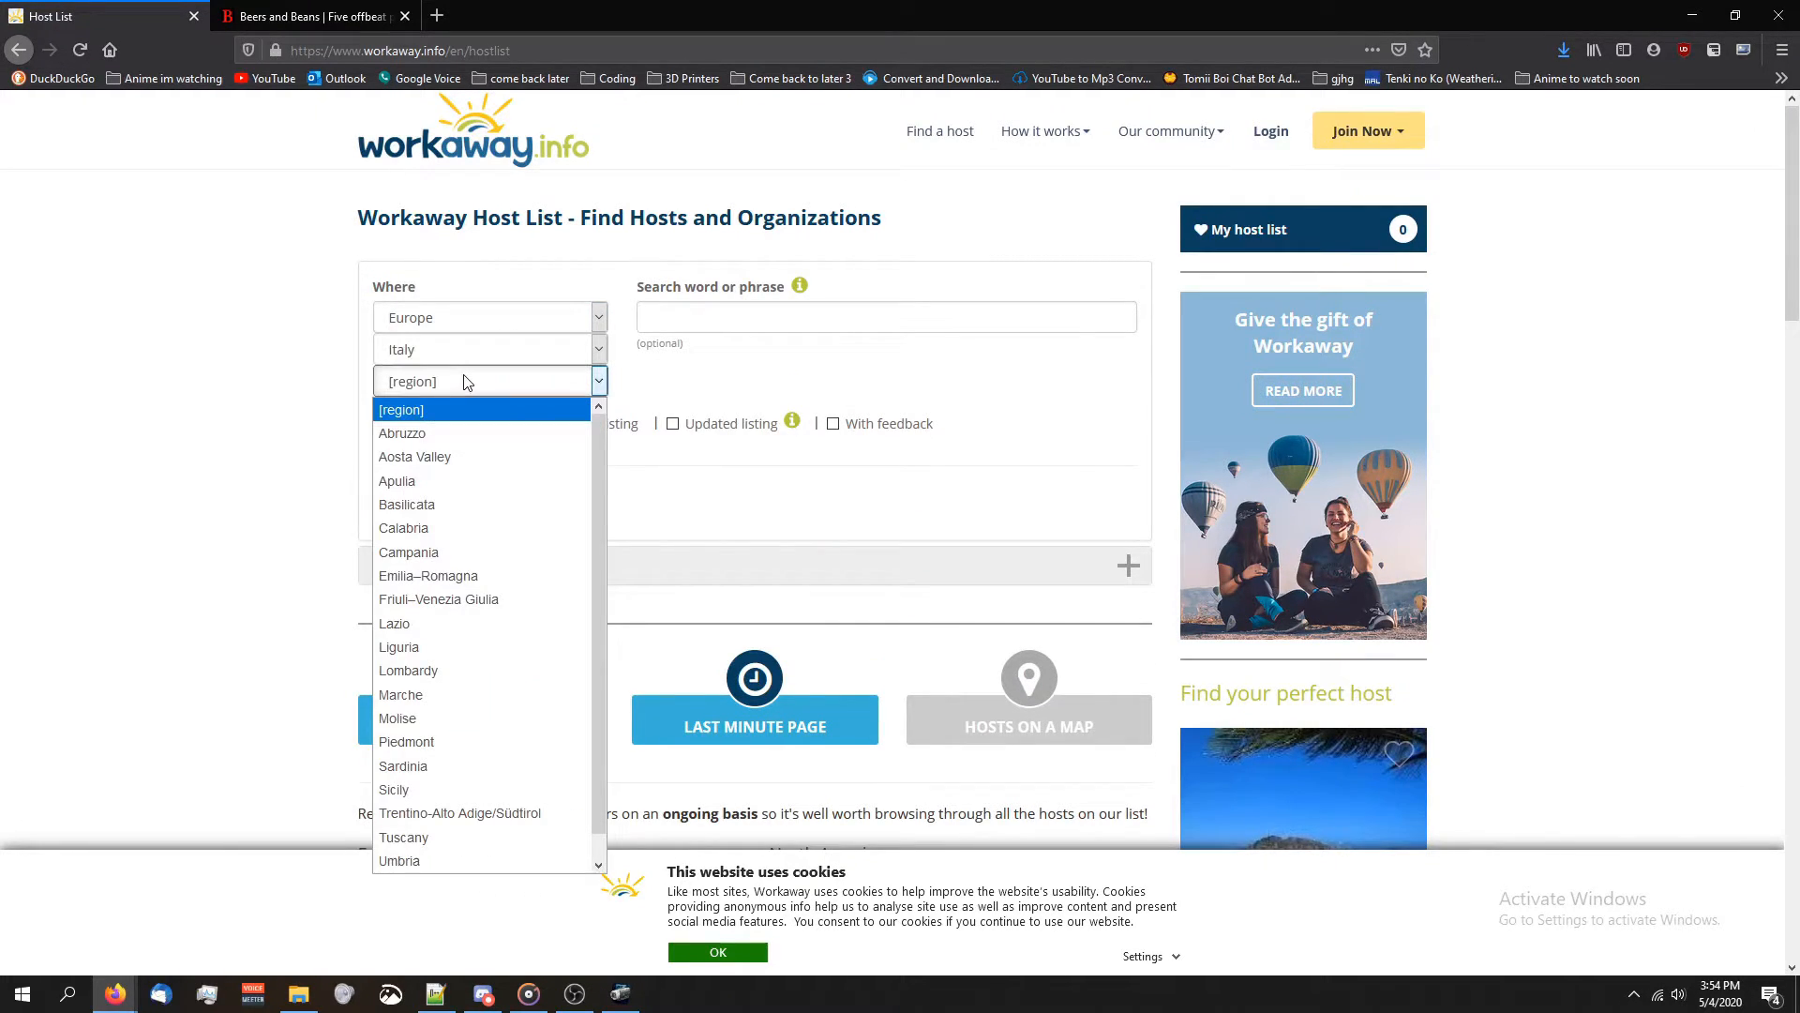
click(410, 382)
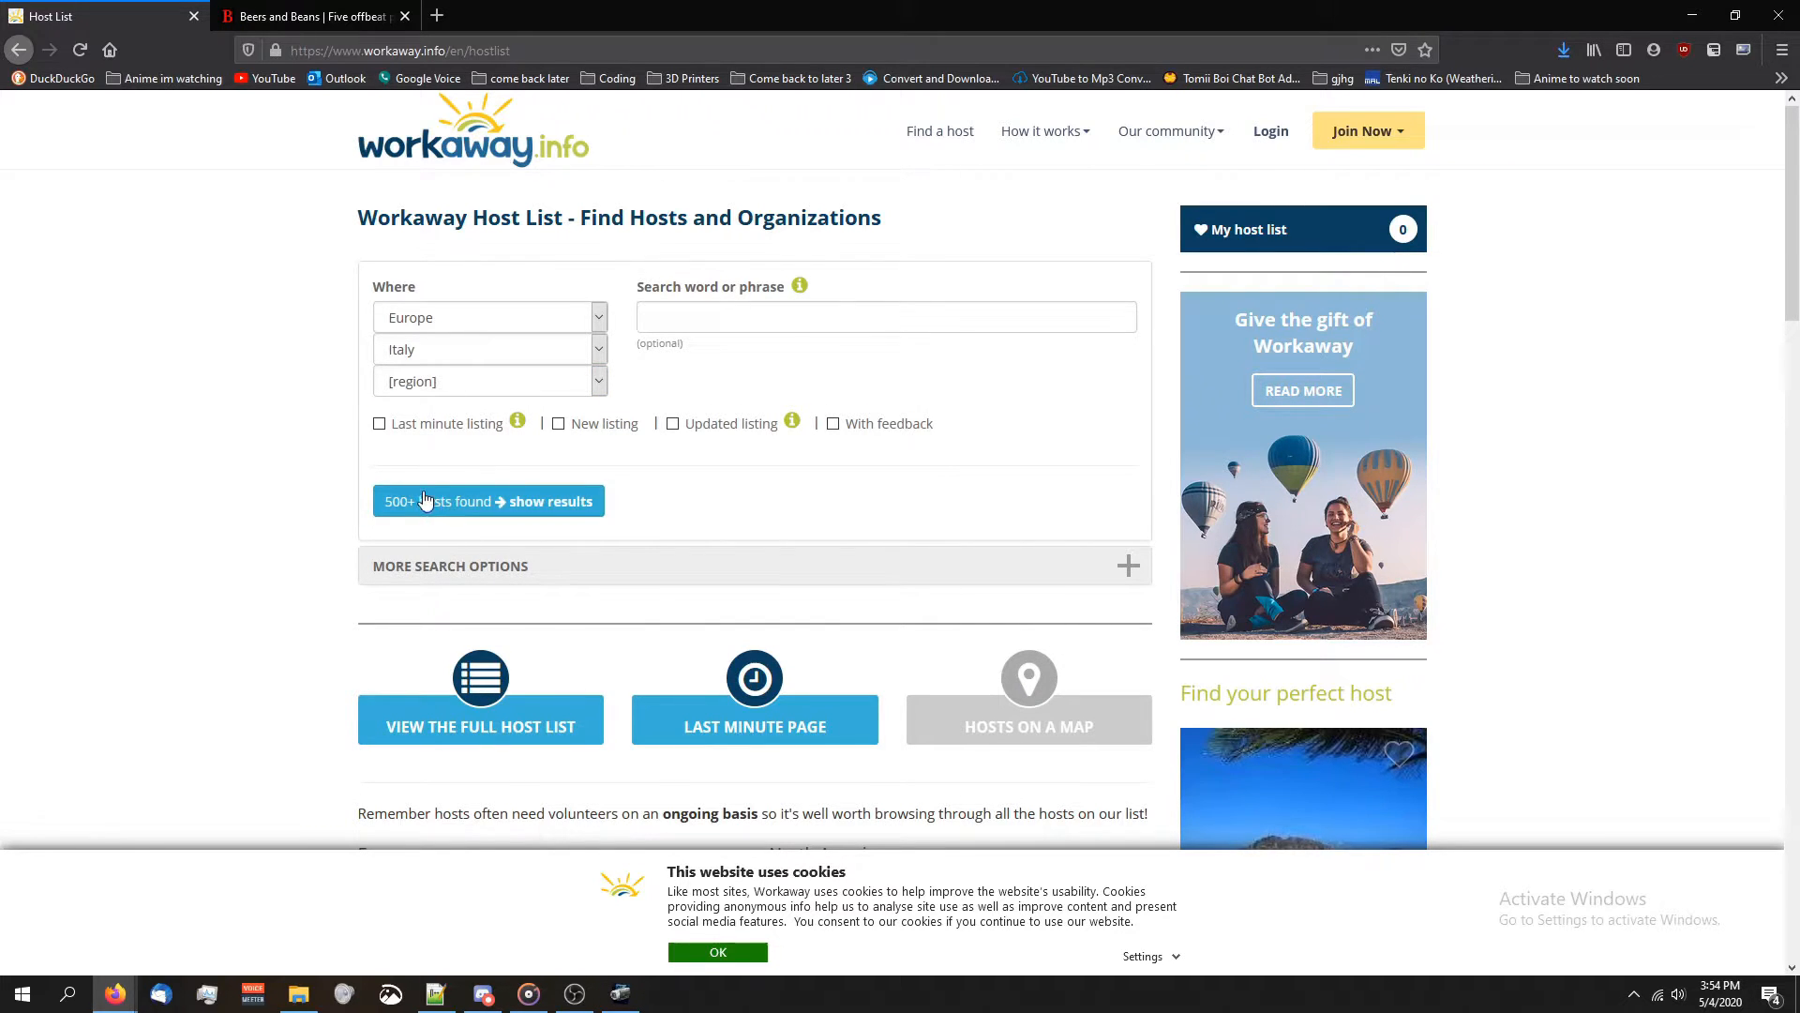
click(488, 501)
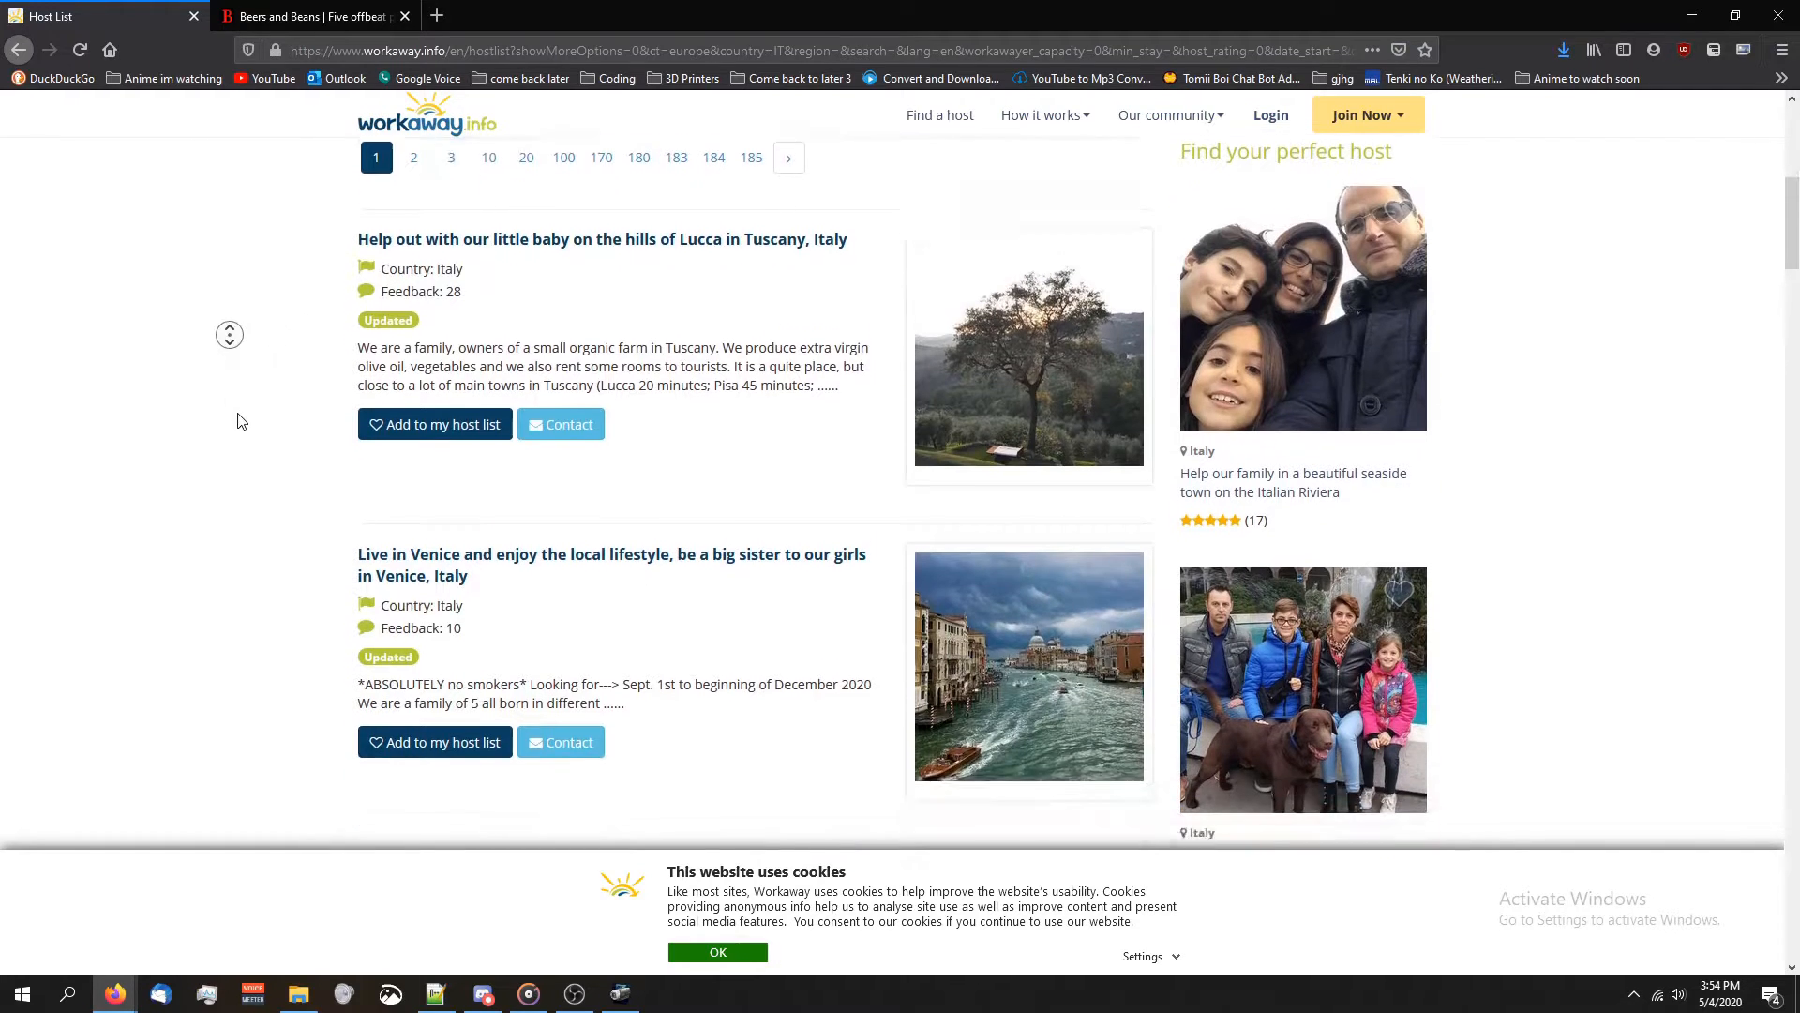
scroll(down, 3)
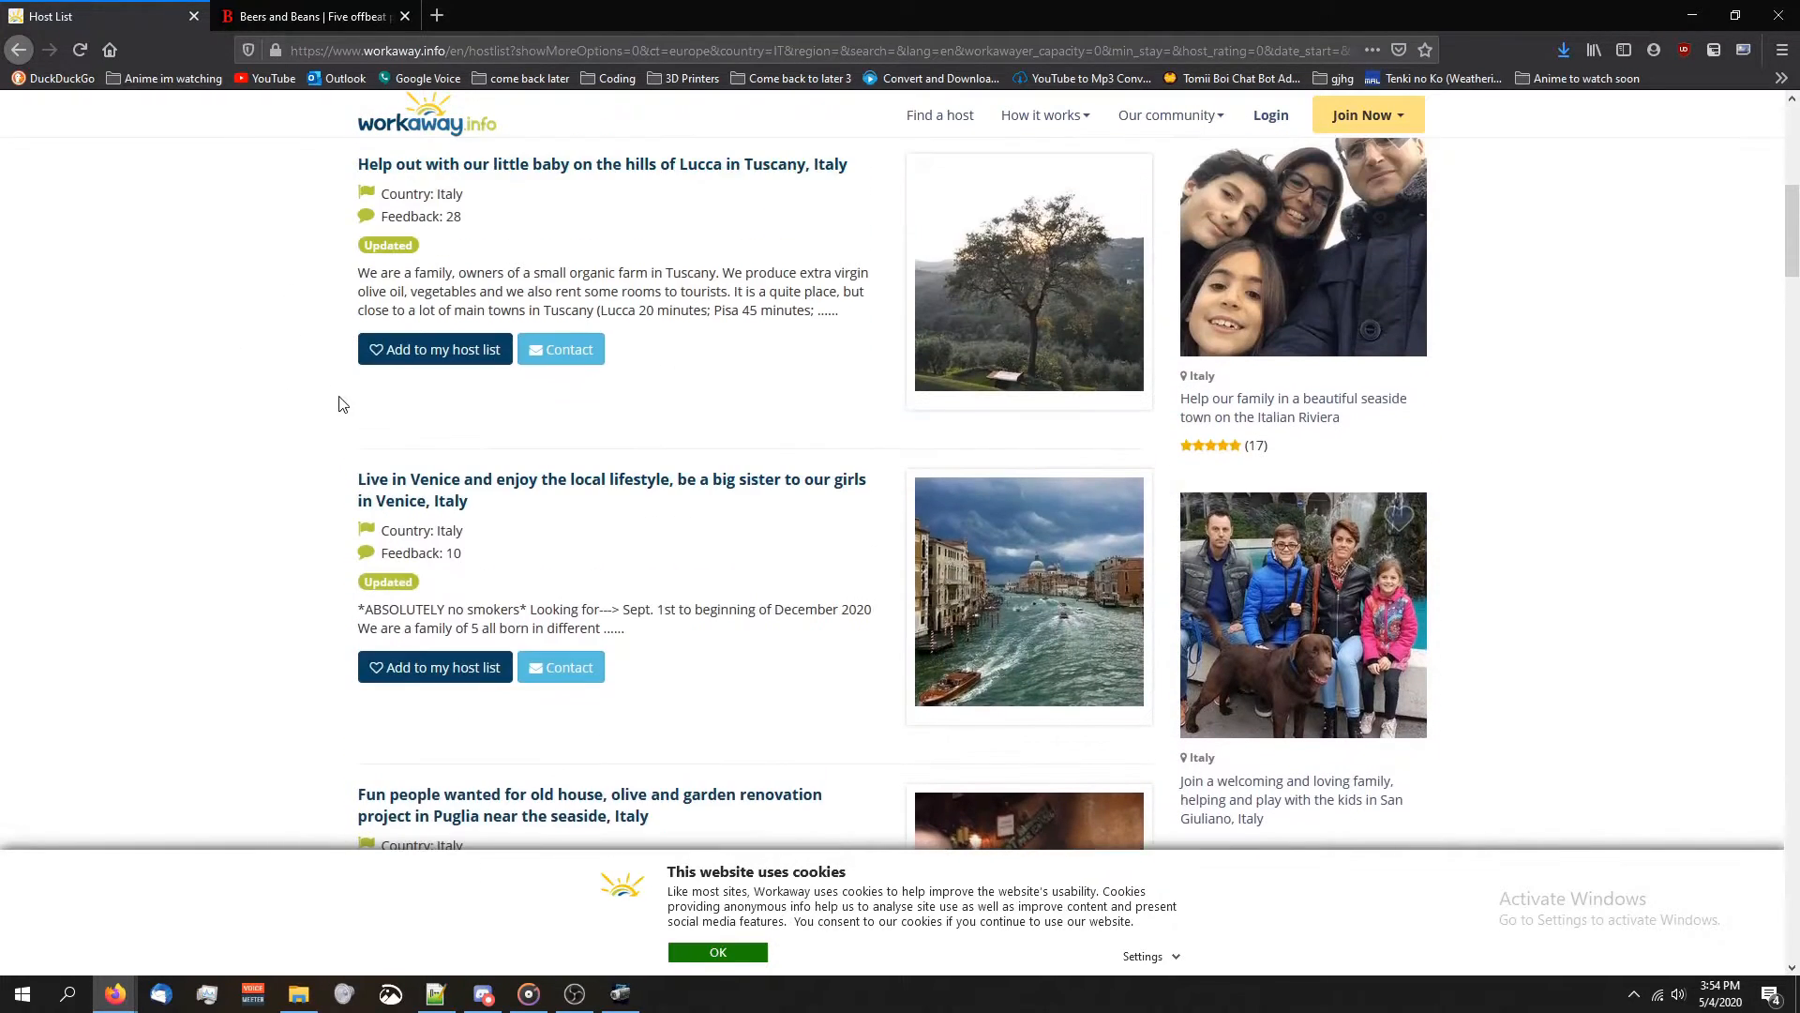
Open the 'little baby on the hills of Lucca' host and browse its photo gallery
click(602, 164)
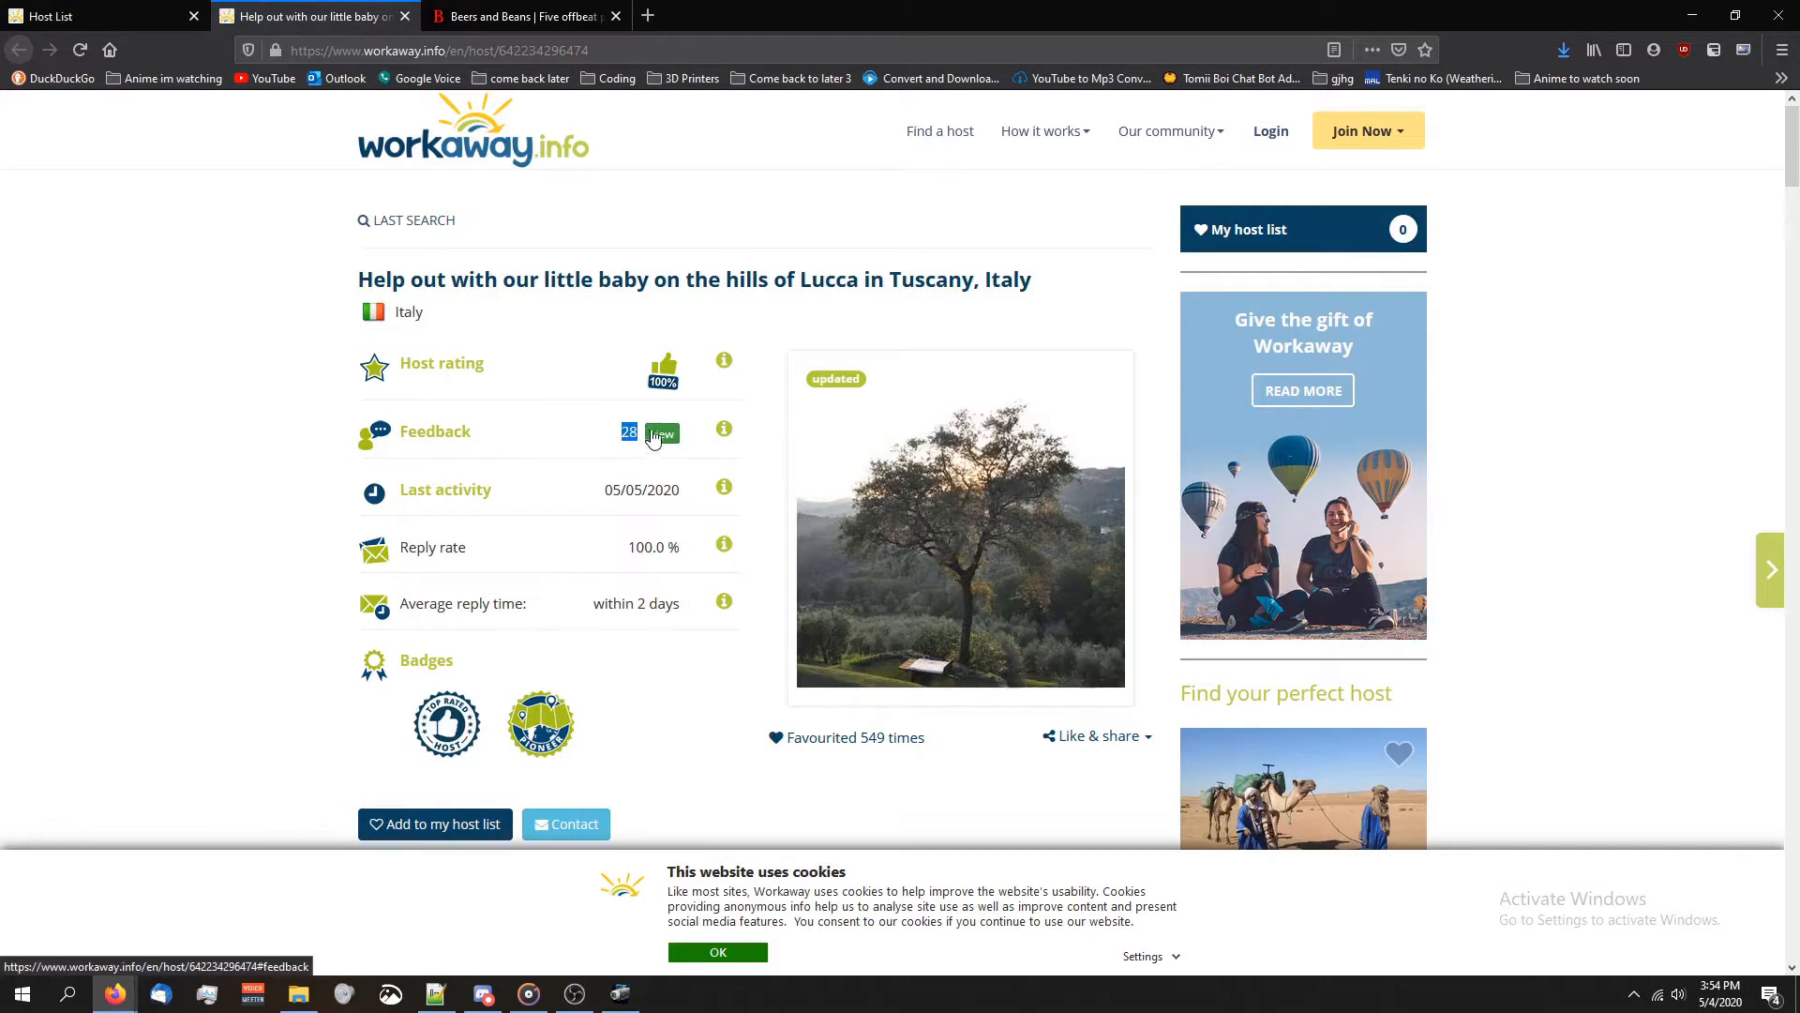
mouse_move(408, 356)
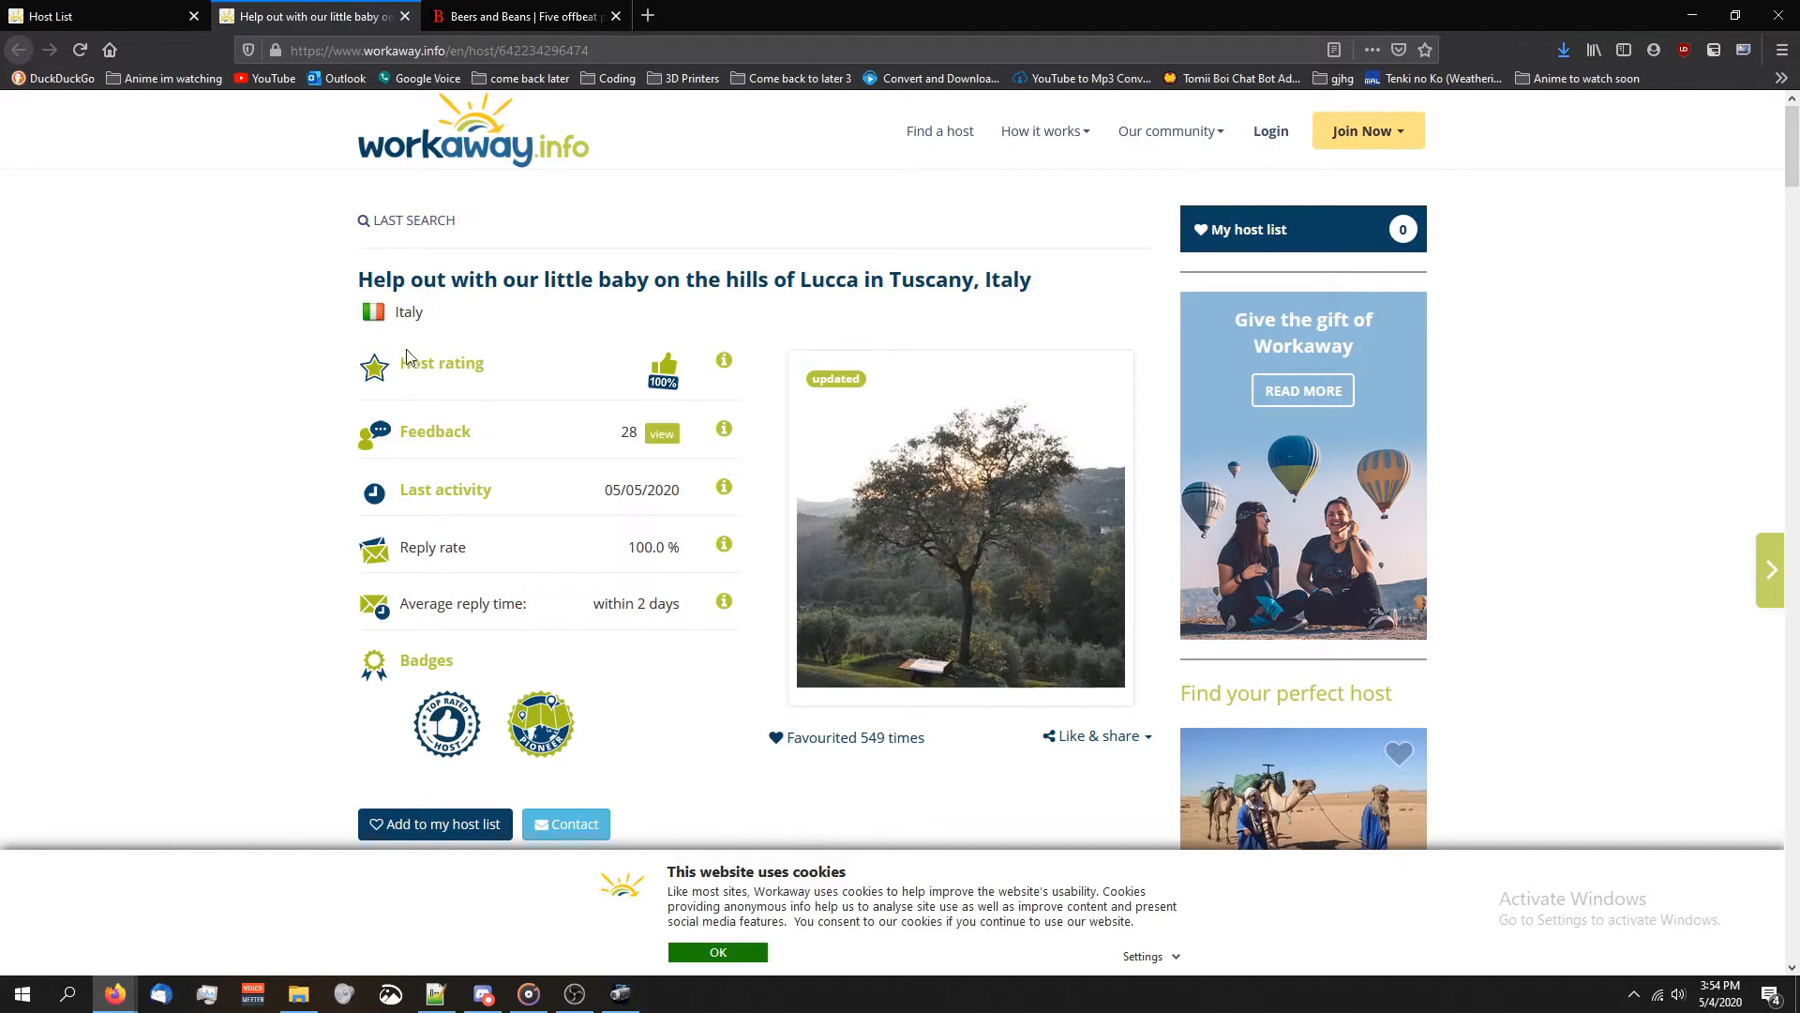
scroll(down, 3)
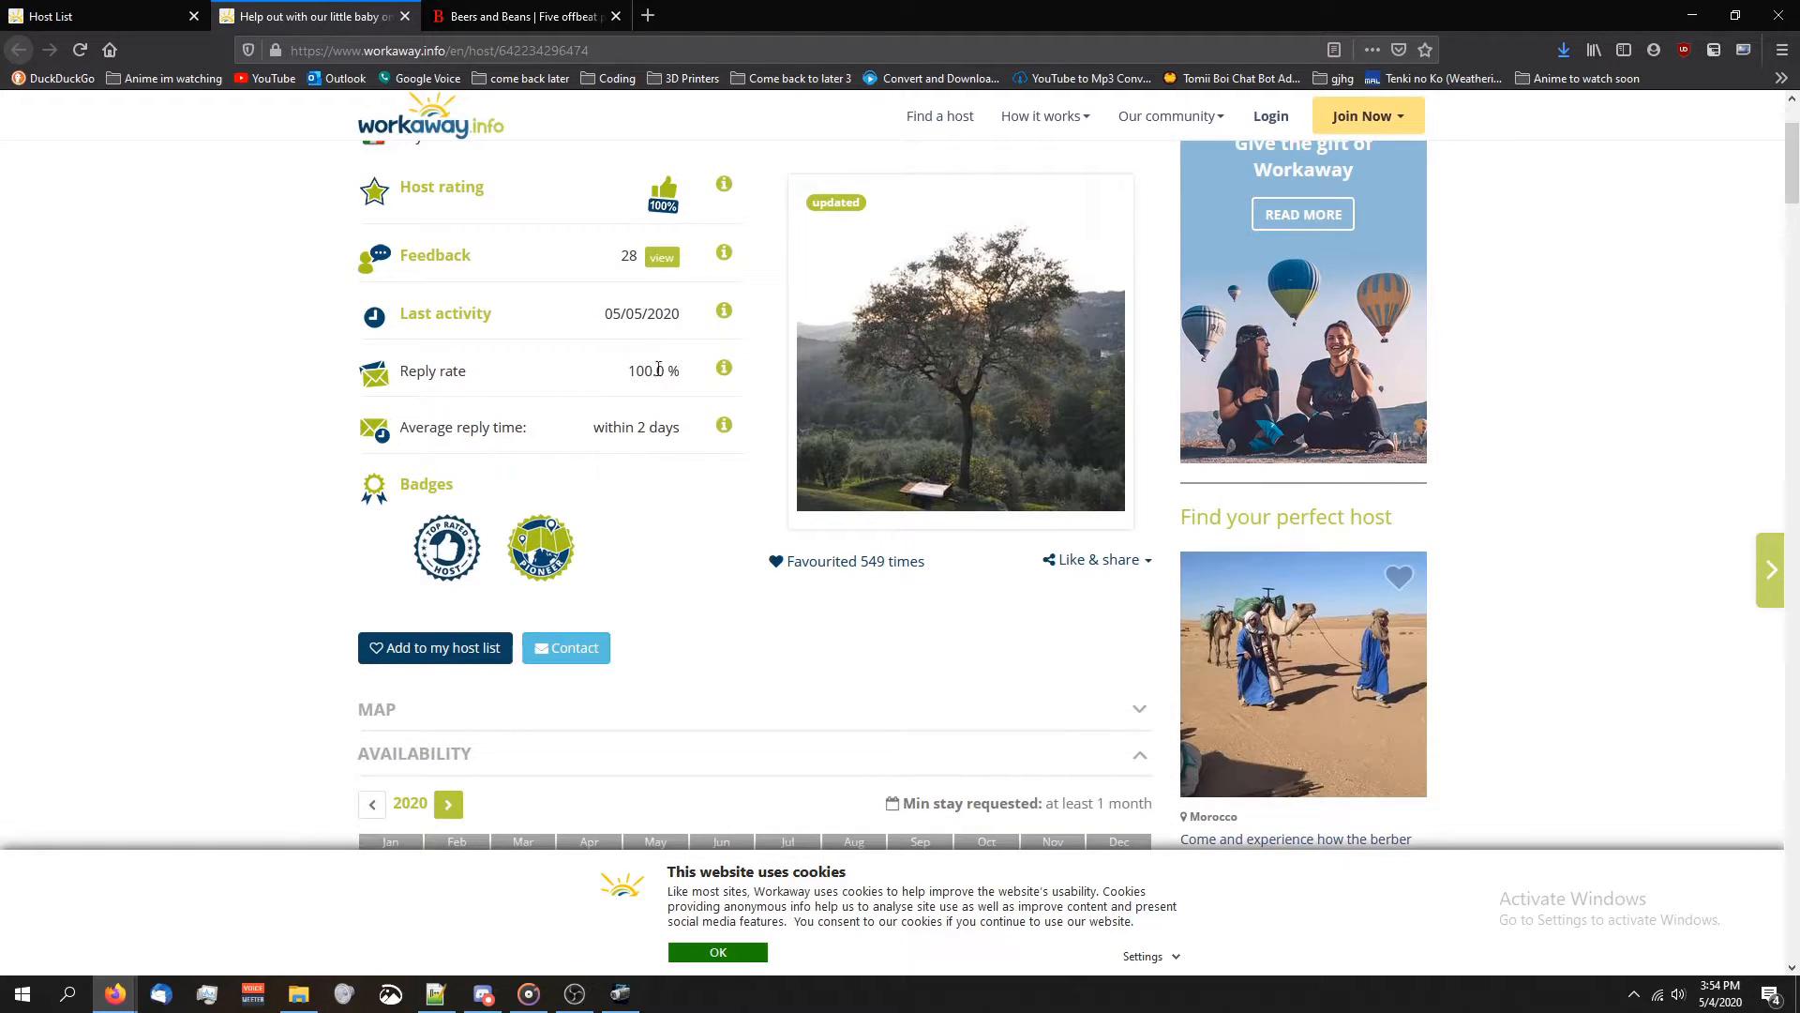
double_click(635, 426)
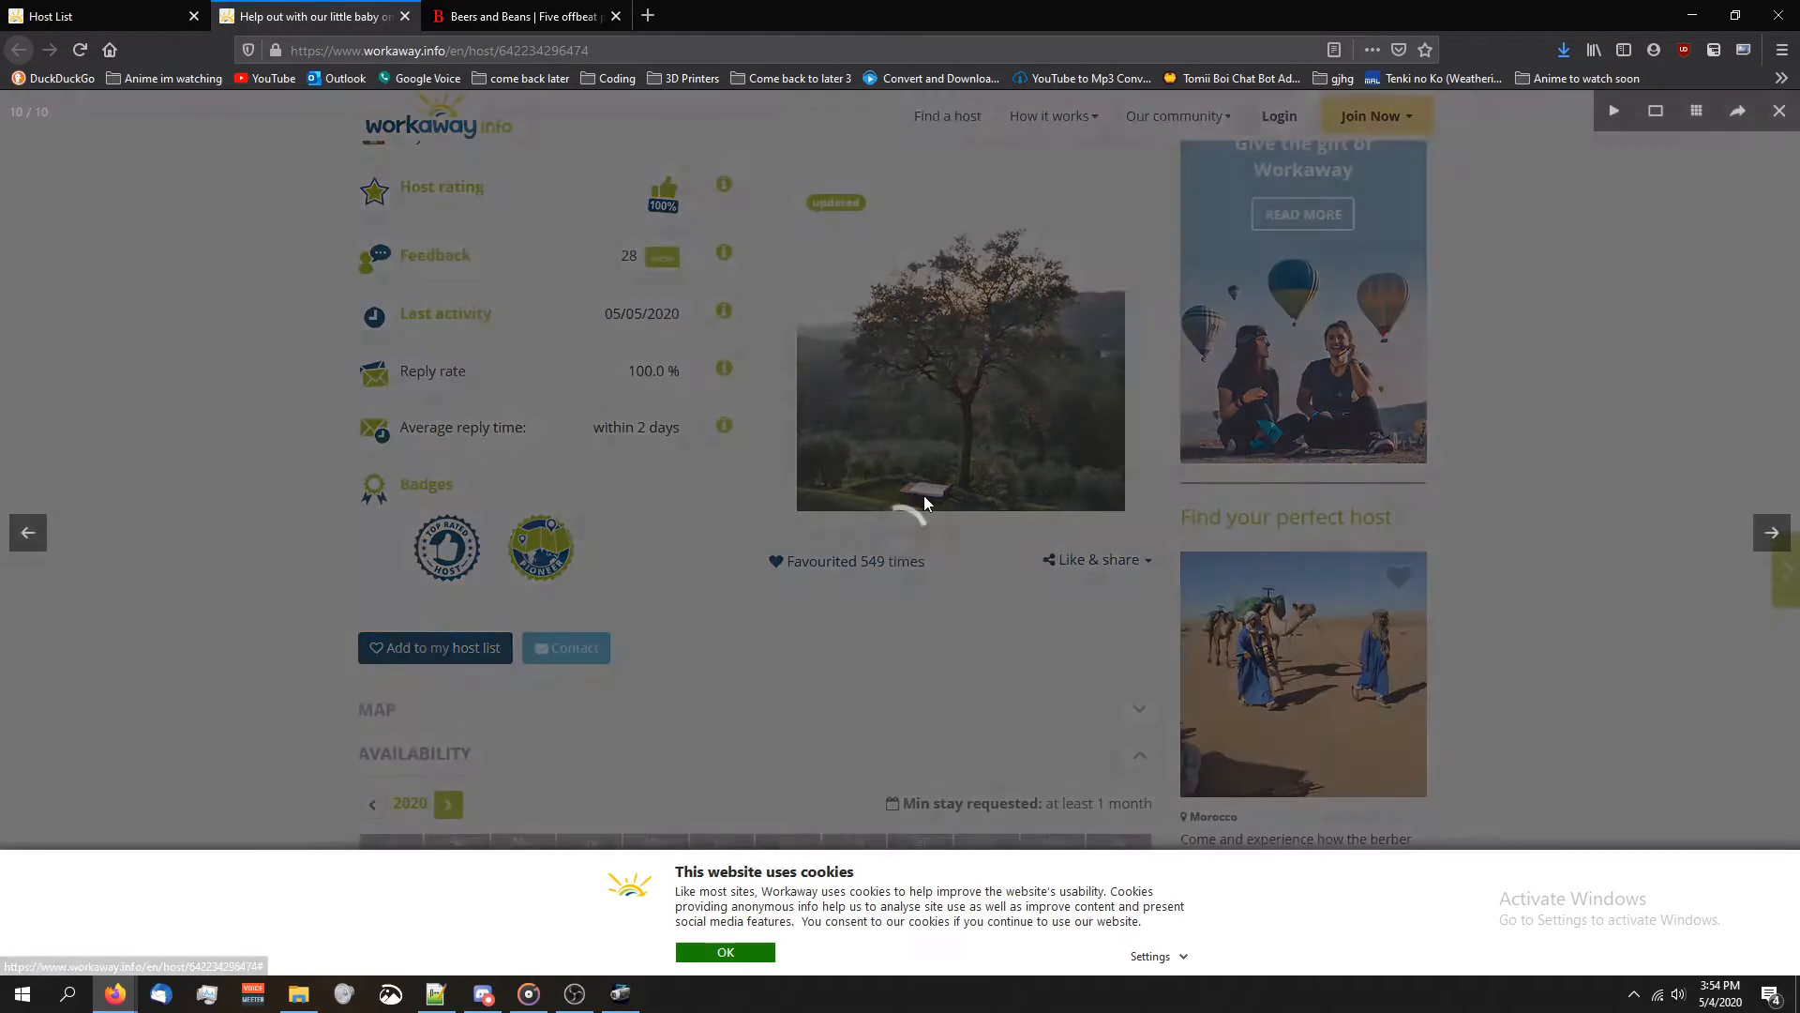
click(961, 399)
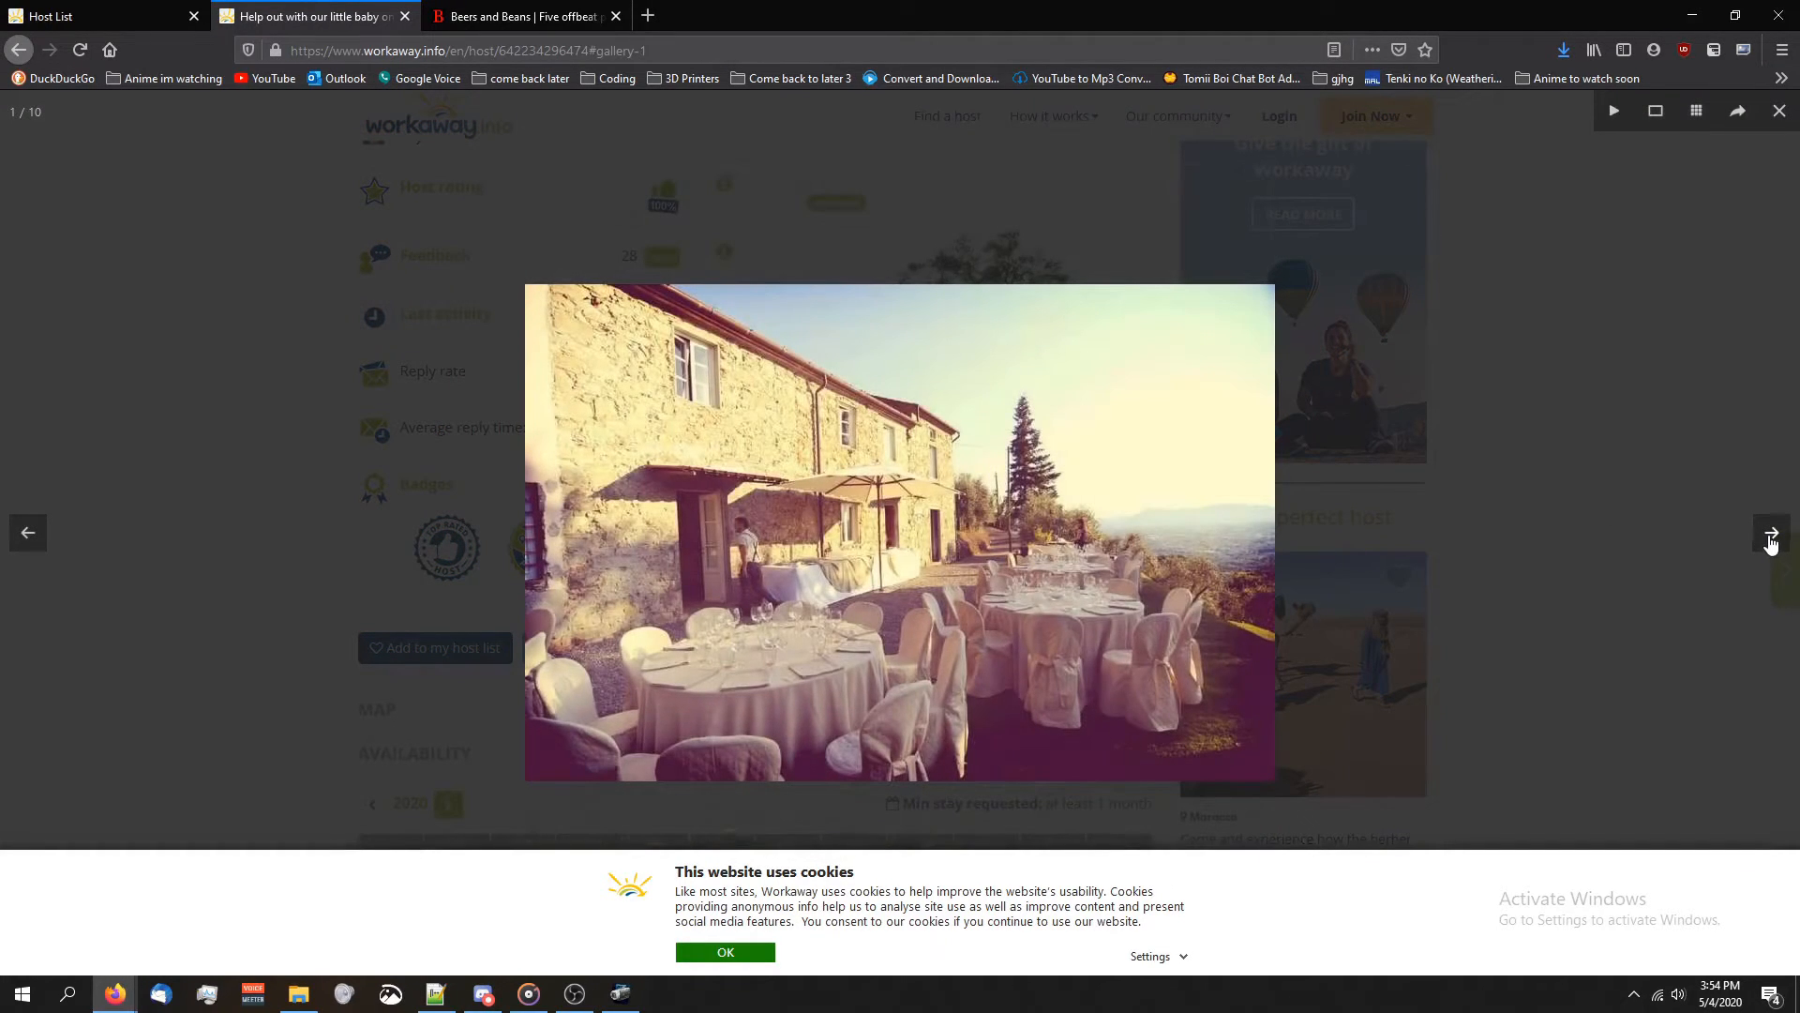
click(1770, 532)
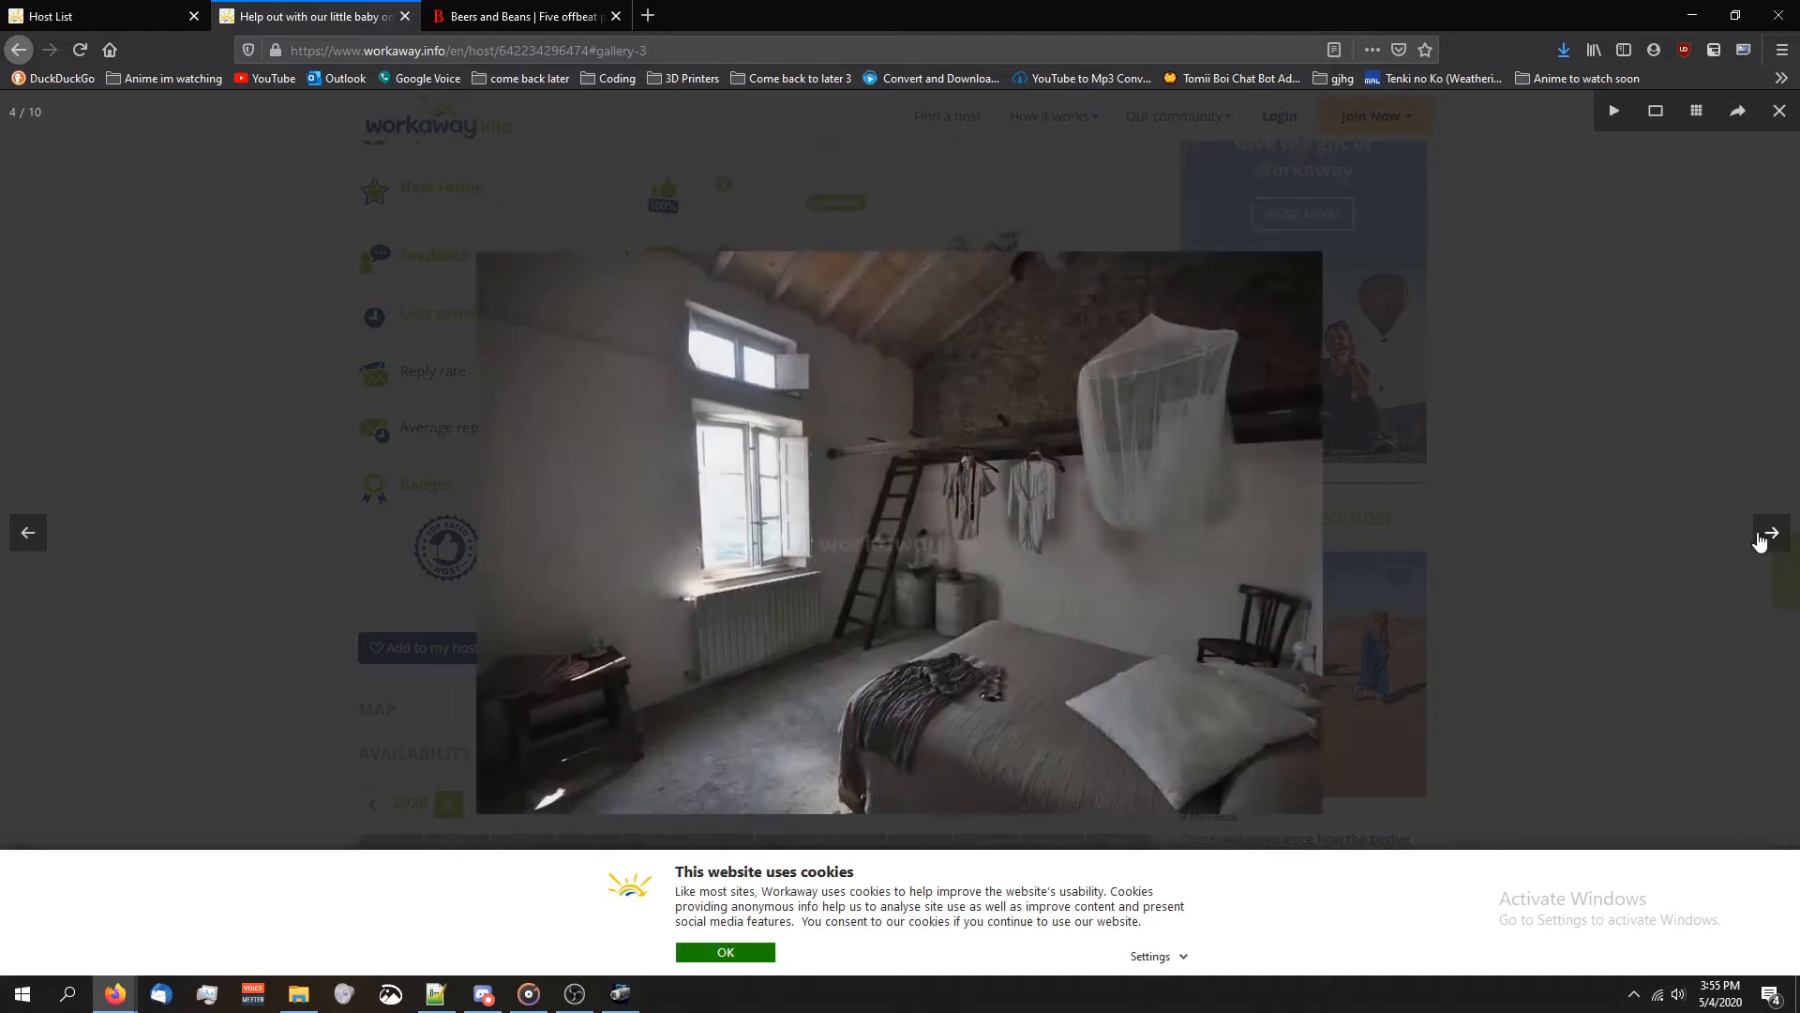
click(1778, 111)
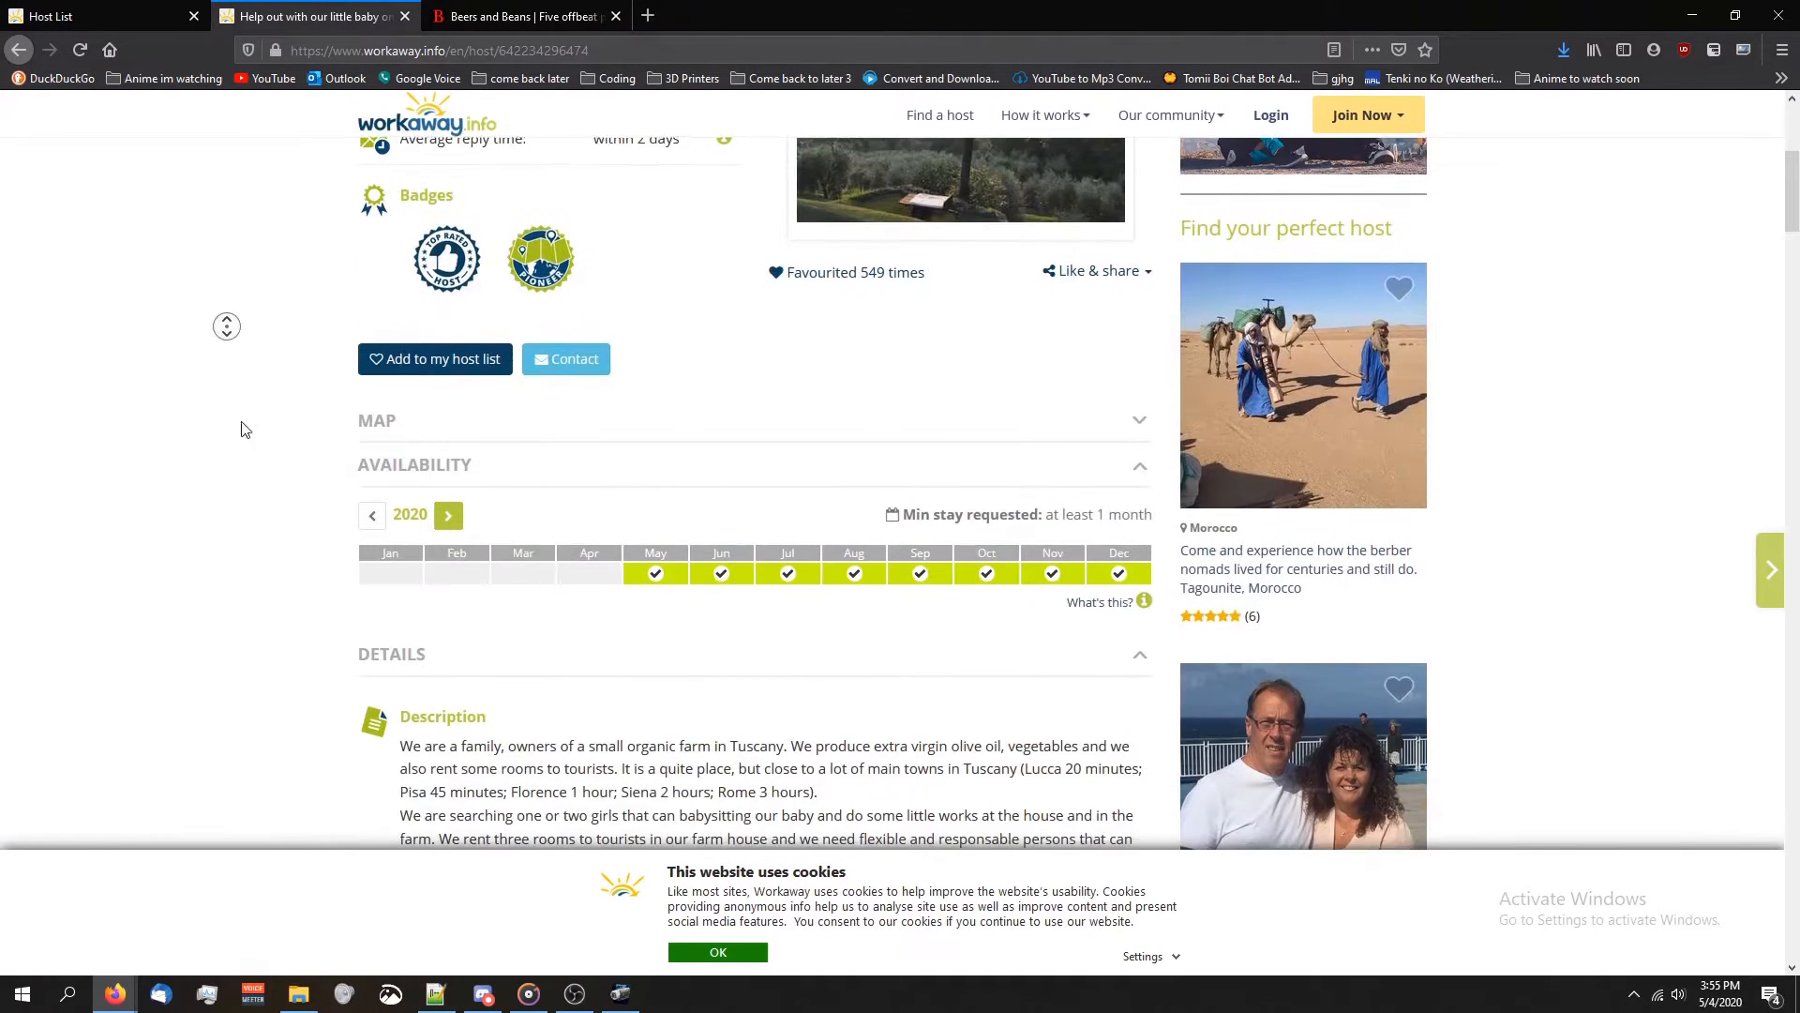
scroll(down, 3)
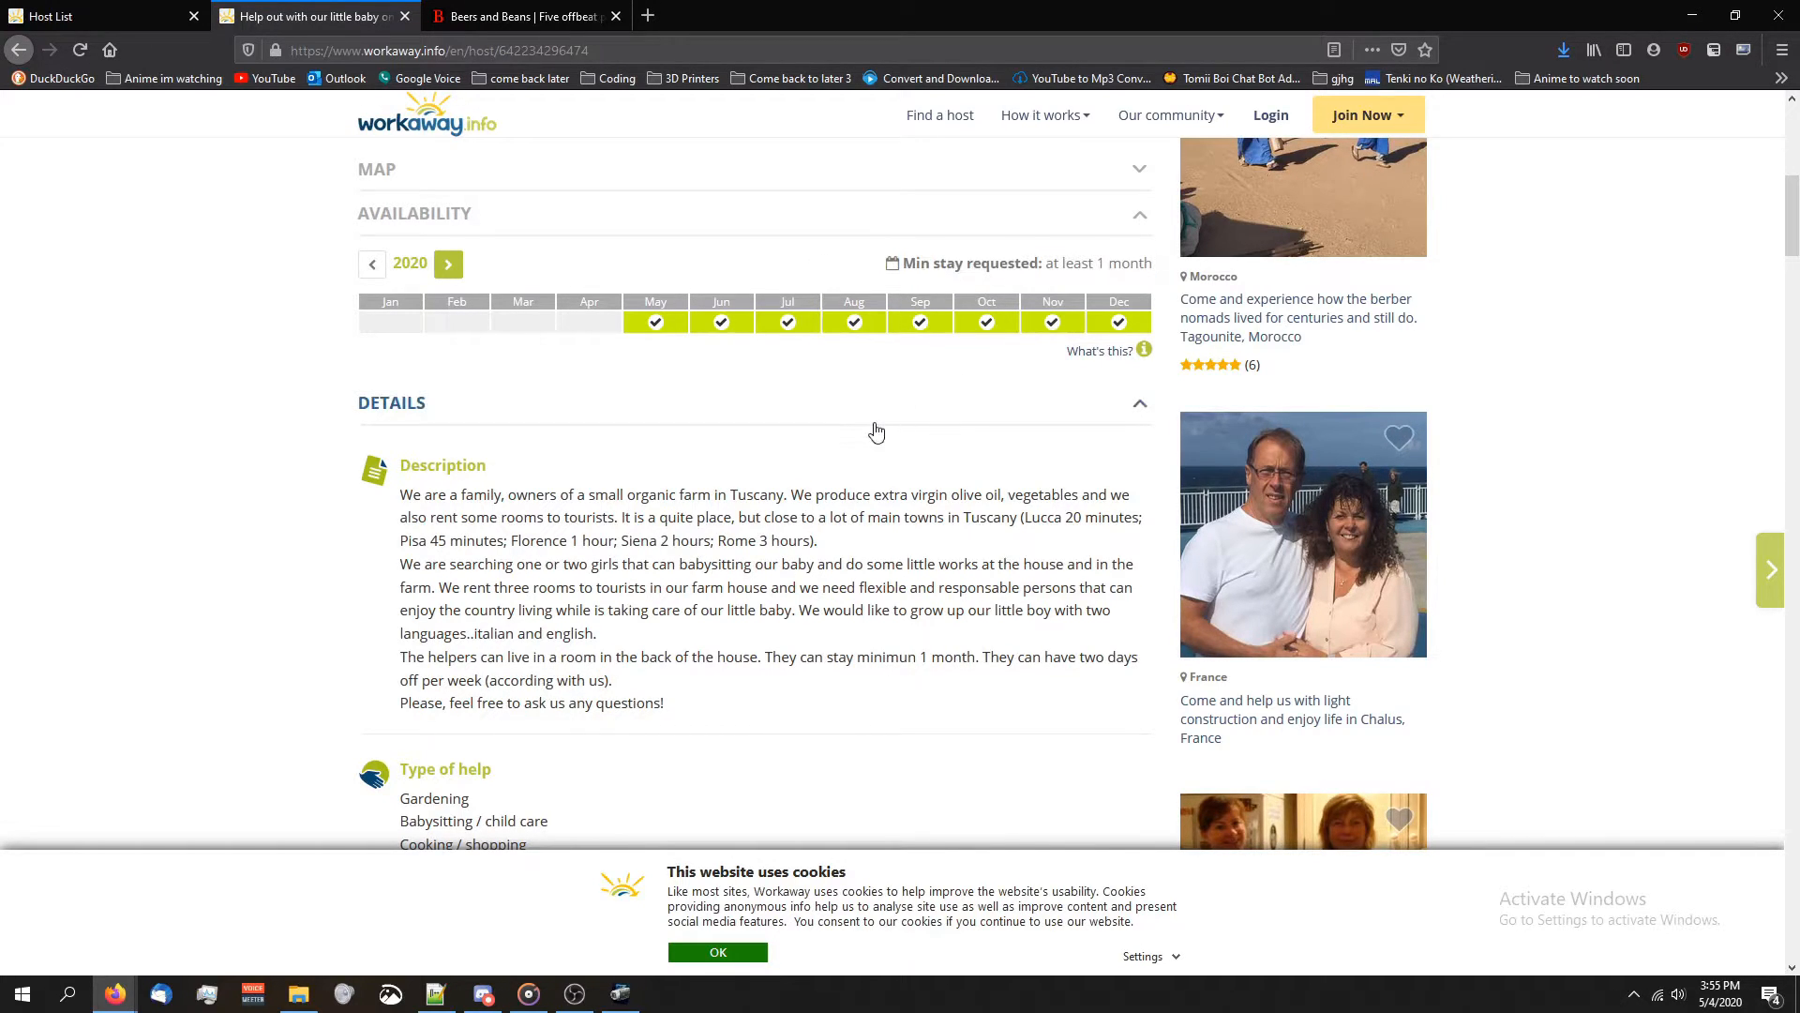
mouse_move(1085, 283)
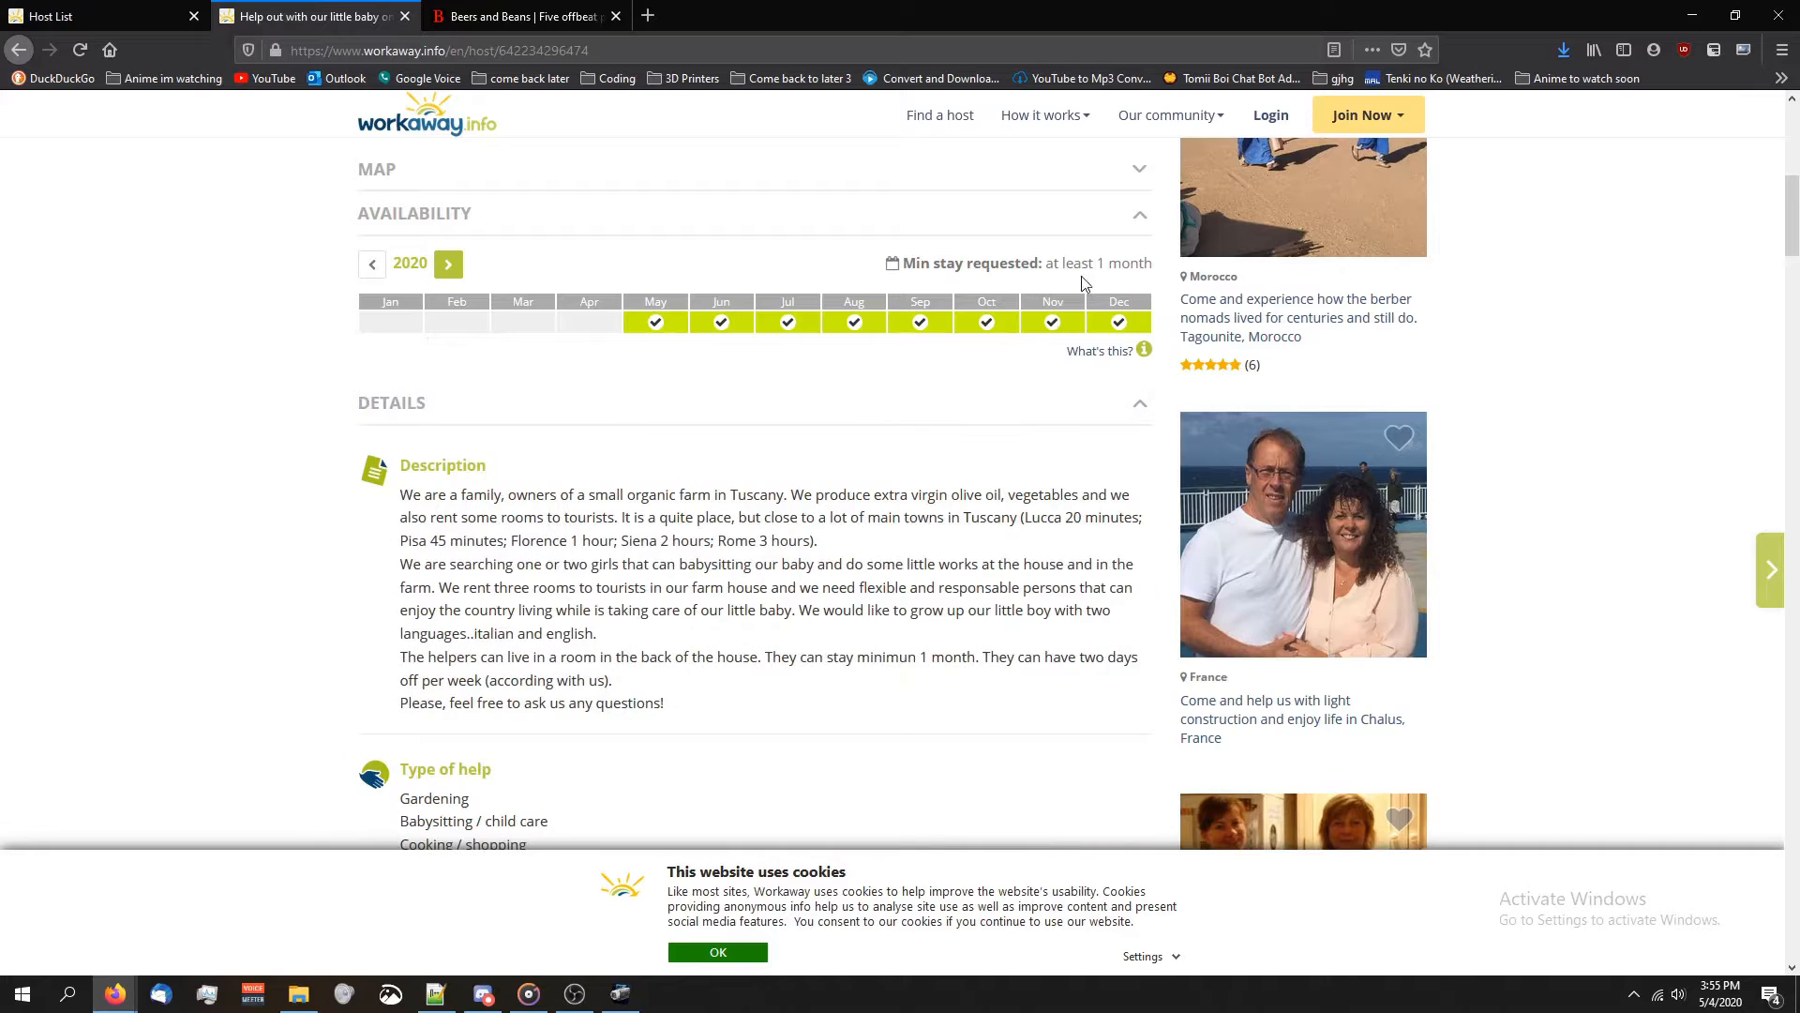
mouse_move(173, 409)
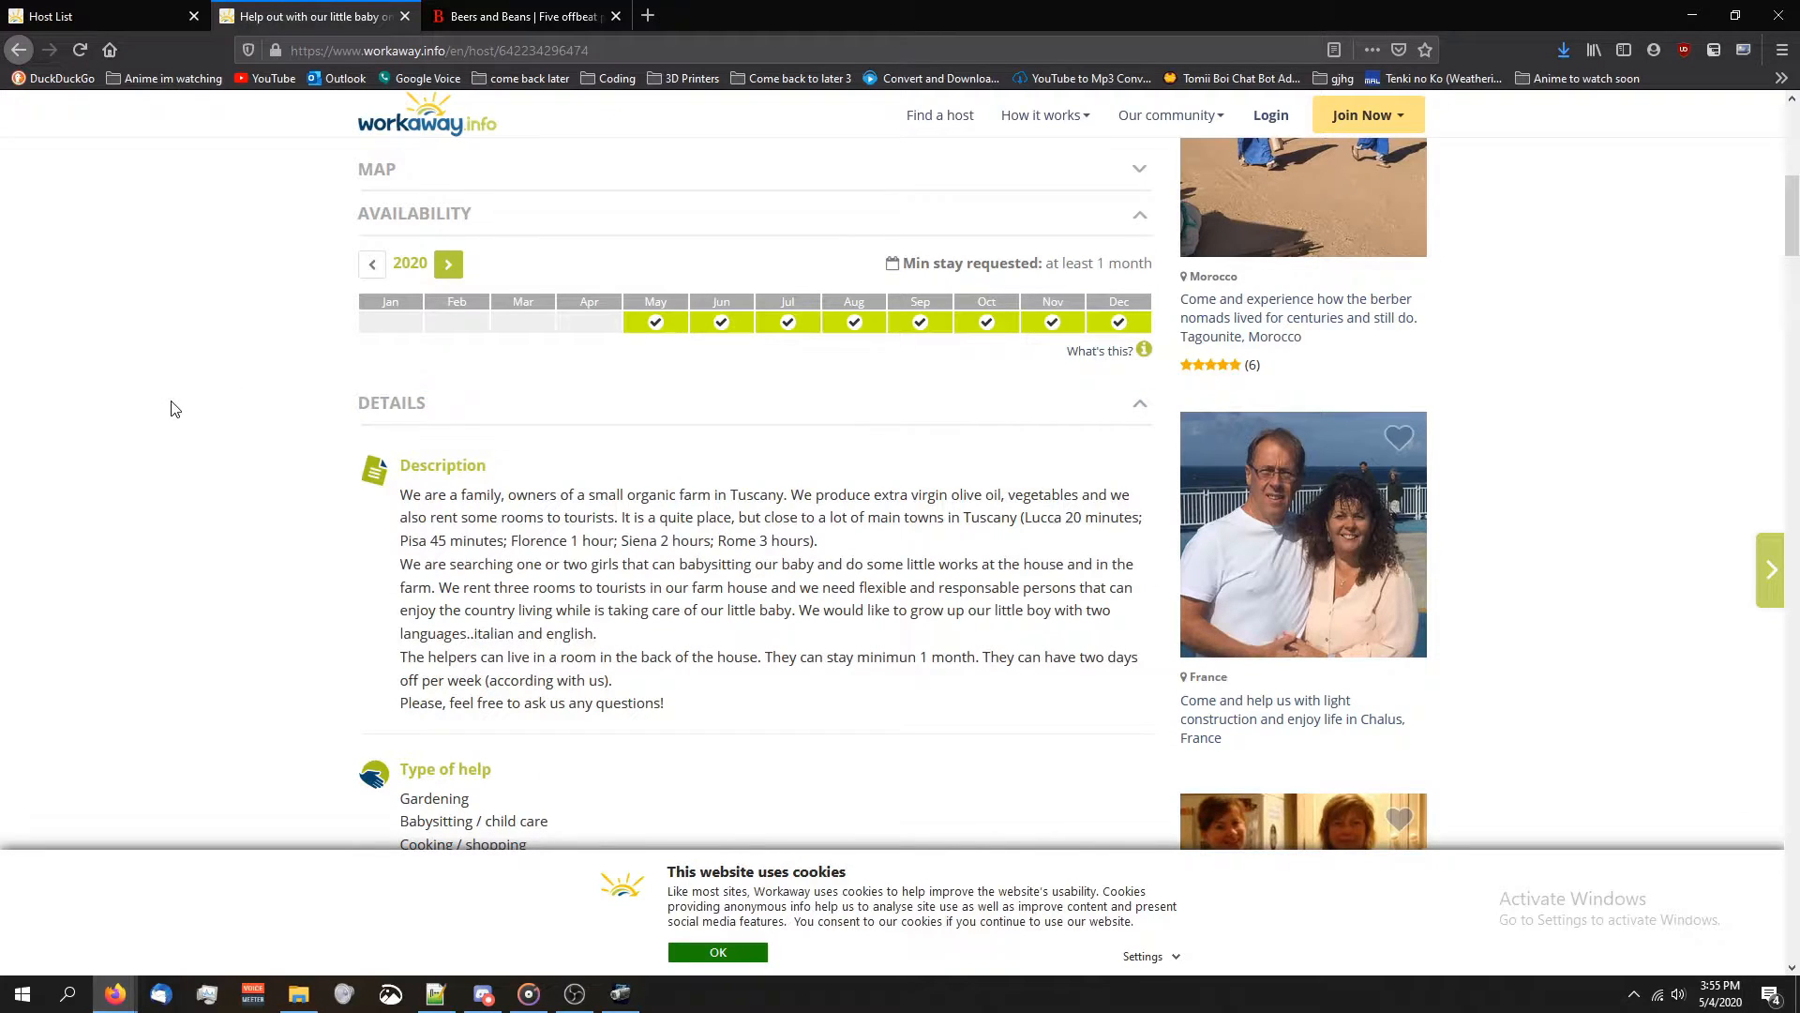
scroll(up, 3)
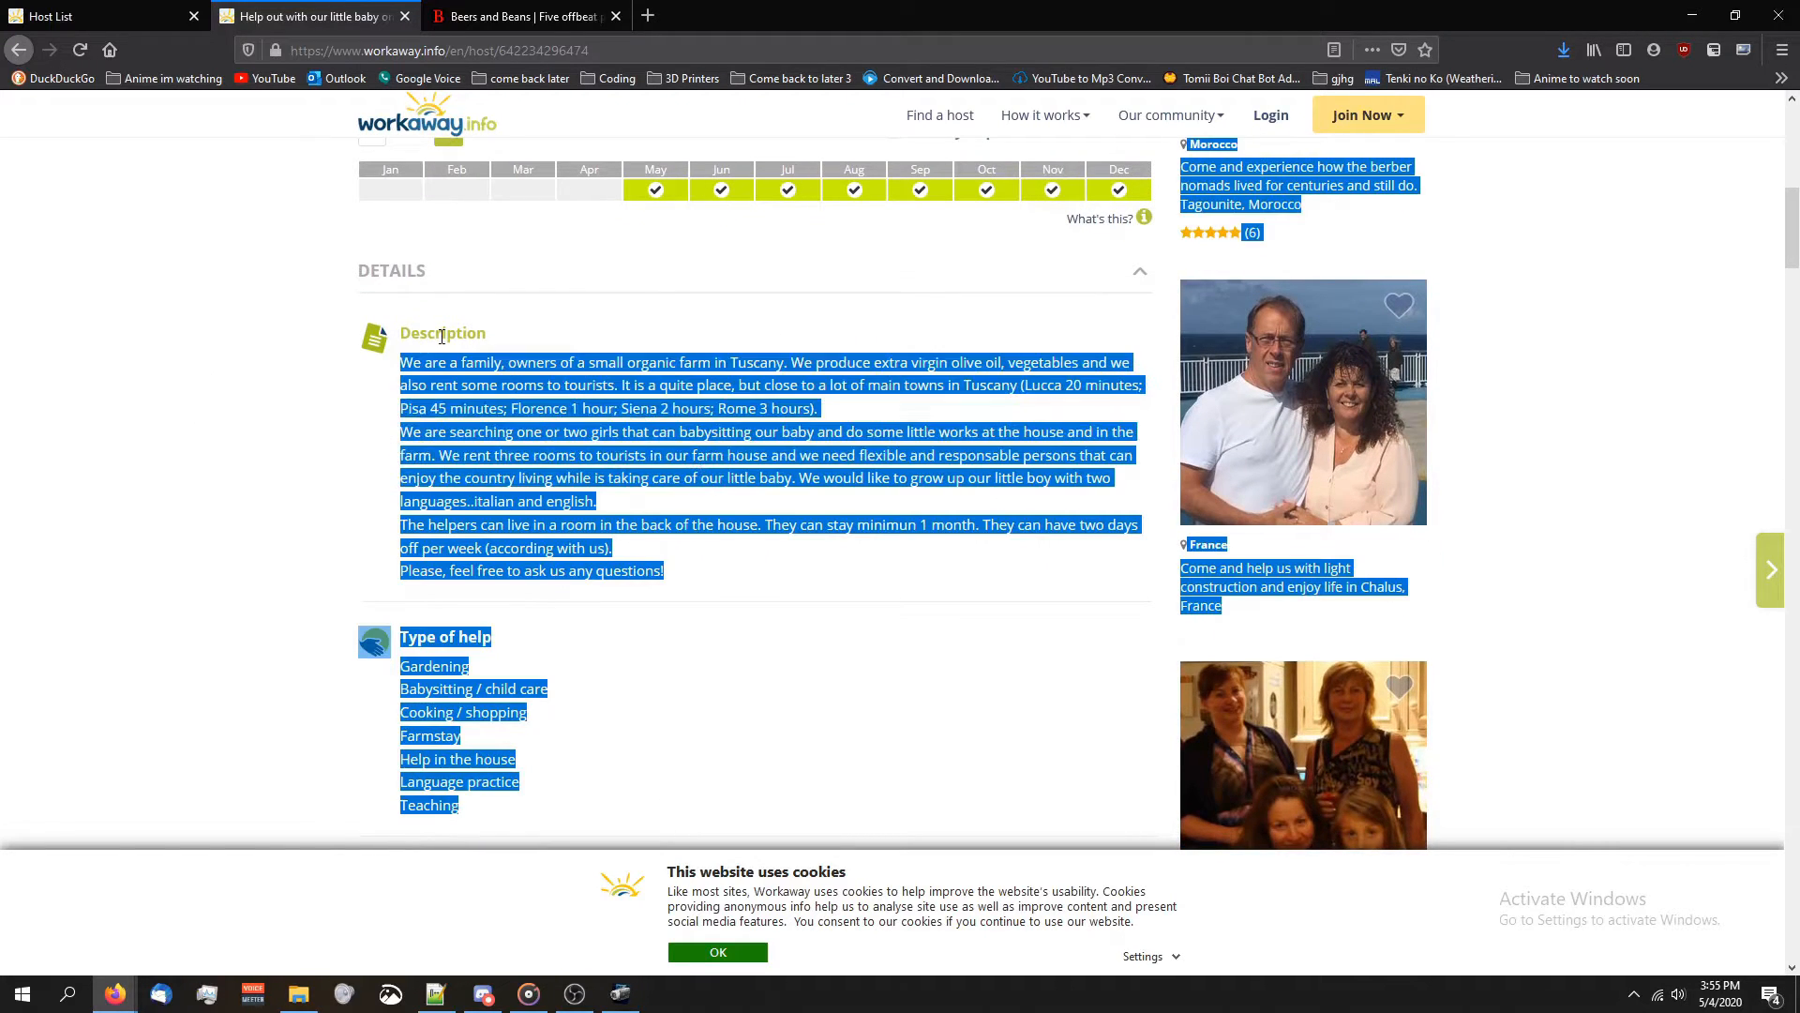
click(129, 558)
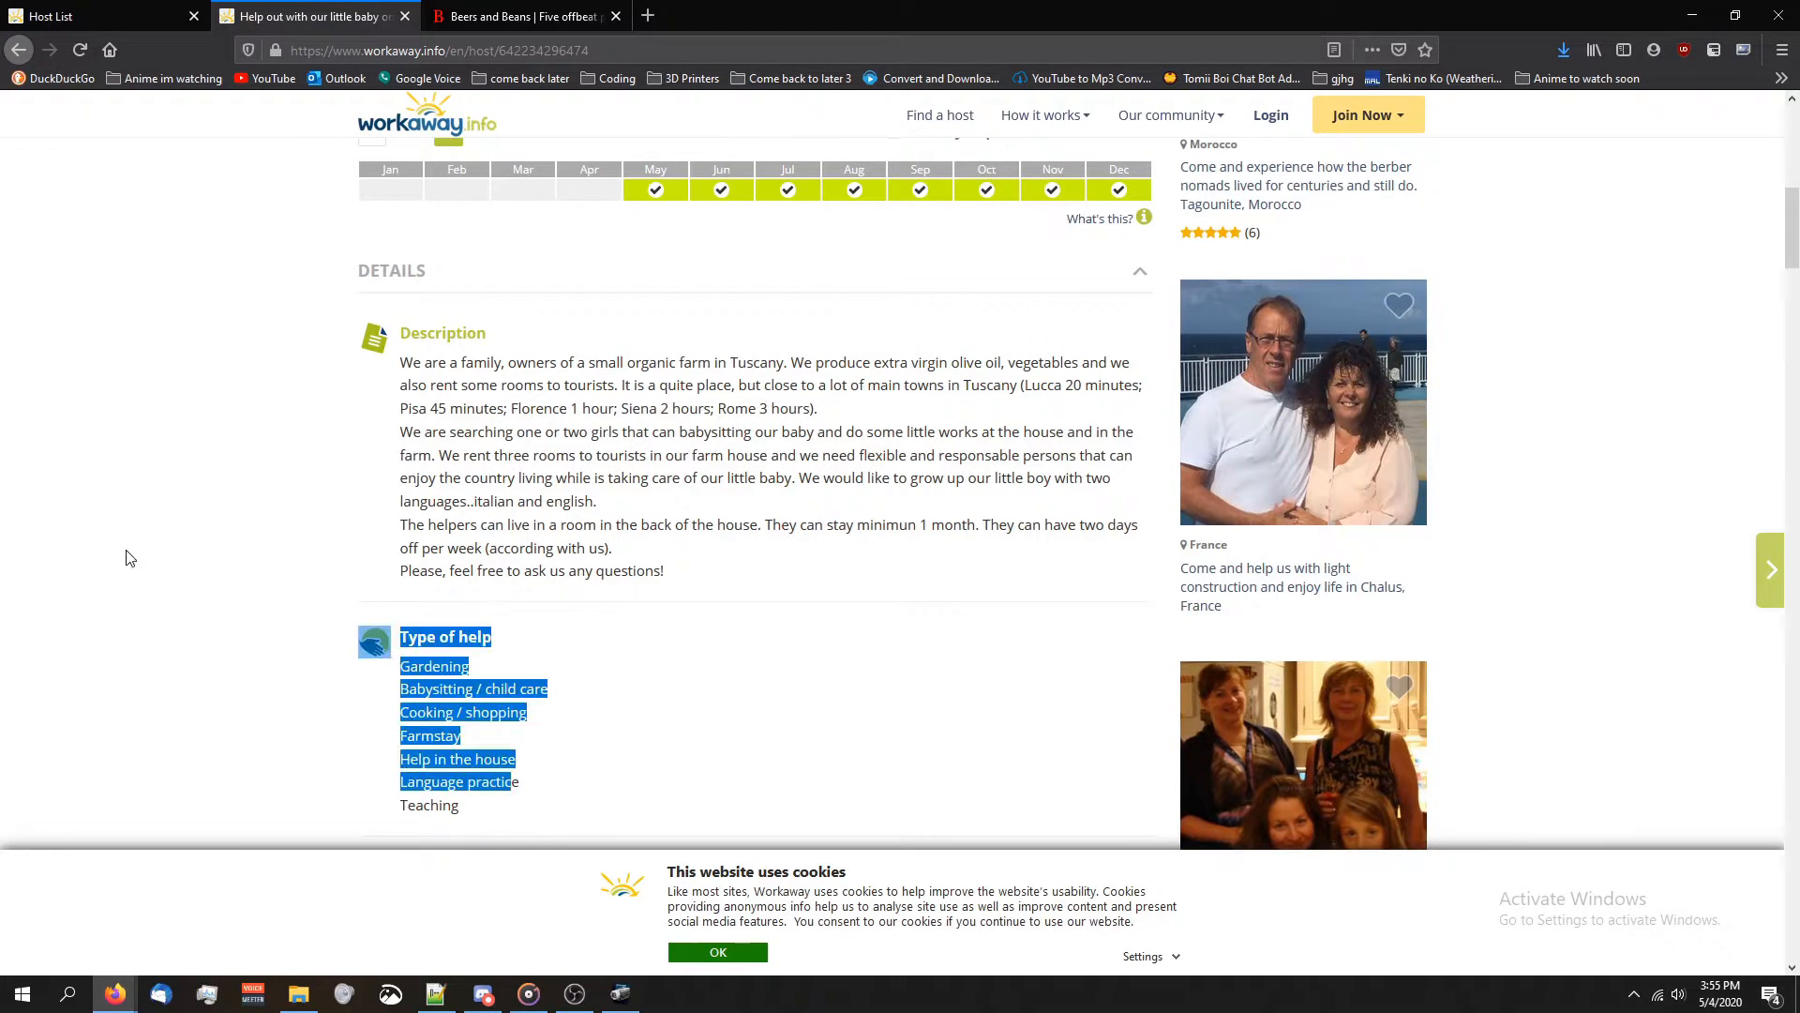
scroll(down, 3)
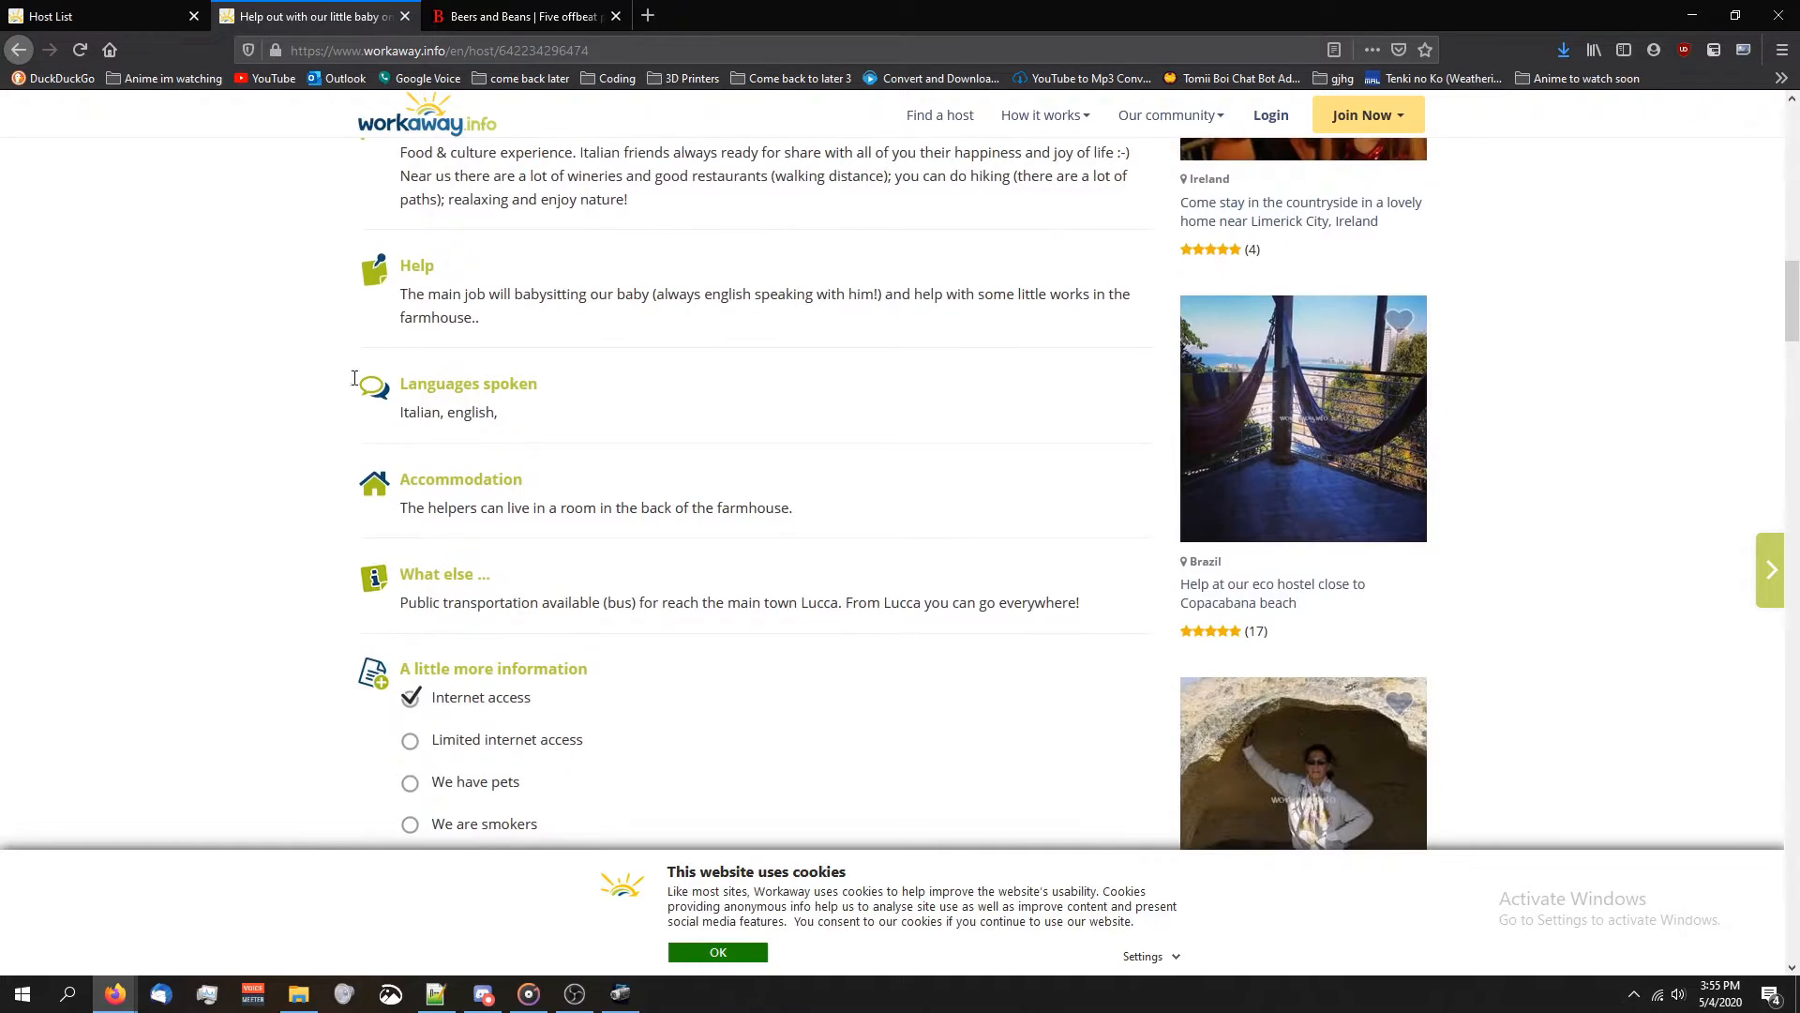
scroll(down, 3)
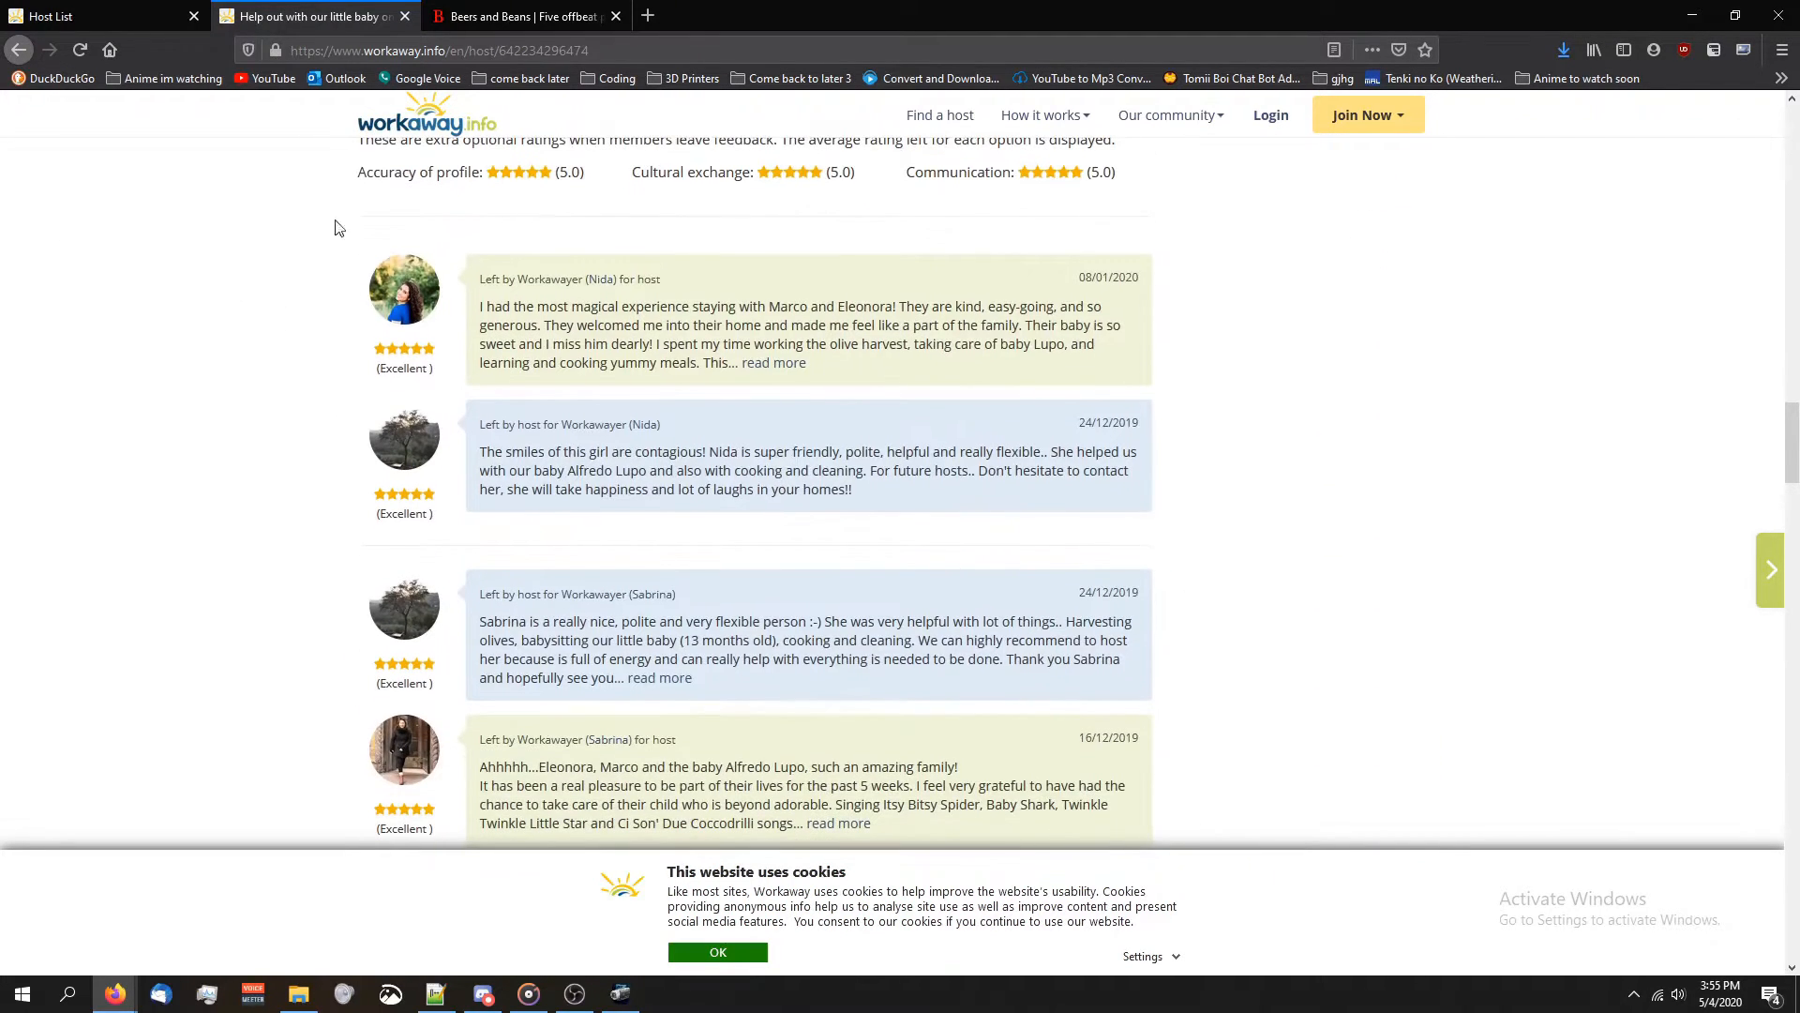
mouse_move(864, 695)
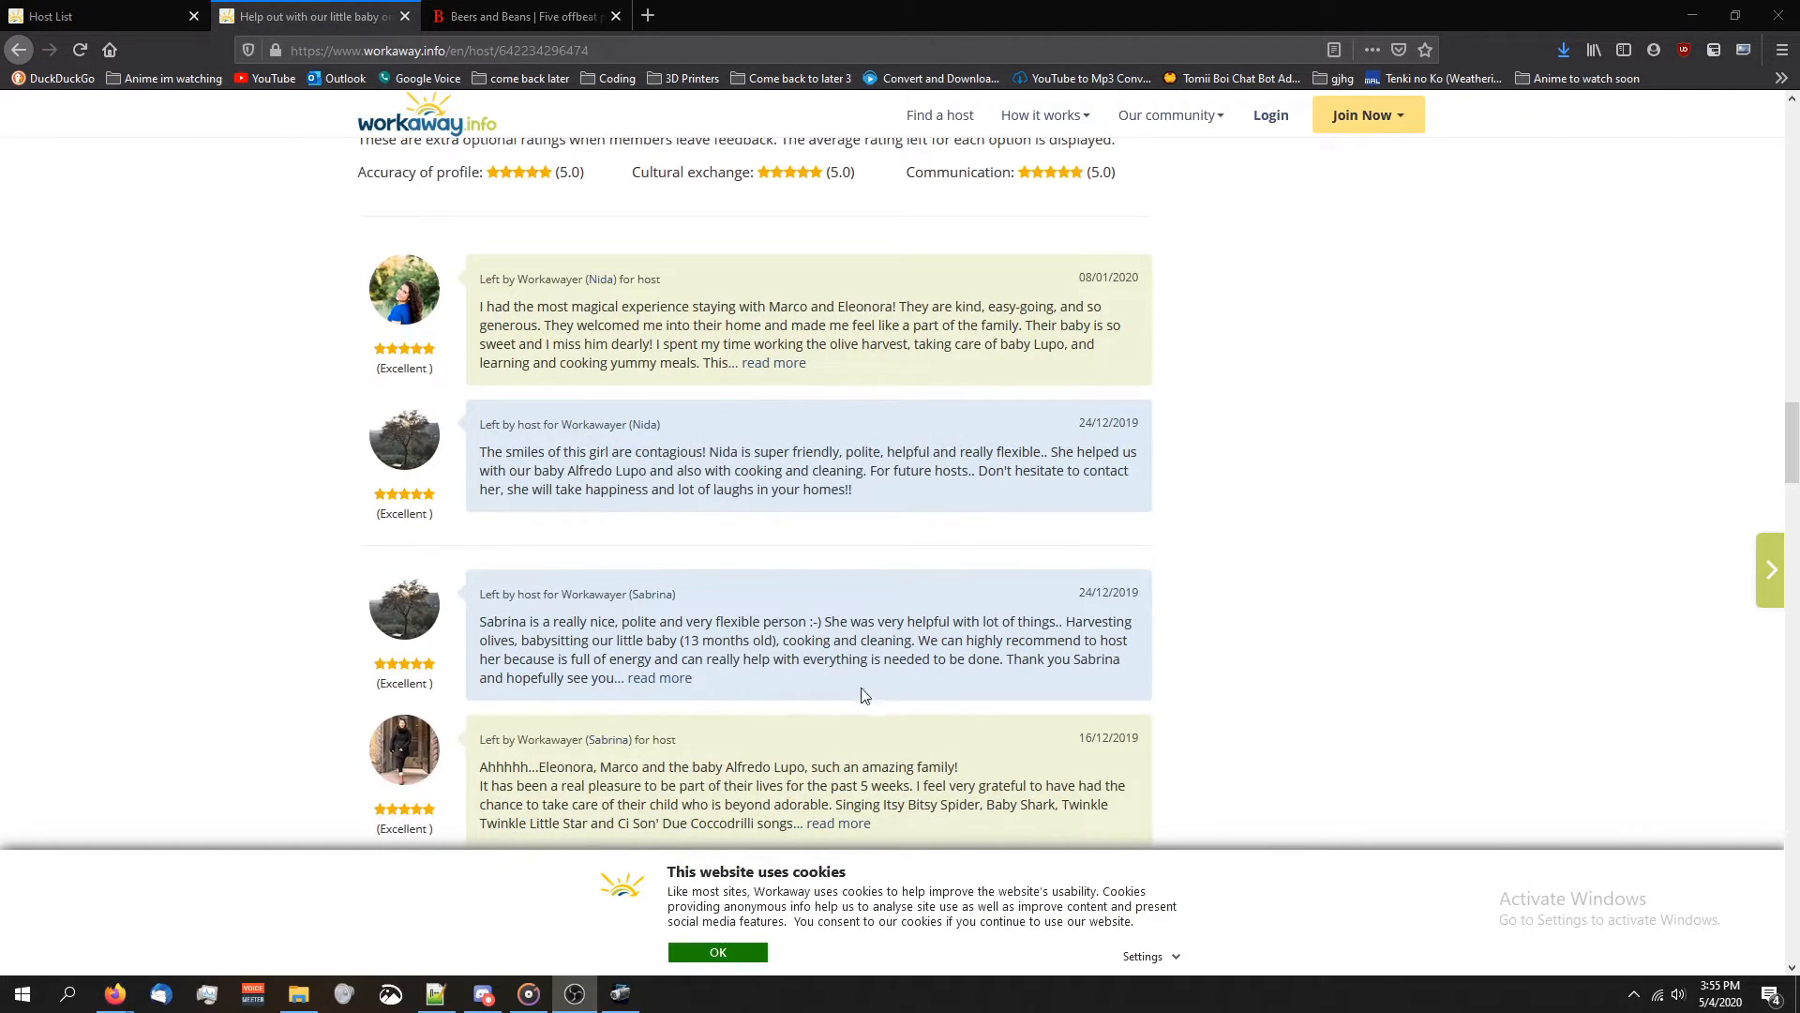
mouse_move(312, 480)
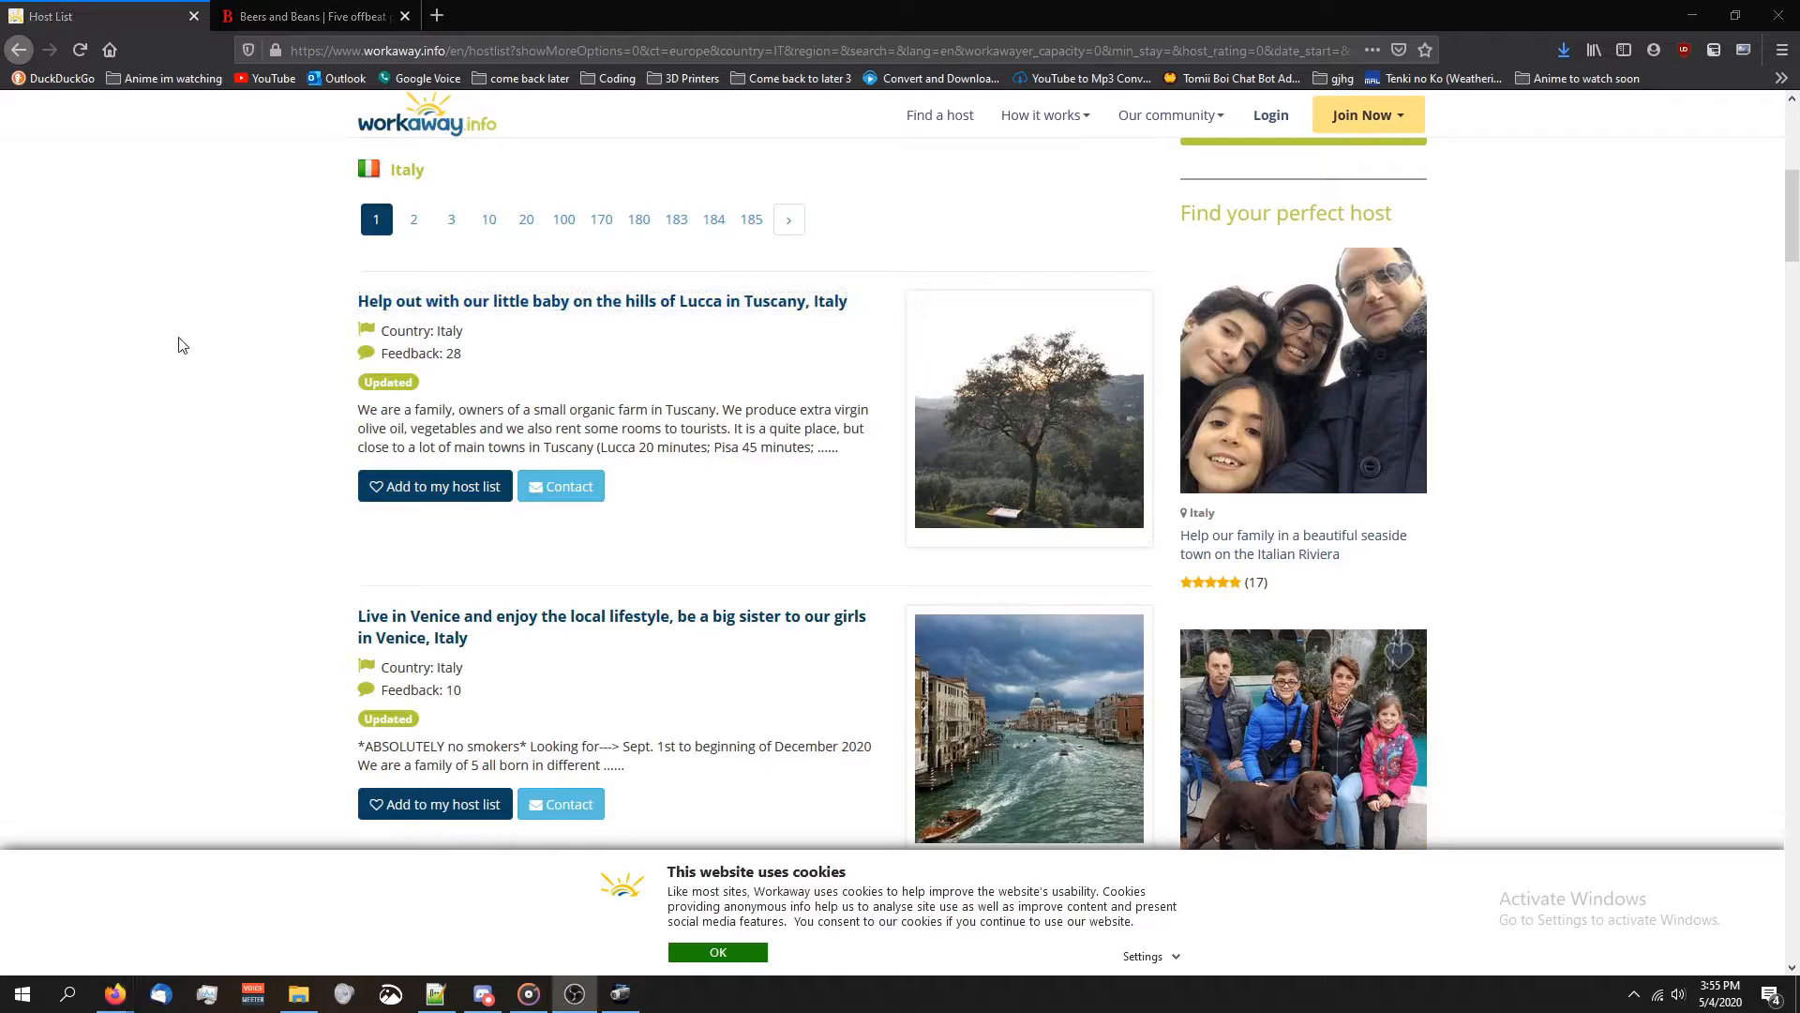
Scroll the Italy results and open 'Organic berry farm near the Dolomites' in a new tab
scroll(down, 3)
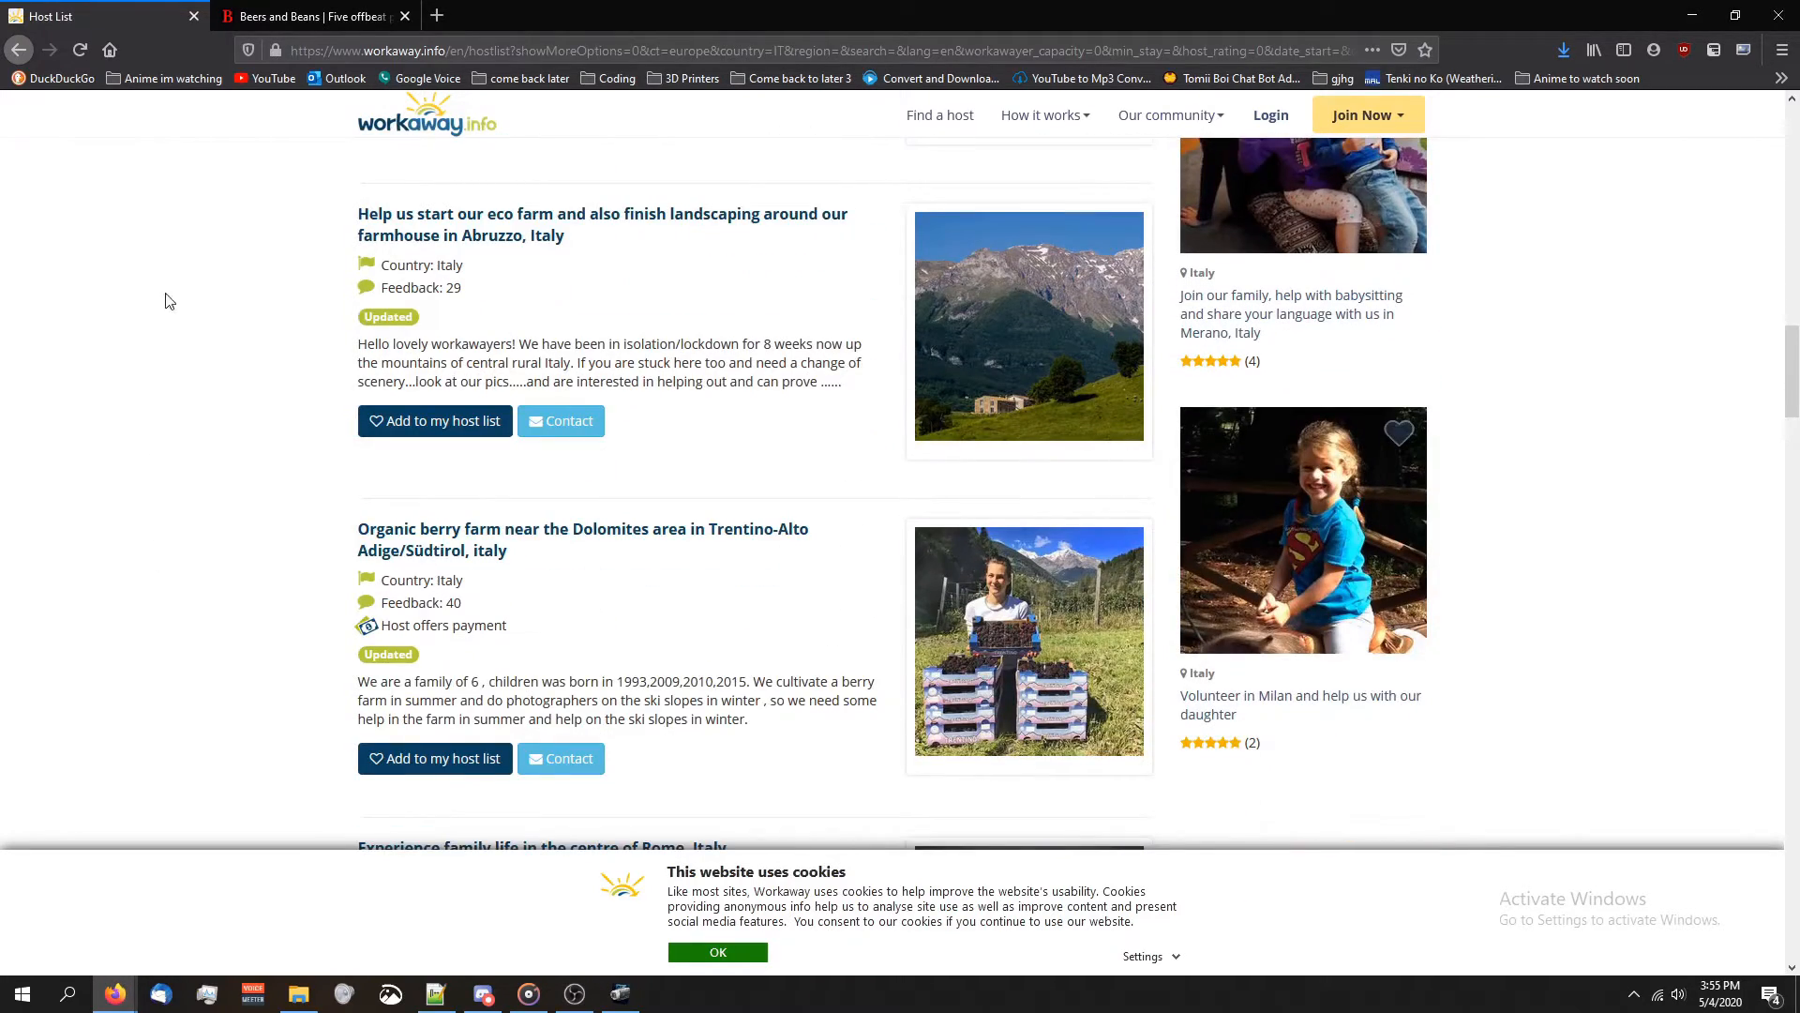
scroll(down, 3)
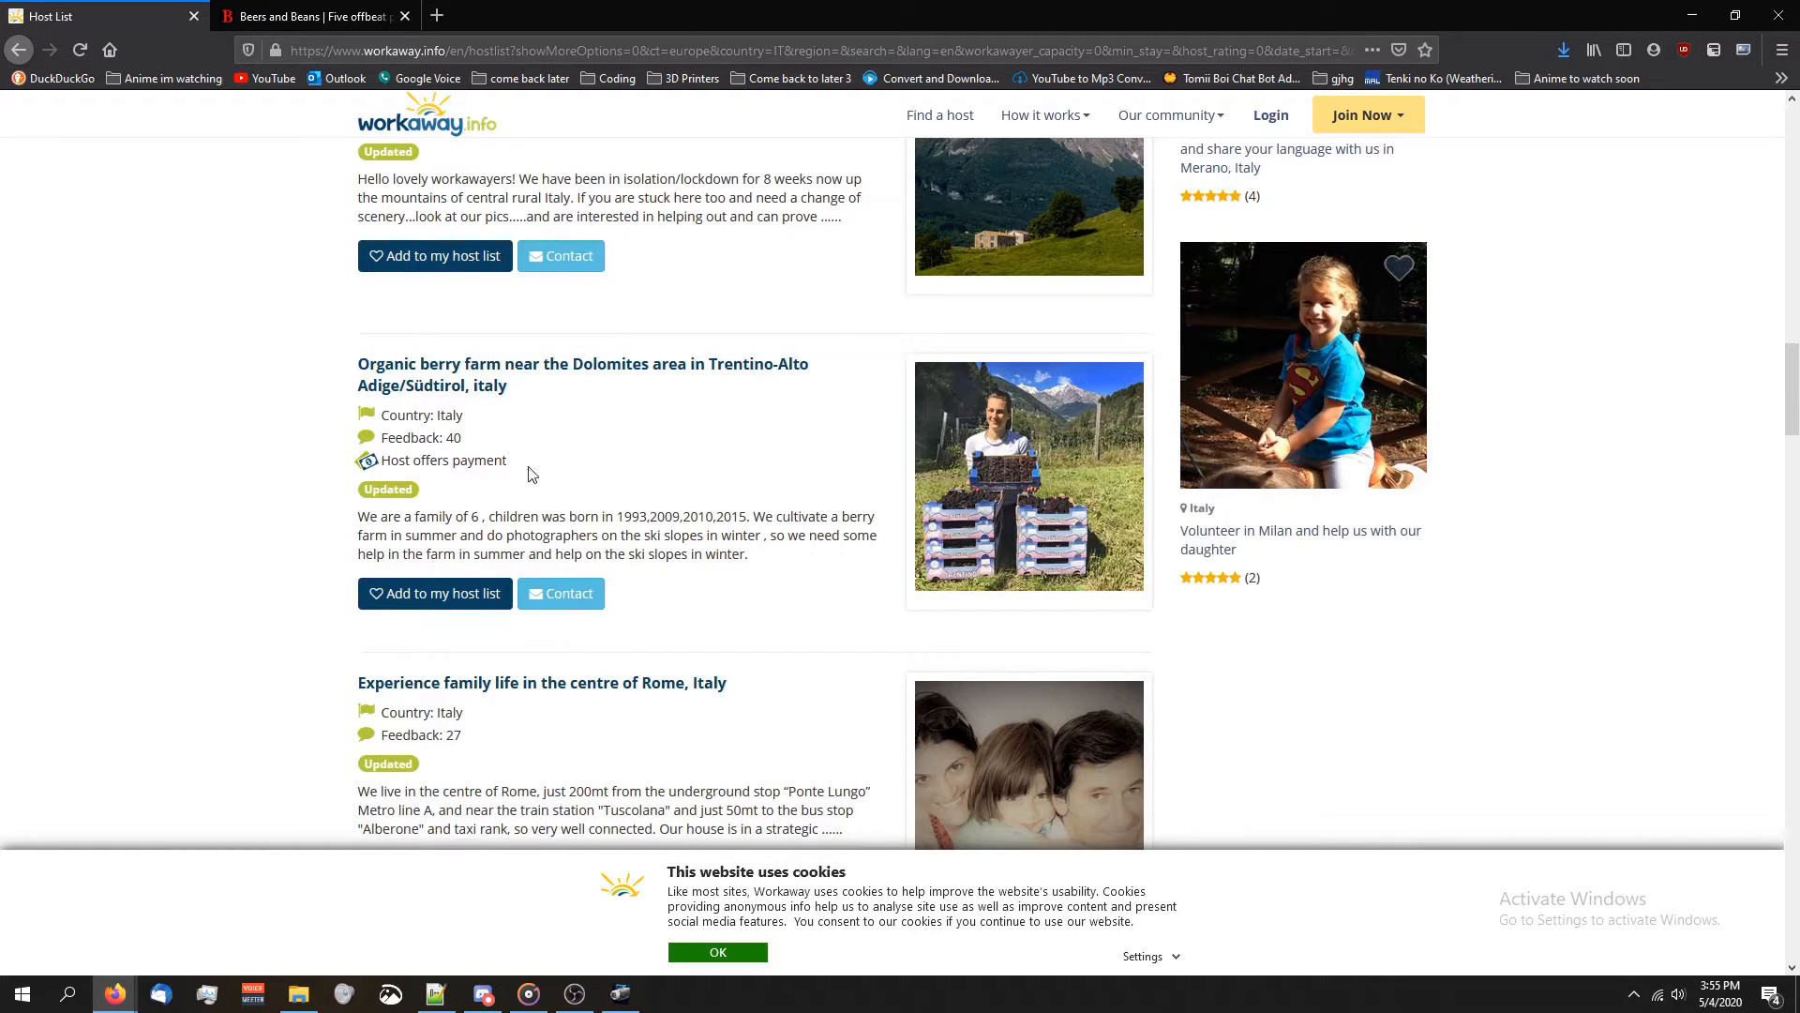
click(573, 364)
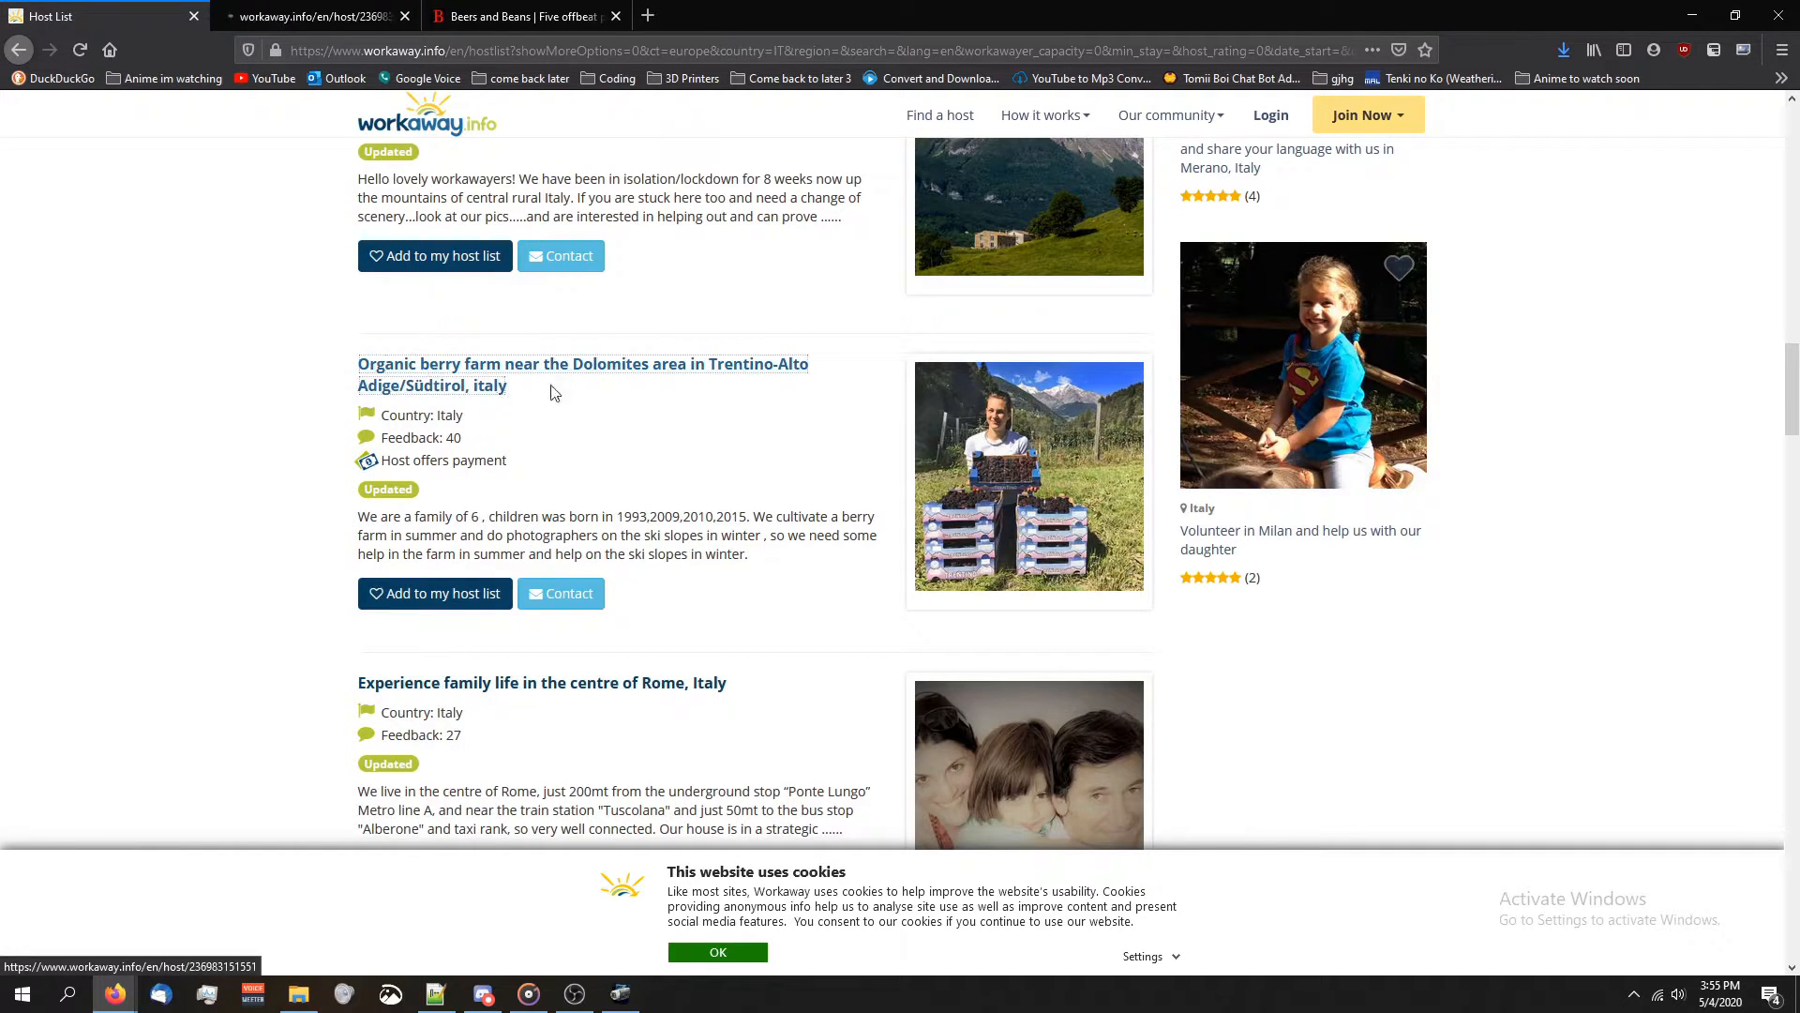
Read the berry farm's availability, details, hours expected, photos and feedback
click(583, 364)
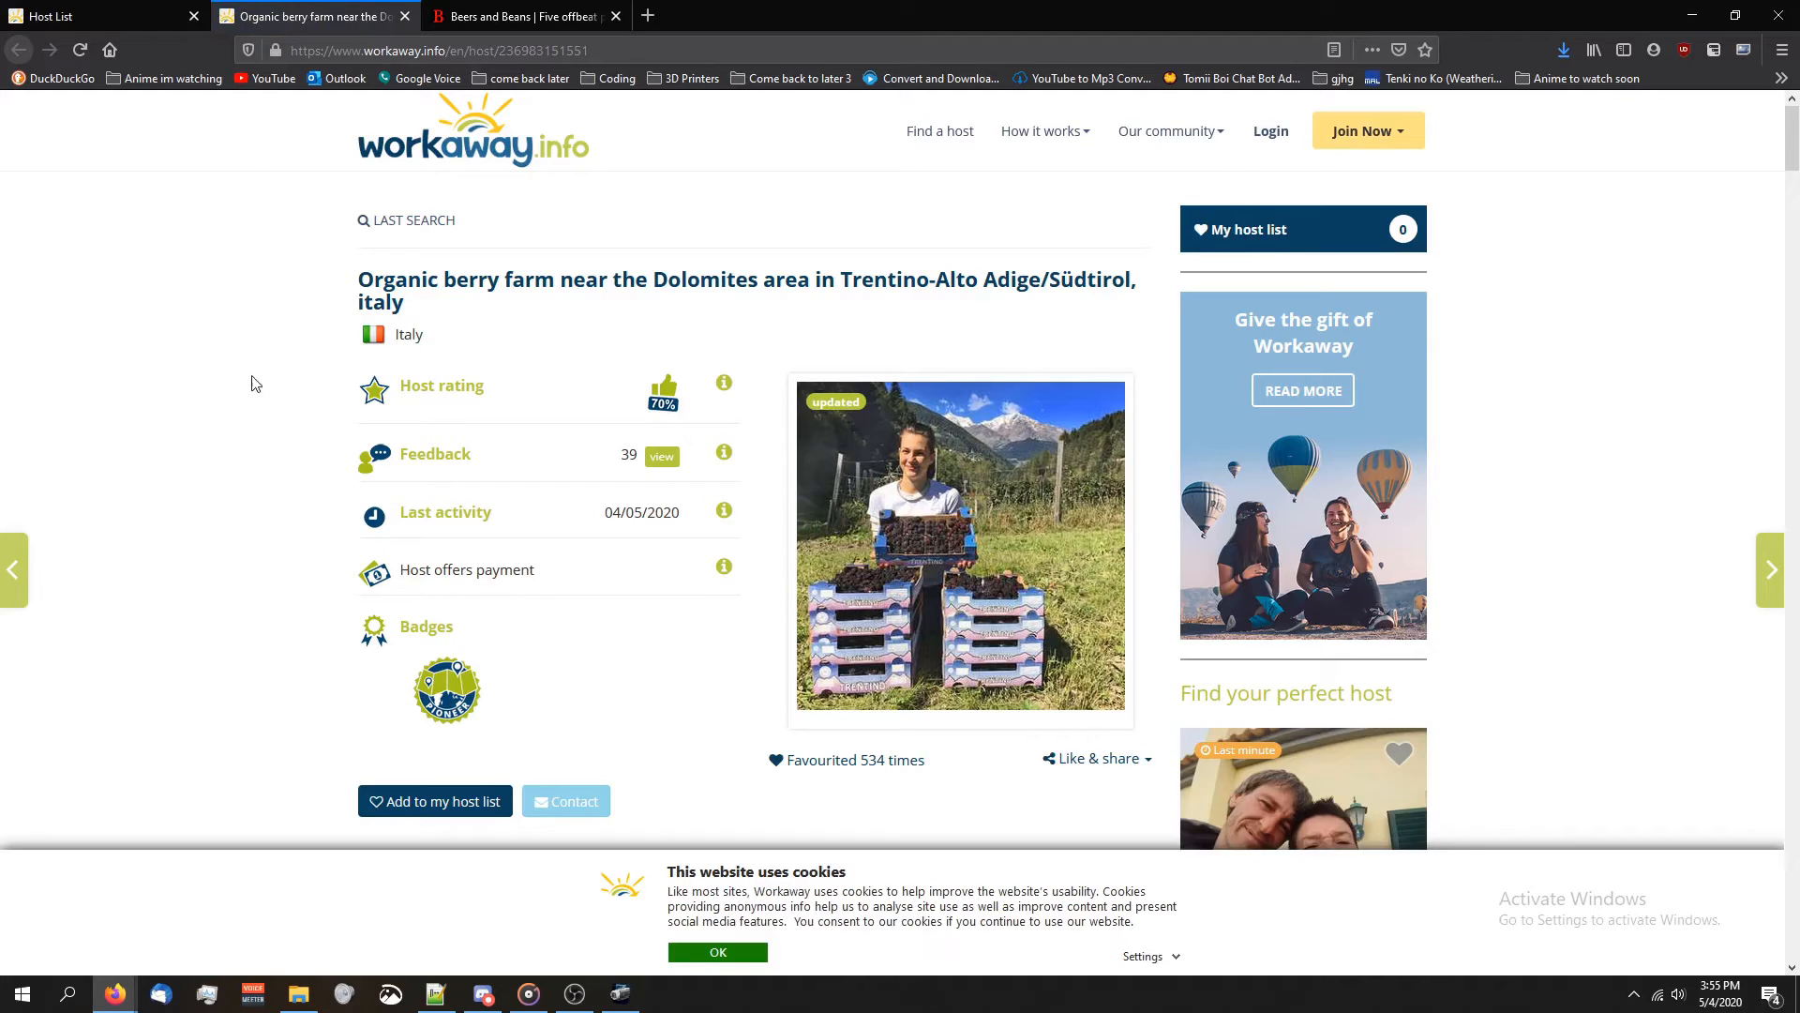
scroll(down, 3)
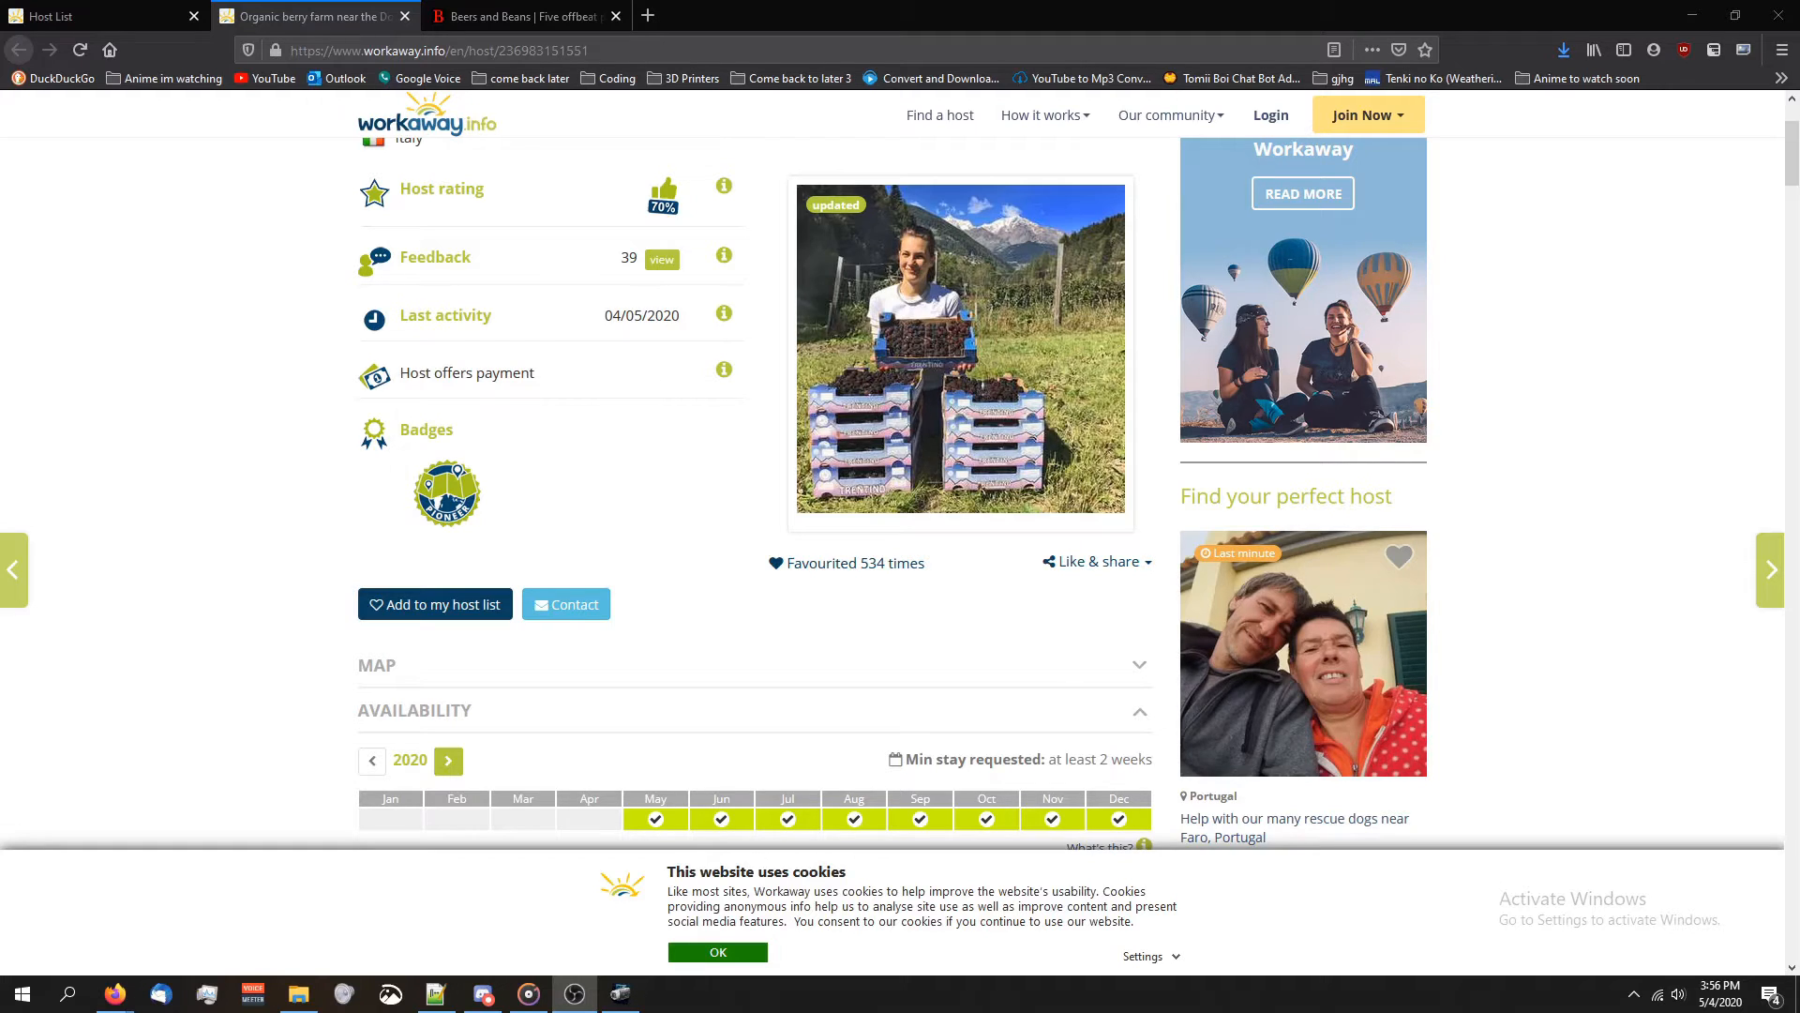
scroll(down, 3)
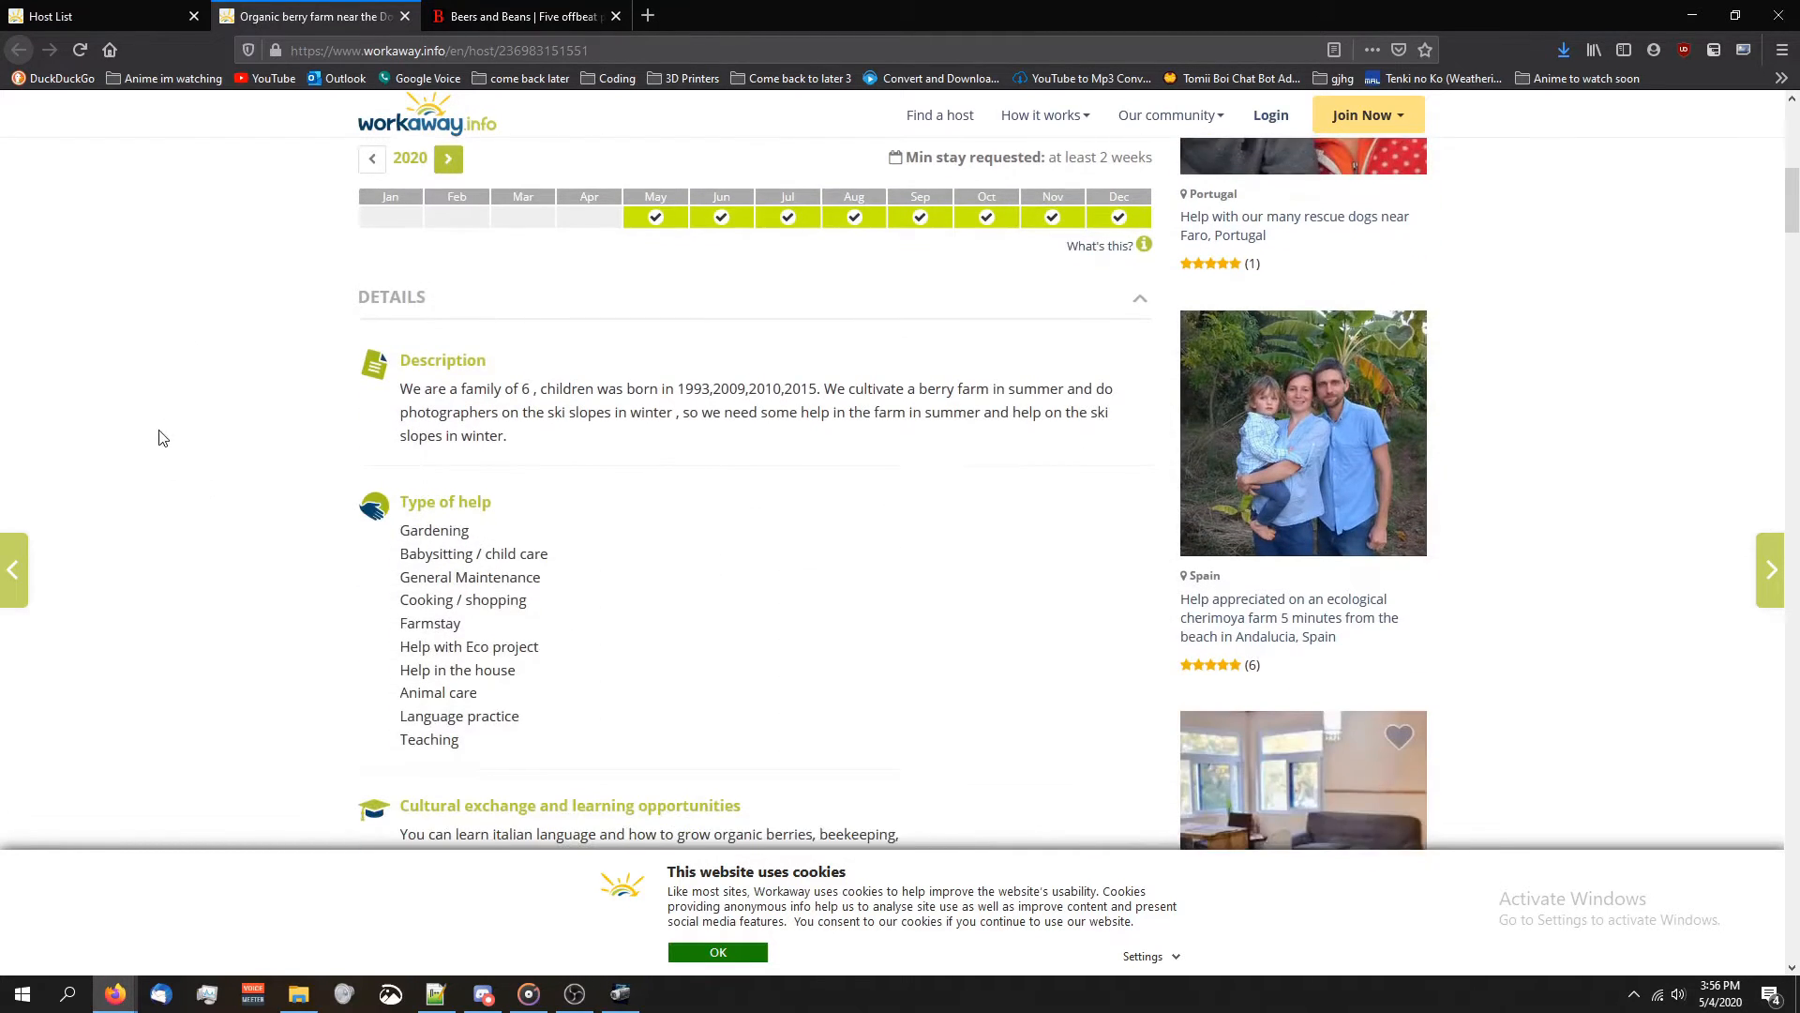
scroll(down, 3)
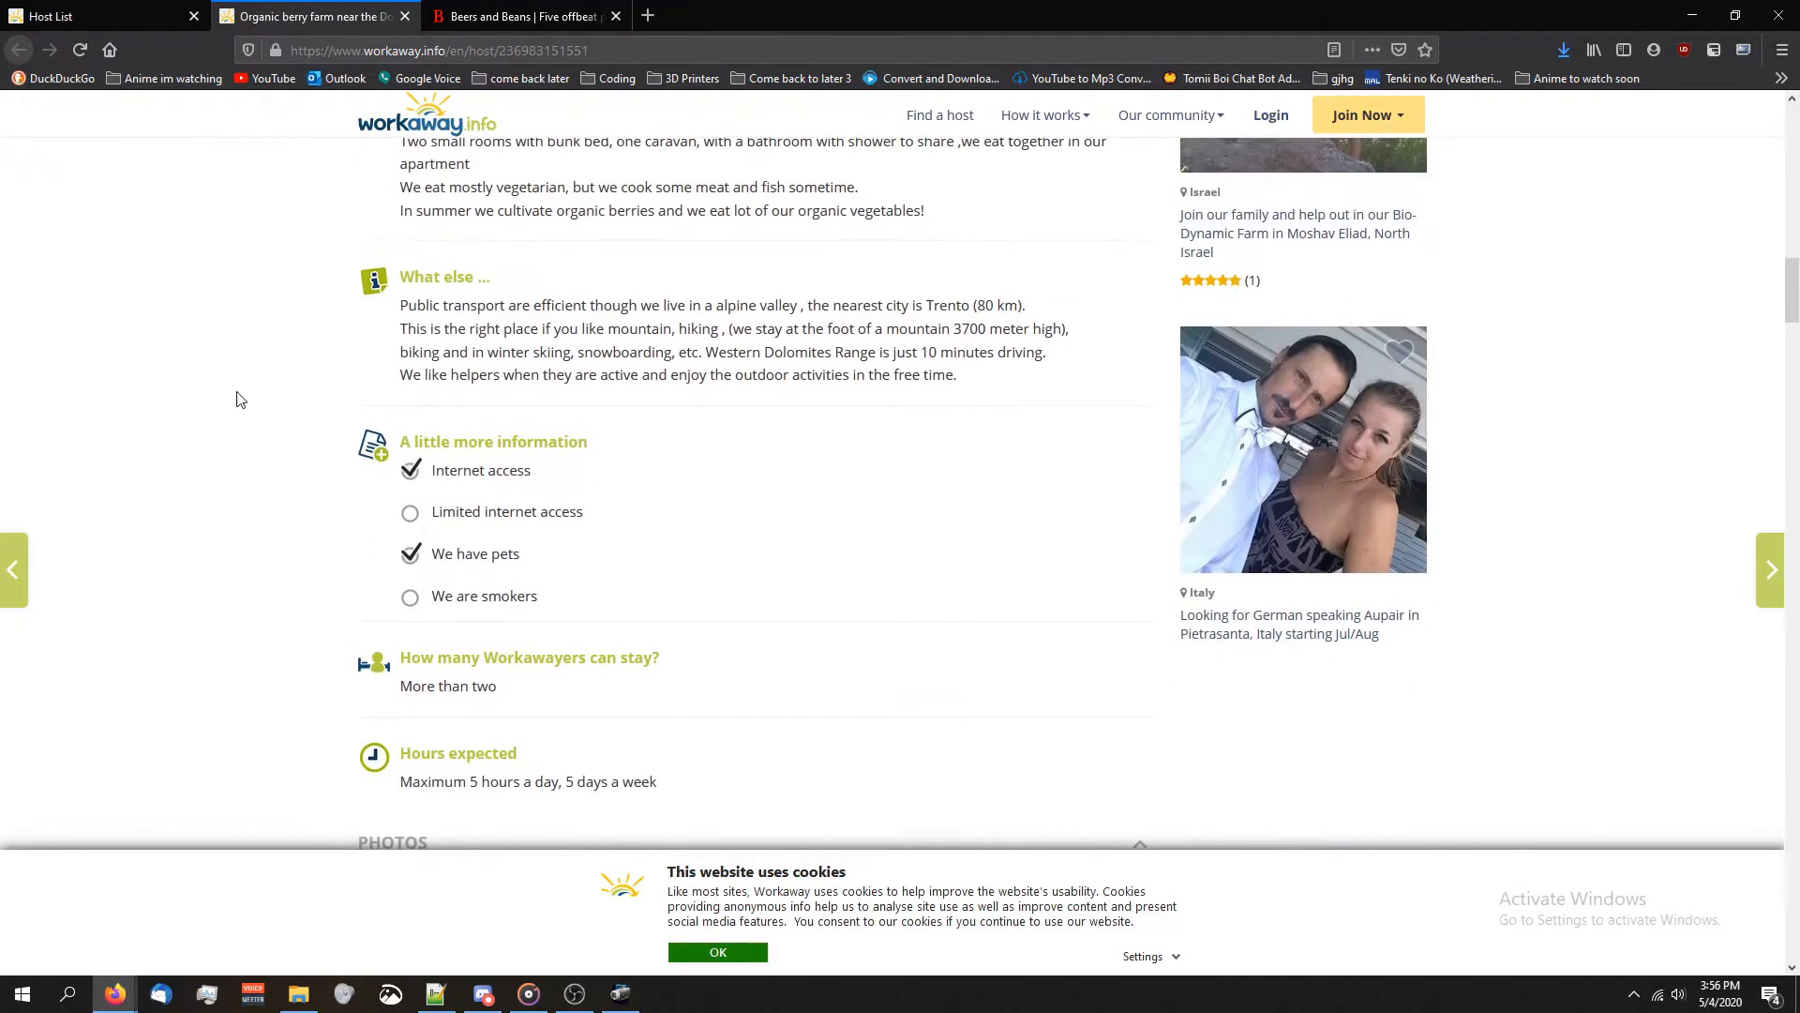
scroll(down, 3)
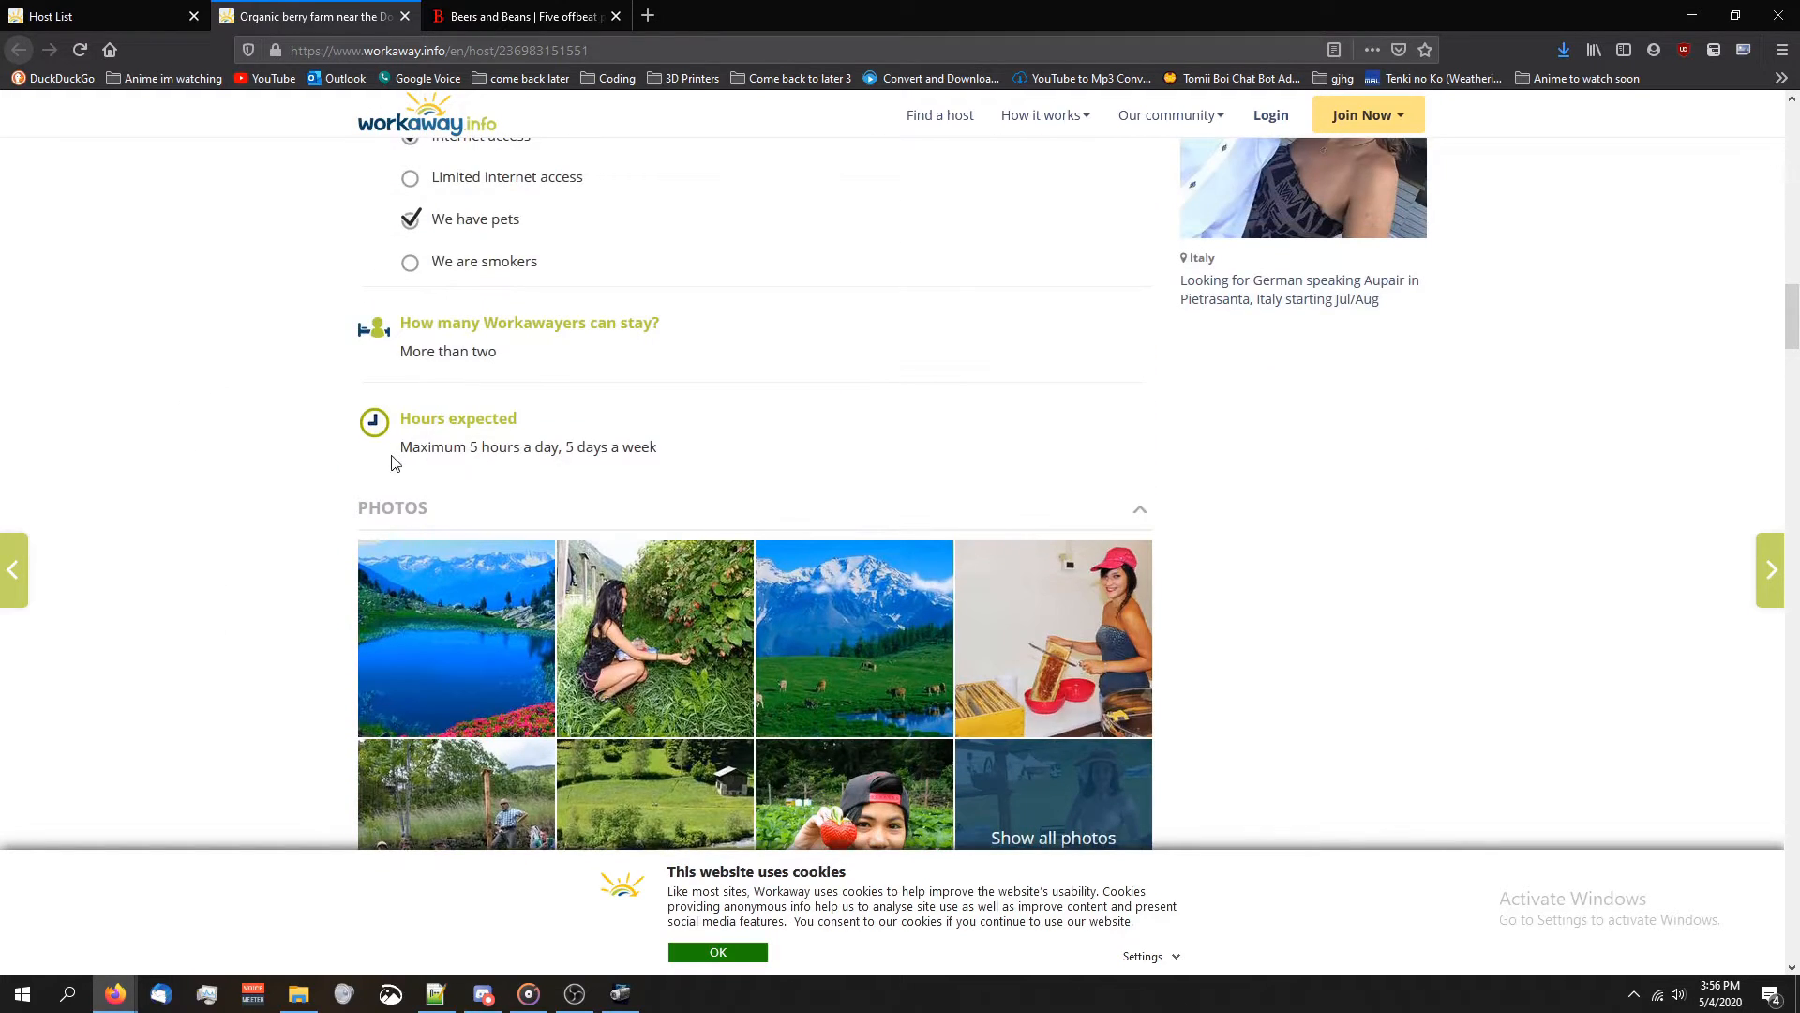
triple_click(527, 446)
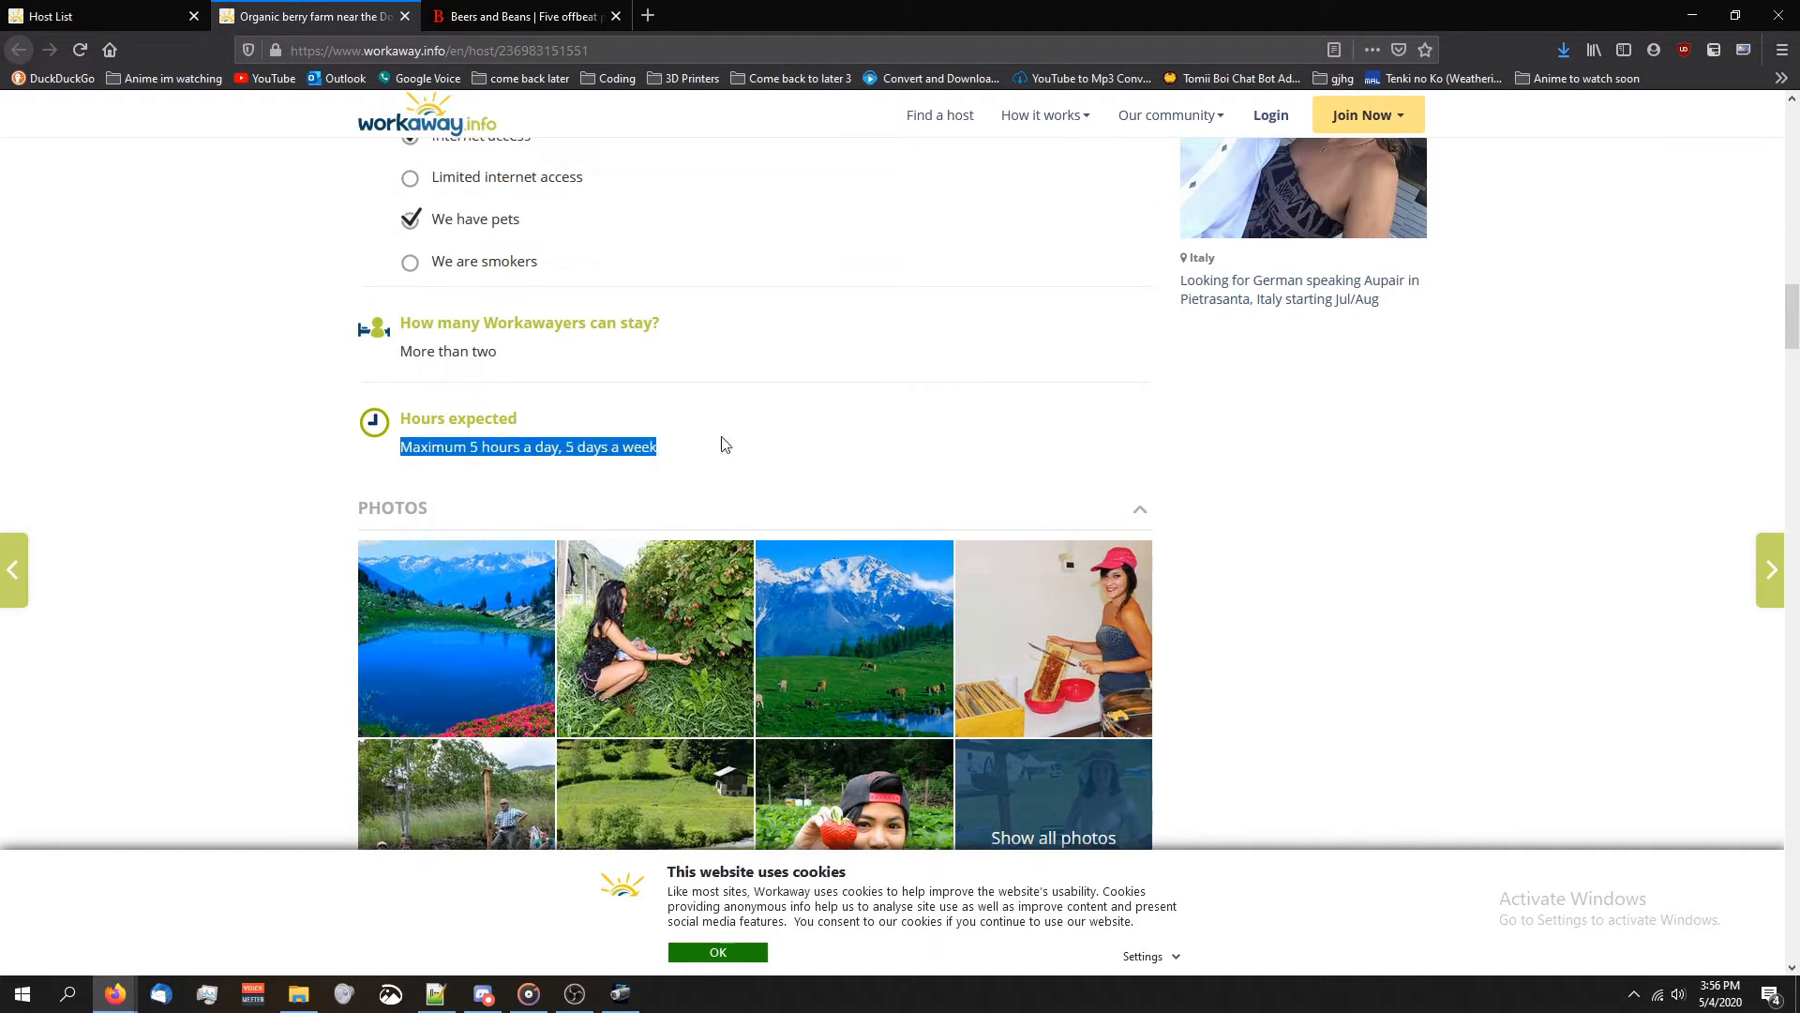
scroll(down, 3)
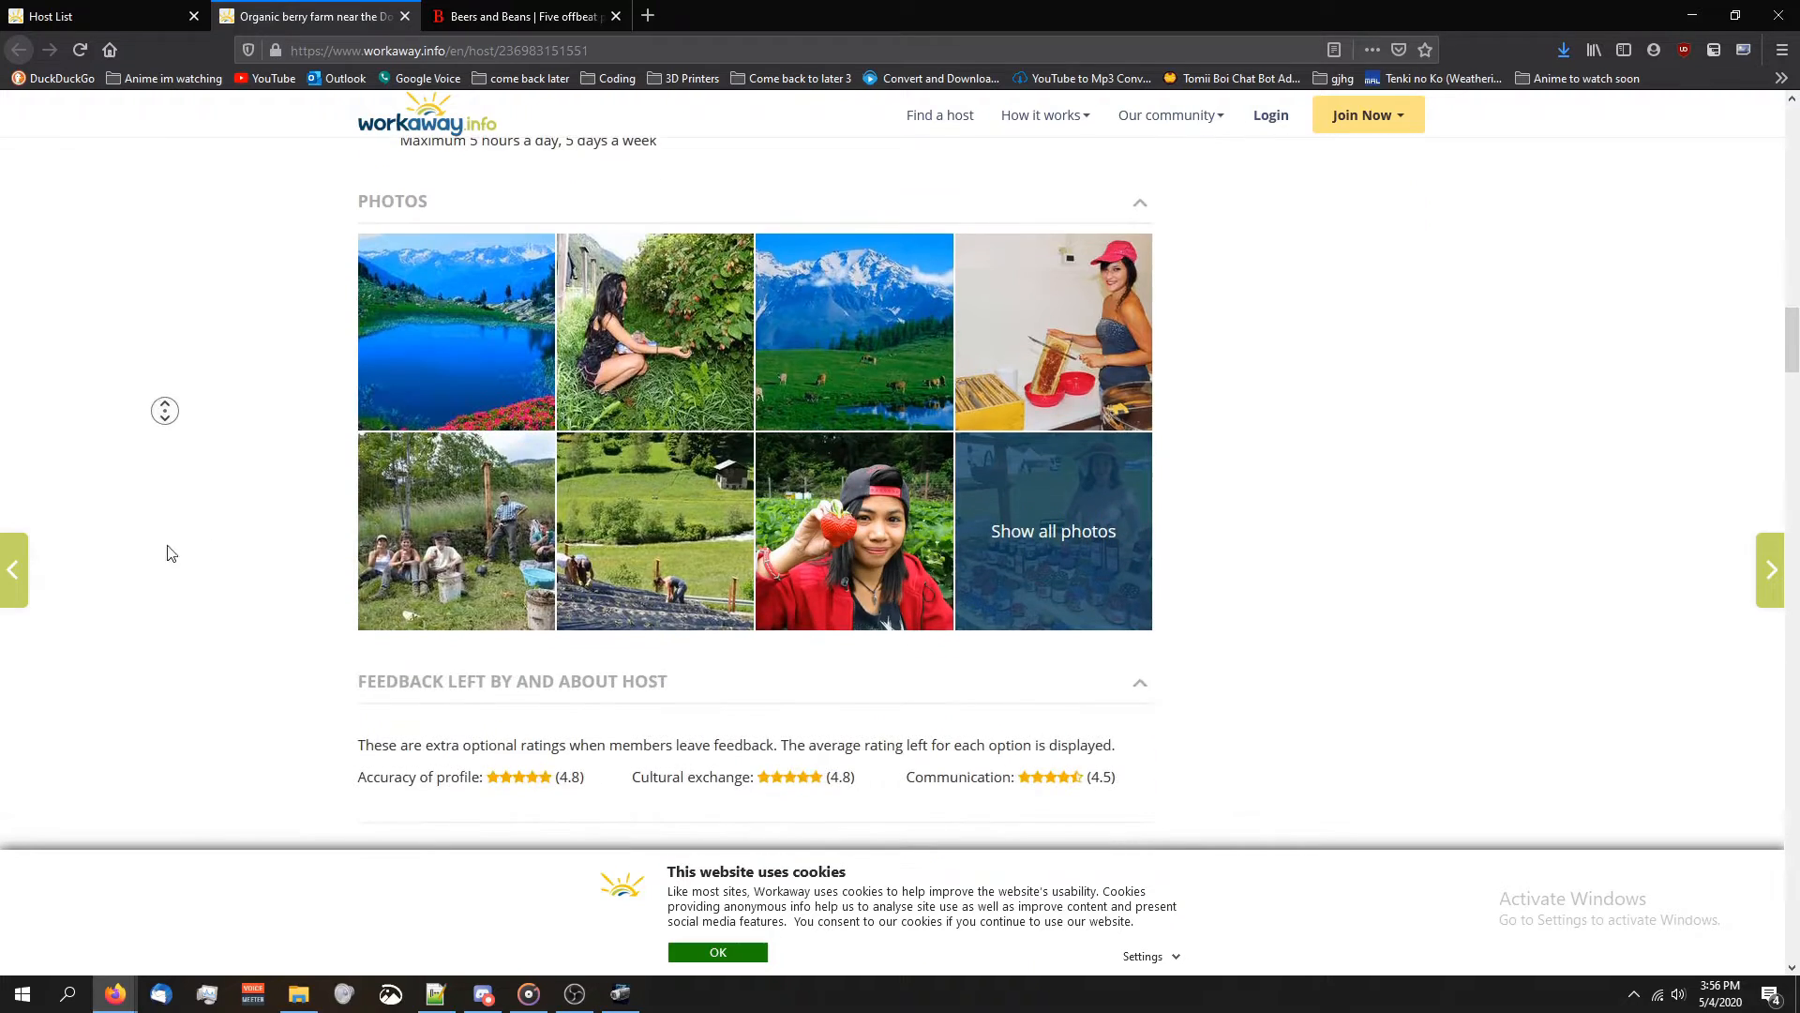
scroll(down, 3)
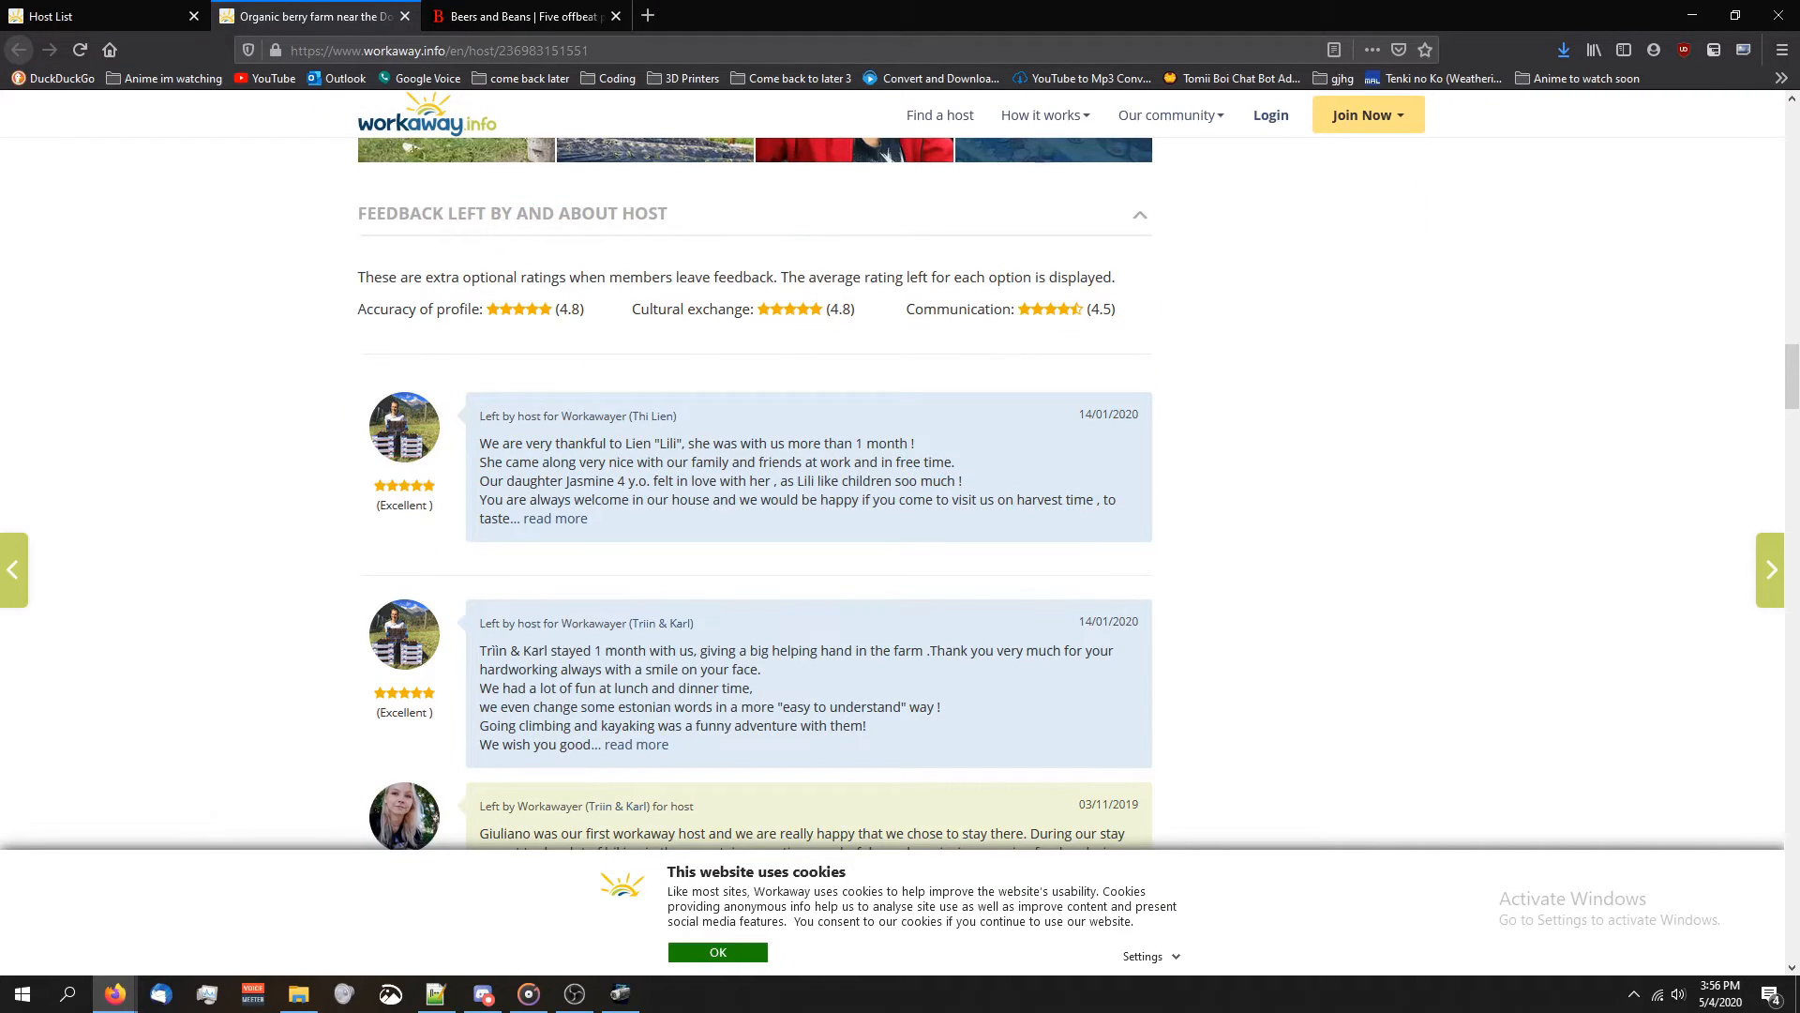
scroll(up, 3)
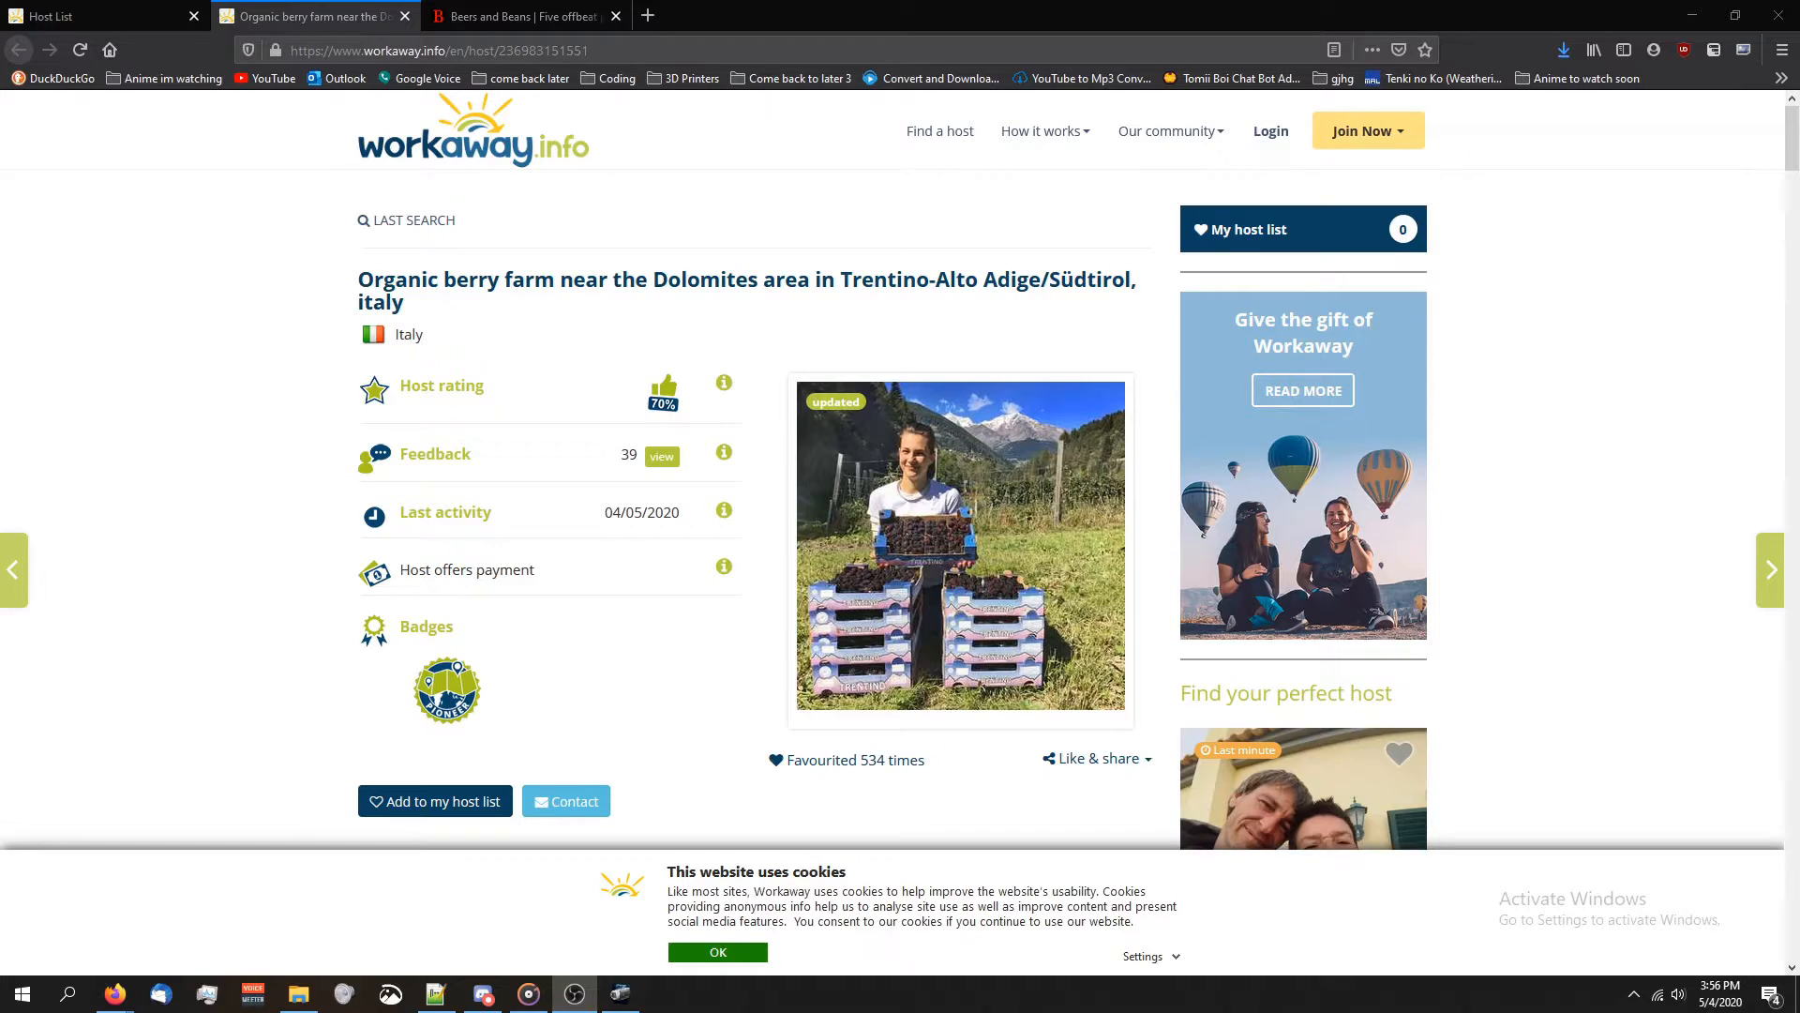
mouse_move(584, 129)
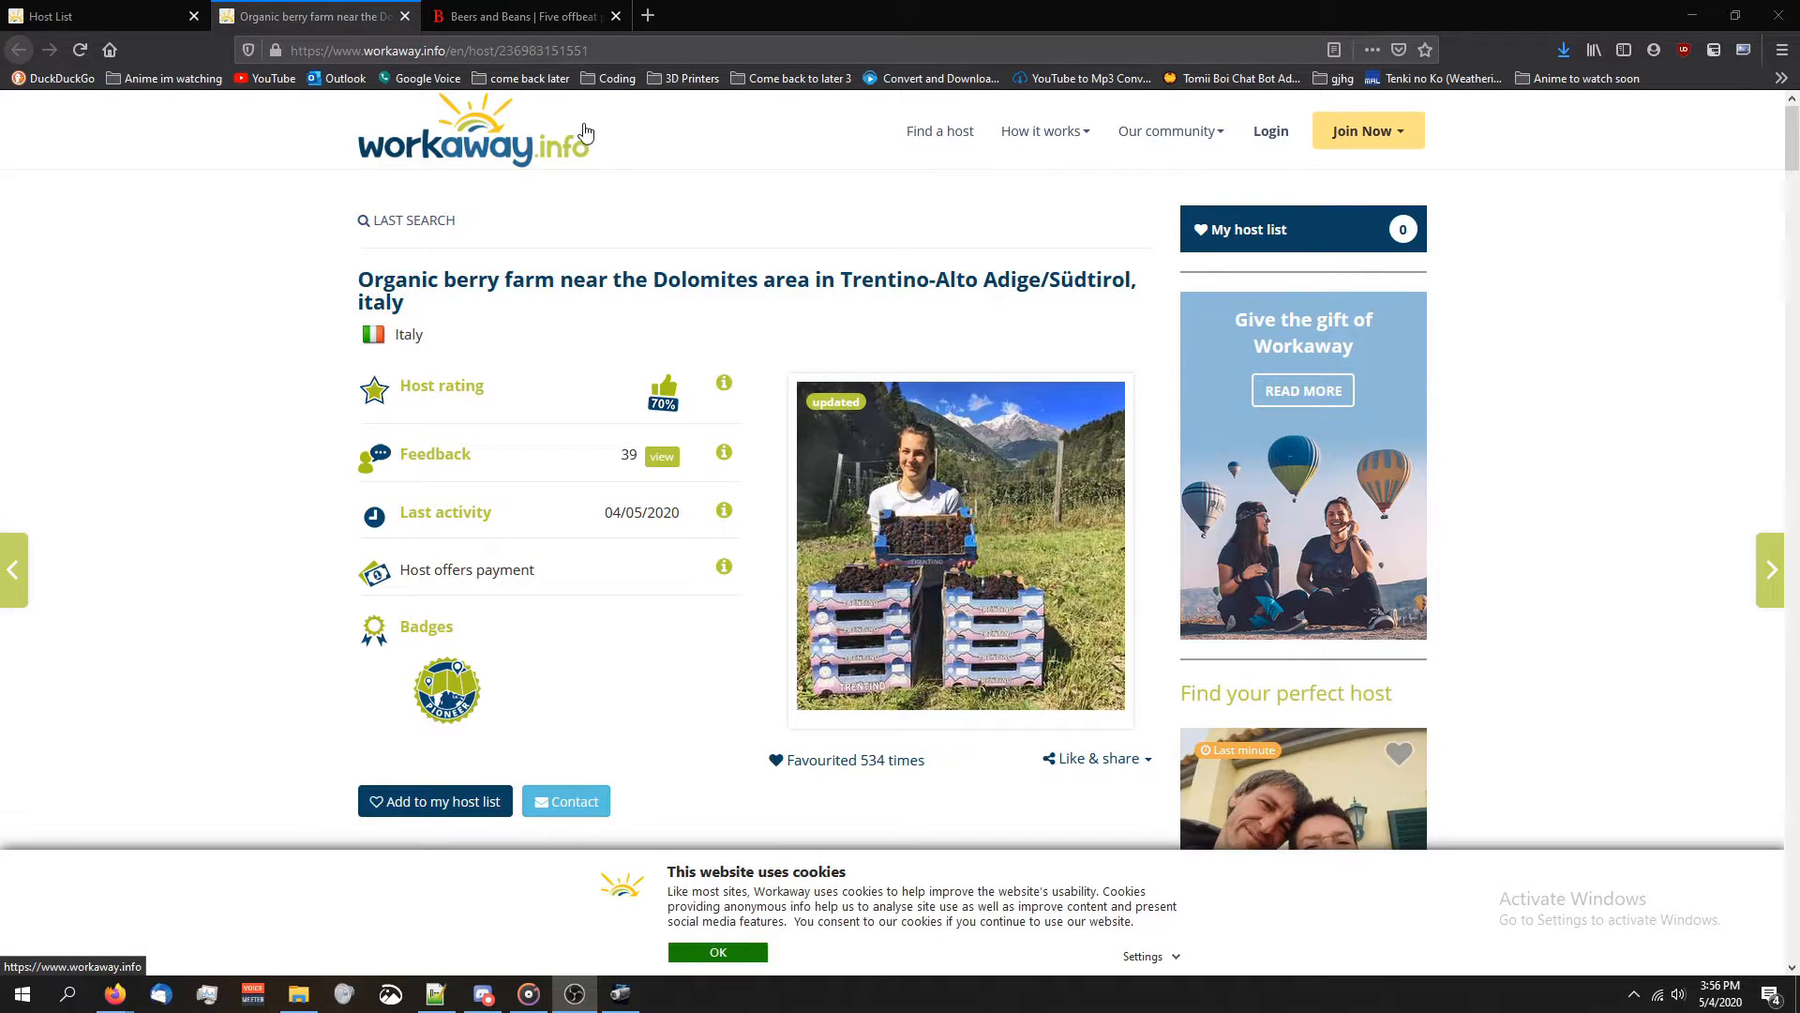
mouse_move(353, 216)
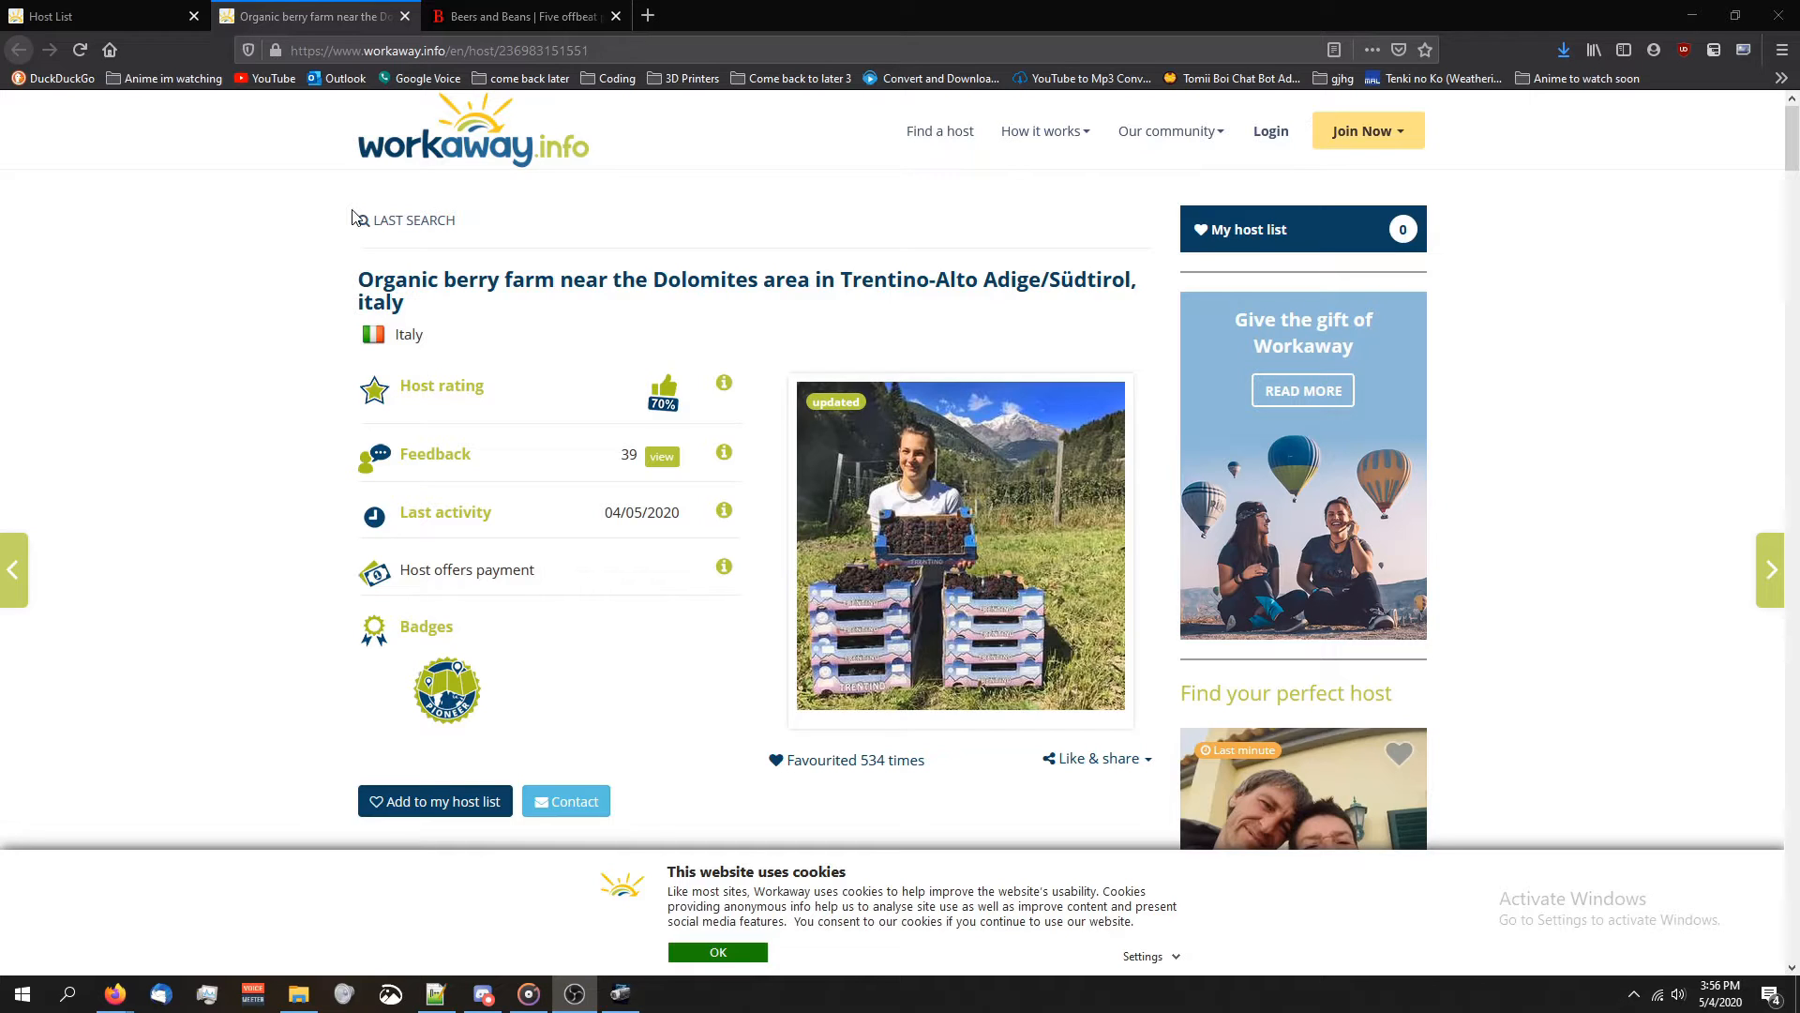
mouse_move(352, 216)
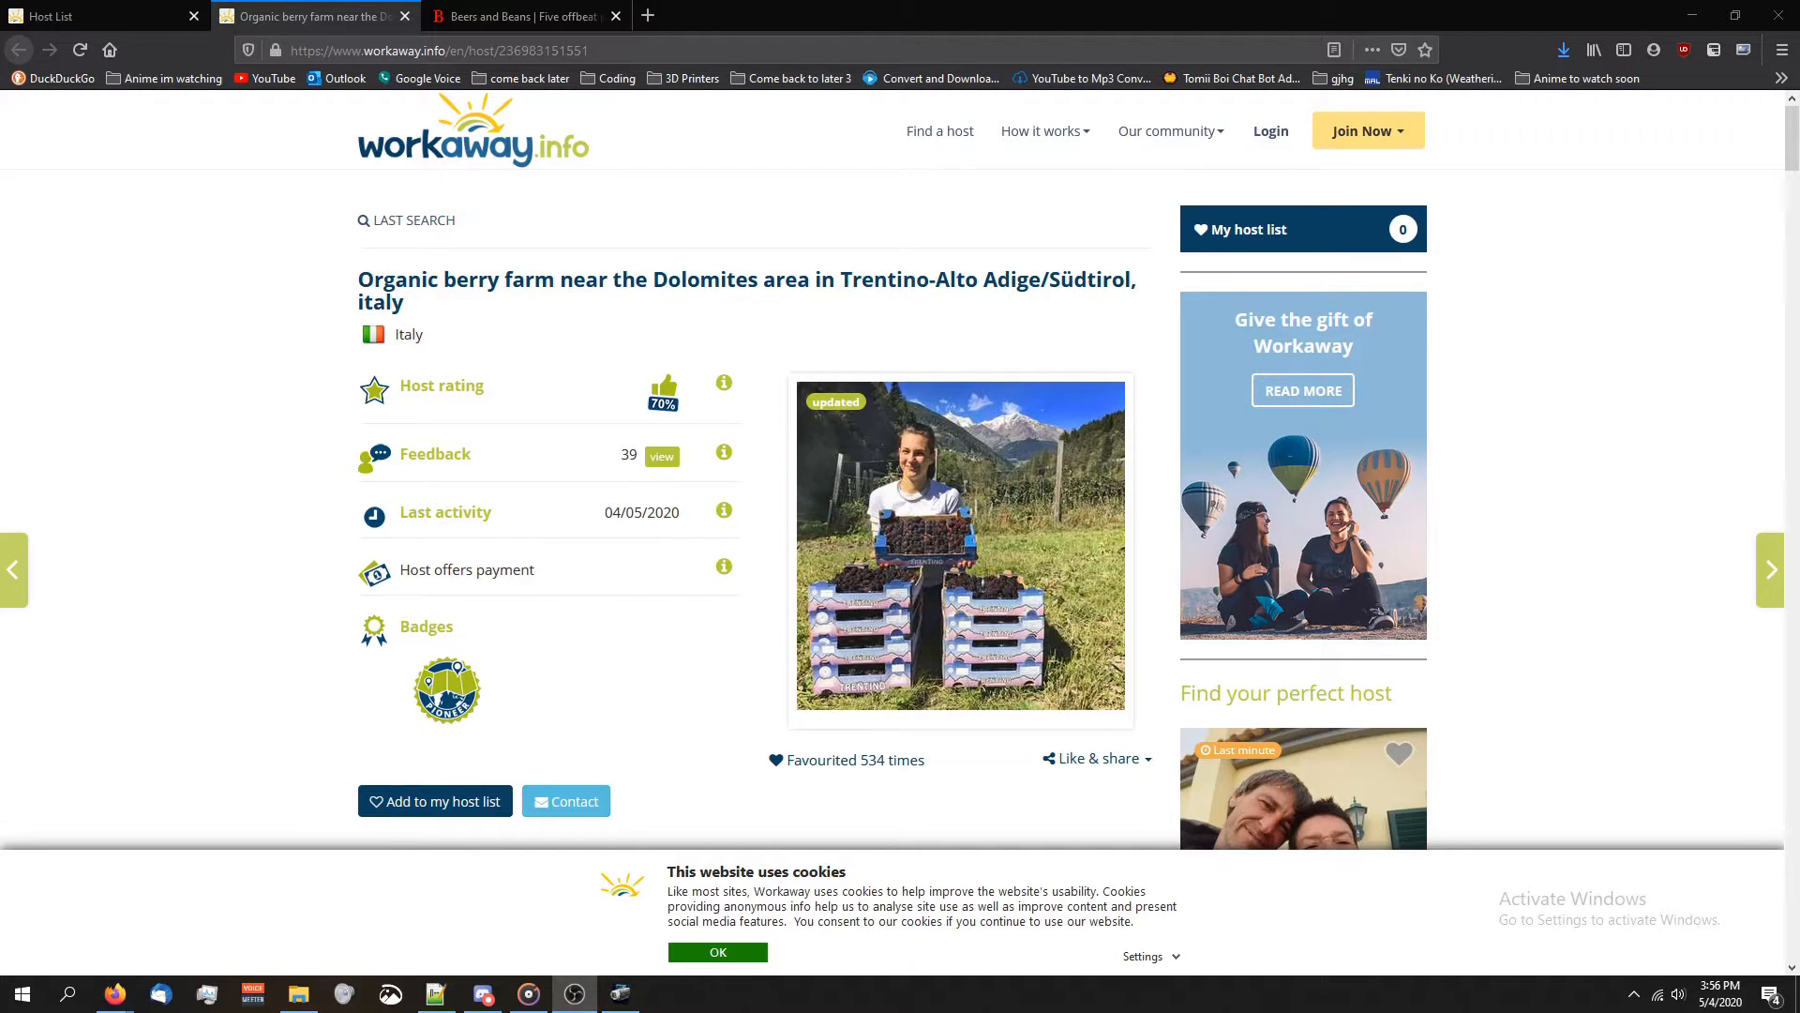
mouse_move(137, 261)
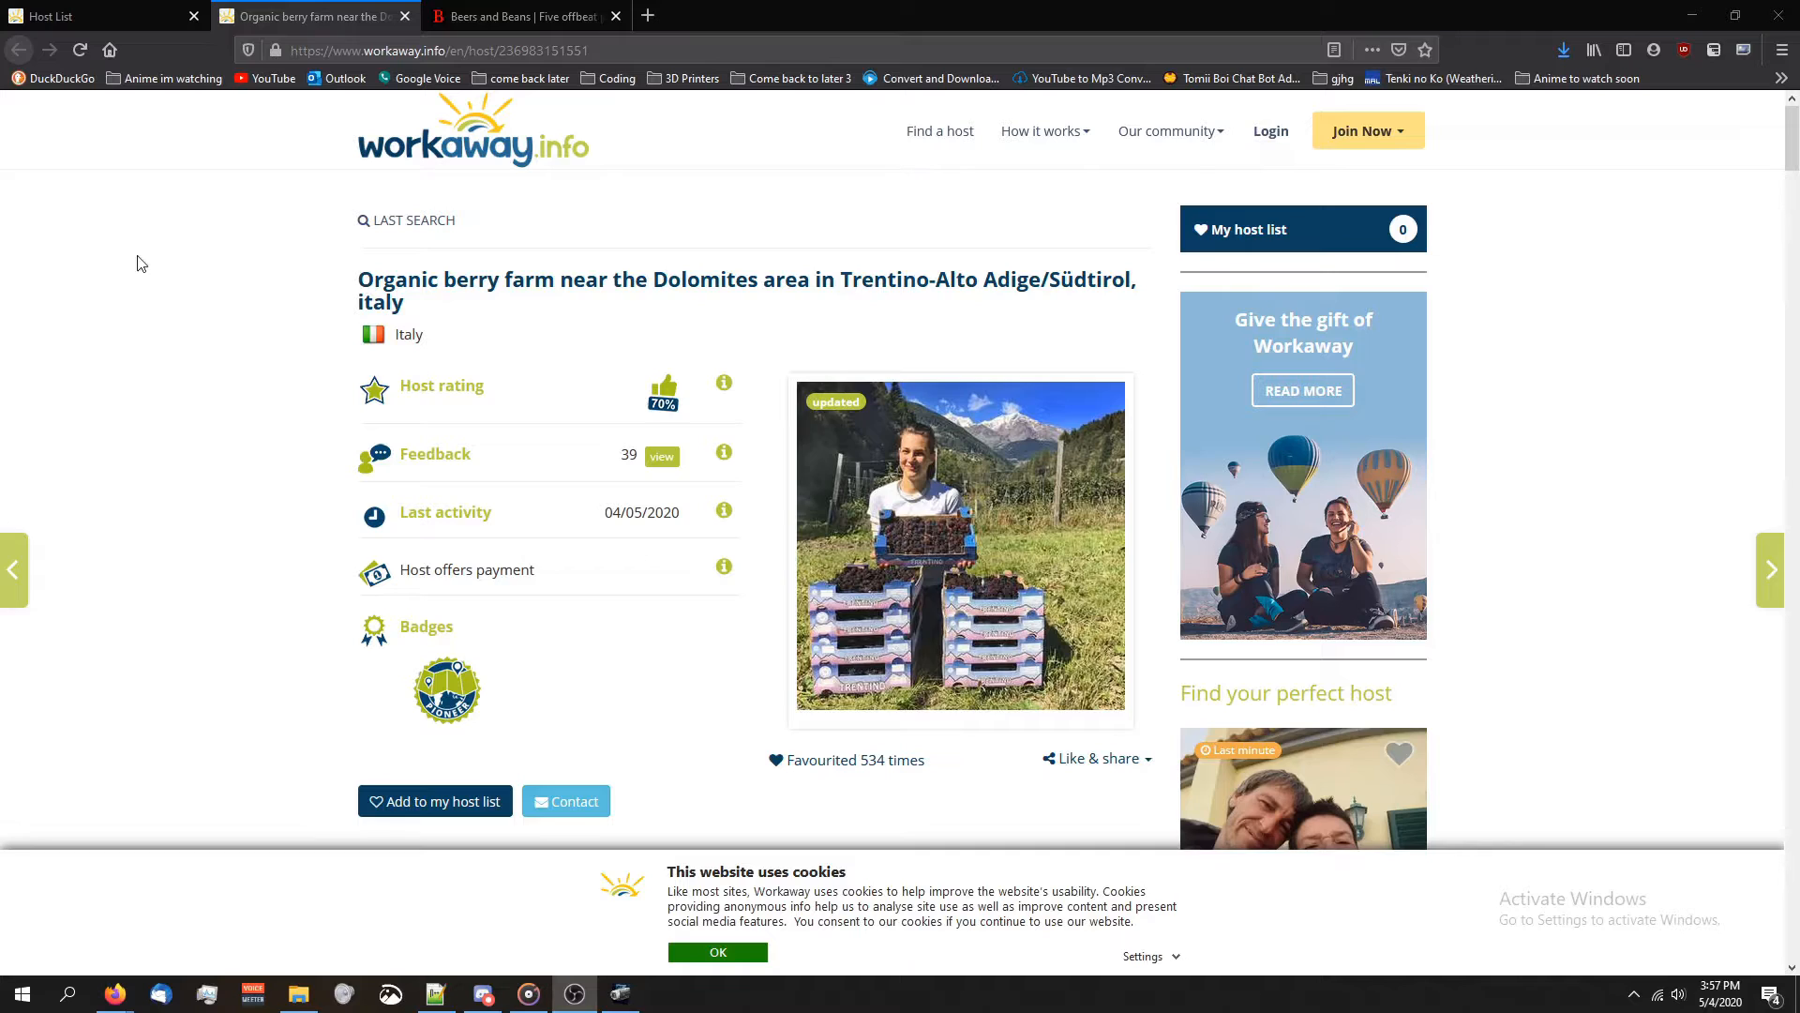
Search DuckDuckGo for 'wwoof' and open the wwoof.net result
click(61, 78)
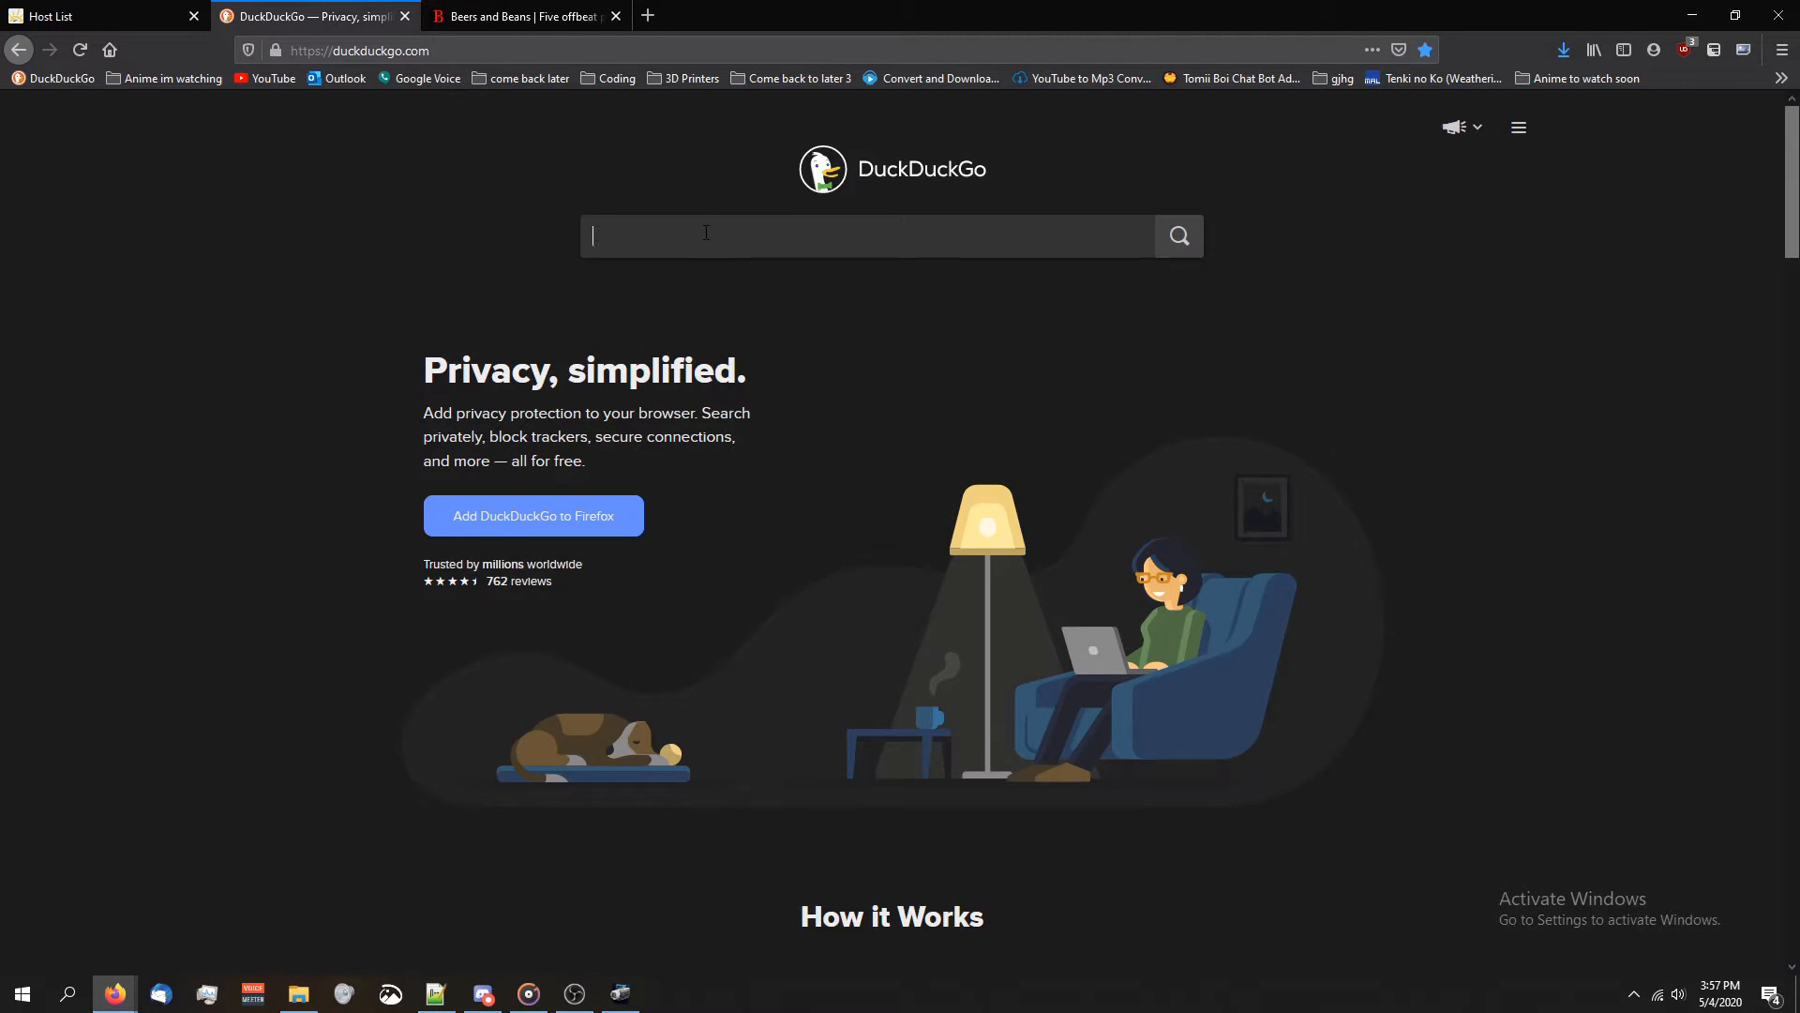
text(wwoof)
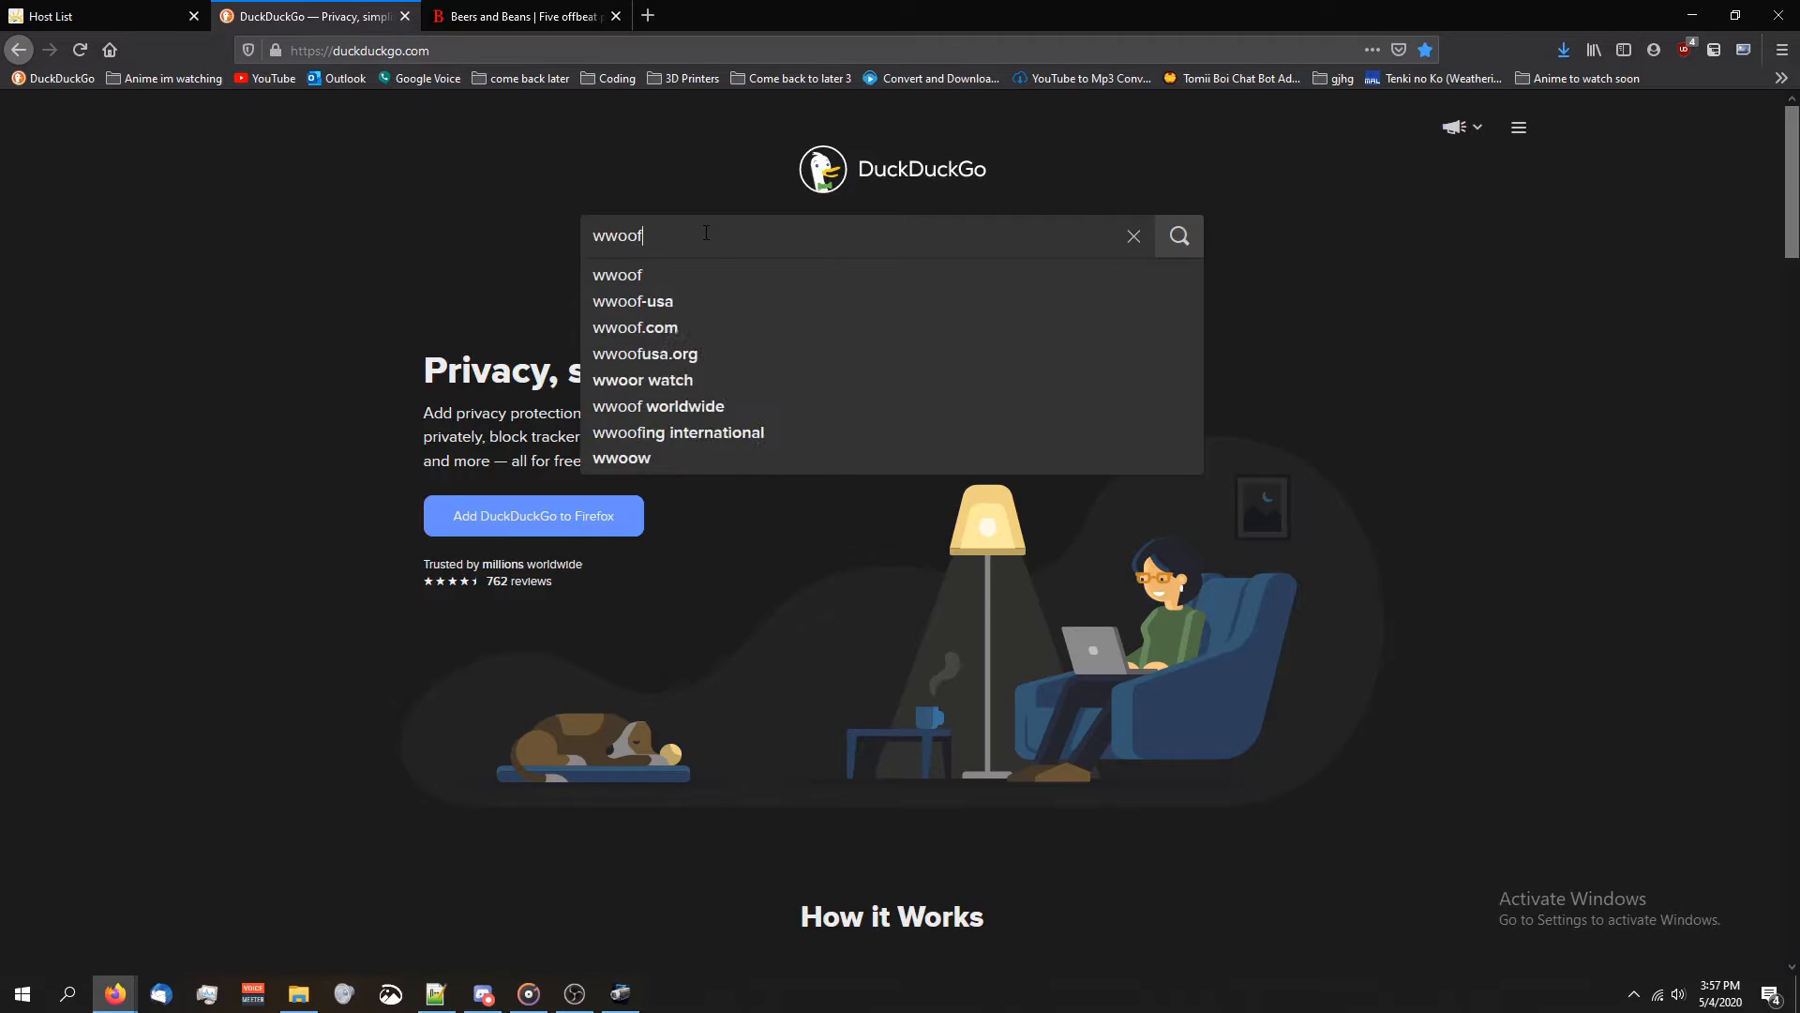
key(Return)
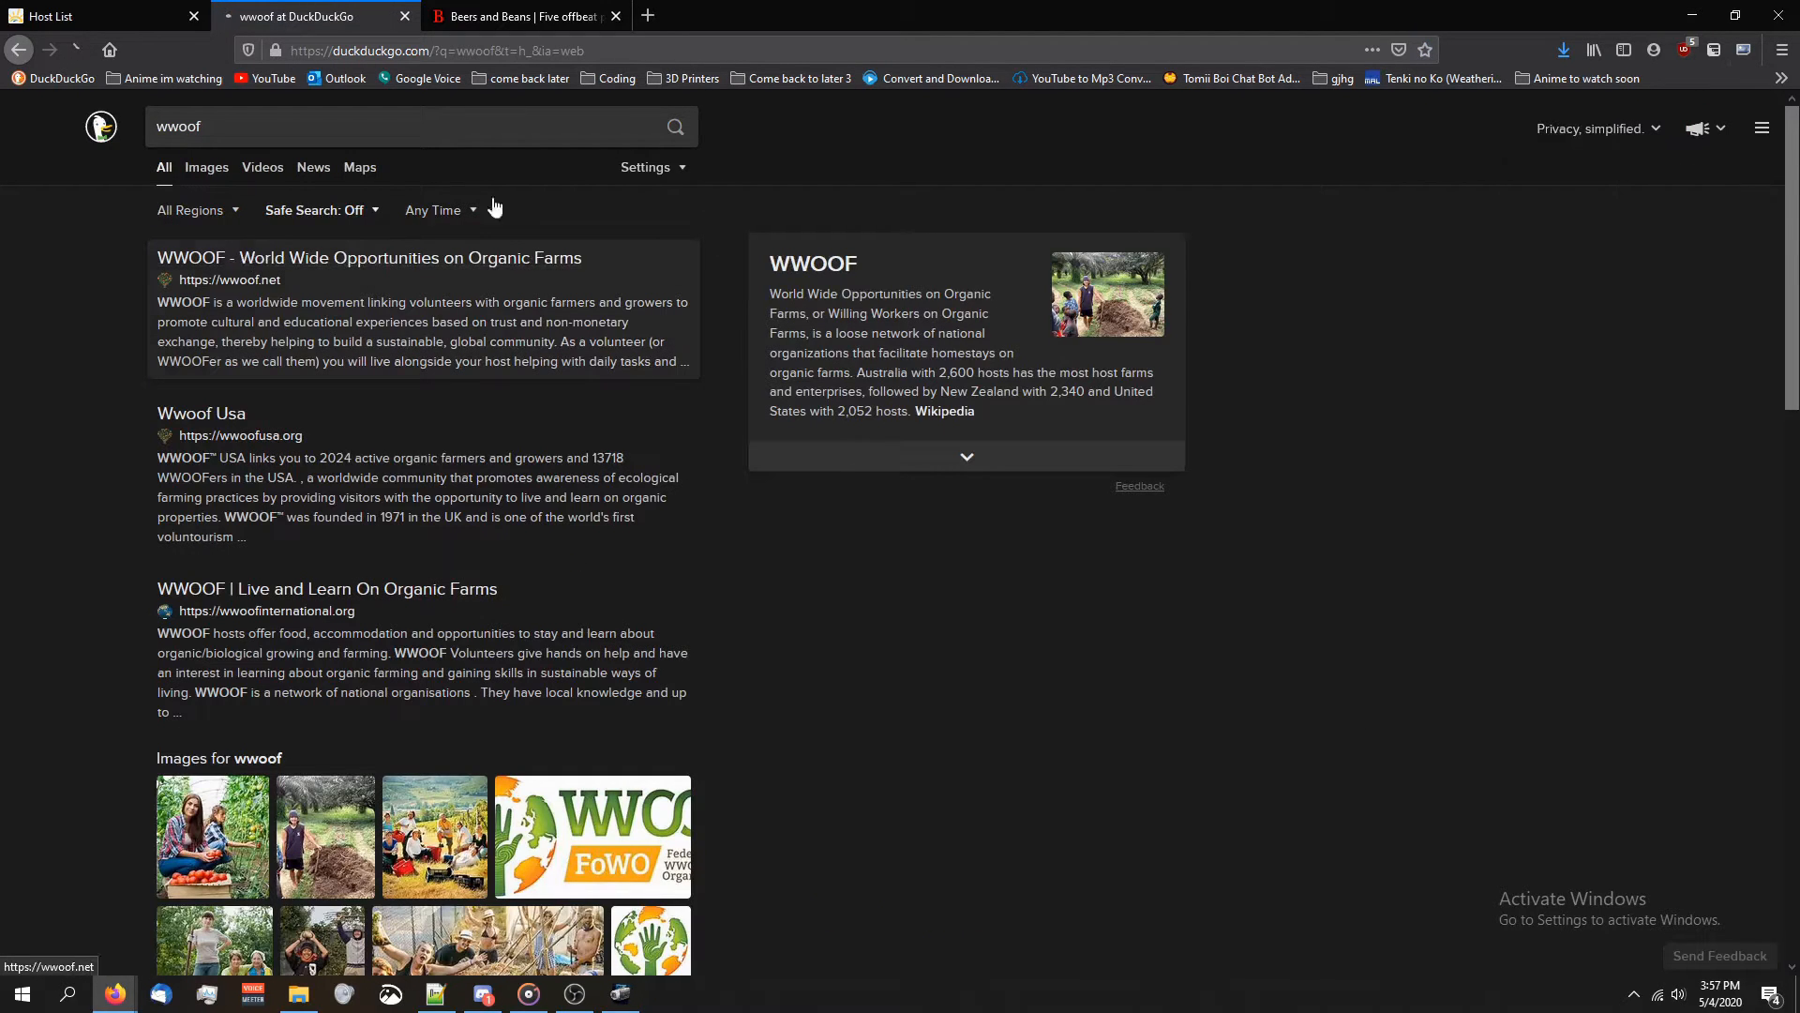
click(368, 257)
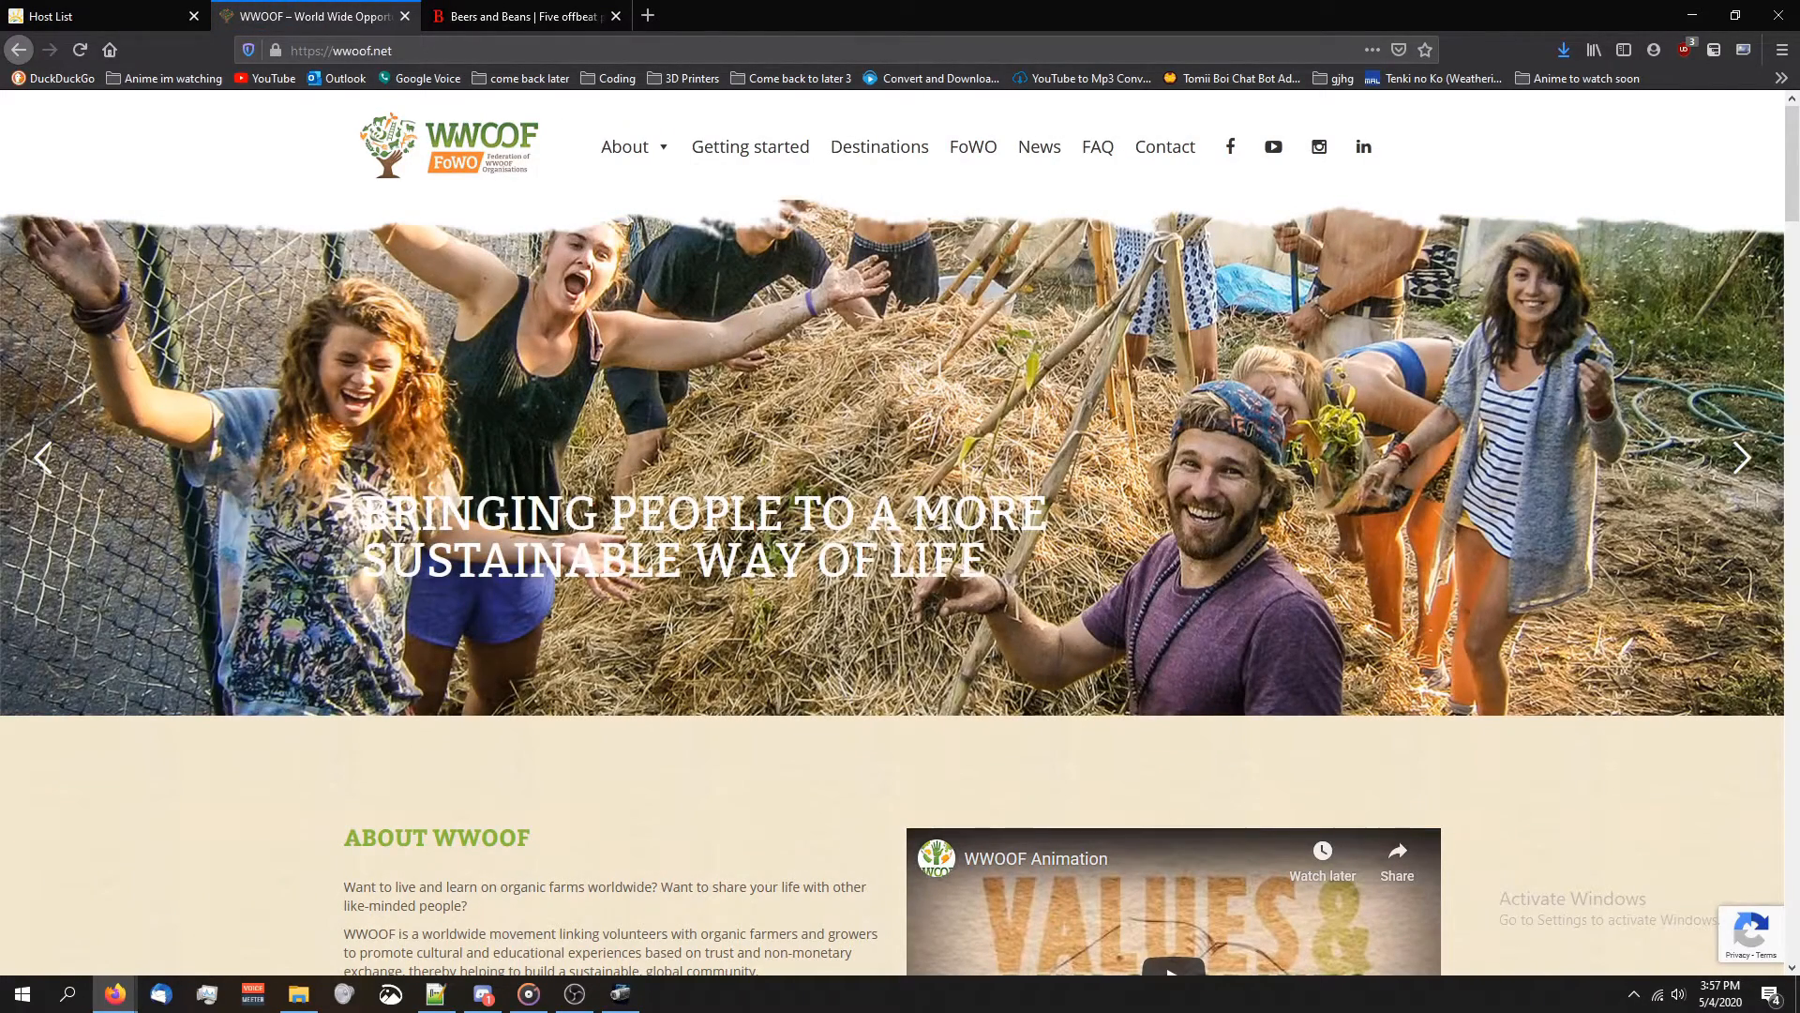
mouse_move(856, 773)
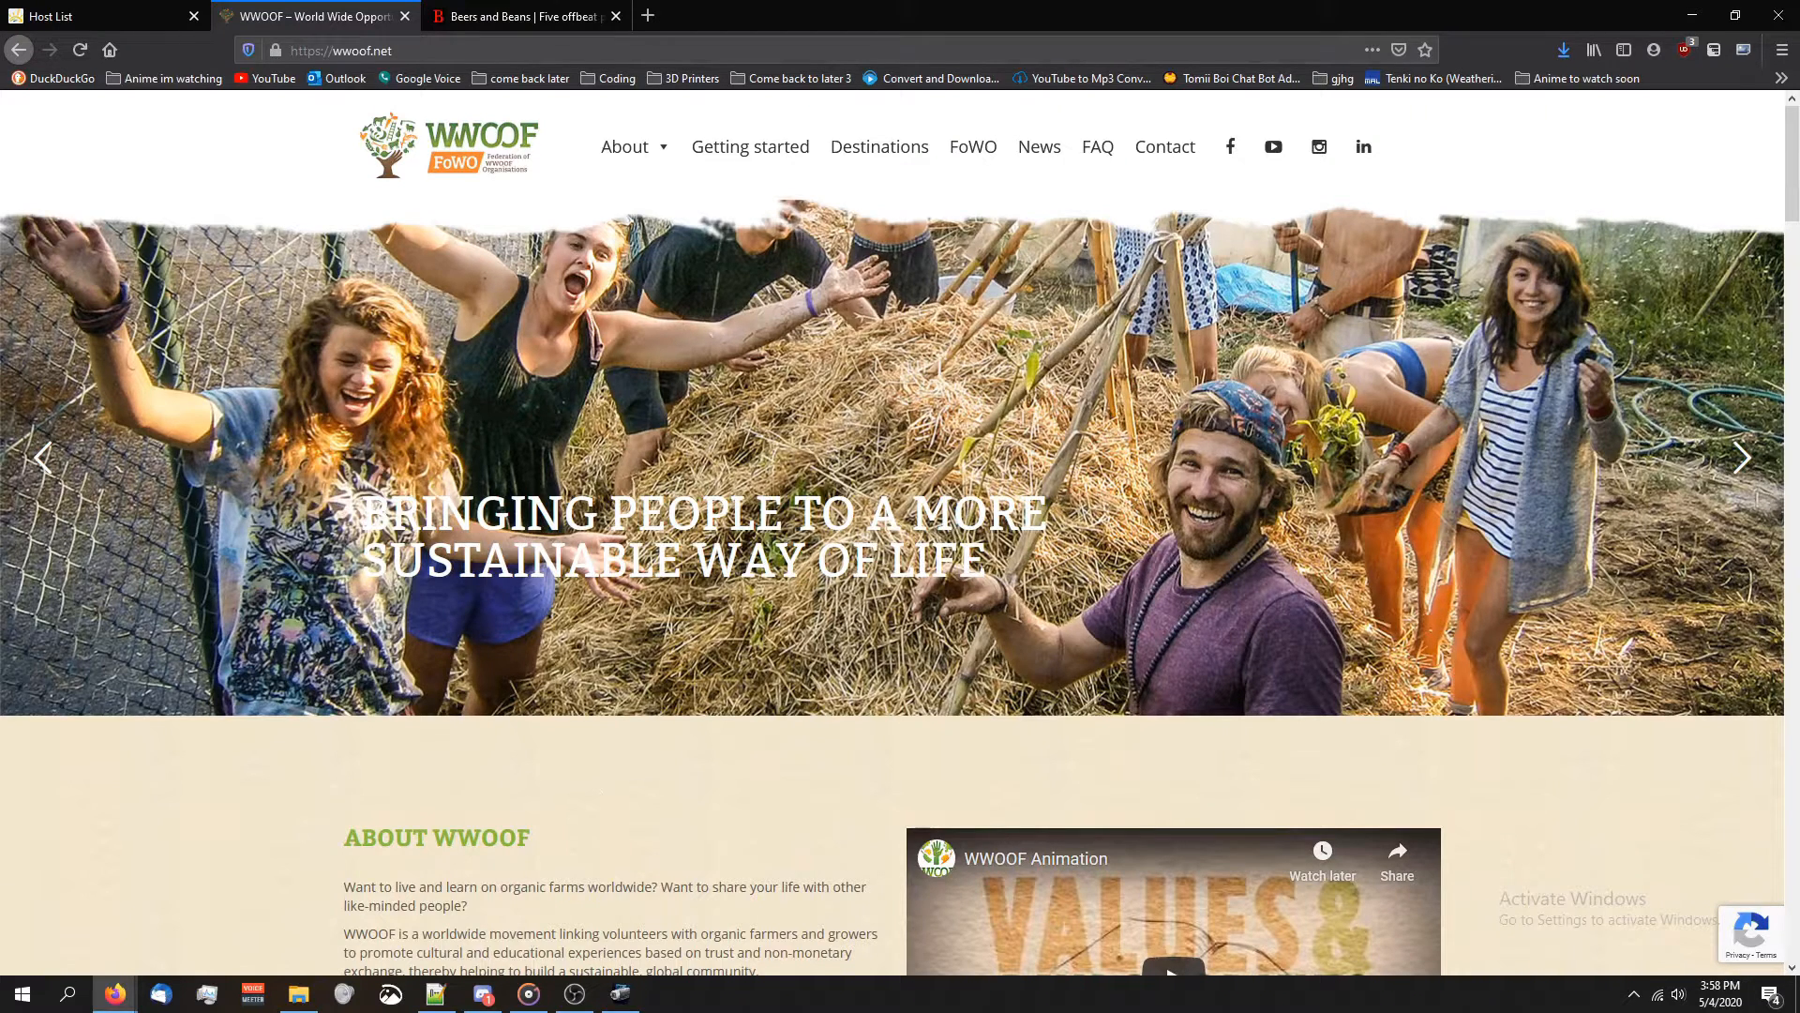
mouse_move(903, 224)
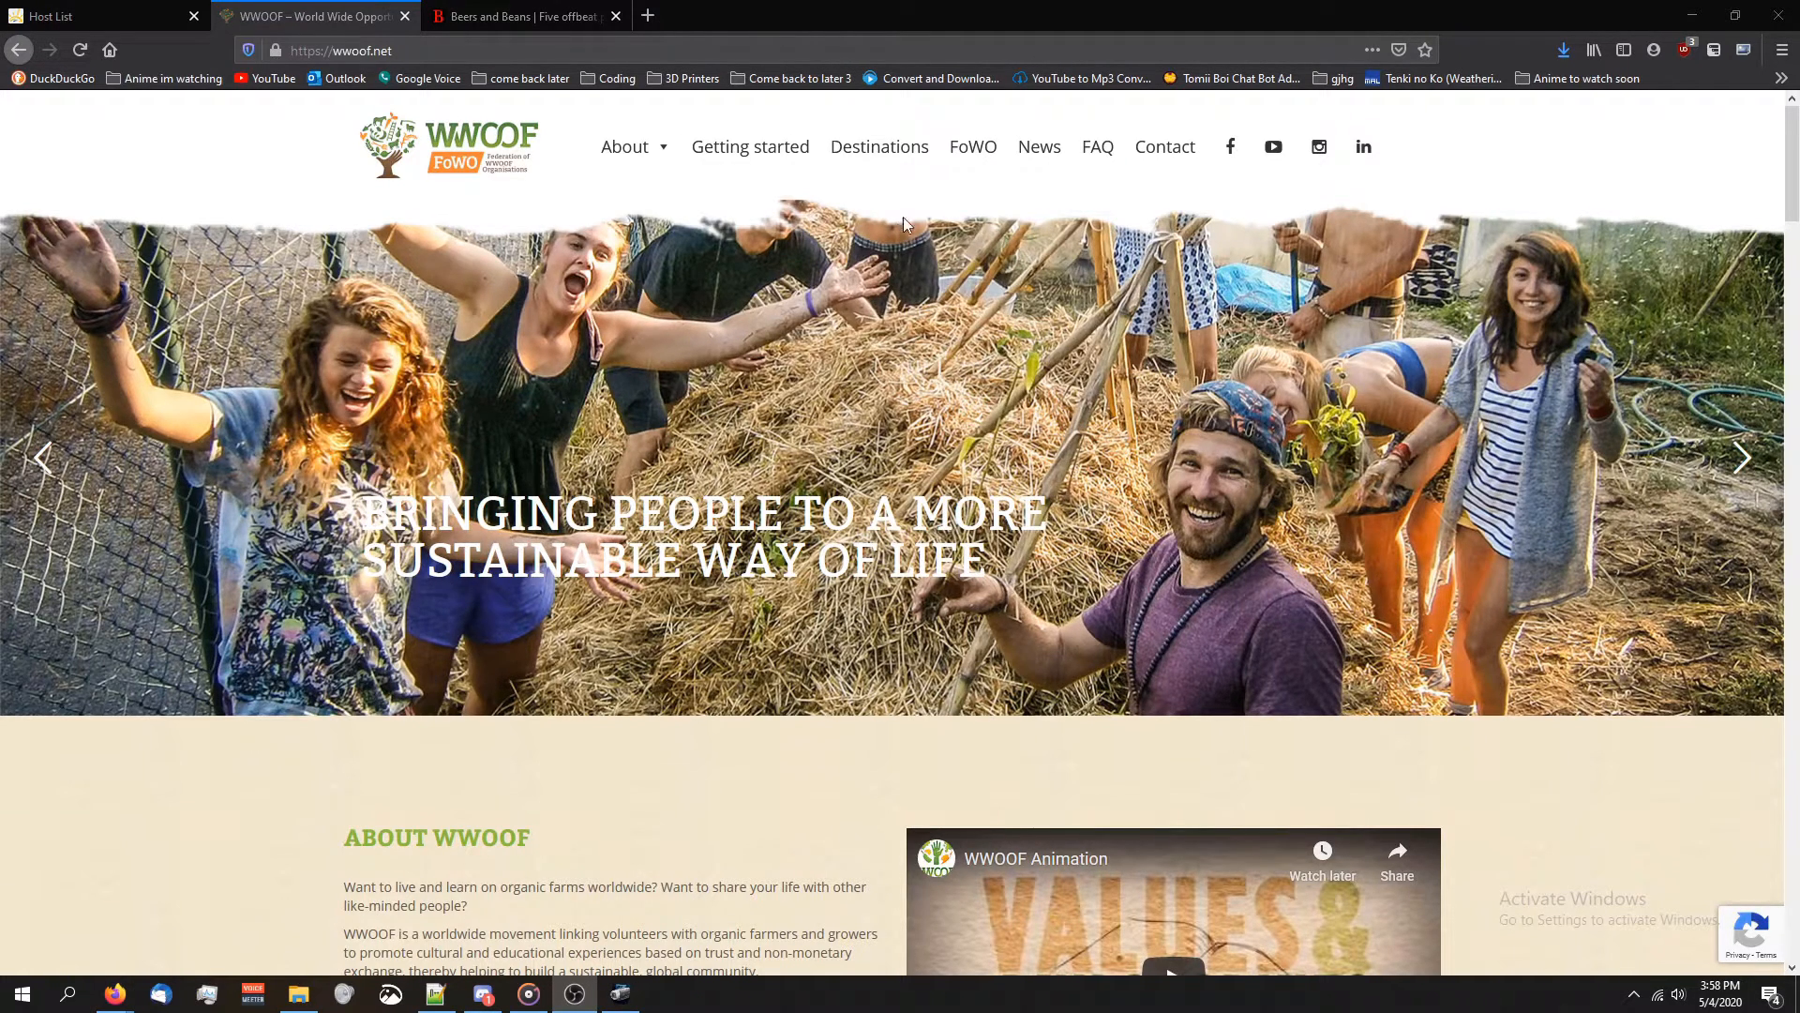
Show the WWOOF Destinations world map of national organisations
click(879, 146)
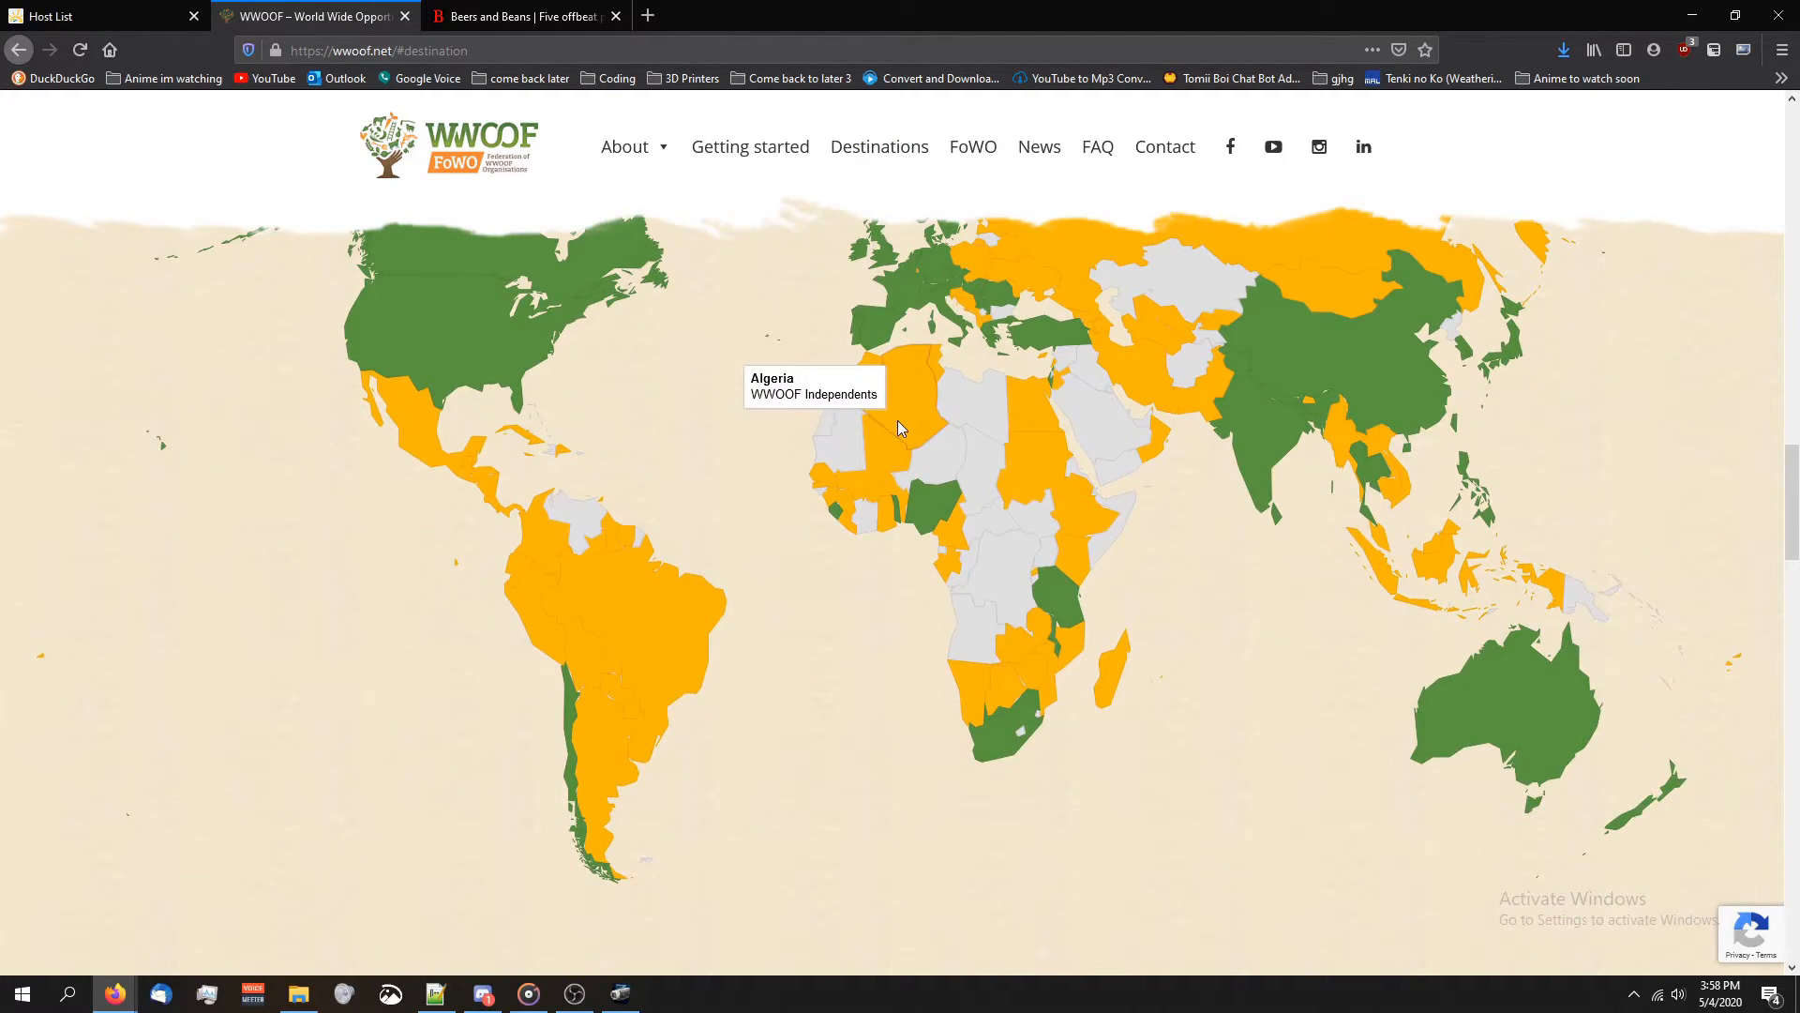
mouse_move(902, 431)
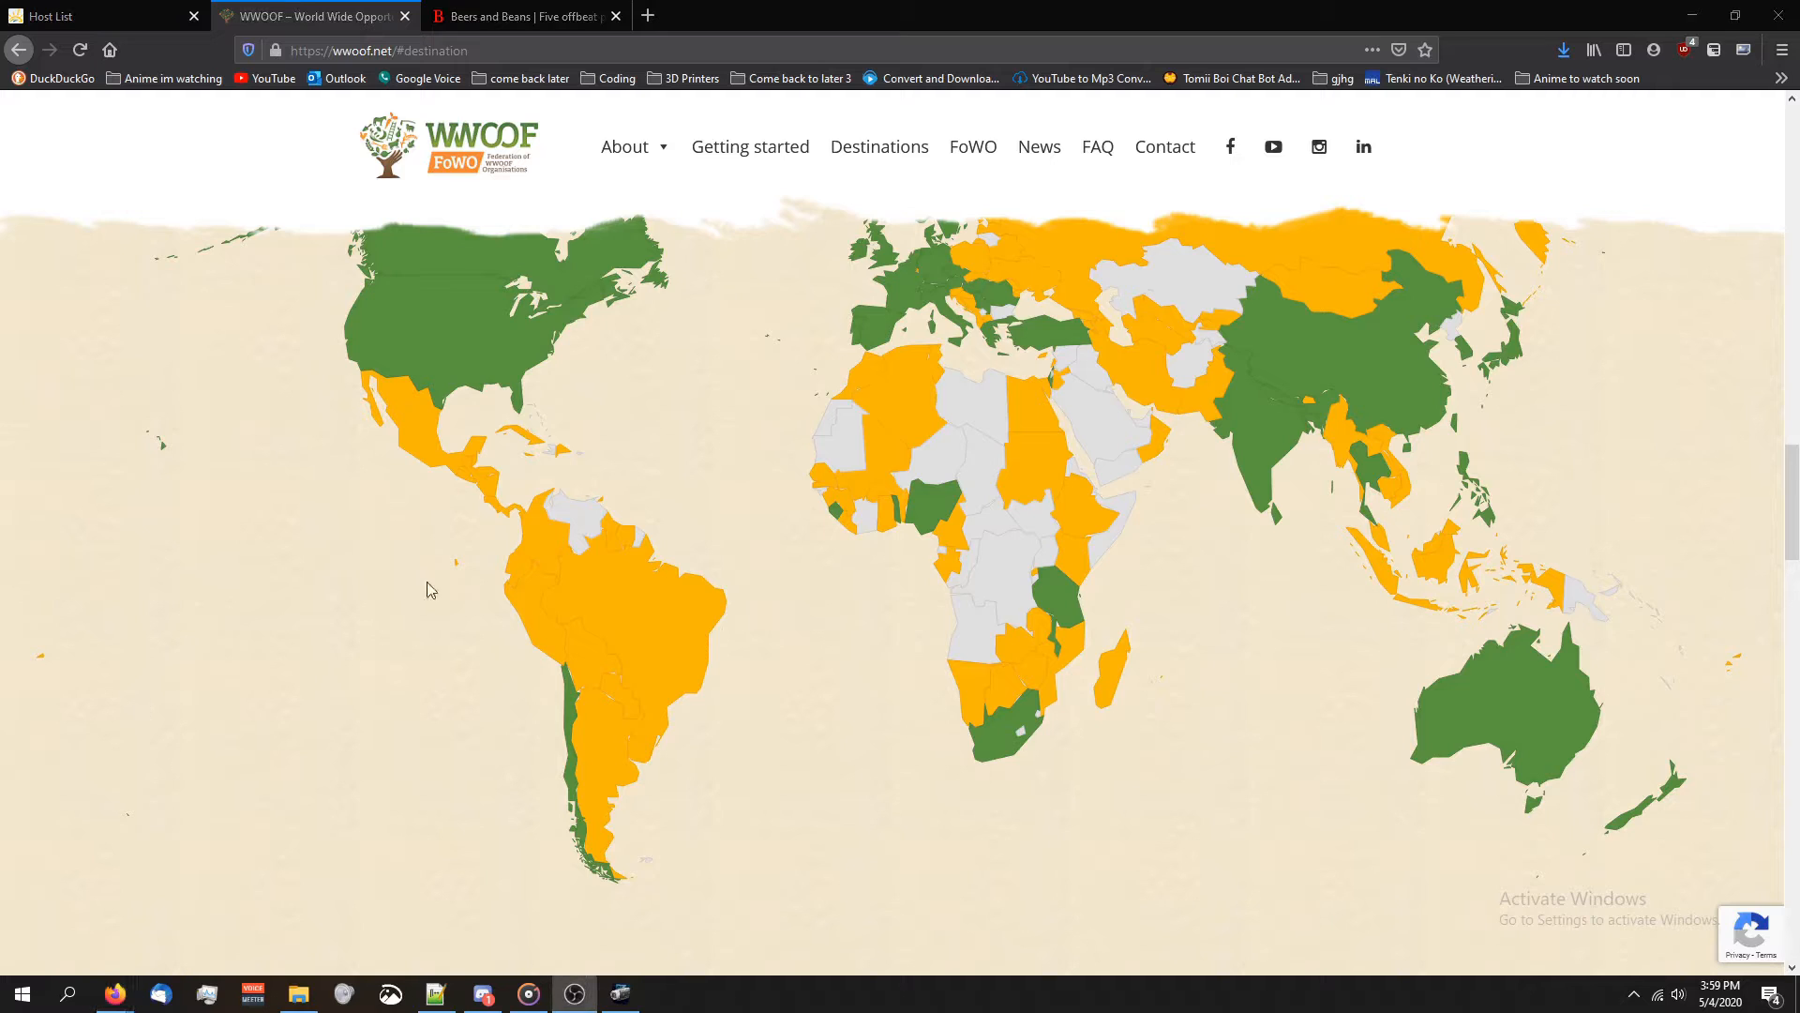
mouse_move(717, 471)
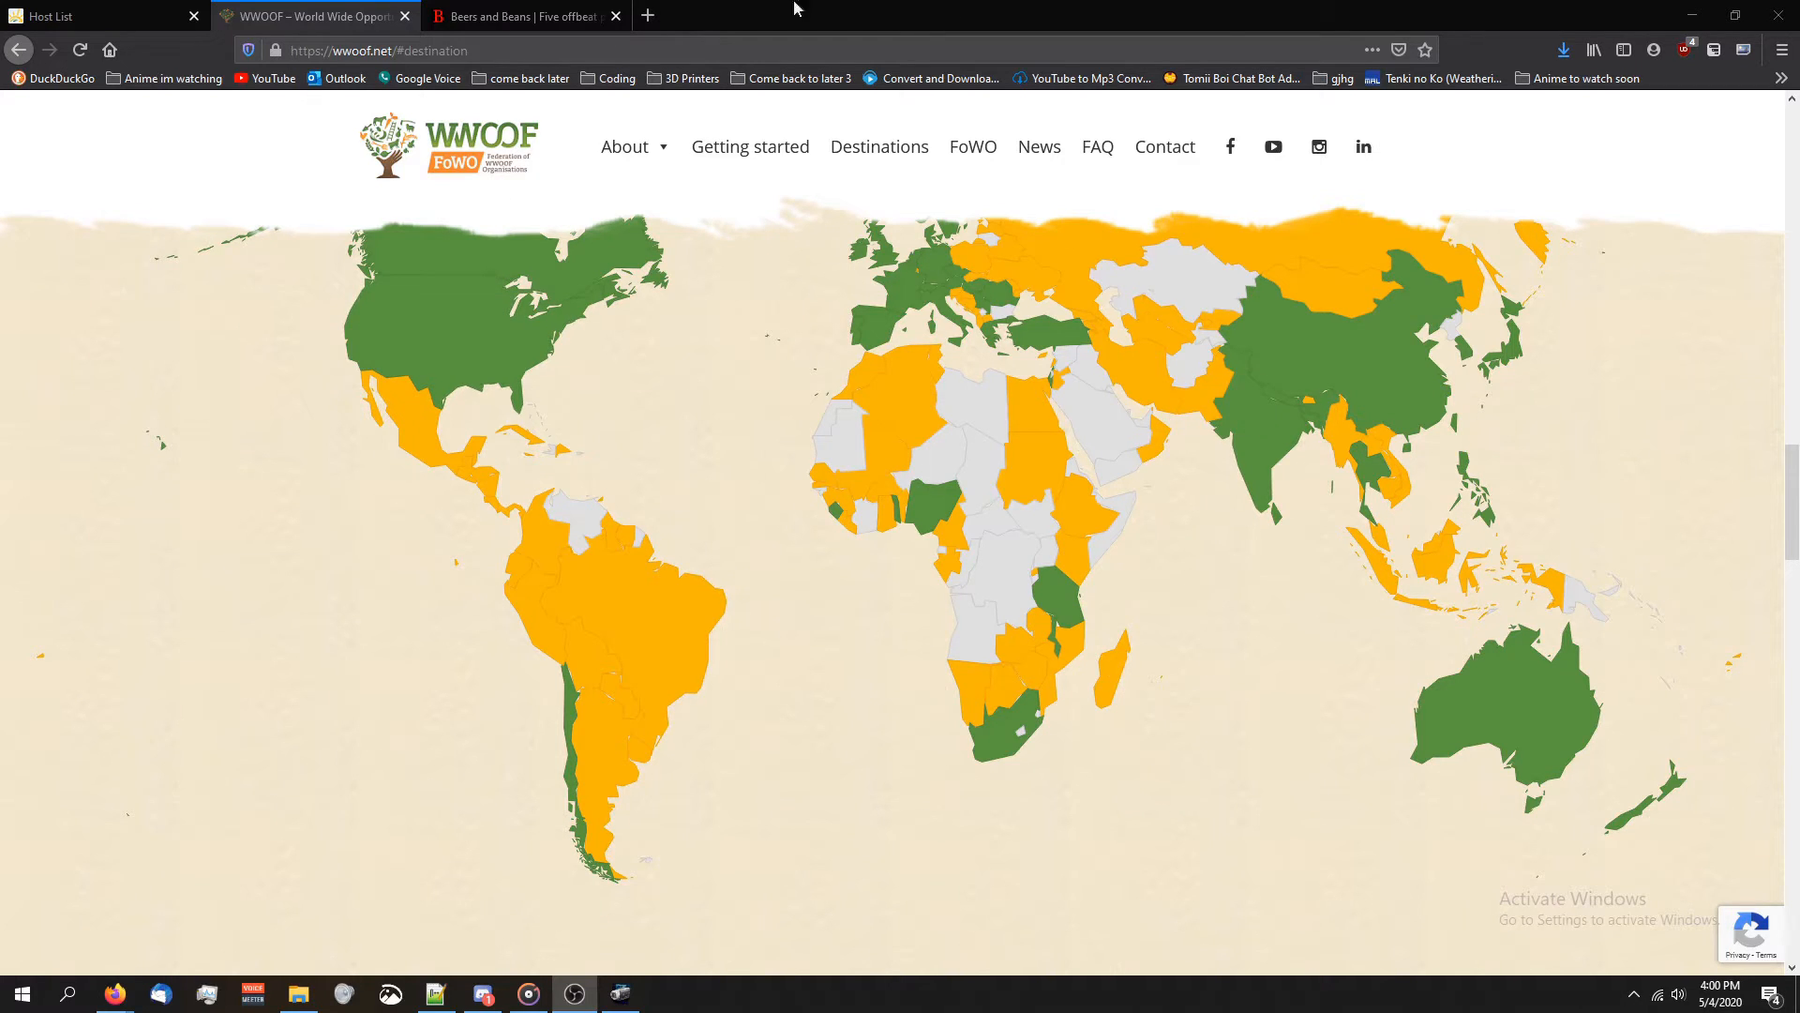
mouse_move(548, 864)
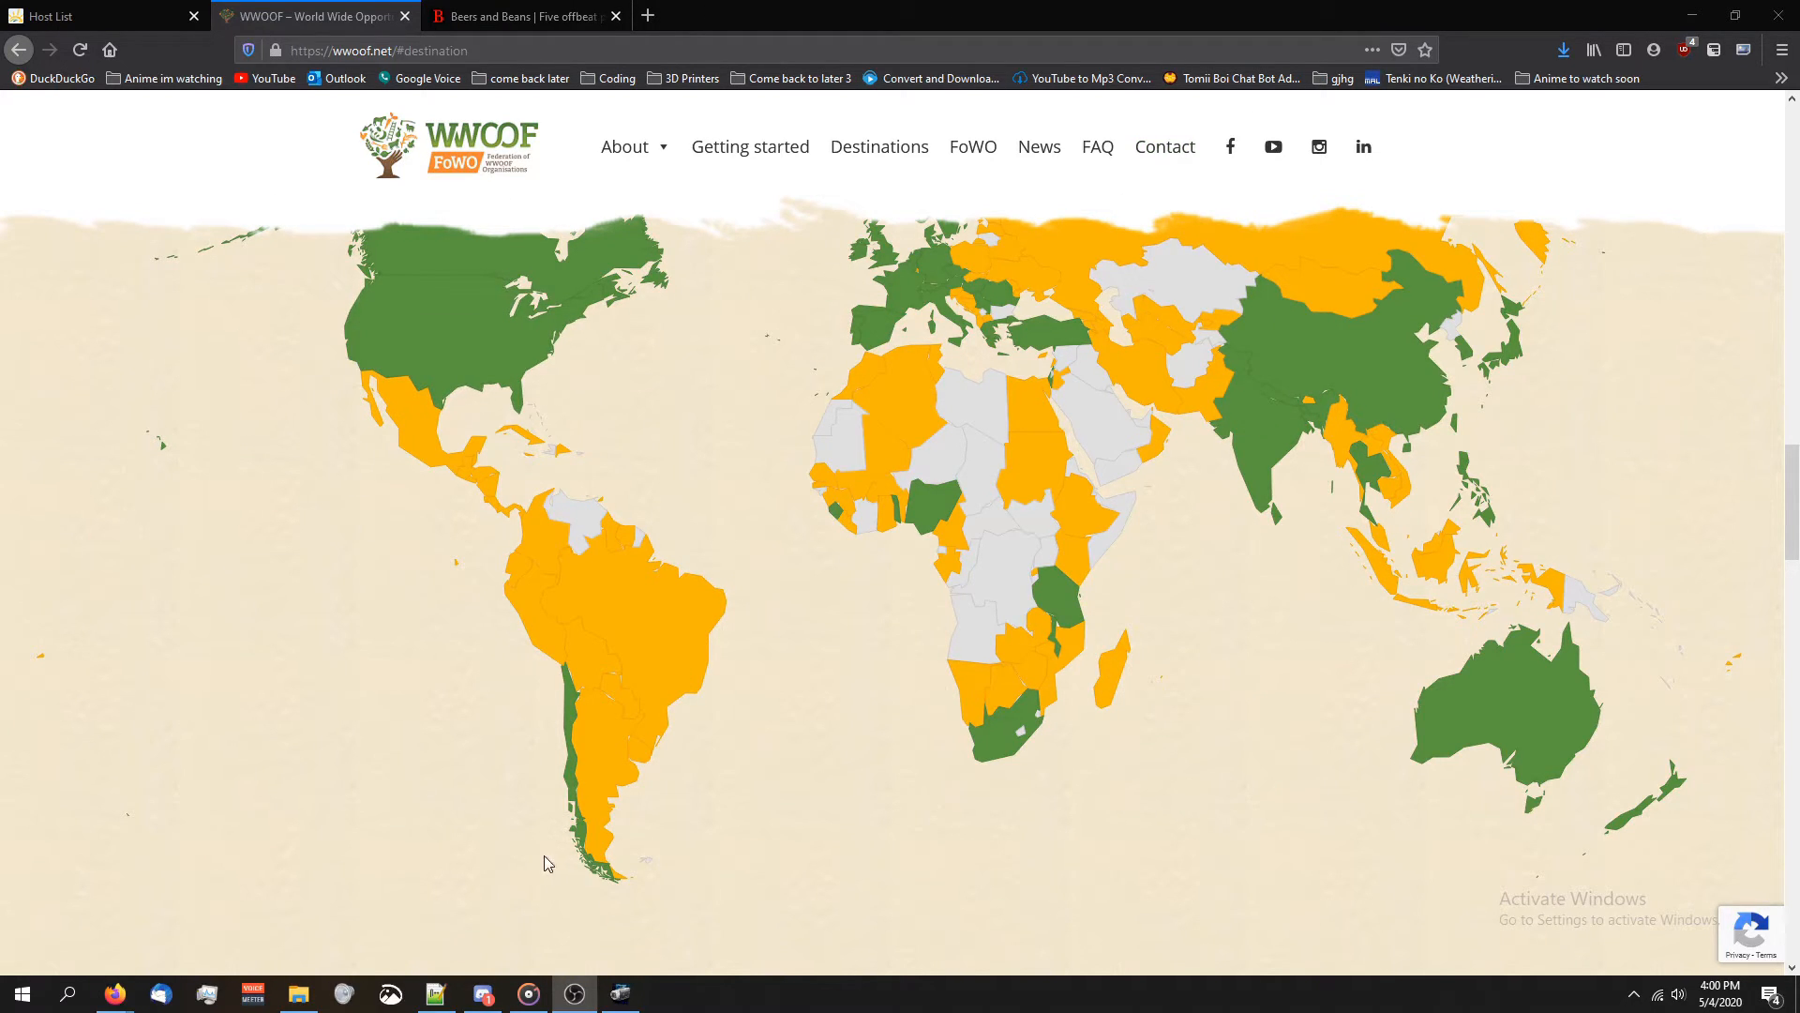
mouse_move(495, 859)
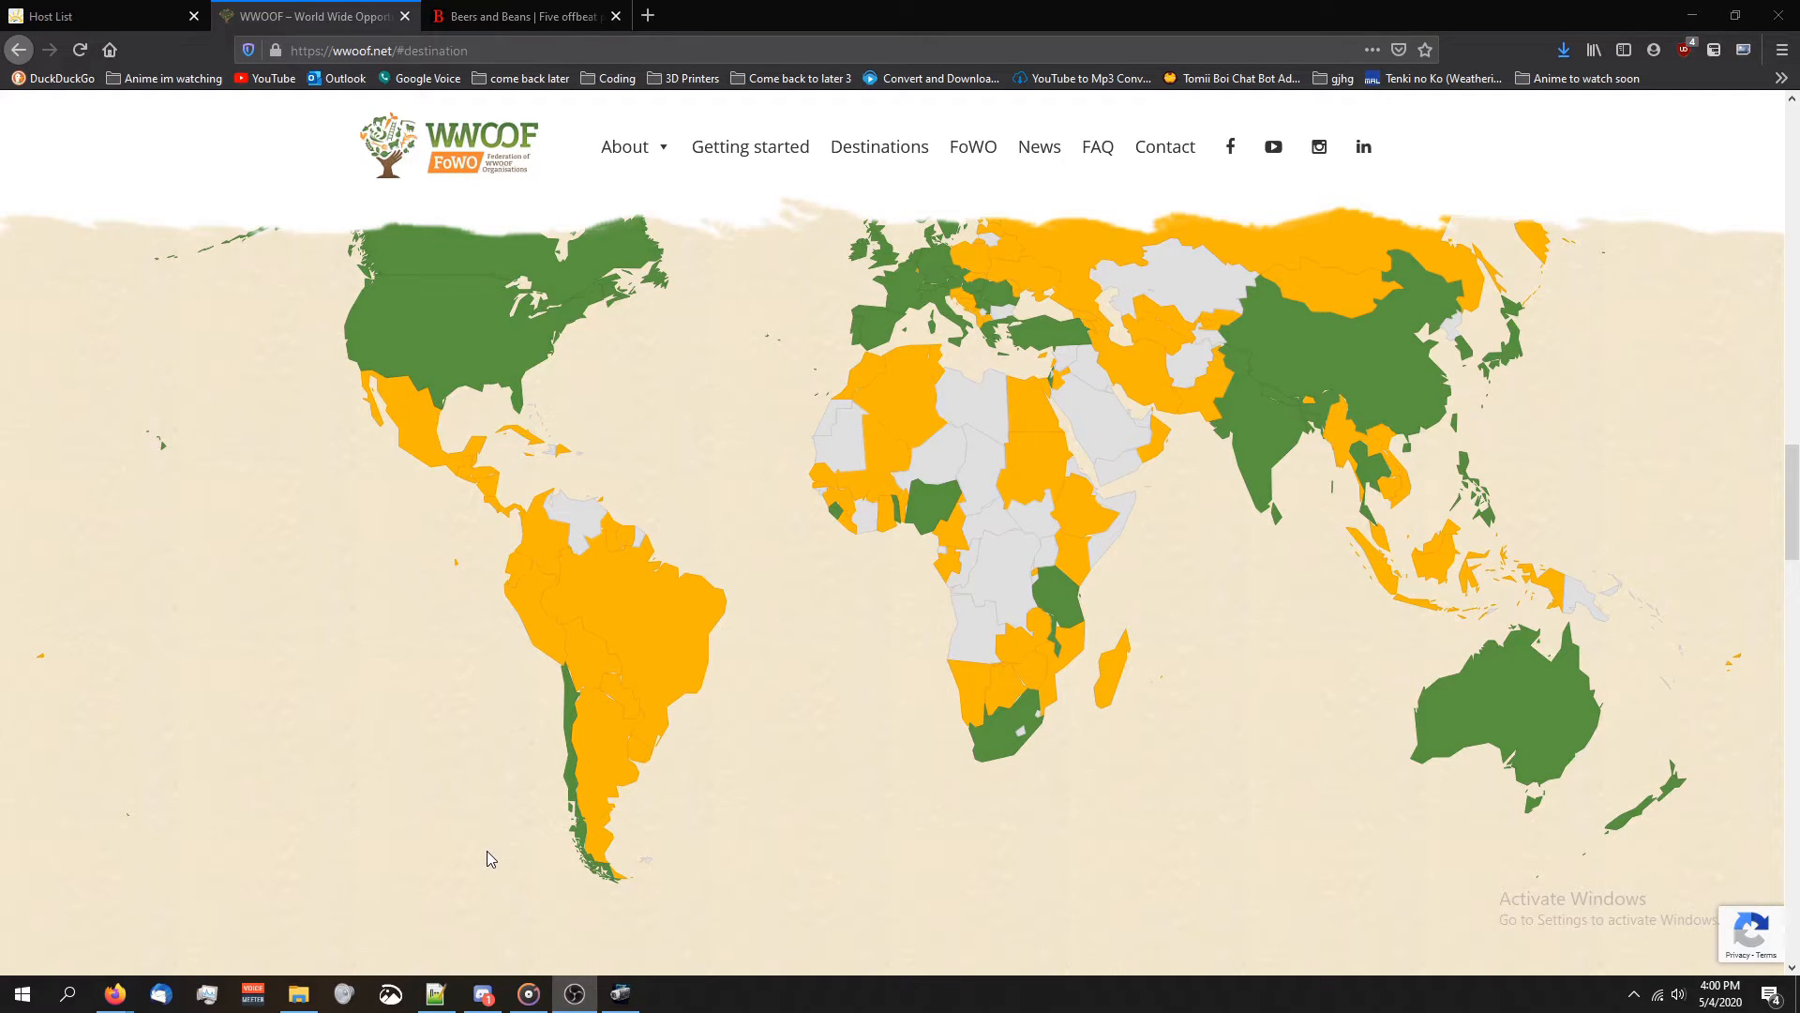
mouse_move(452, 813)
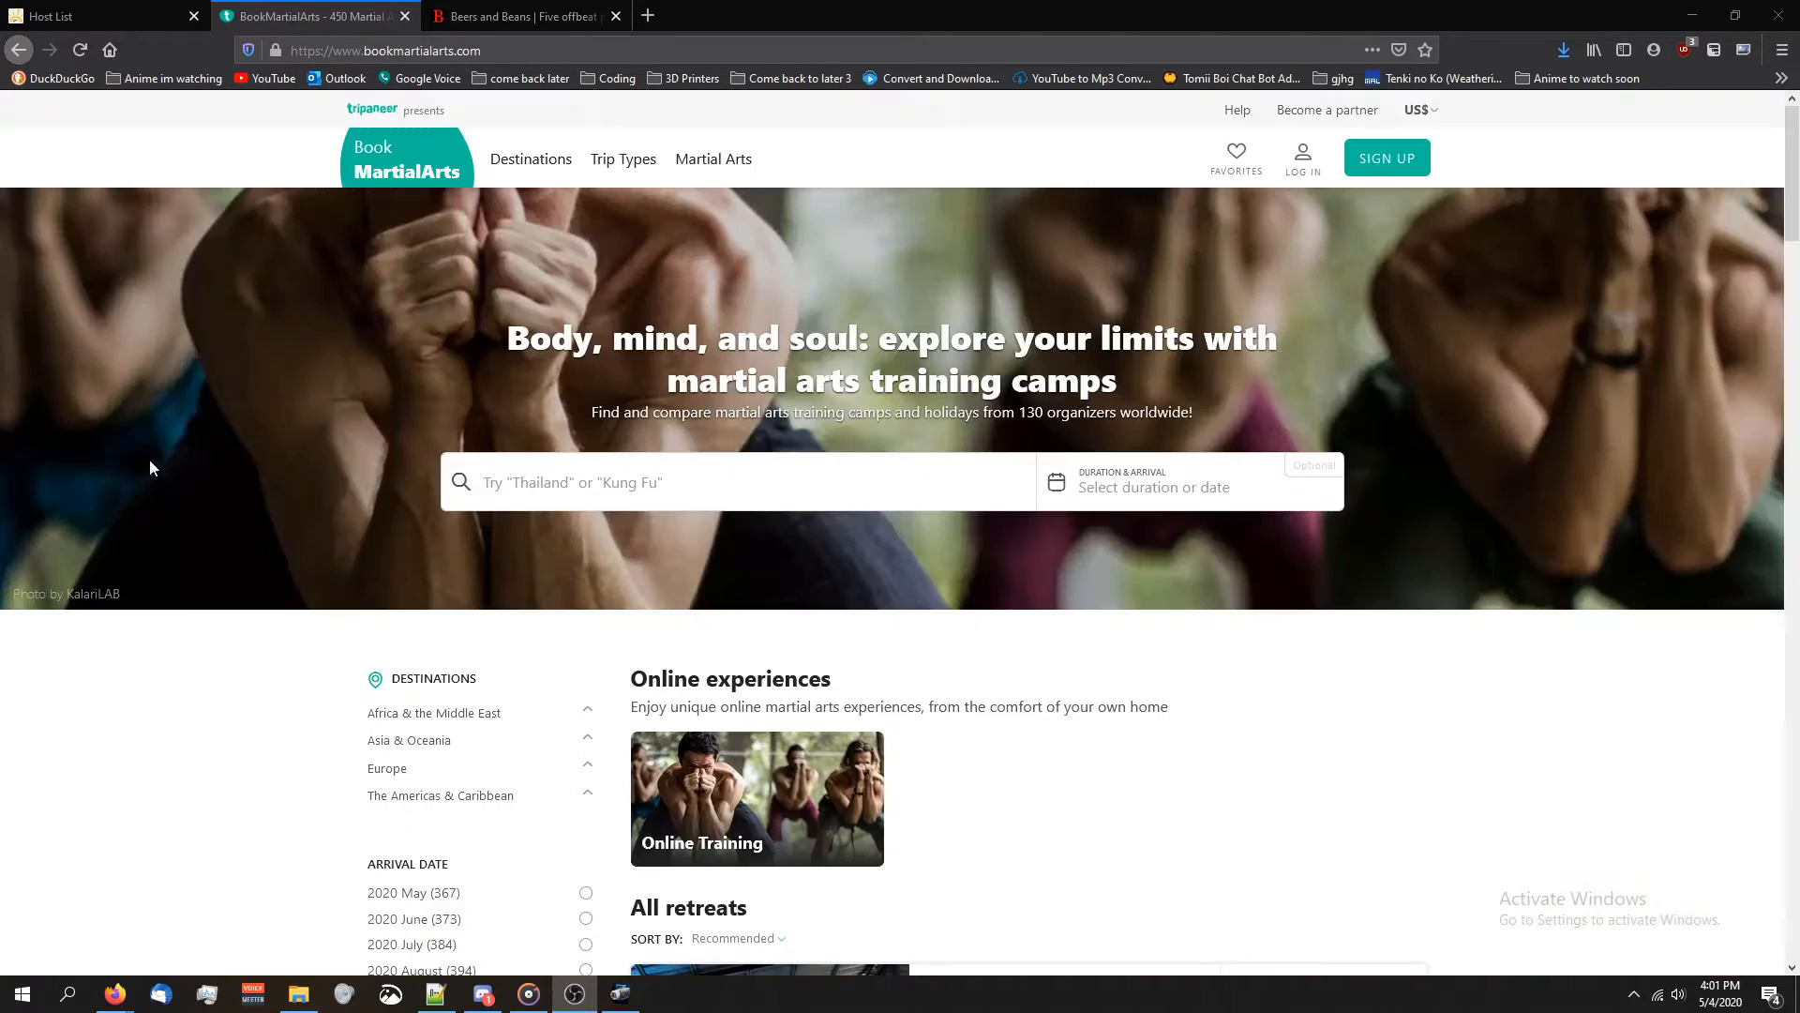
mouse_move(40, 255)
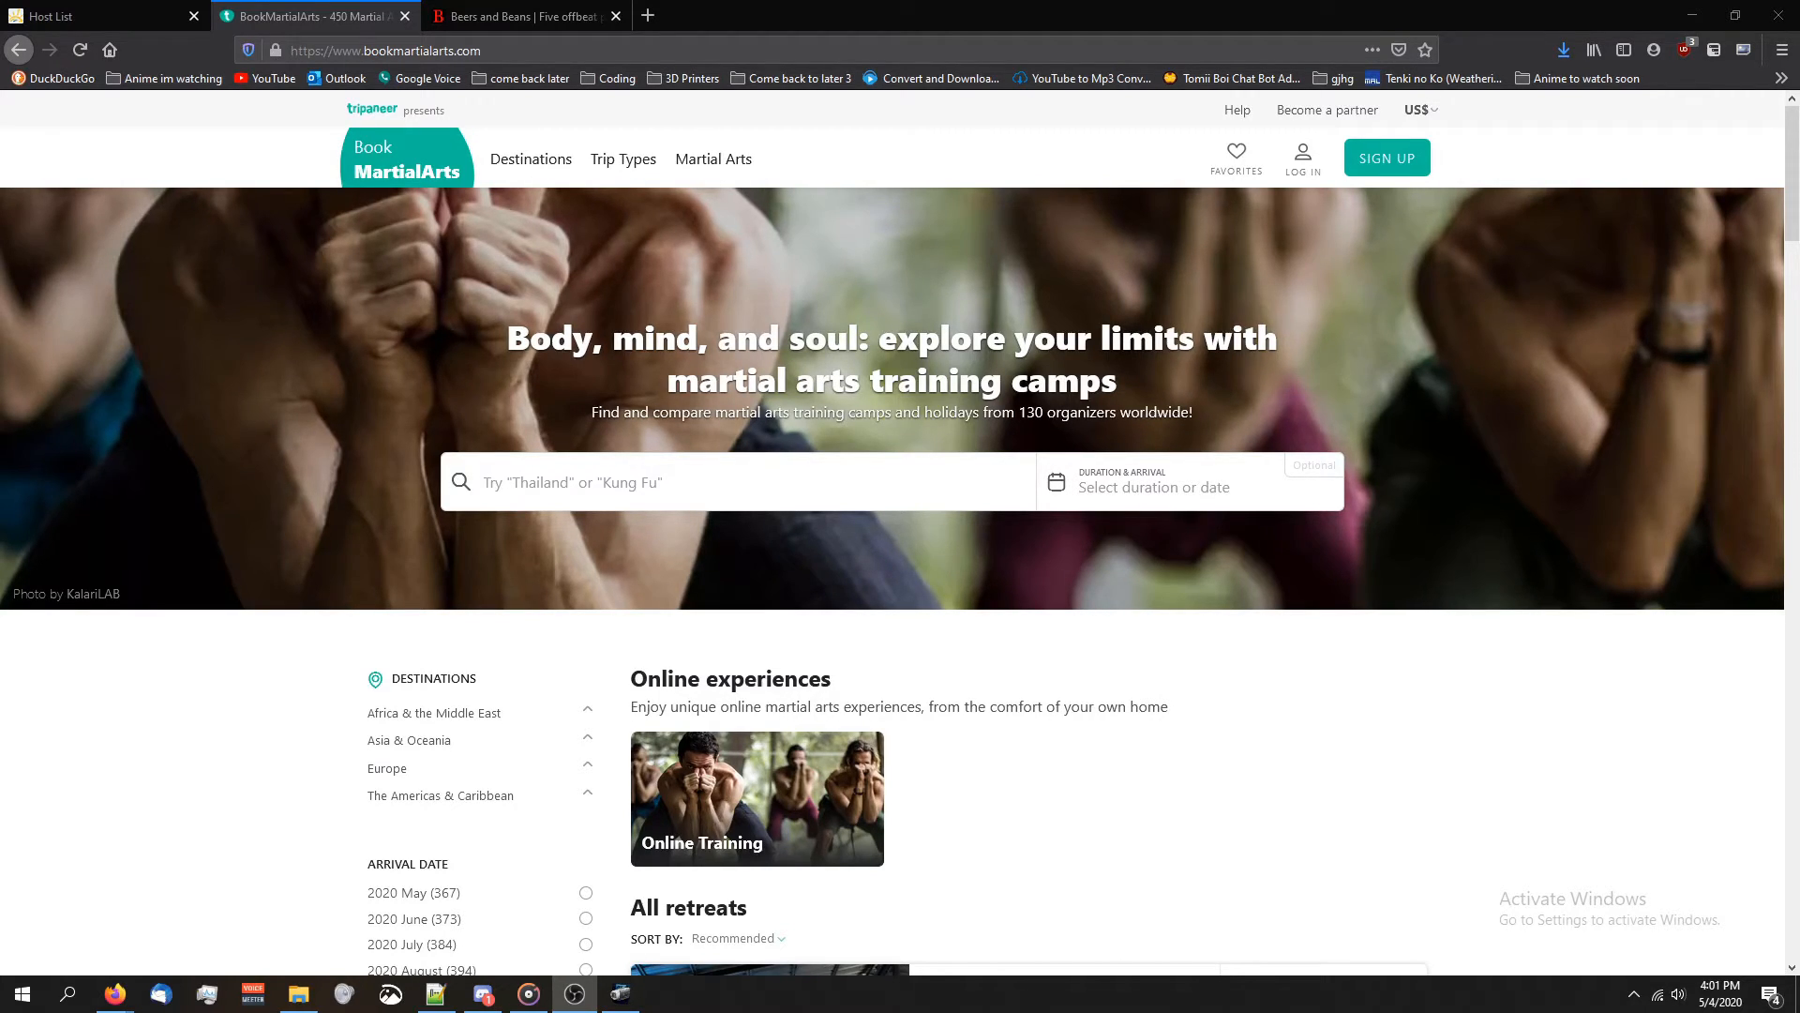
Search BookMartialArts for 'tai chi', pick a suggestion, and scroll the results
click(735, 481)
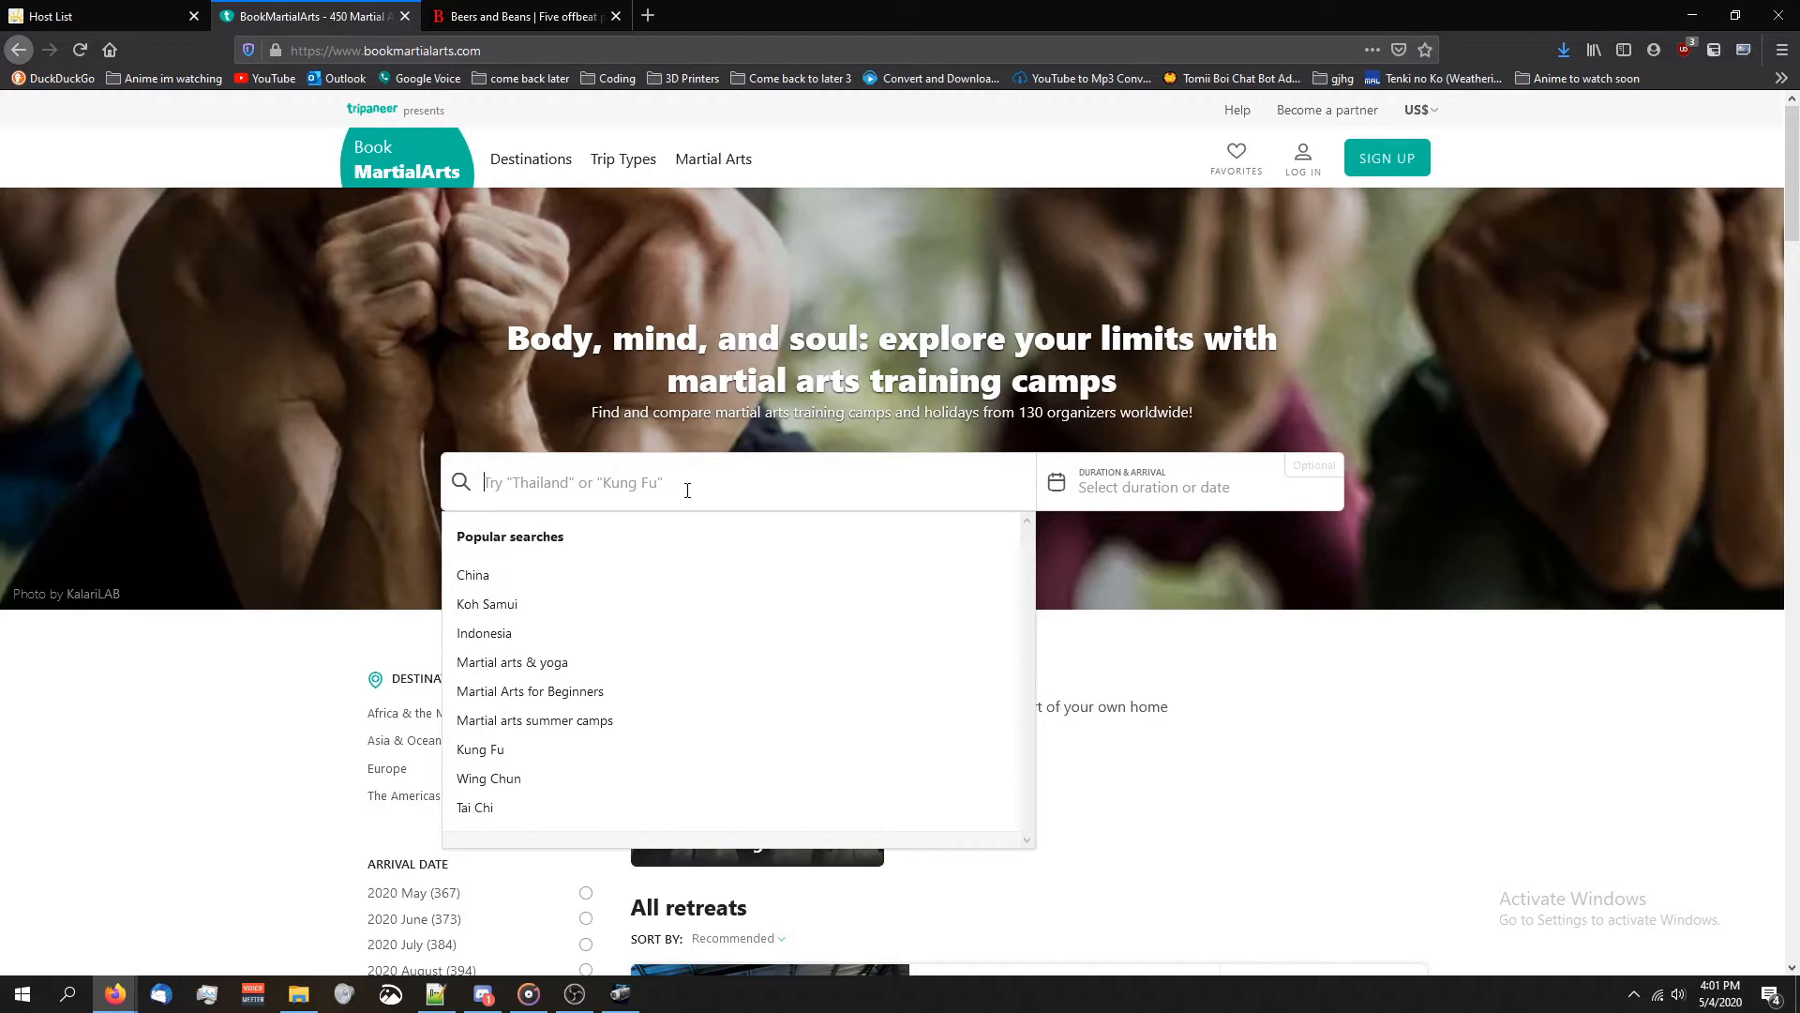
text(tai chi)
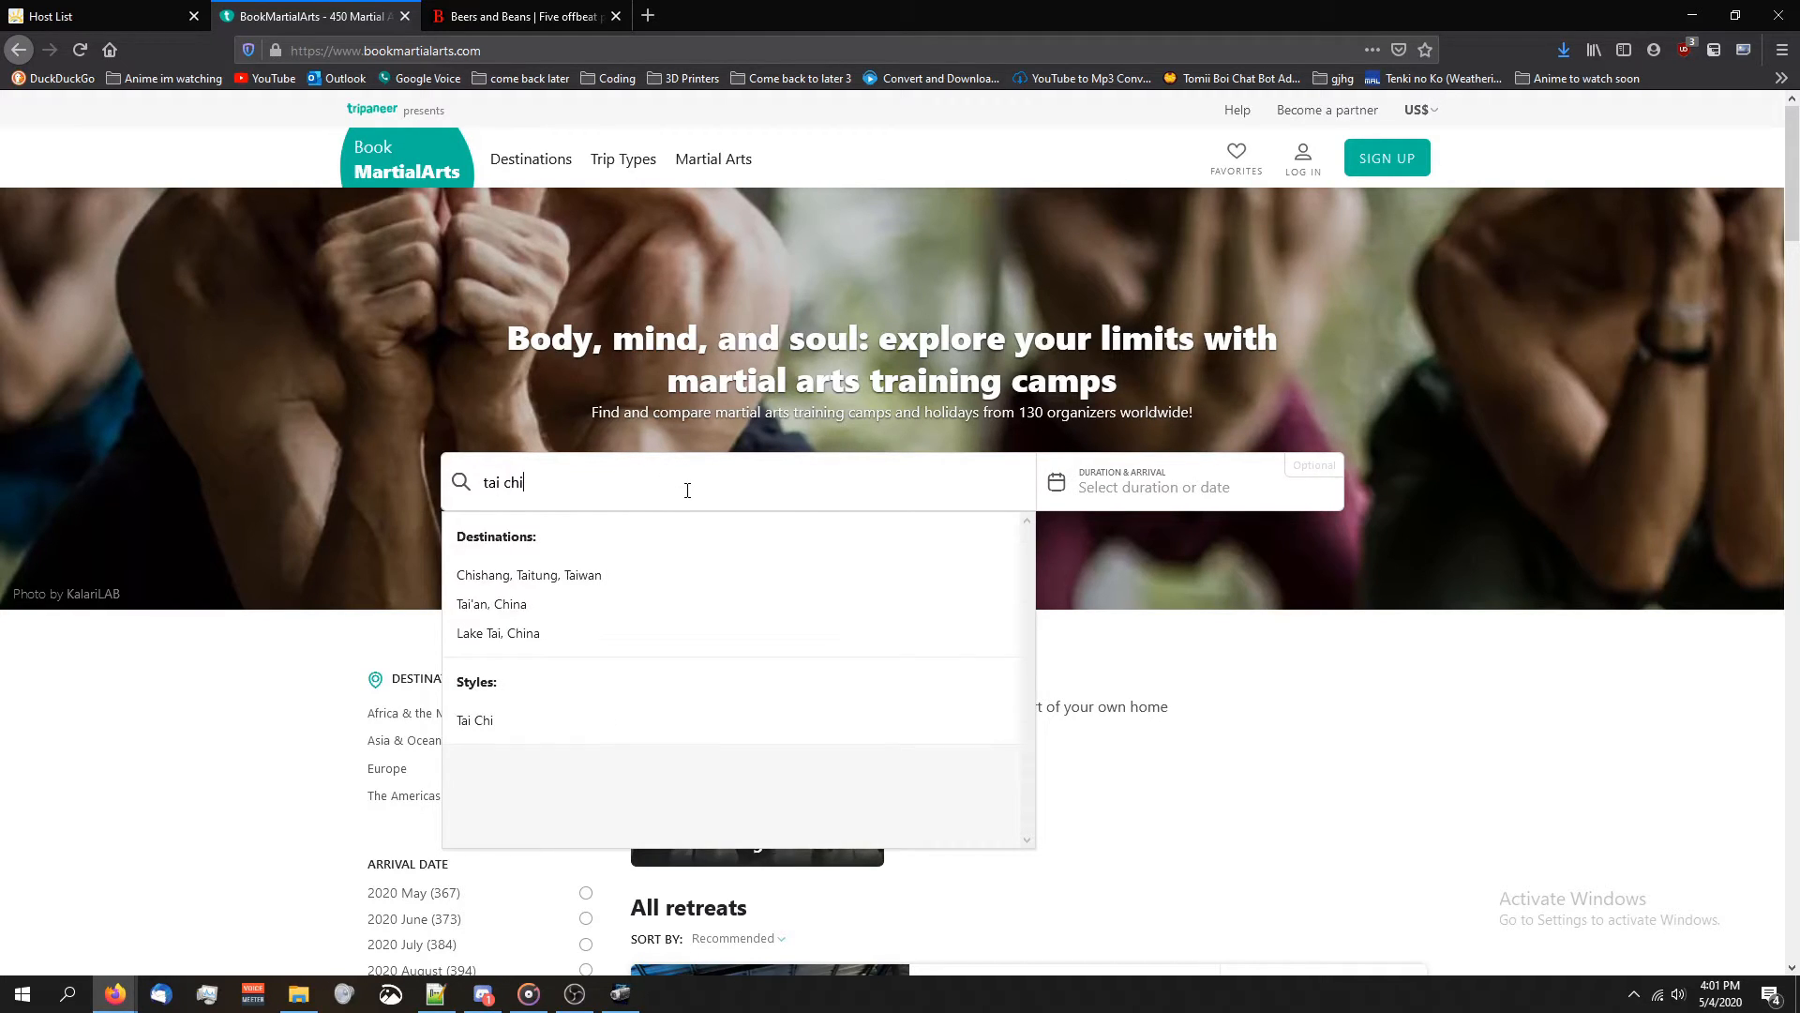
click(528, 574)
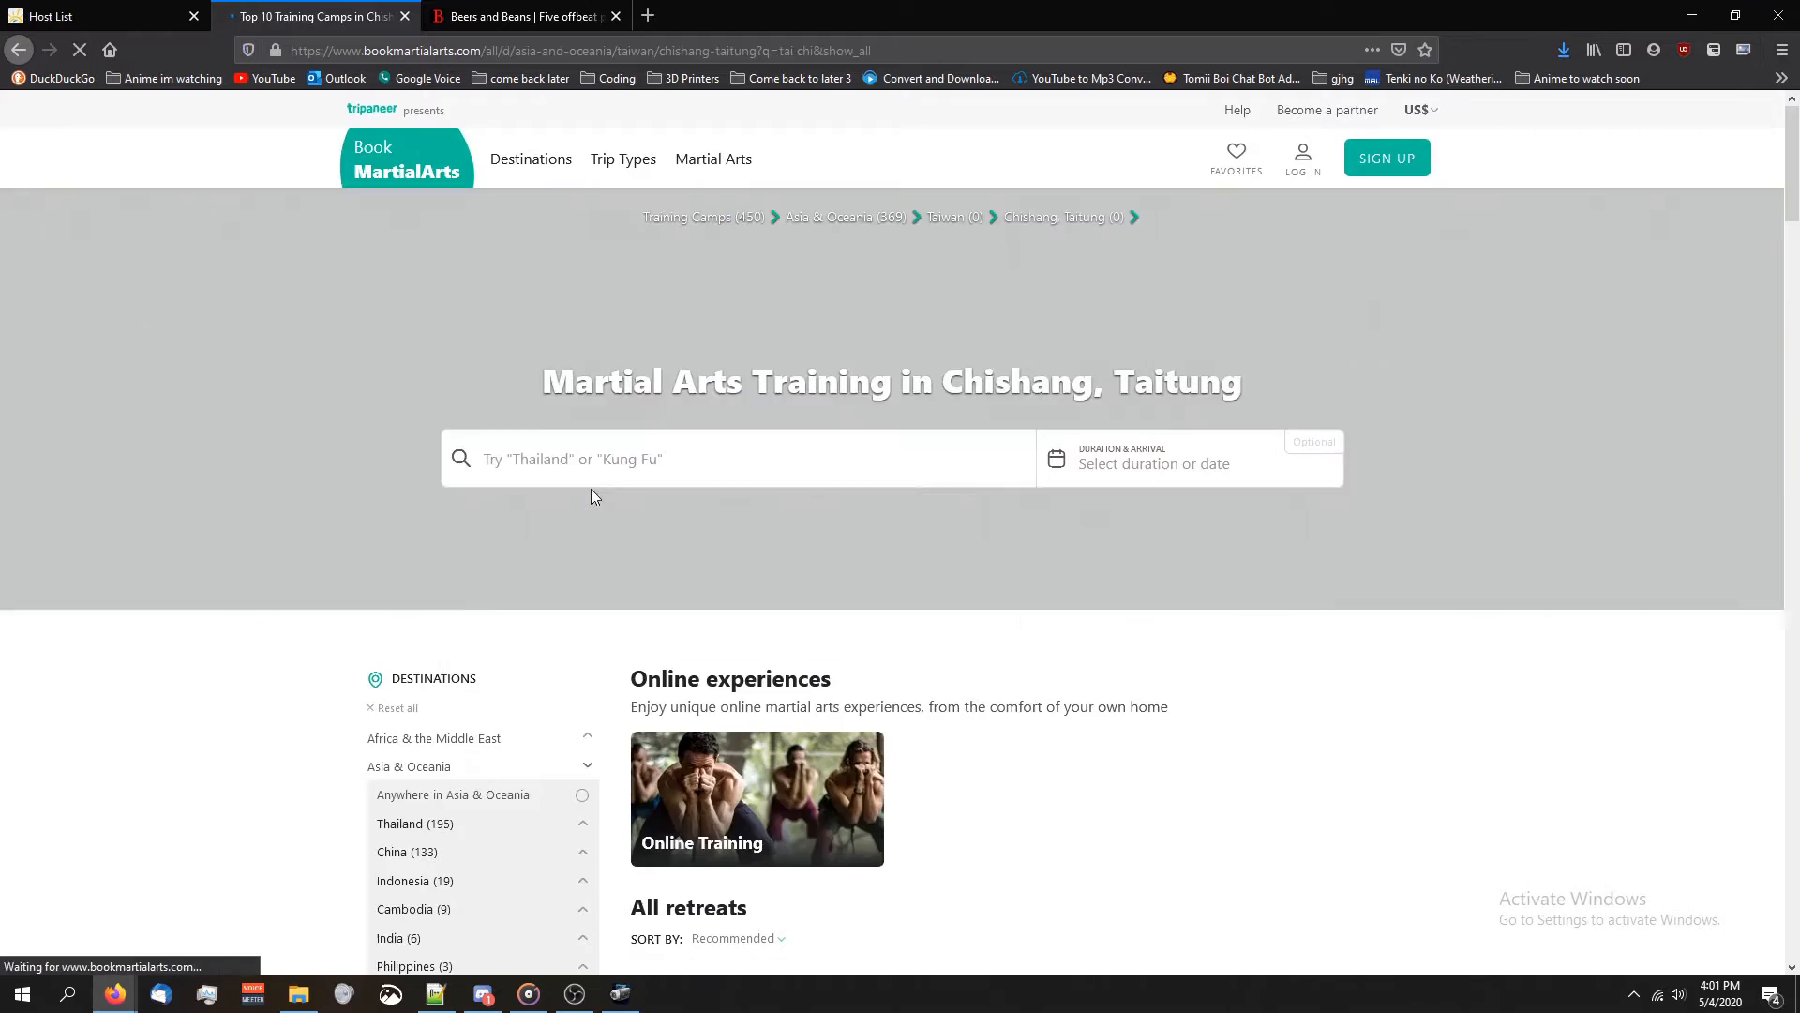
scroll(down, 3)
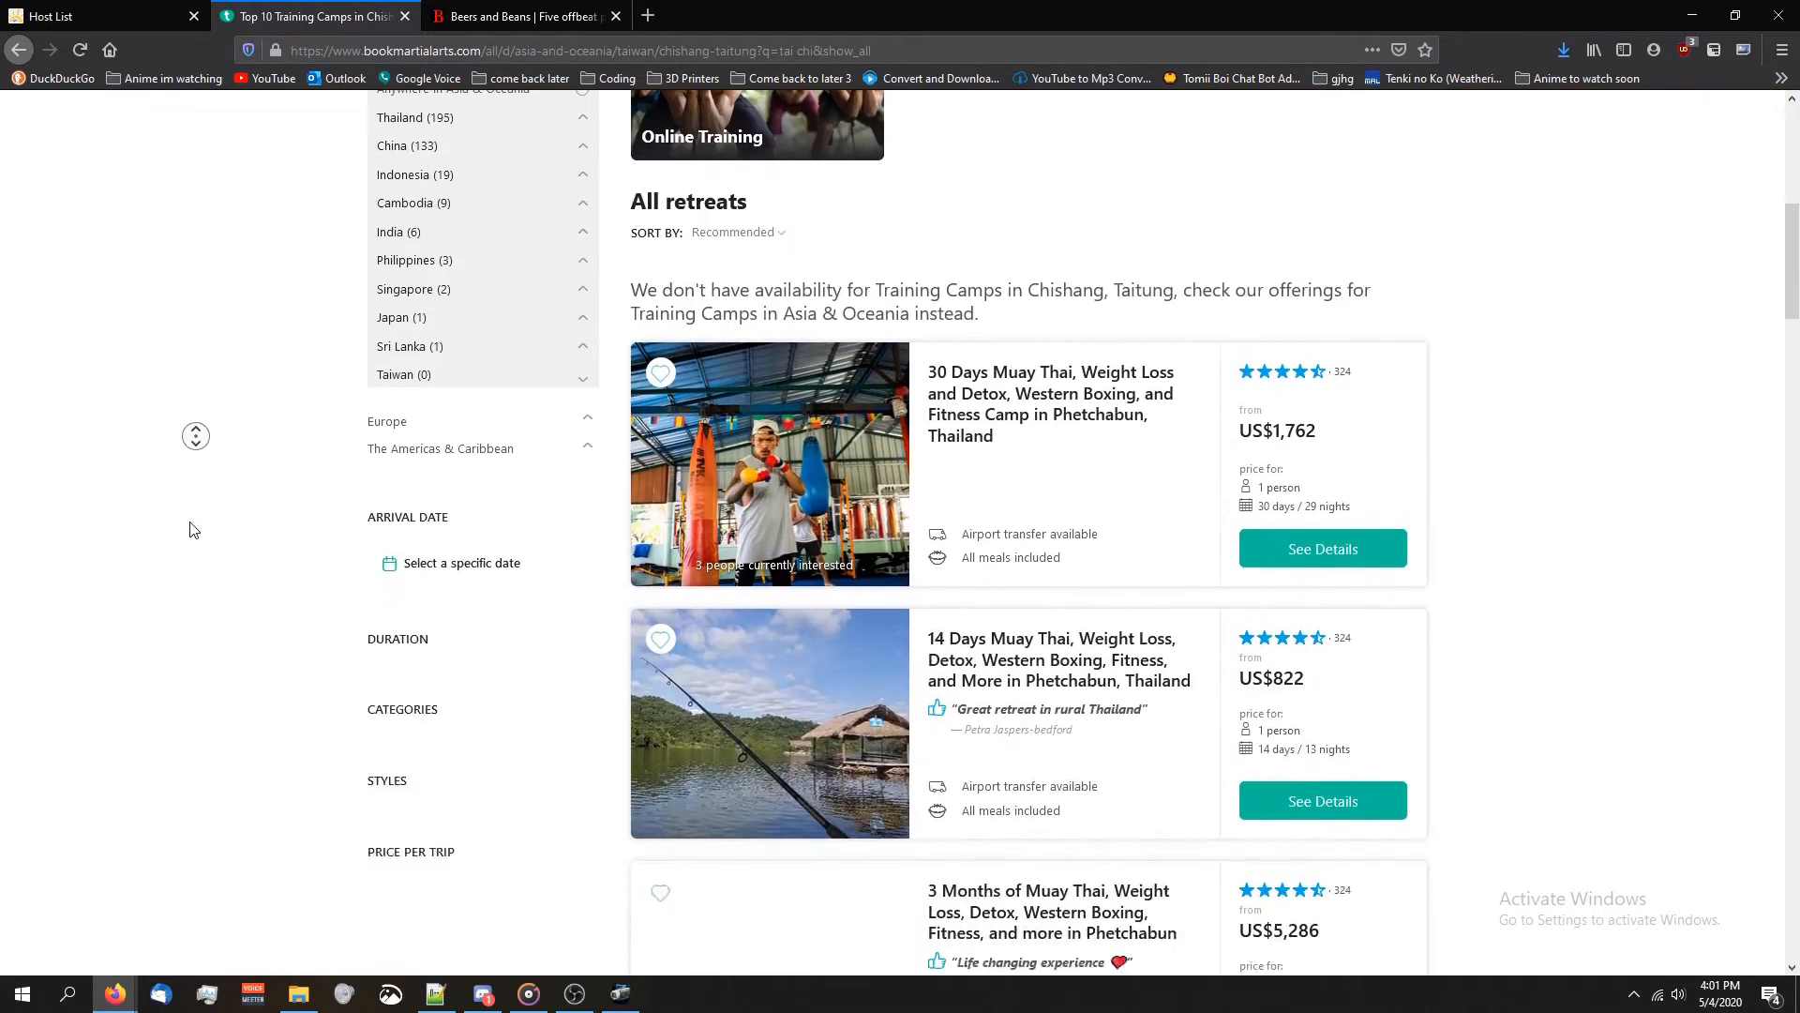
scroll(down, 3)
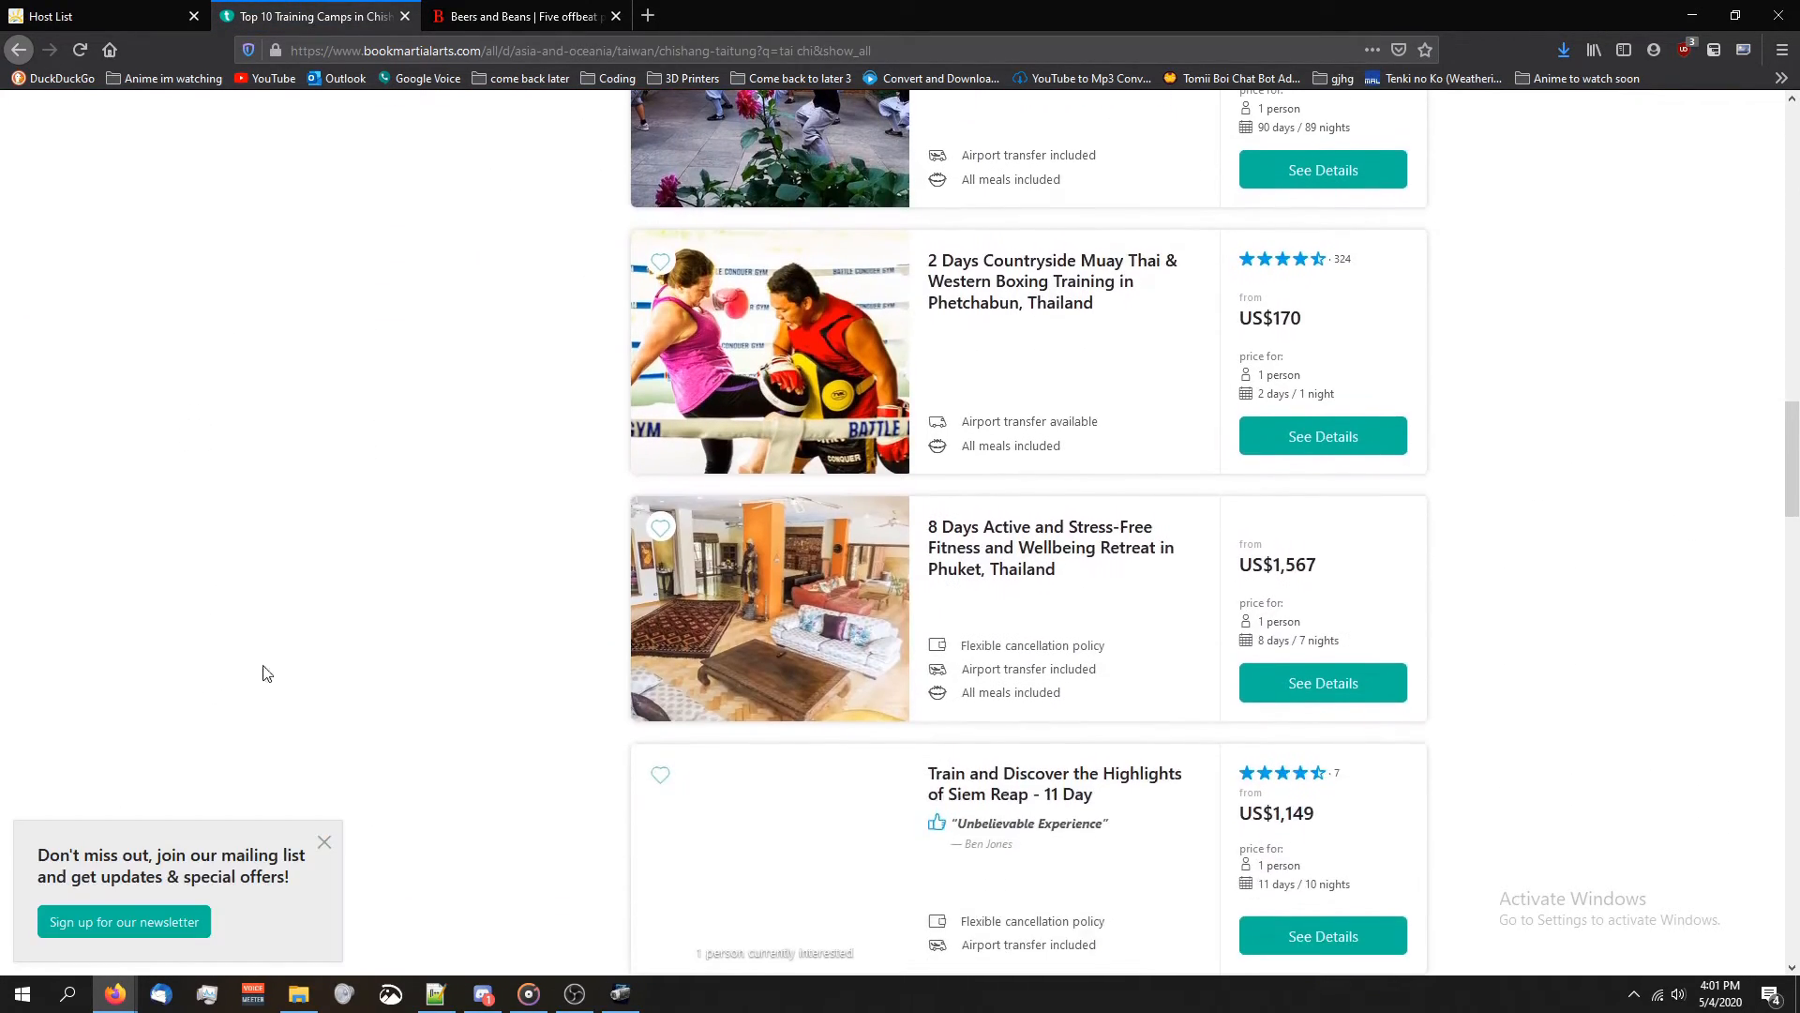
scroll(up, 3)
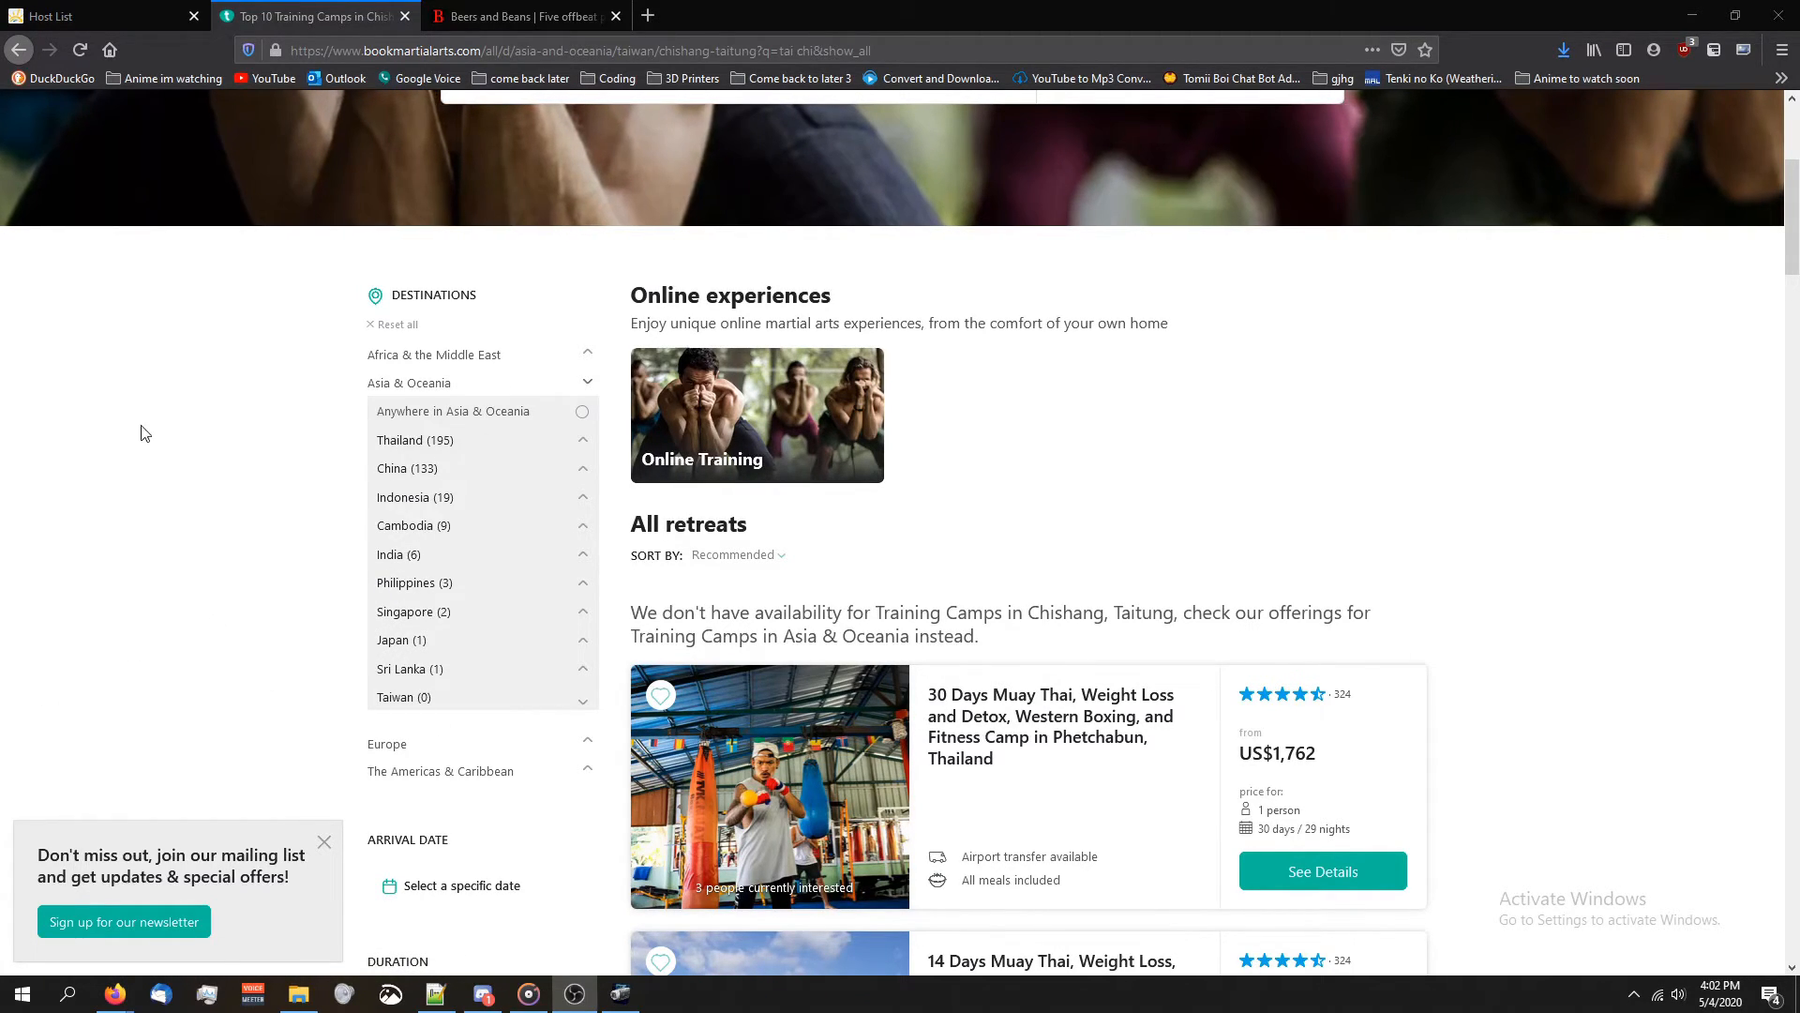
scroll(down, 3)
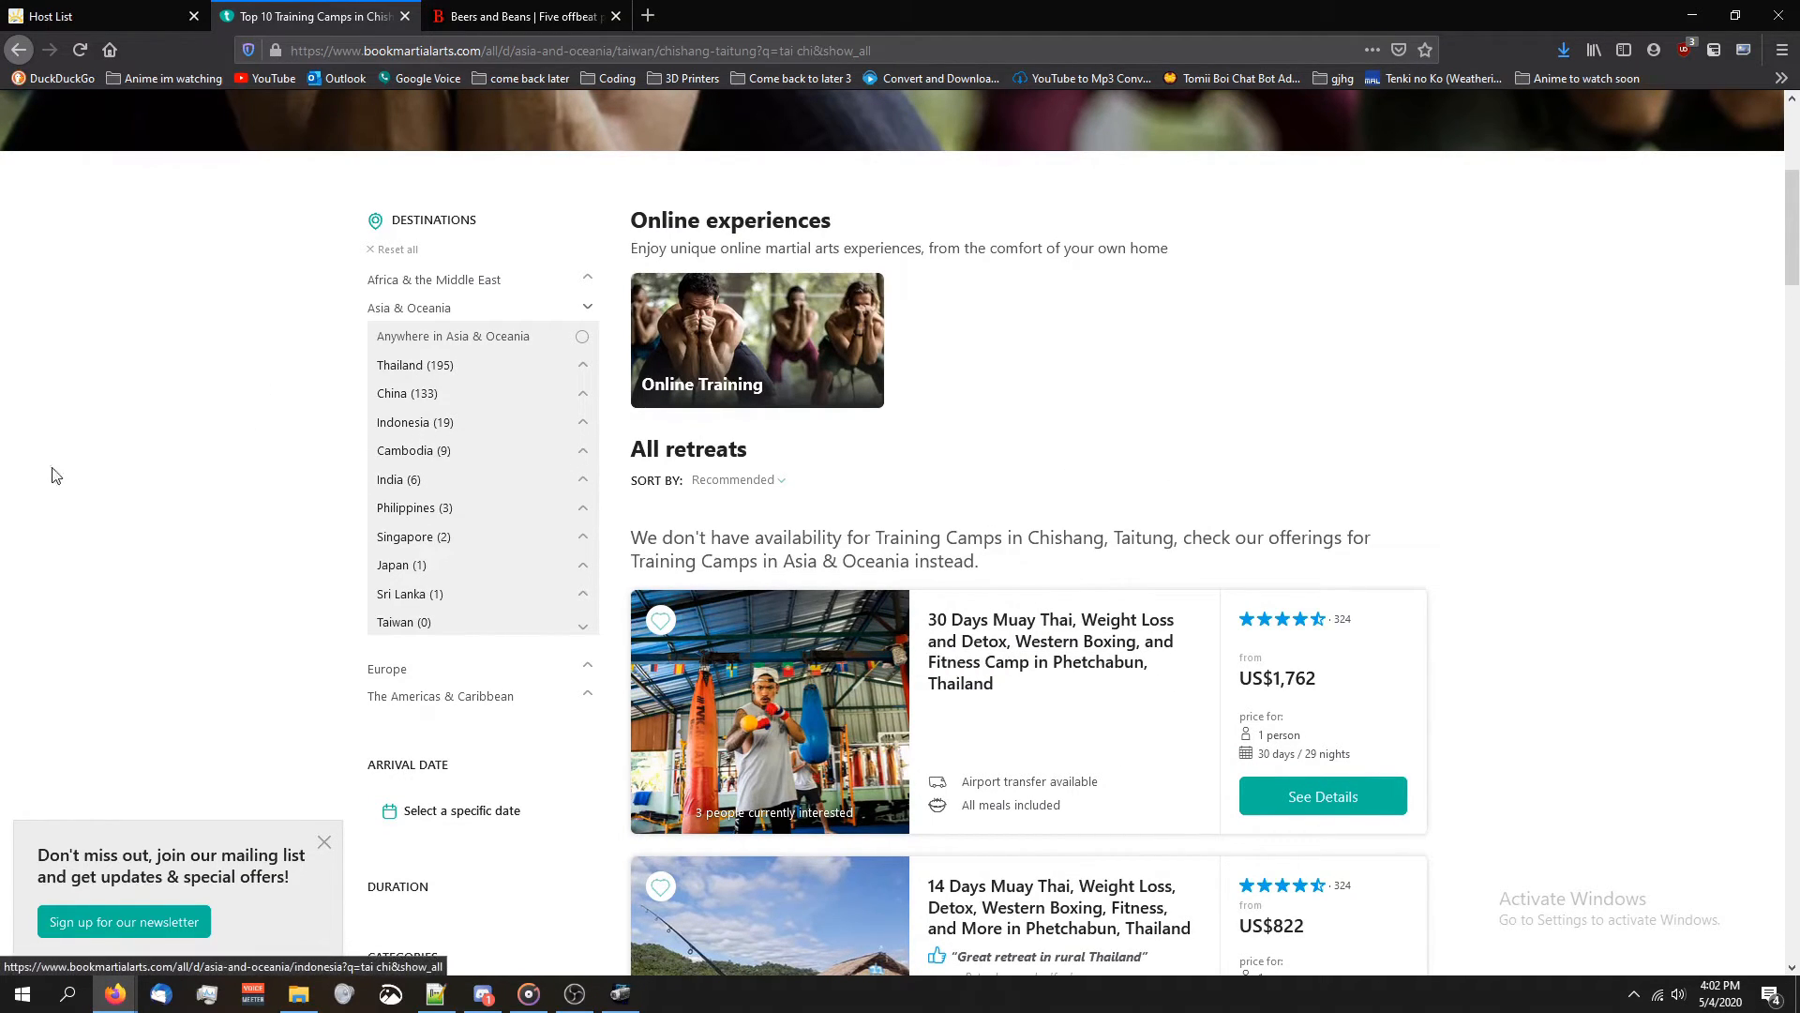
scroll(down, 3)
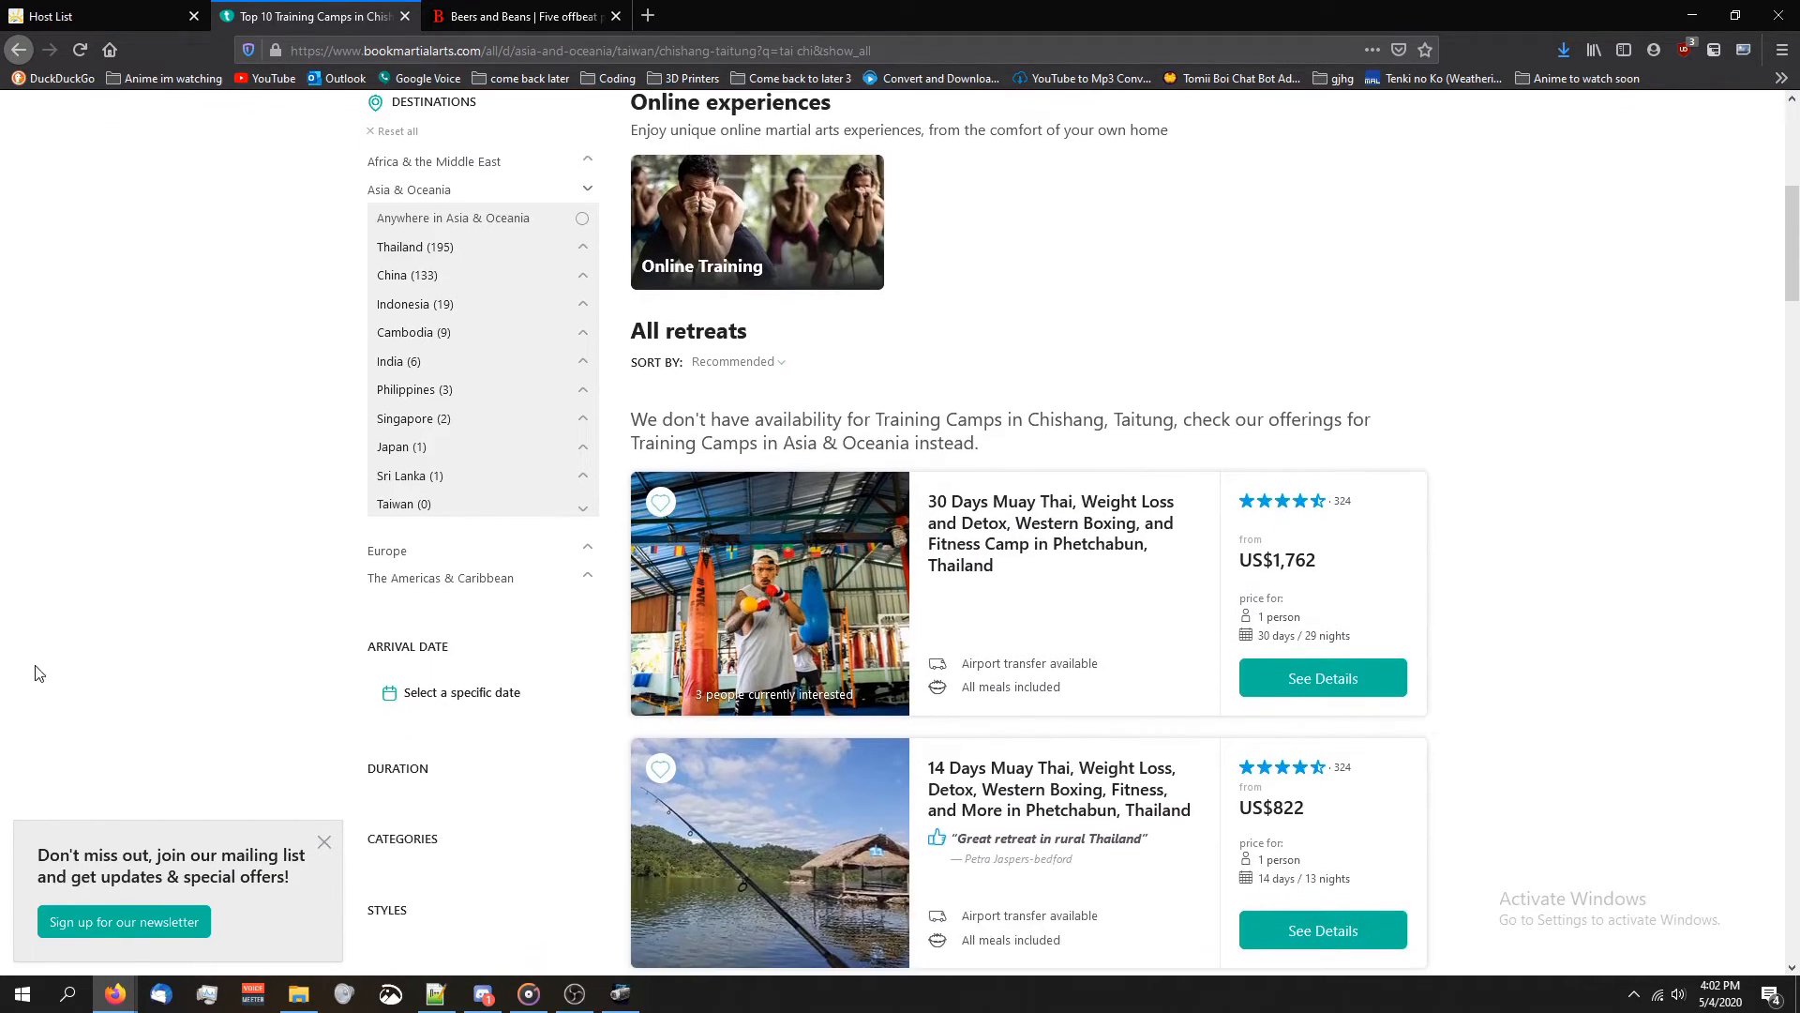
mouse_move(209, 621)
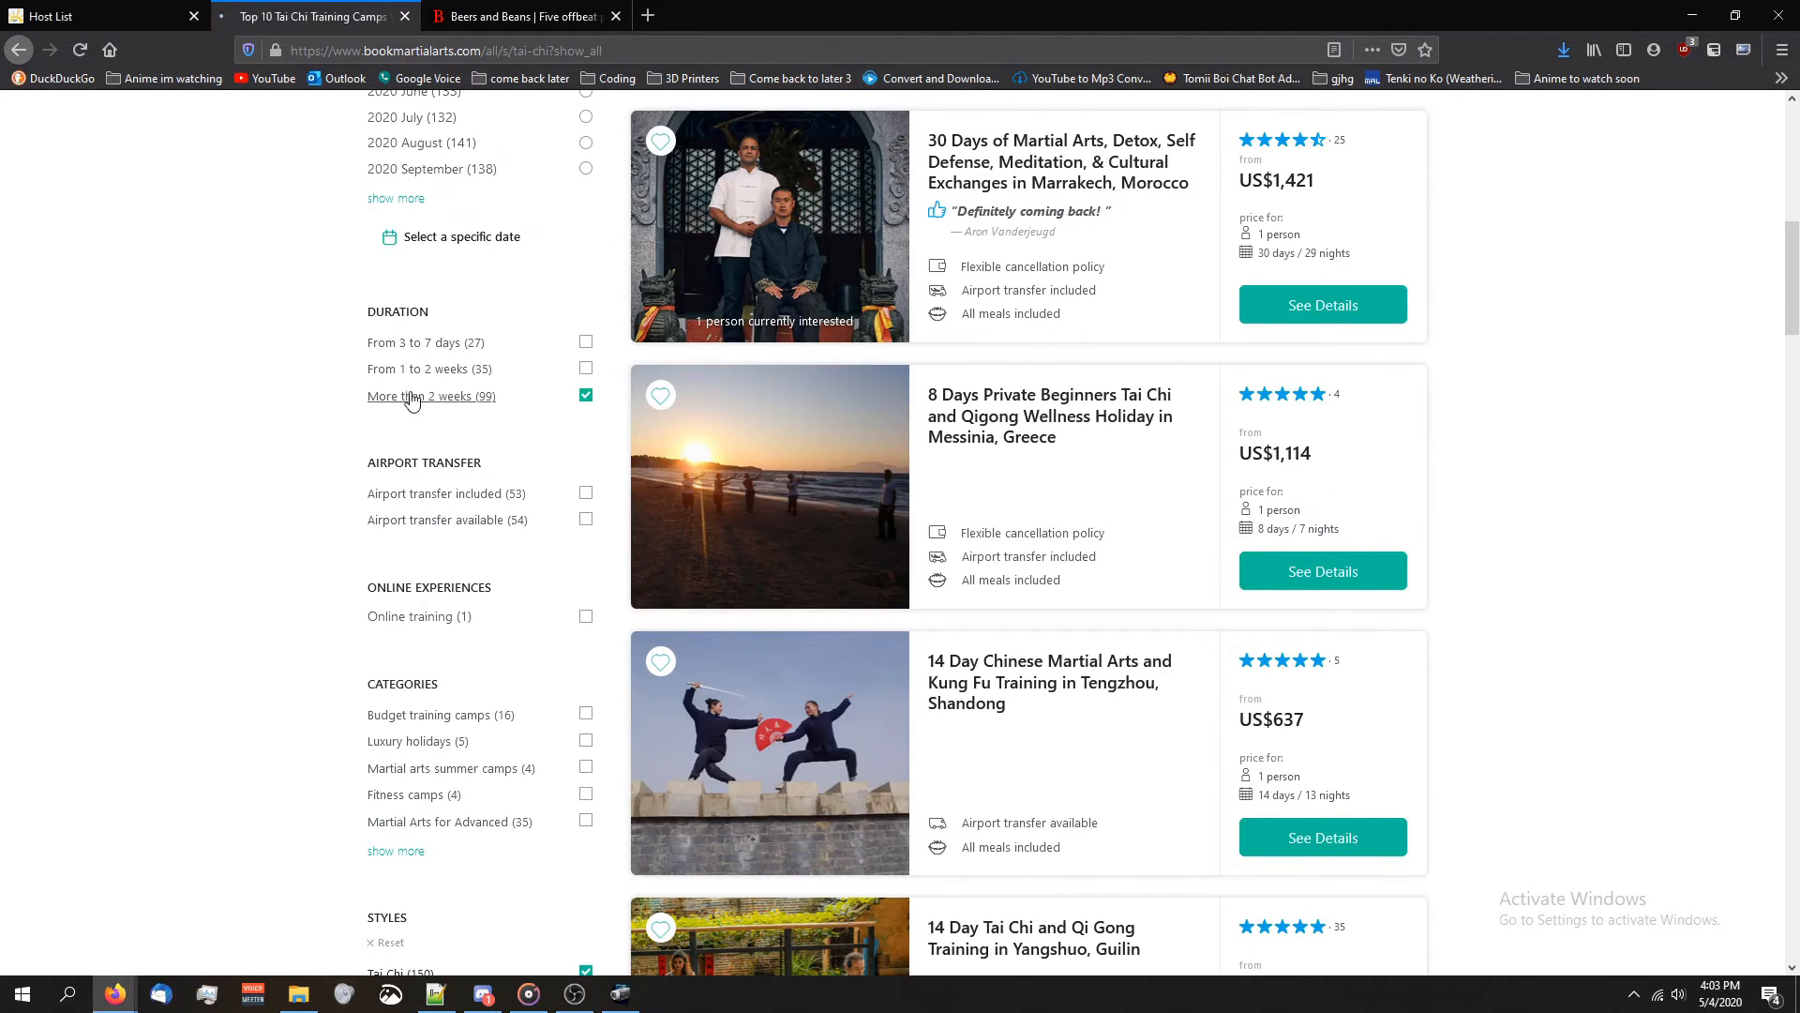
Limit tai chi retreats to stays over 2 weeks and scroll the listings
click(584, 395)
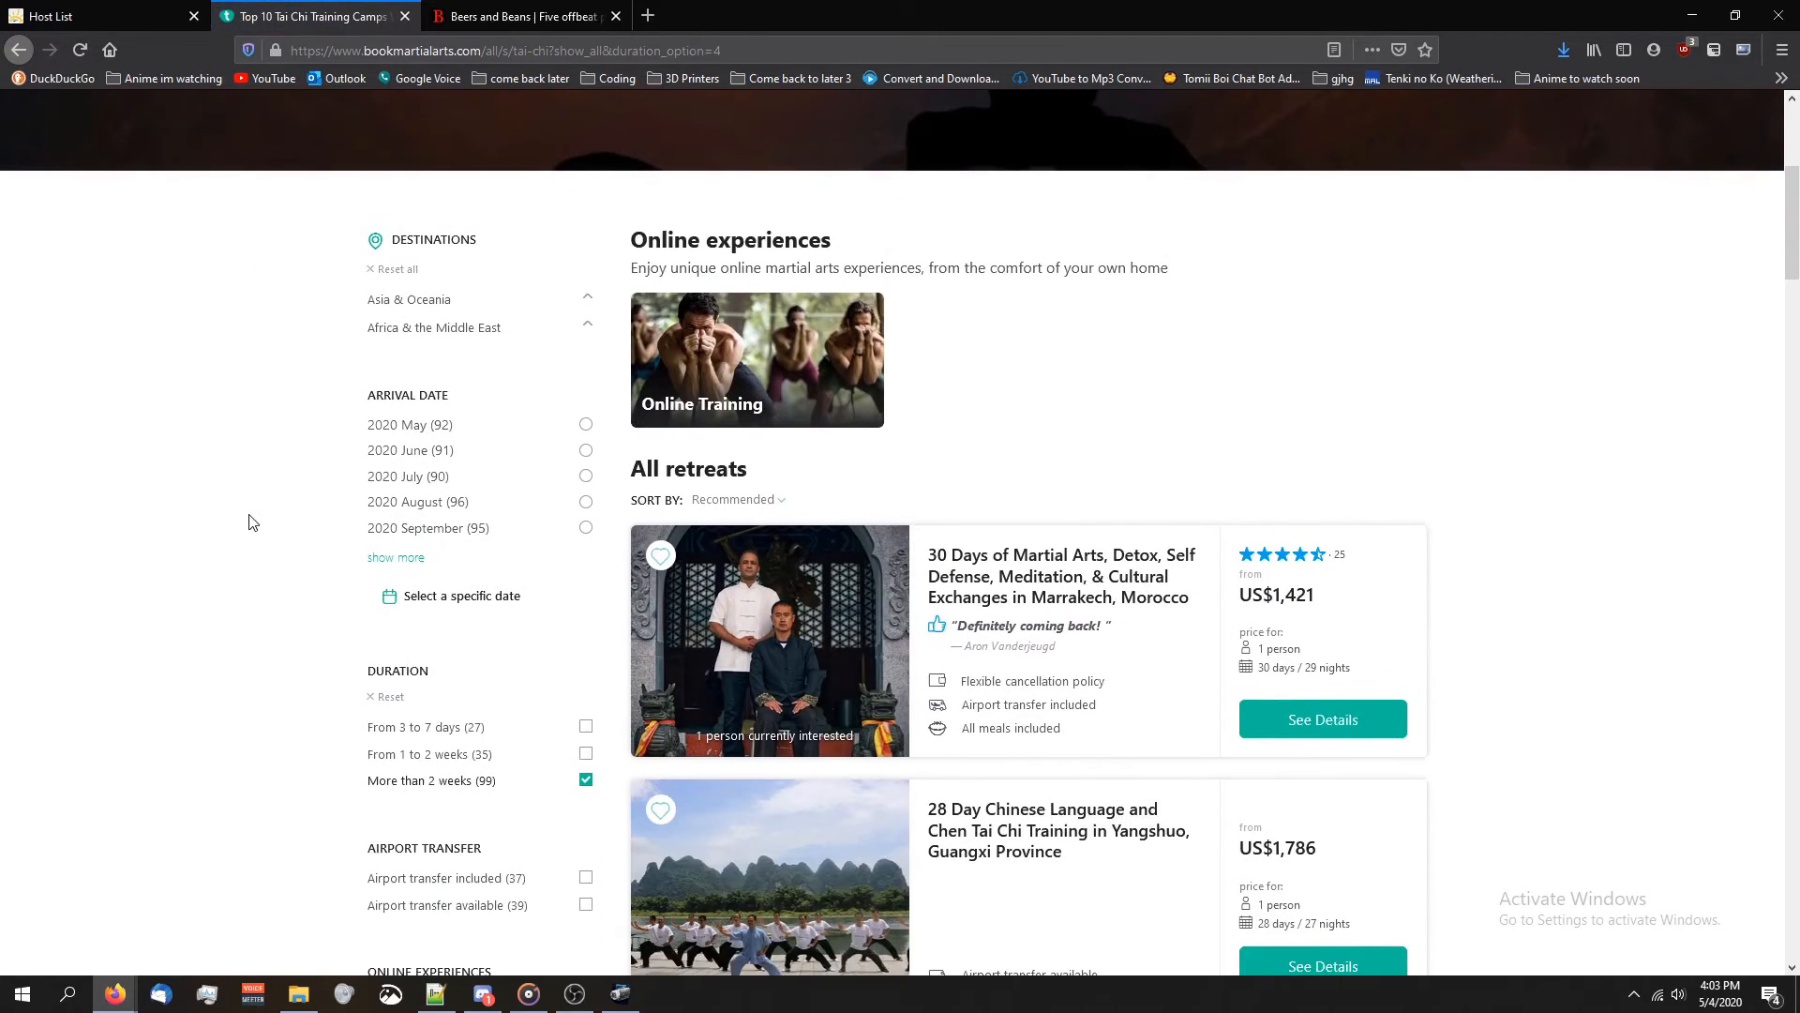
scroll(down, 3)
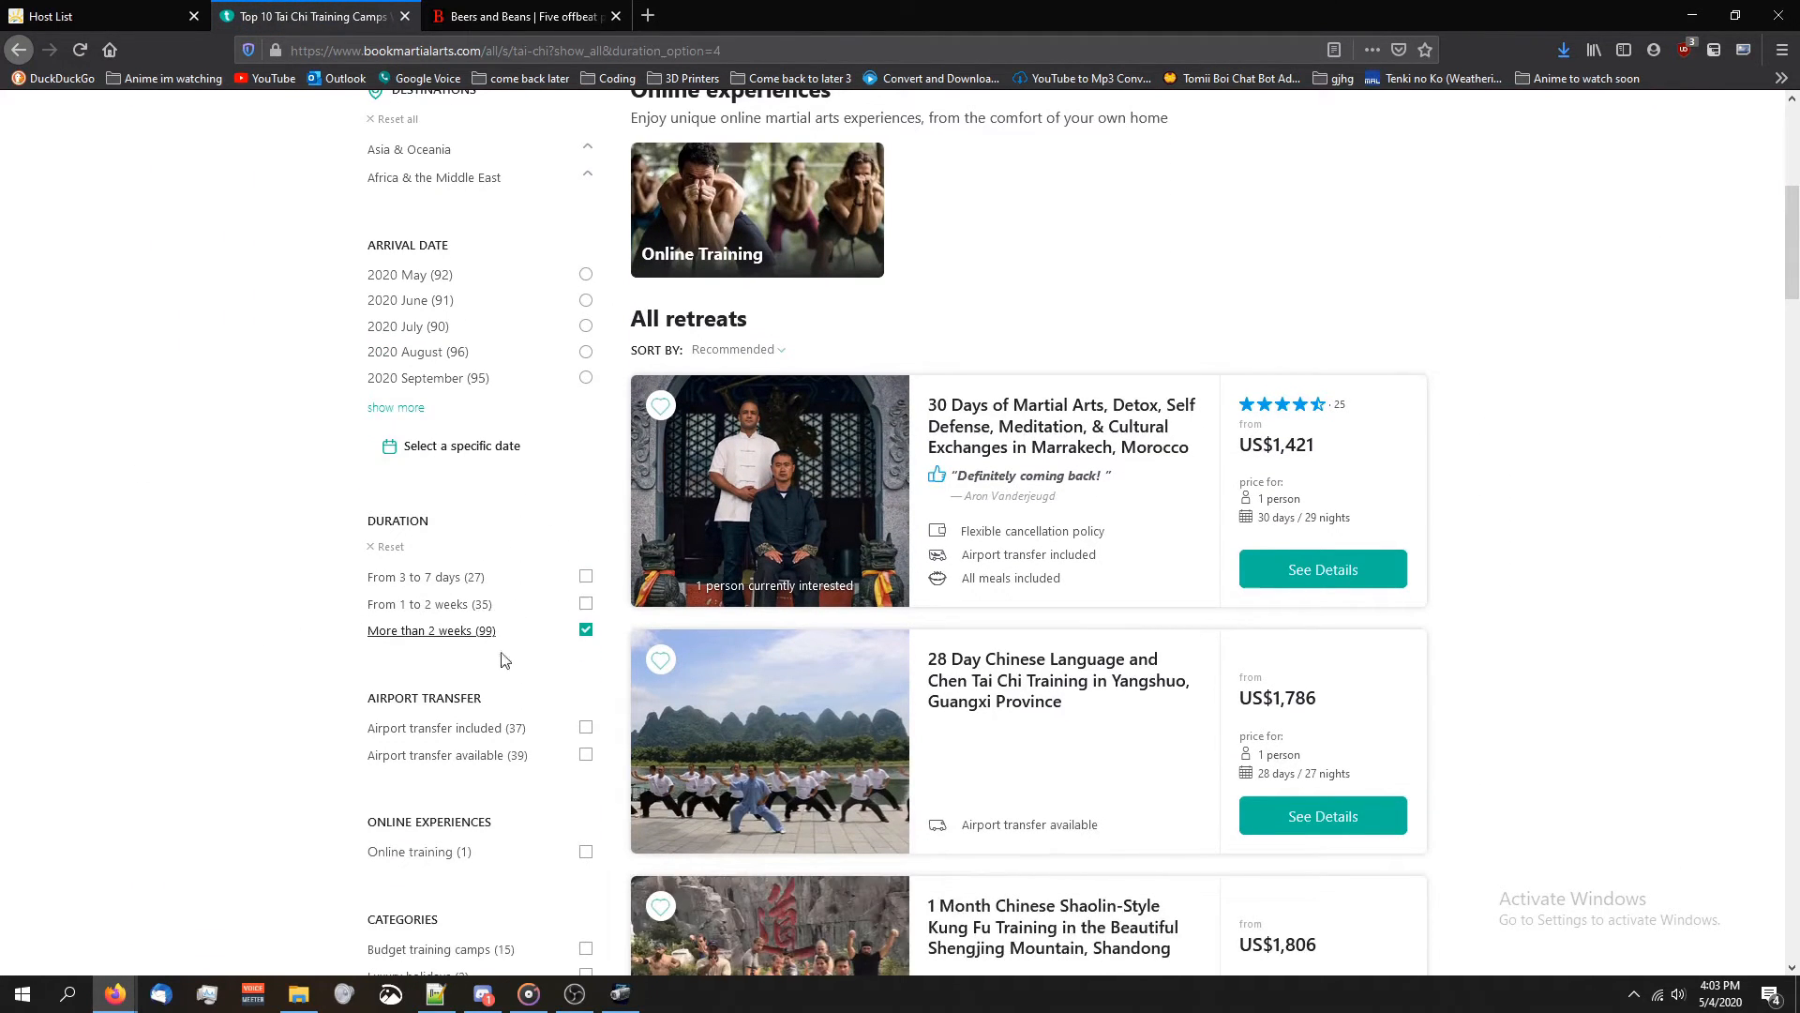
scroll(down, 3)
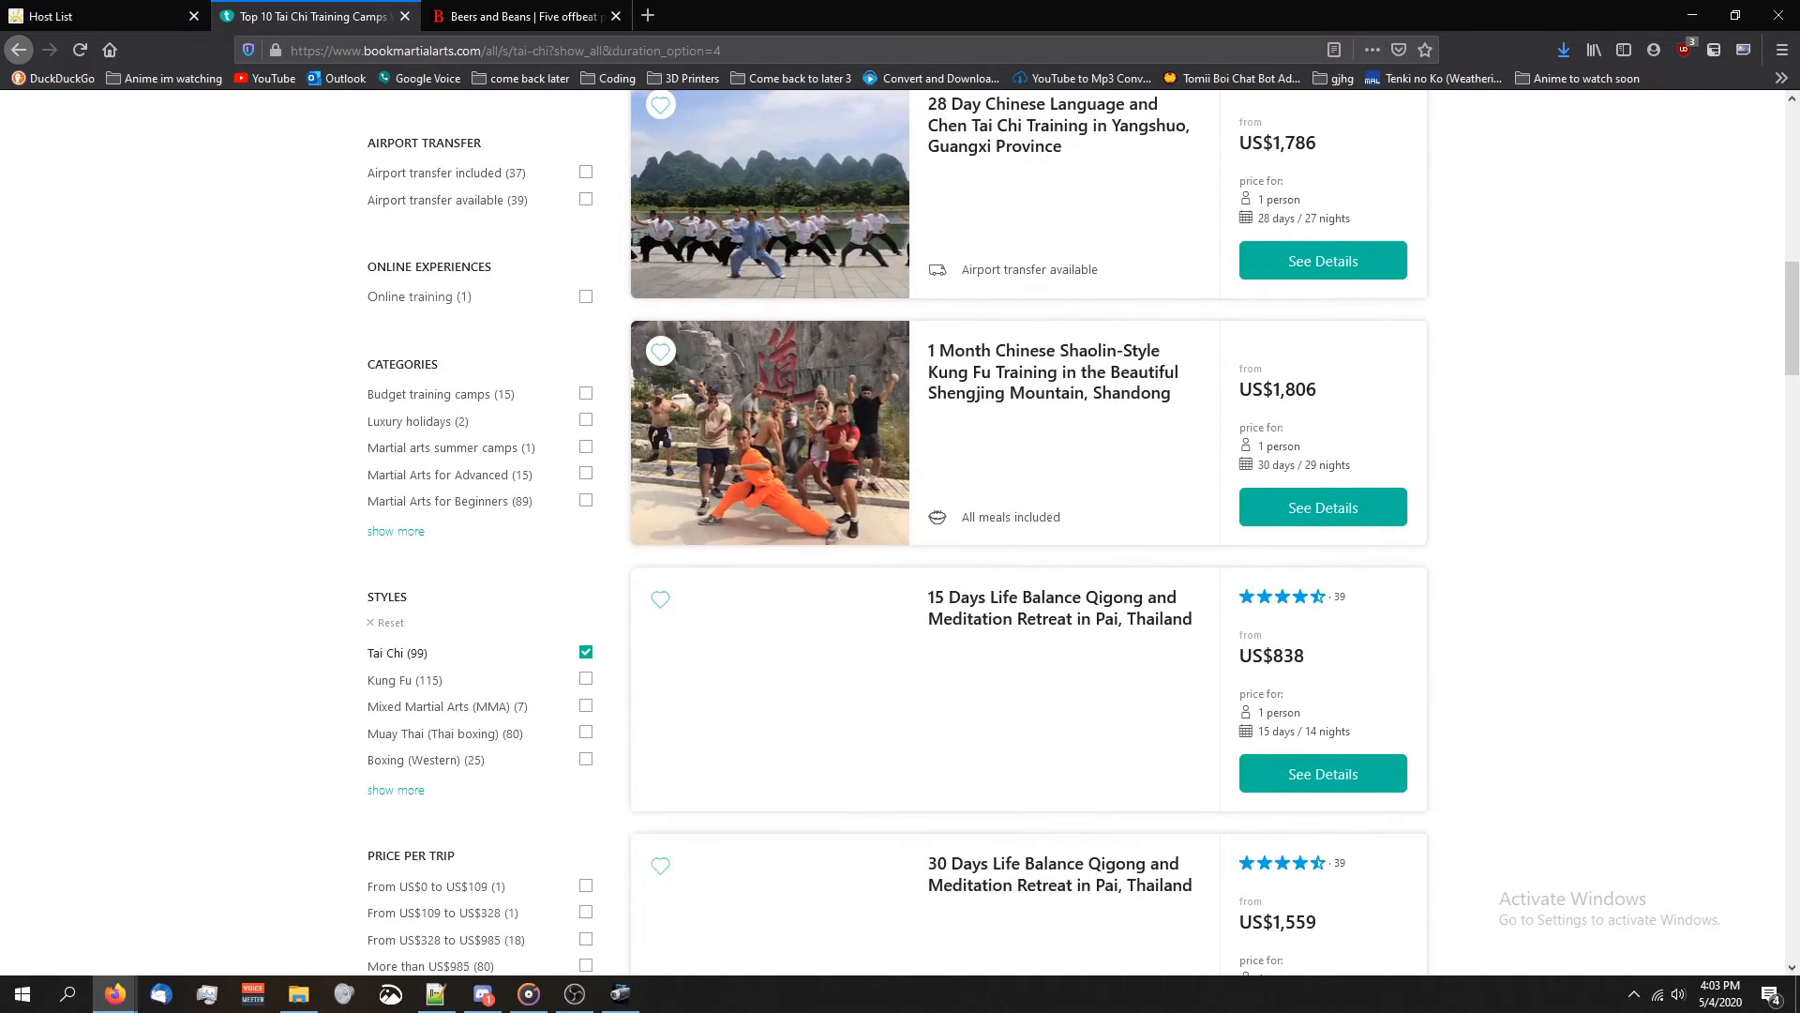
scroll(down, 3)
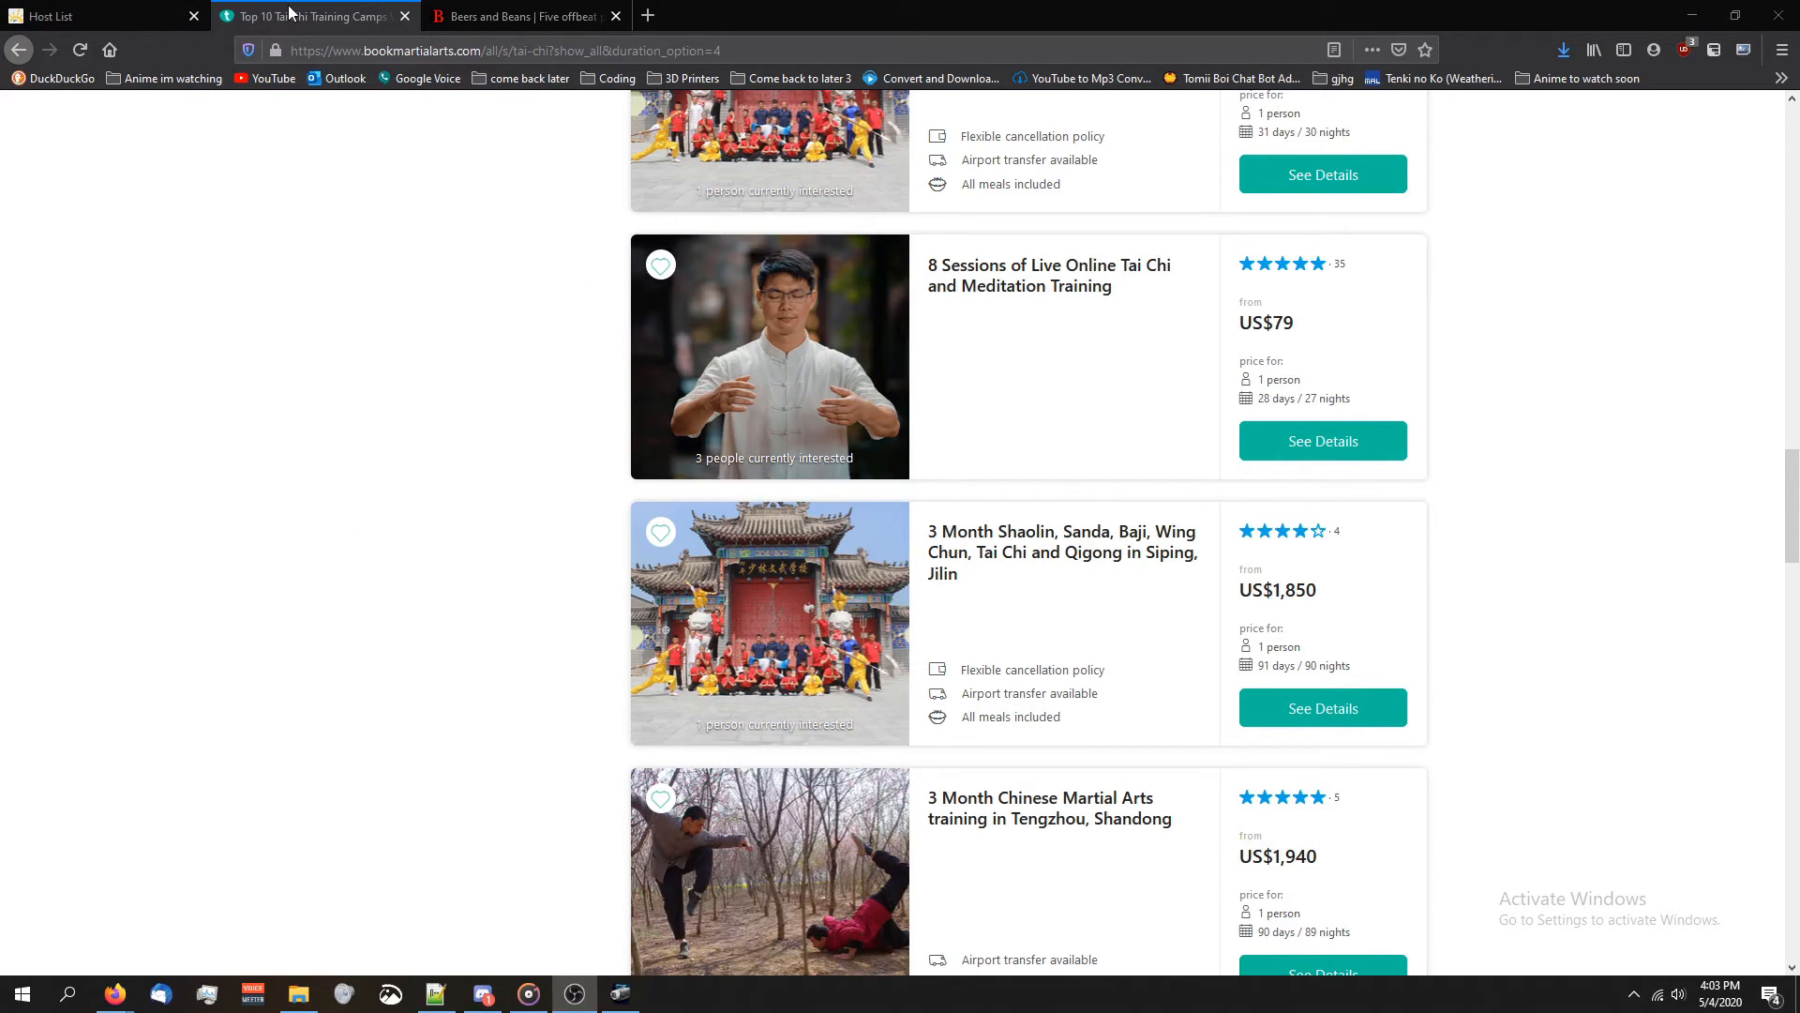
mouse_move(97, 410)
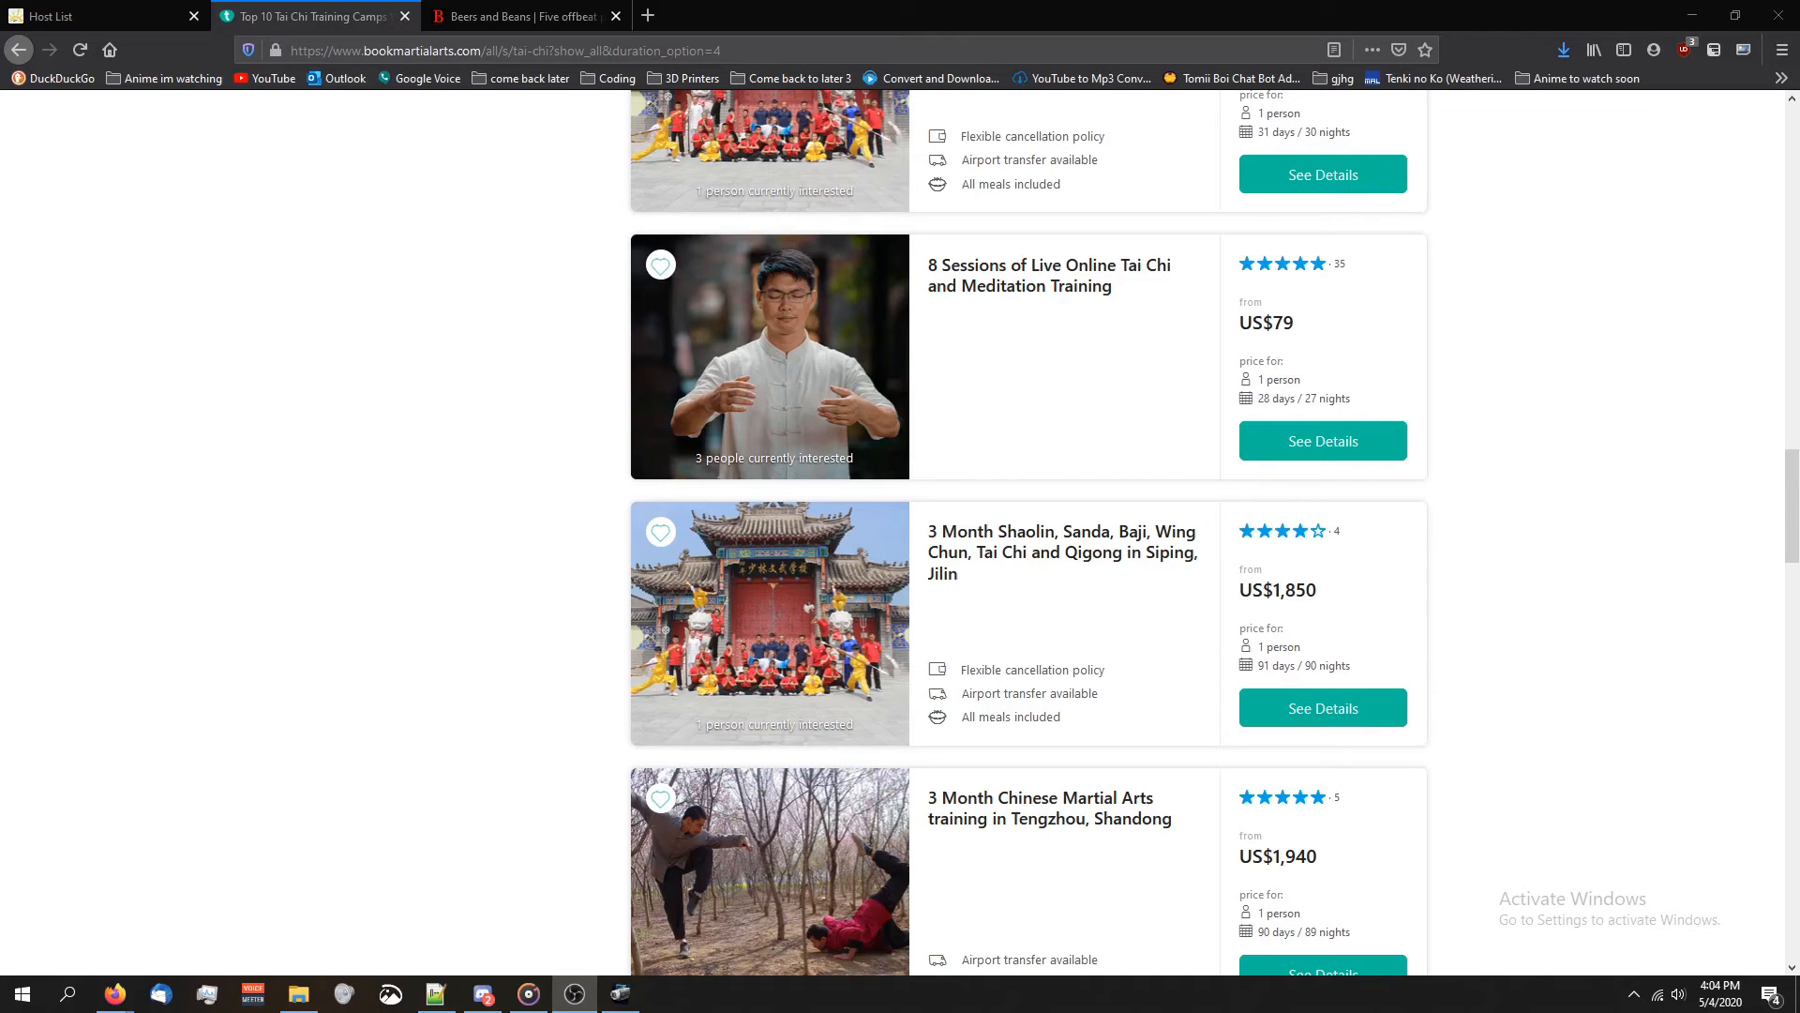
mouse_move(1050, 577)
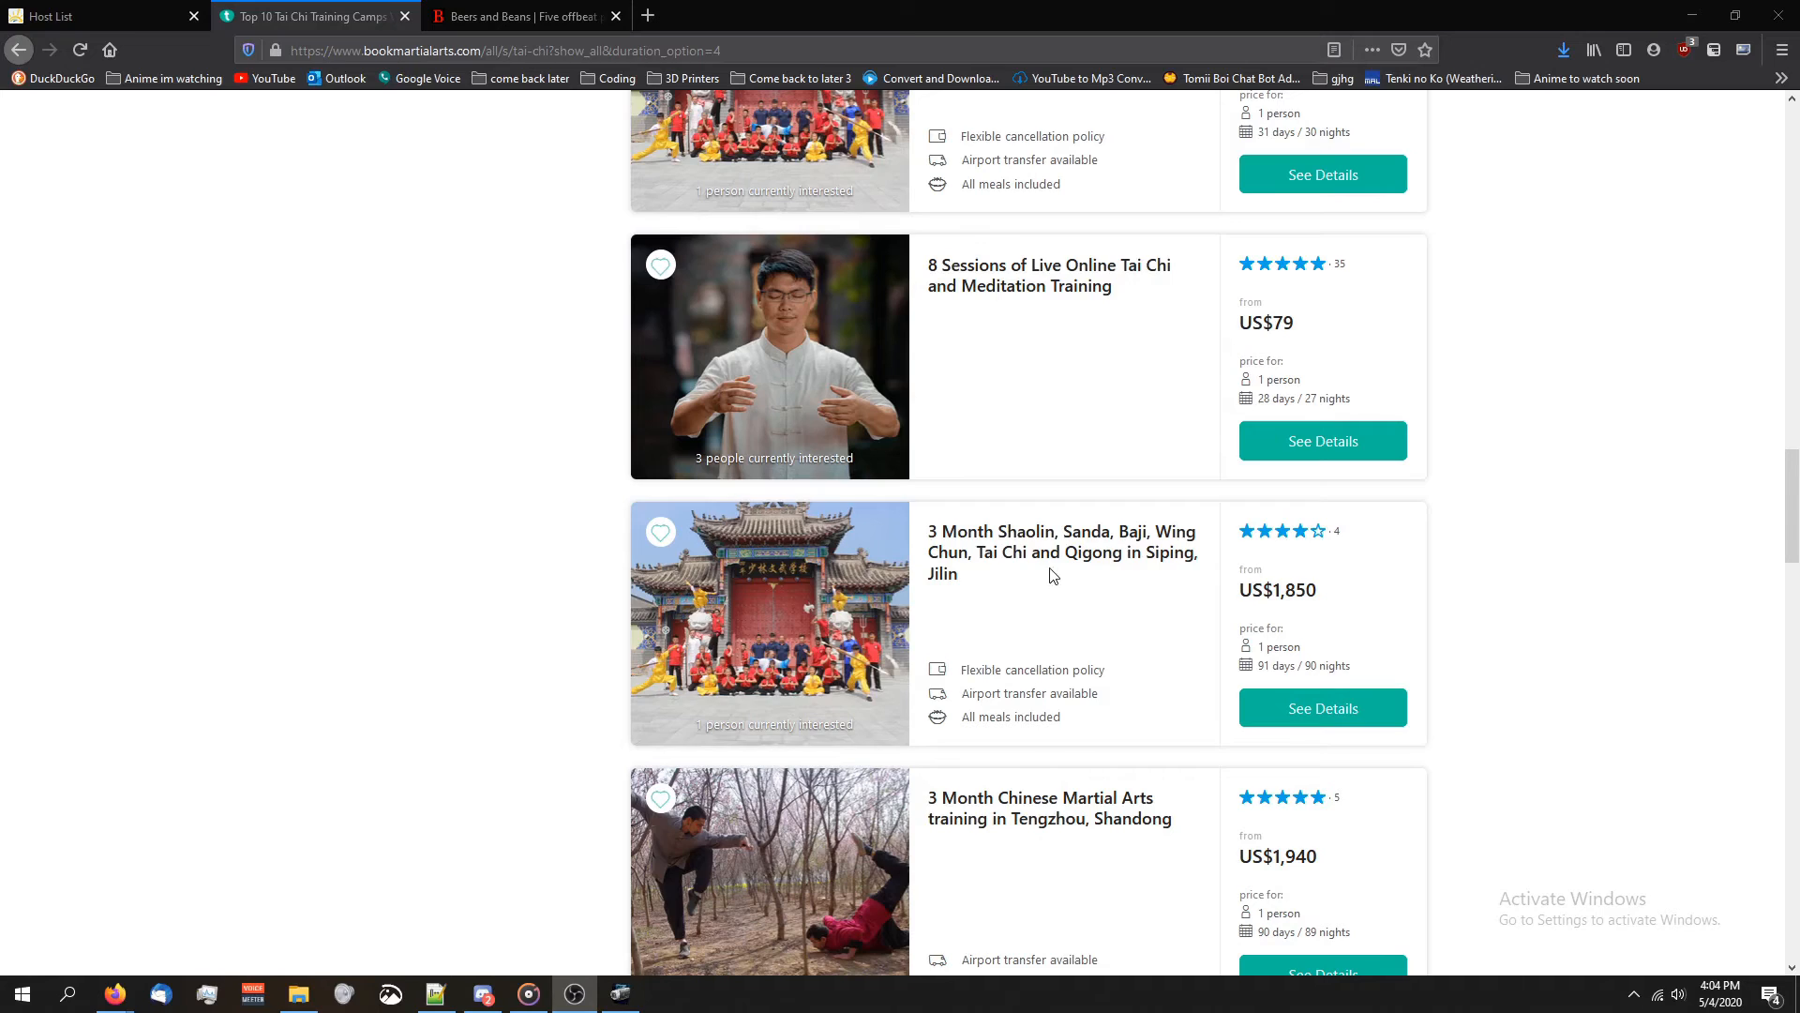
mouse_move(1039, 552)
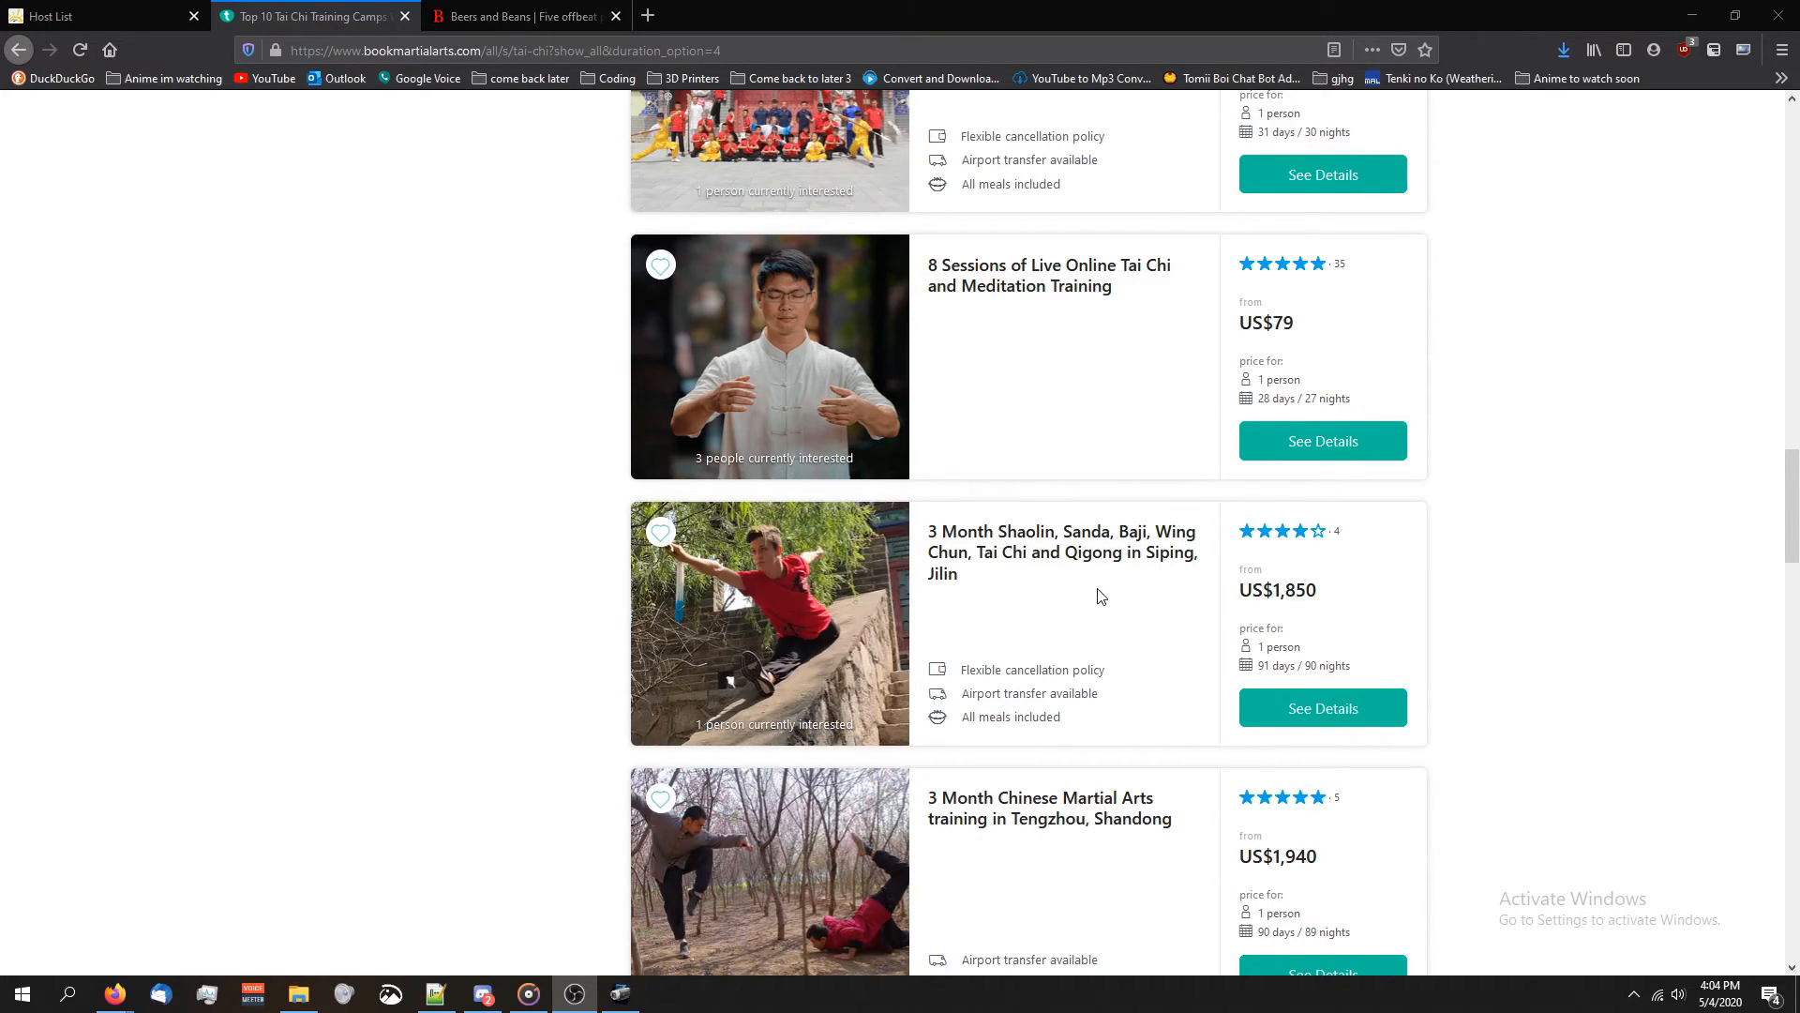
mouse_move(1059, 553)
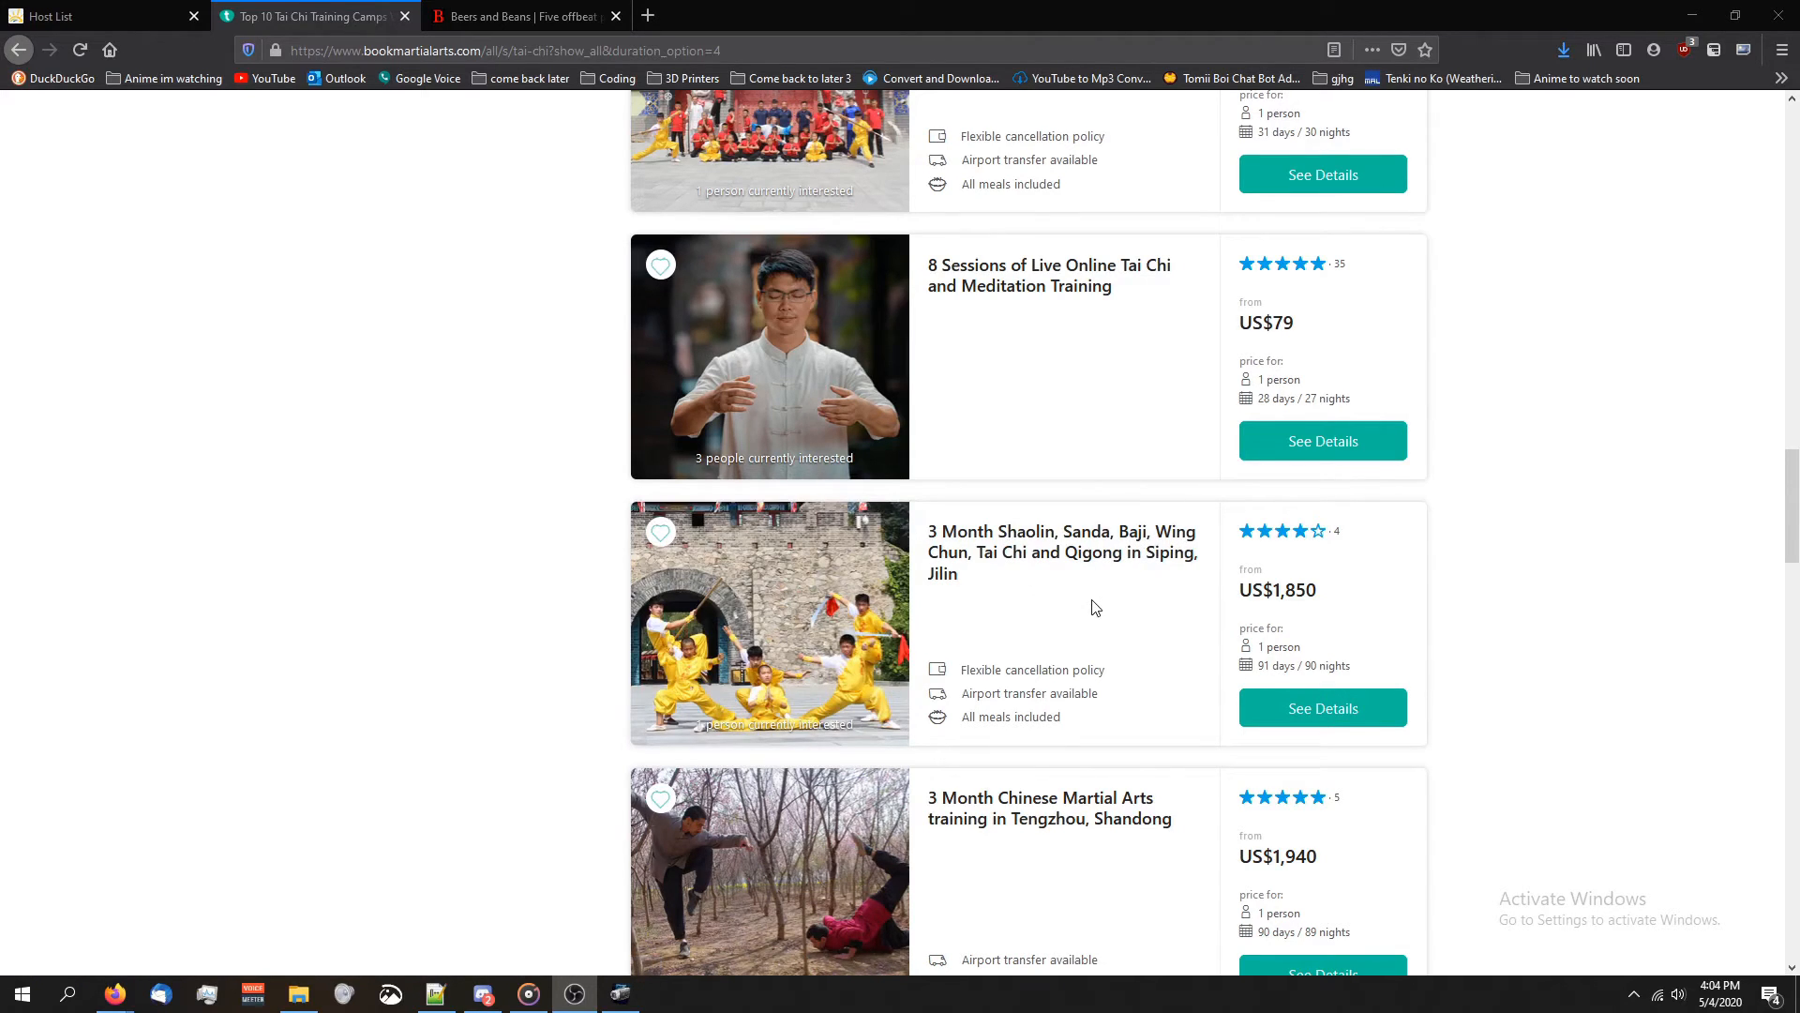
Search BookMartialArts for 'yoga', then switch to the Beers & Beans travel-deals article
double_click(1295, 589)
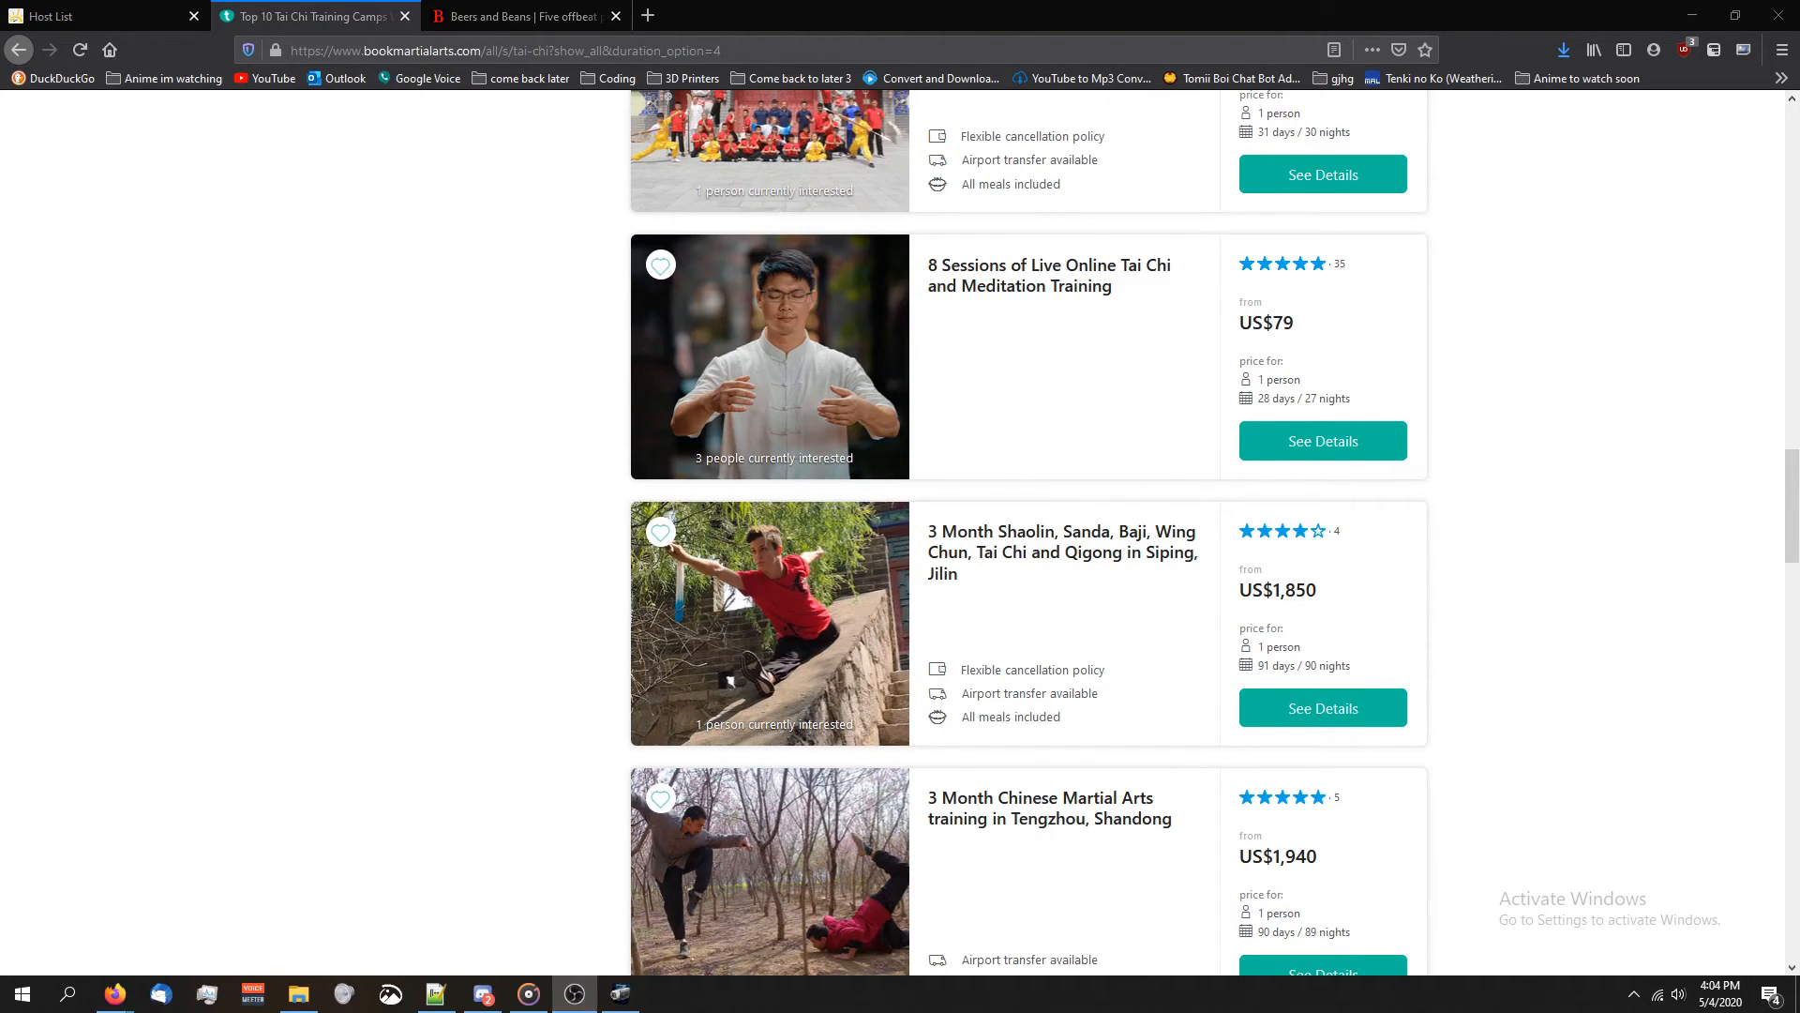
mouse_move(1191, 587)
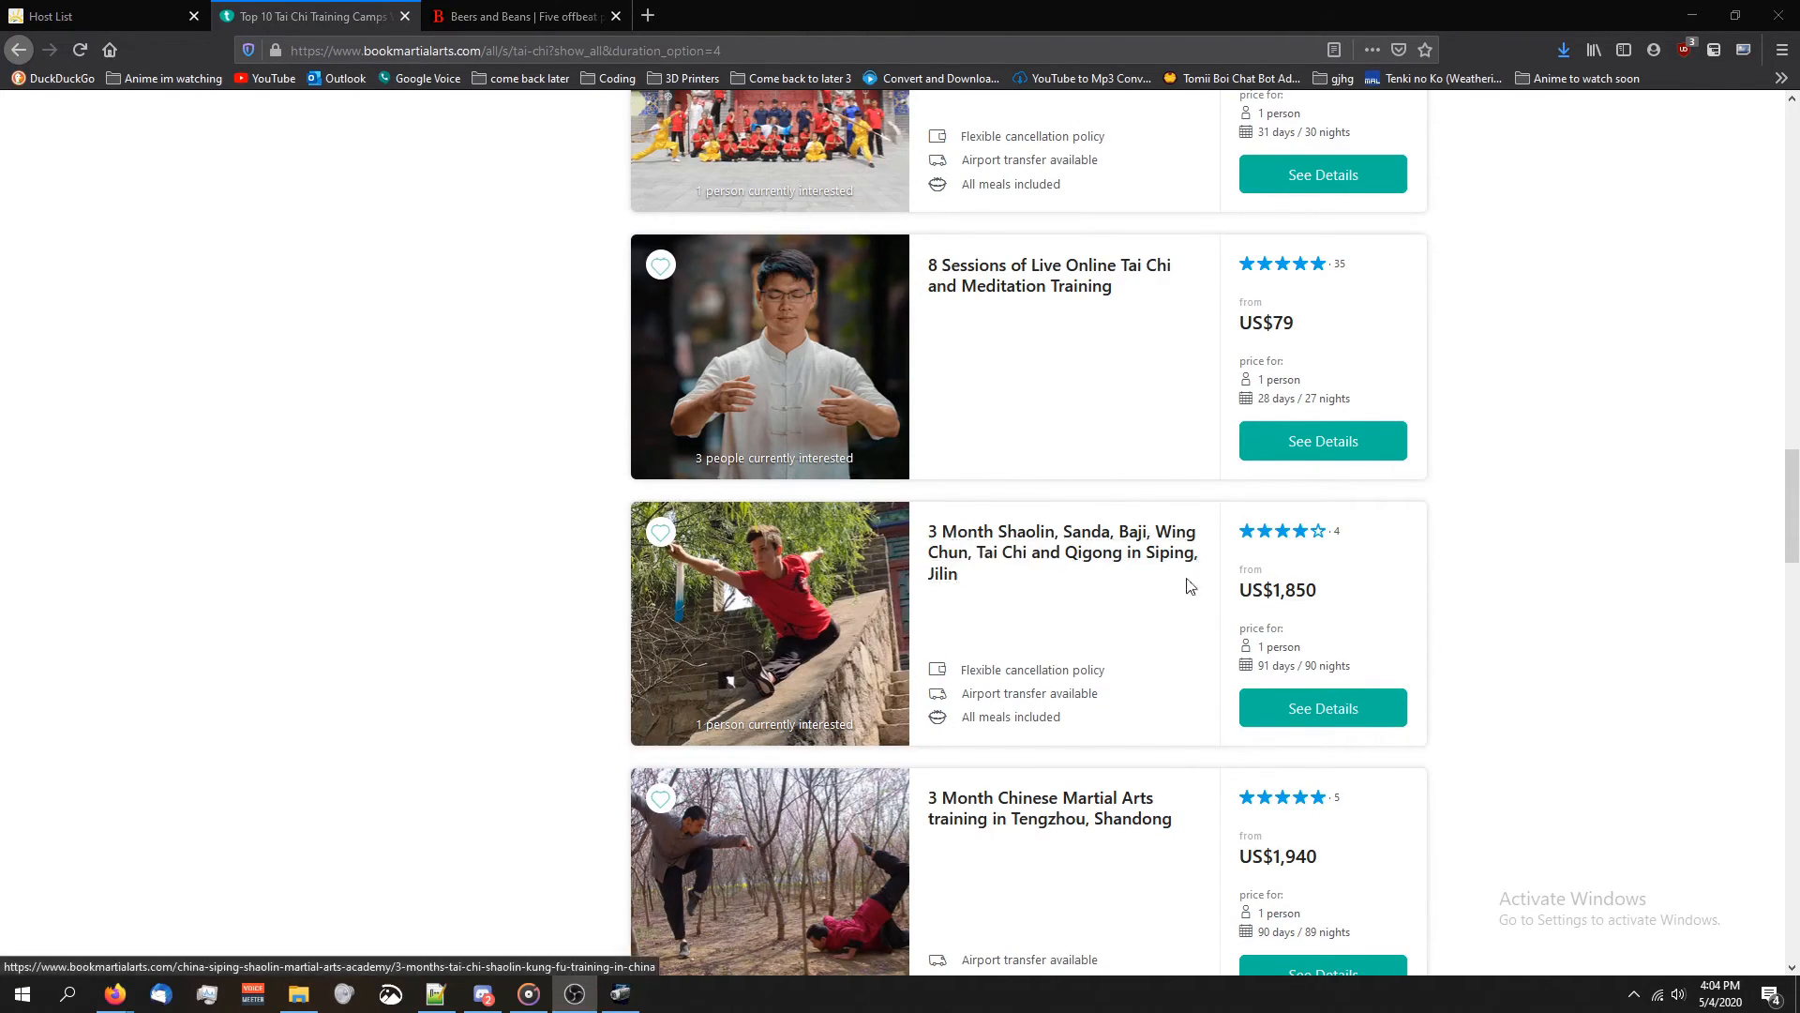
mouse_move(804, 592)
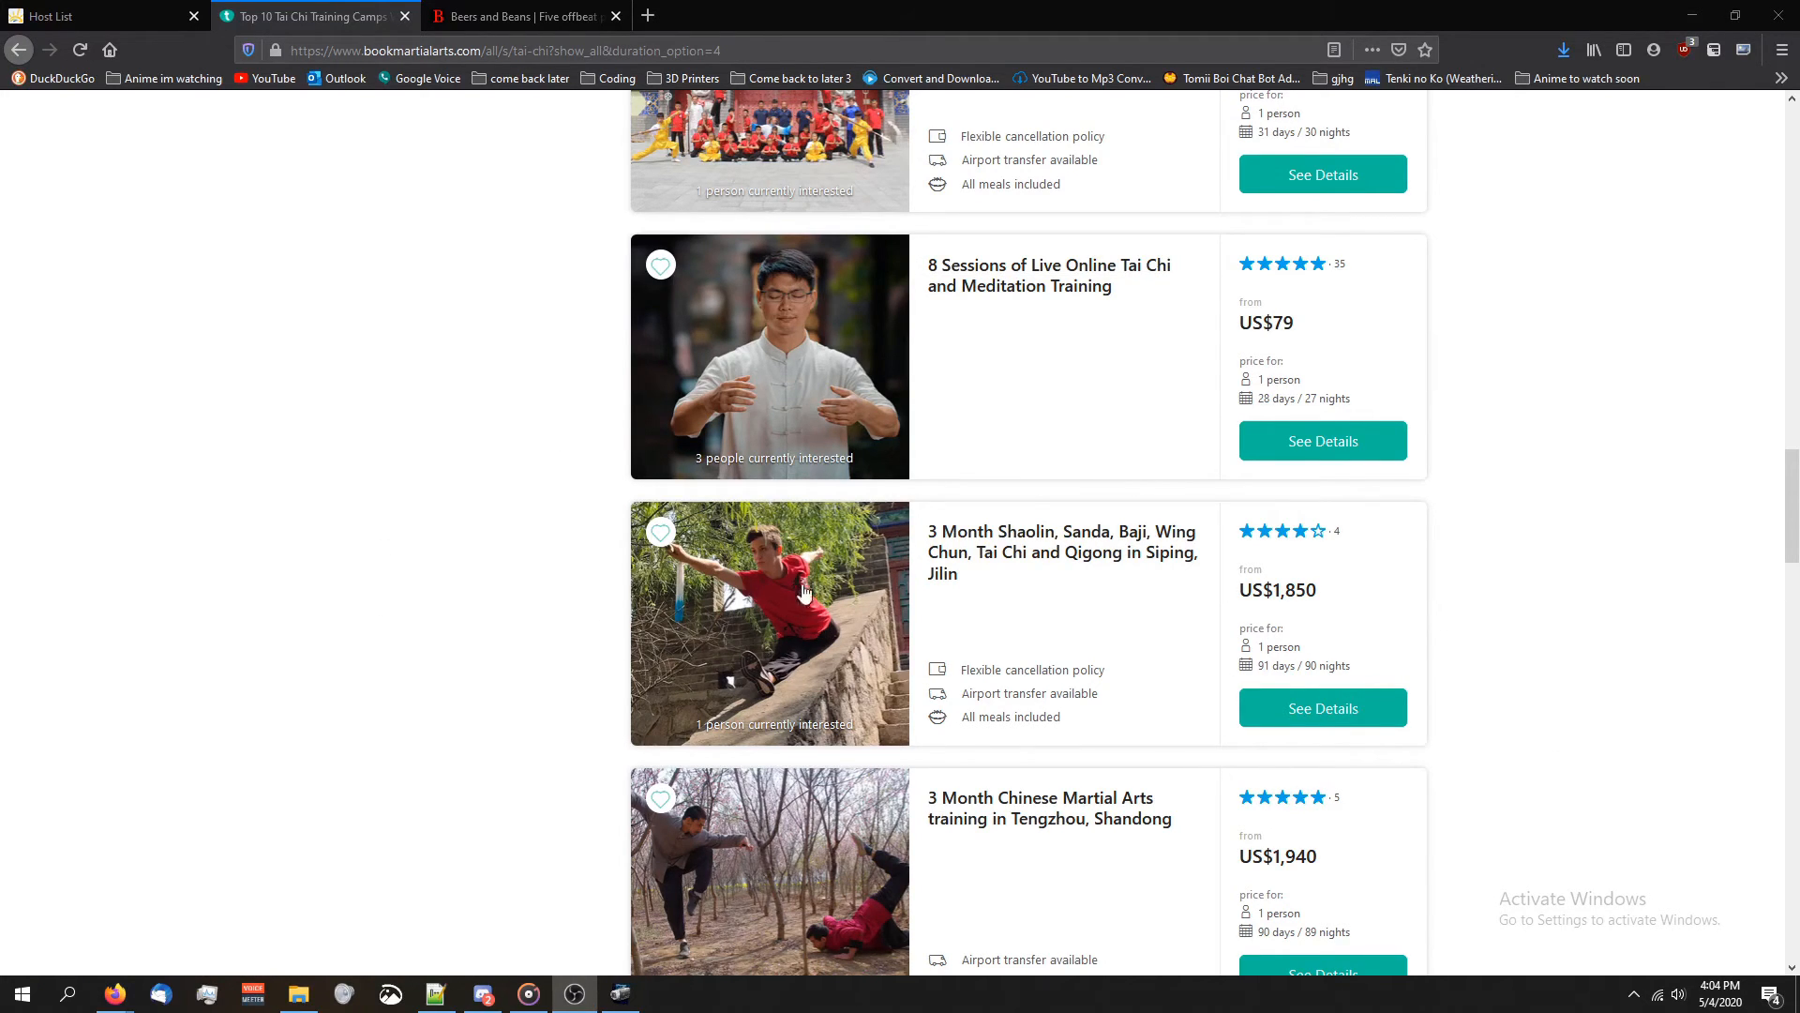
mouse_move(373, 664)
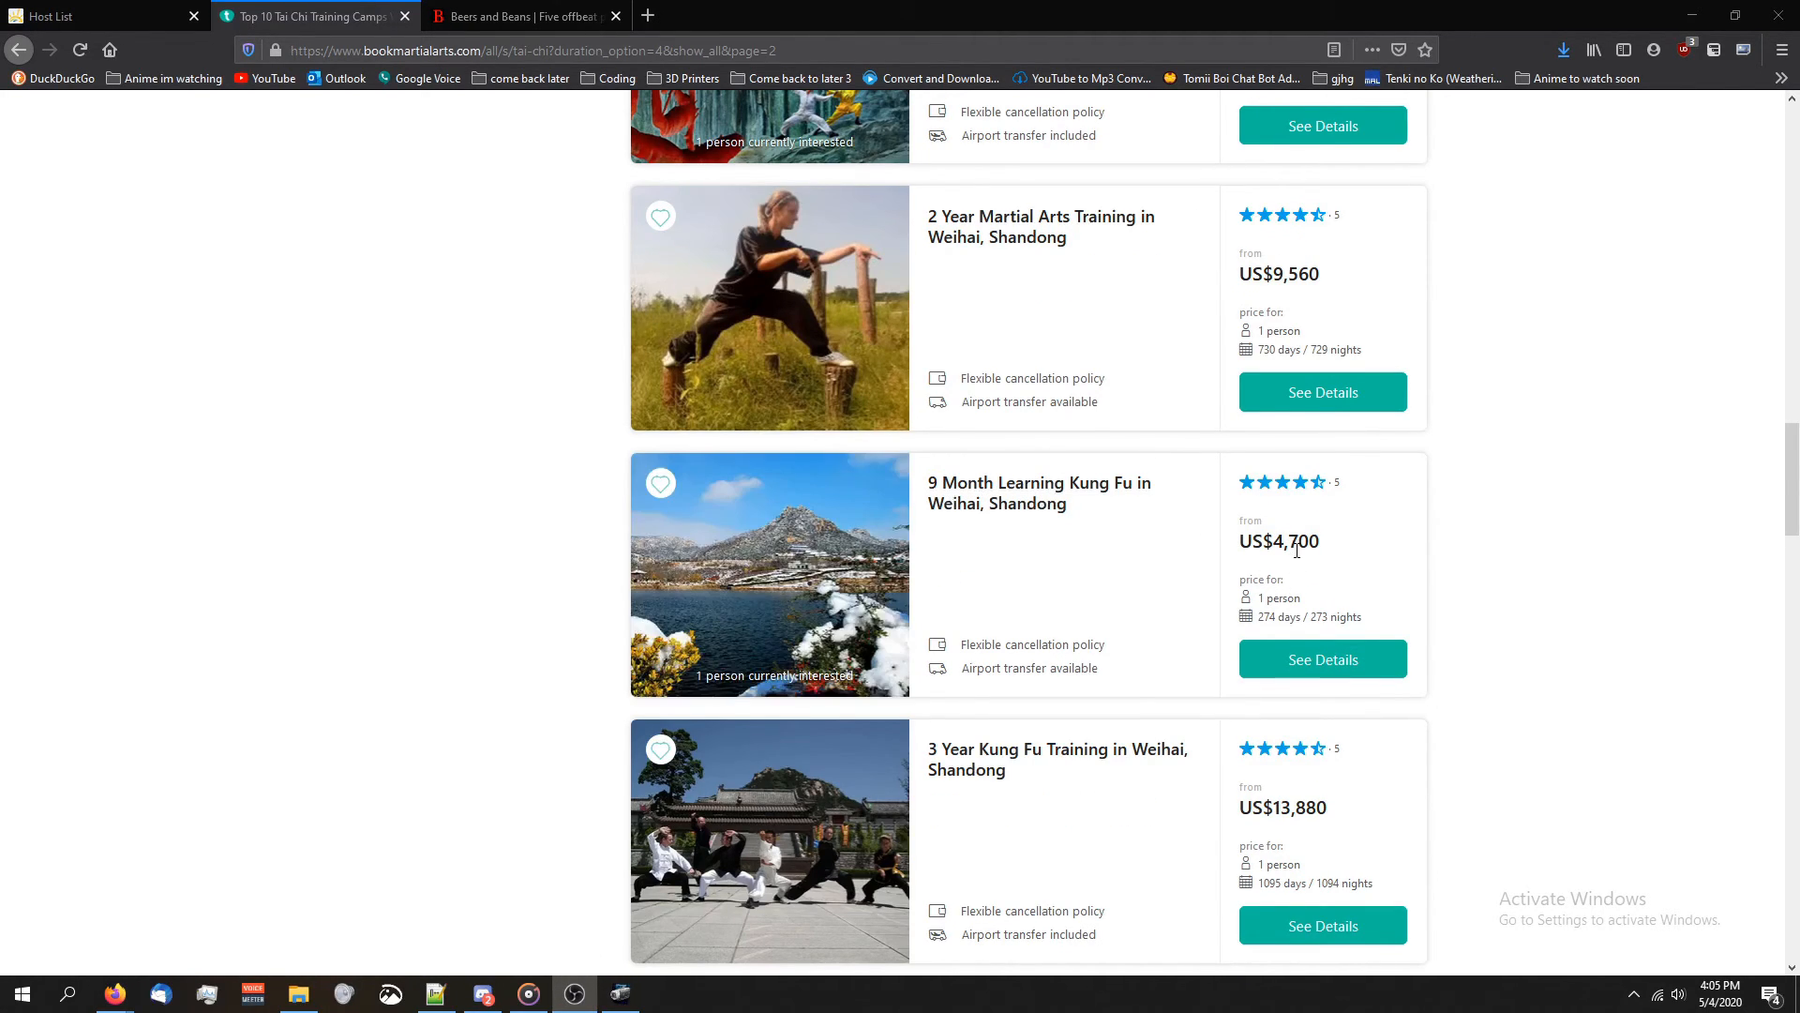
mouse_move(958, 484)
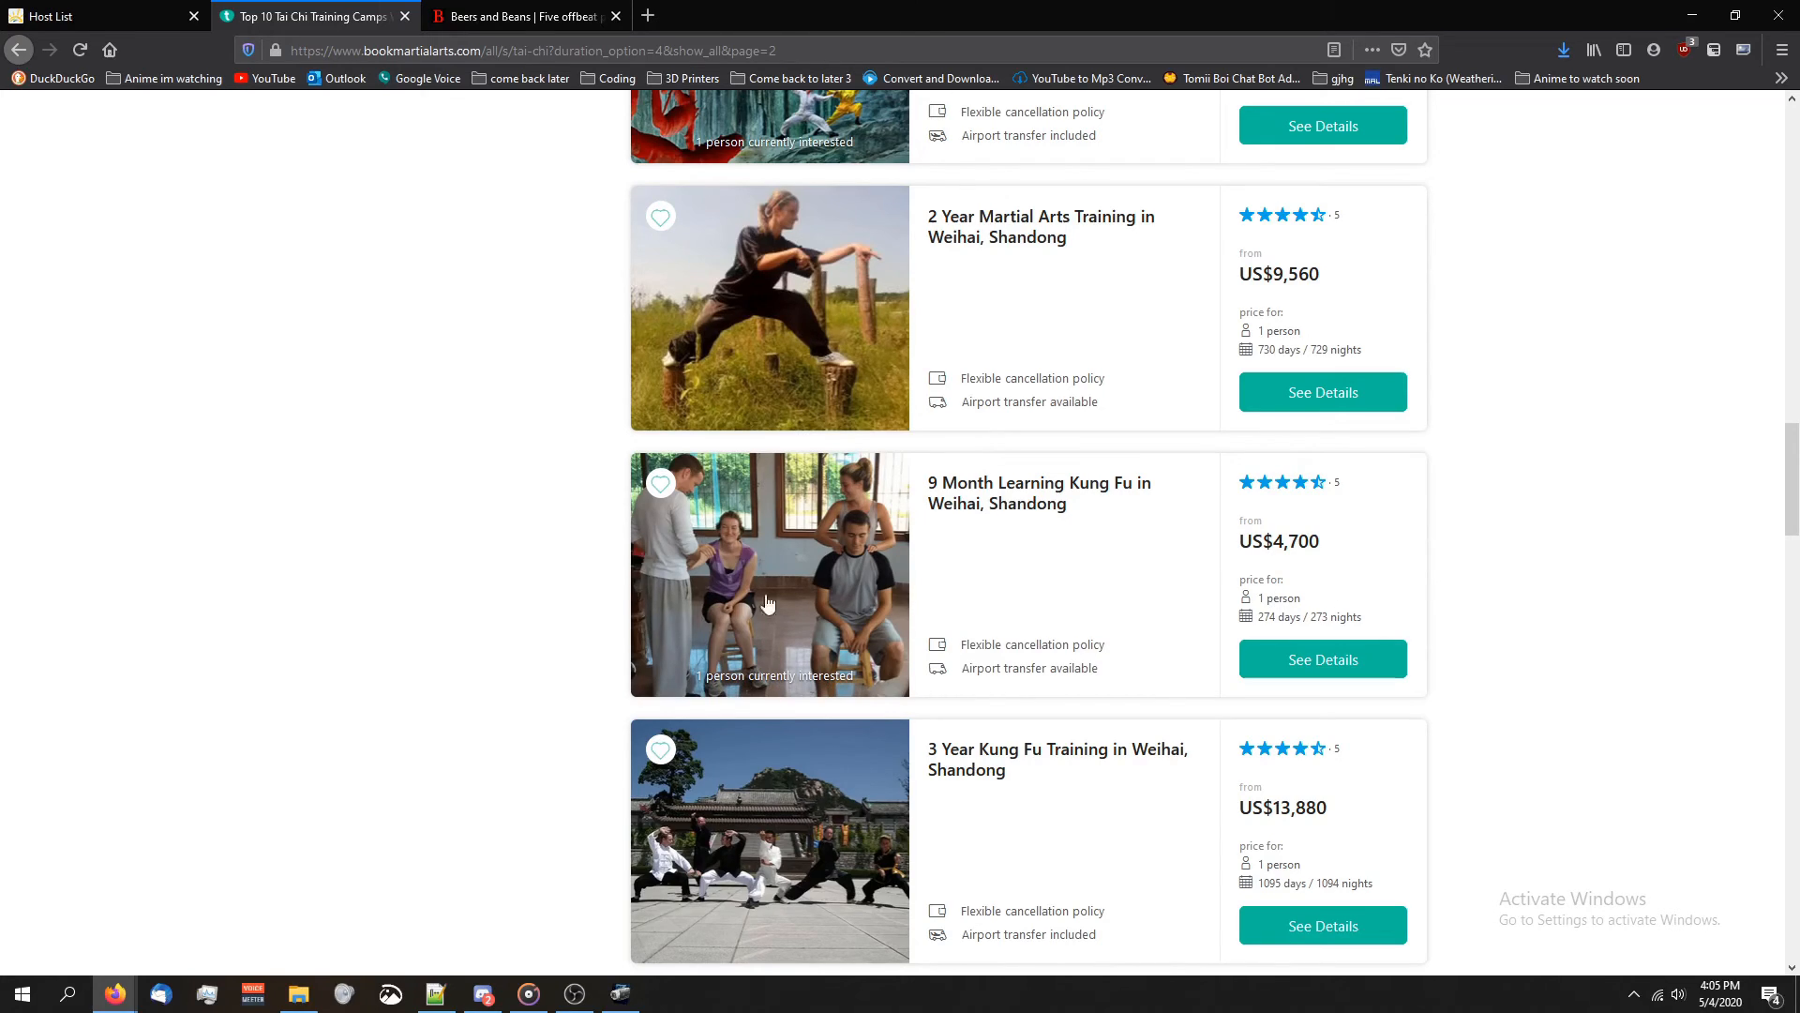
mouse_move(1249, 577)
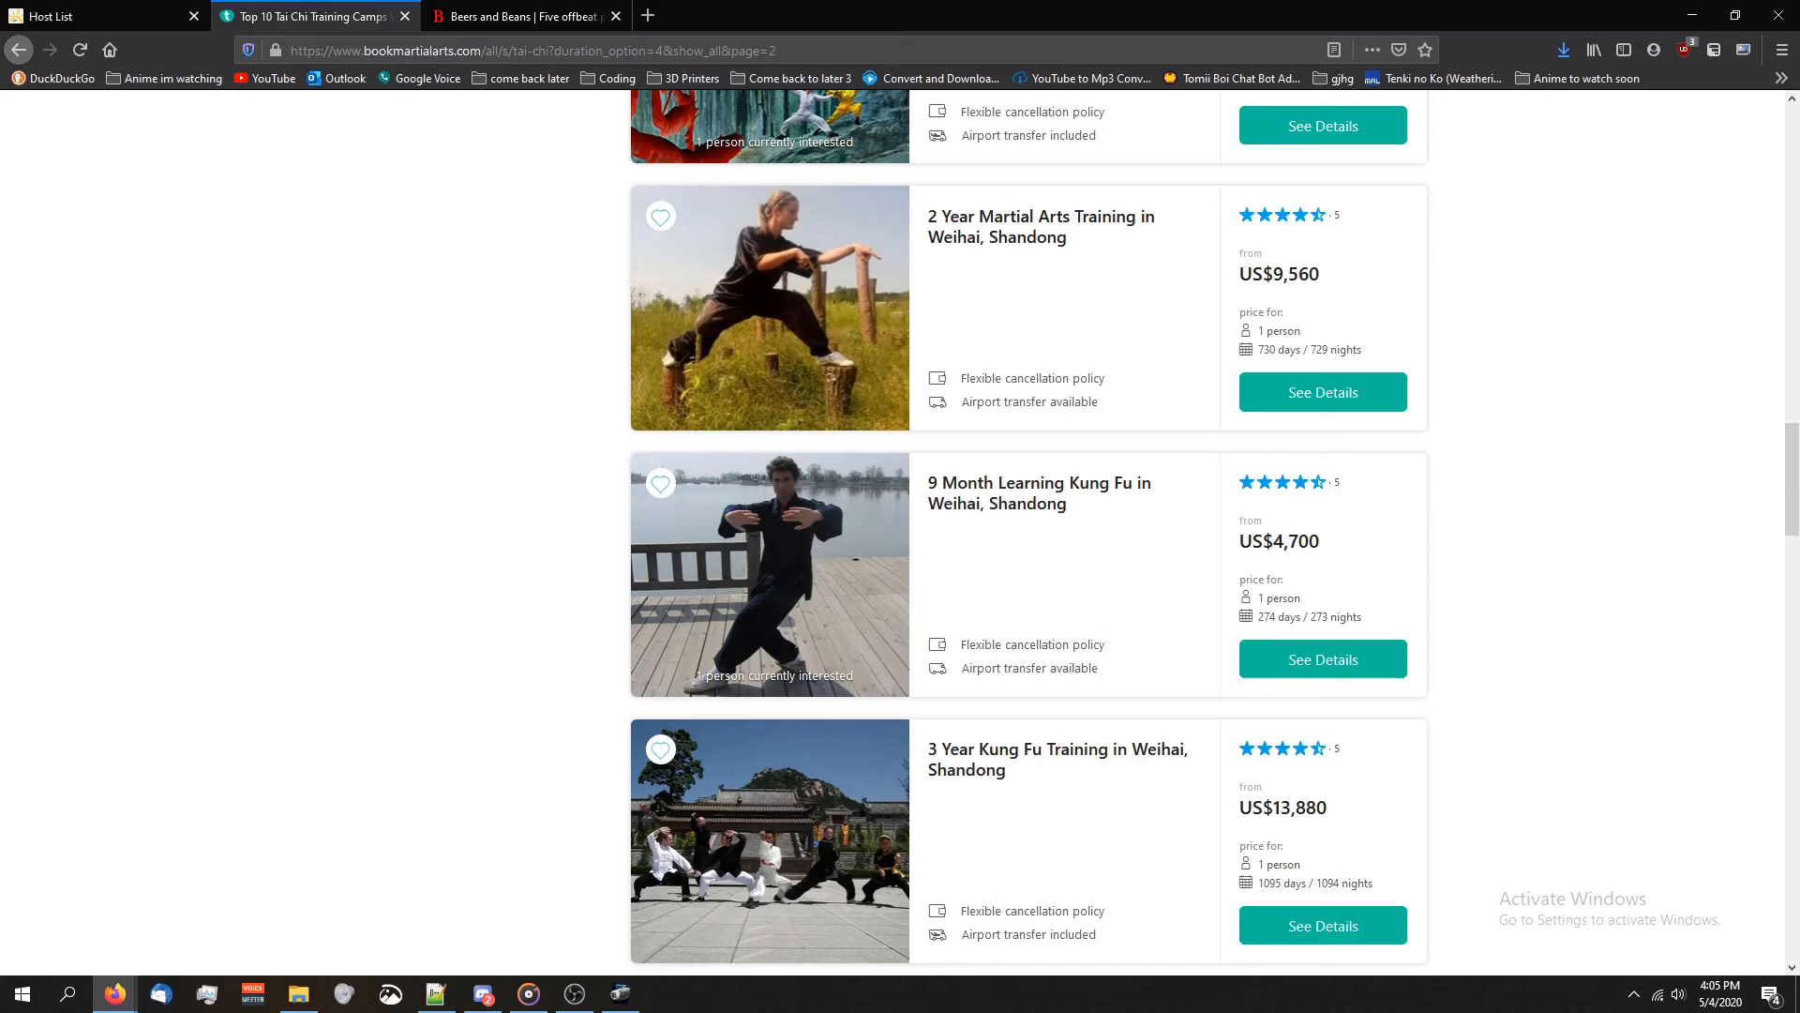
mouse_move(329, 888)
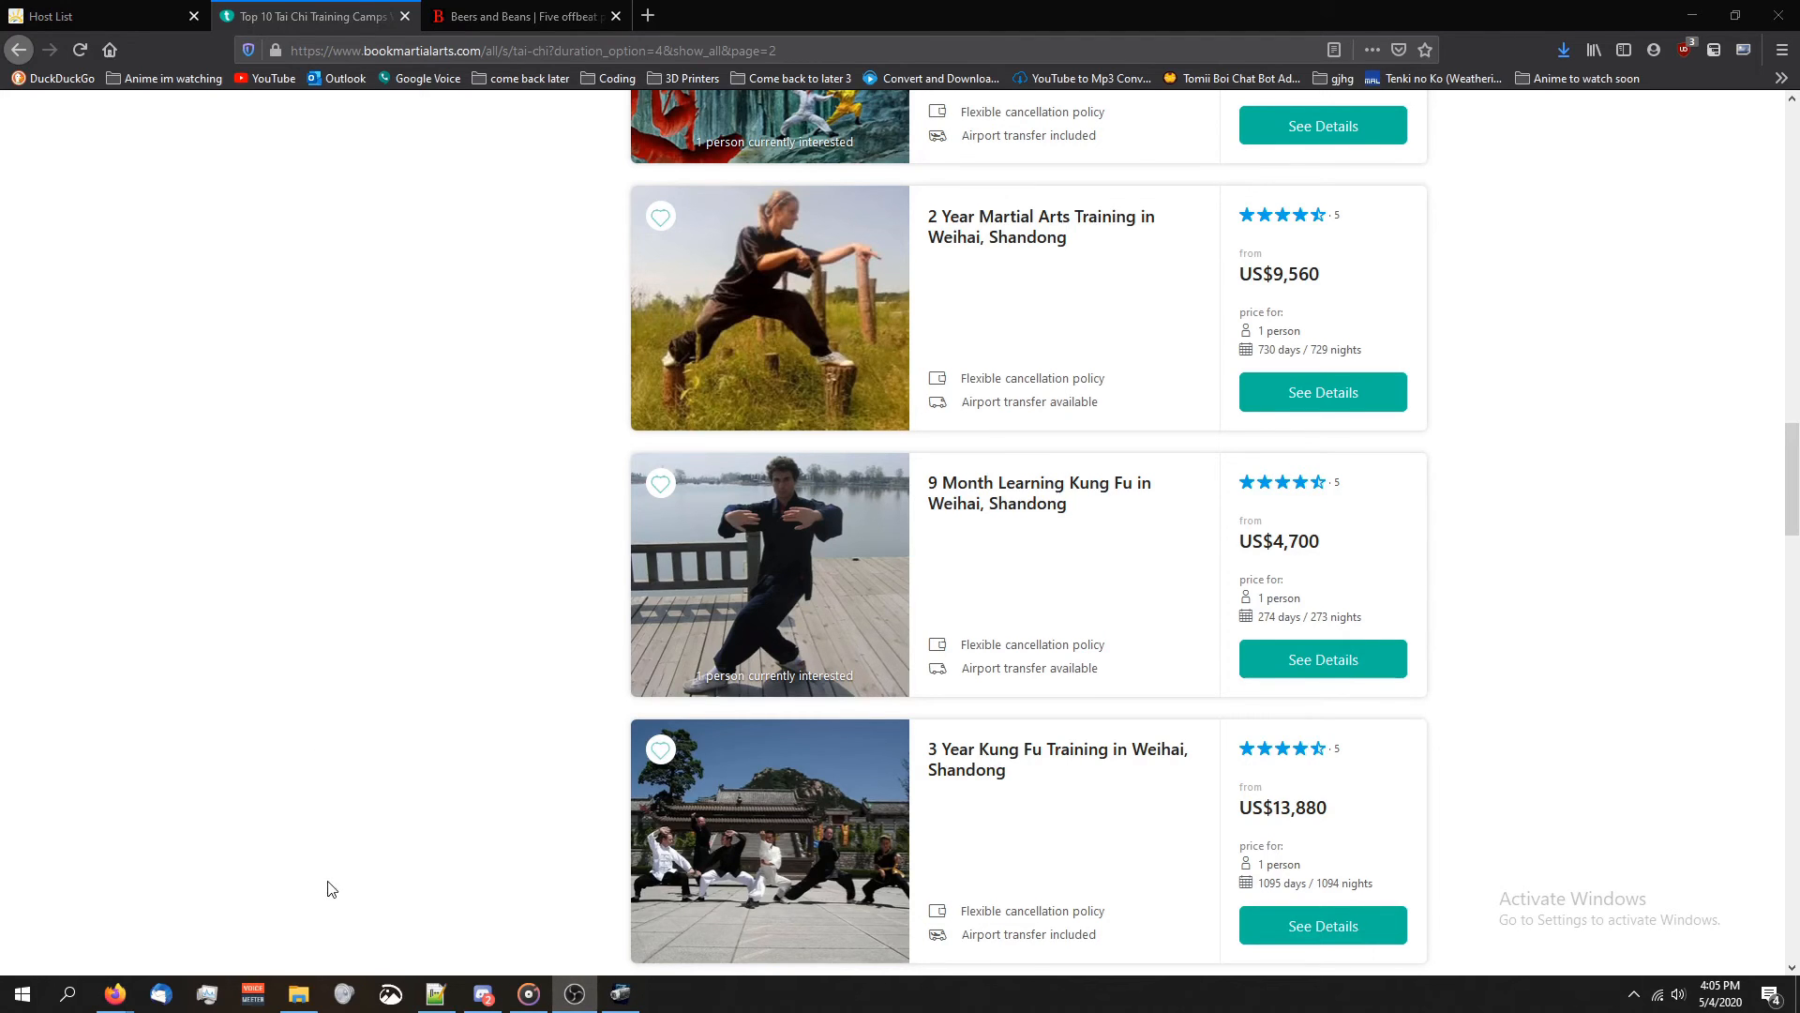
scroll(up, 3)
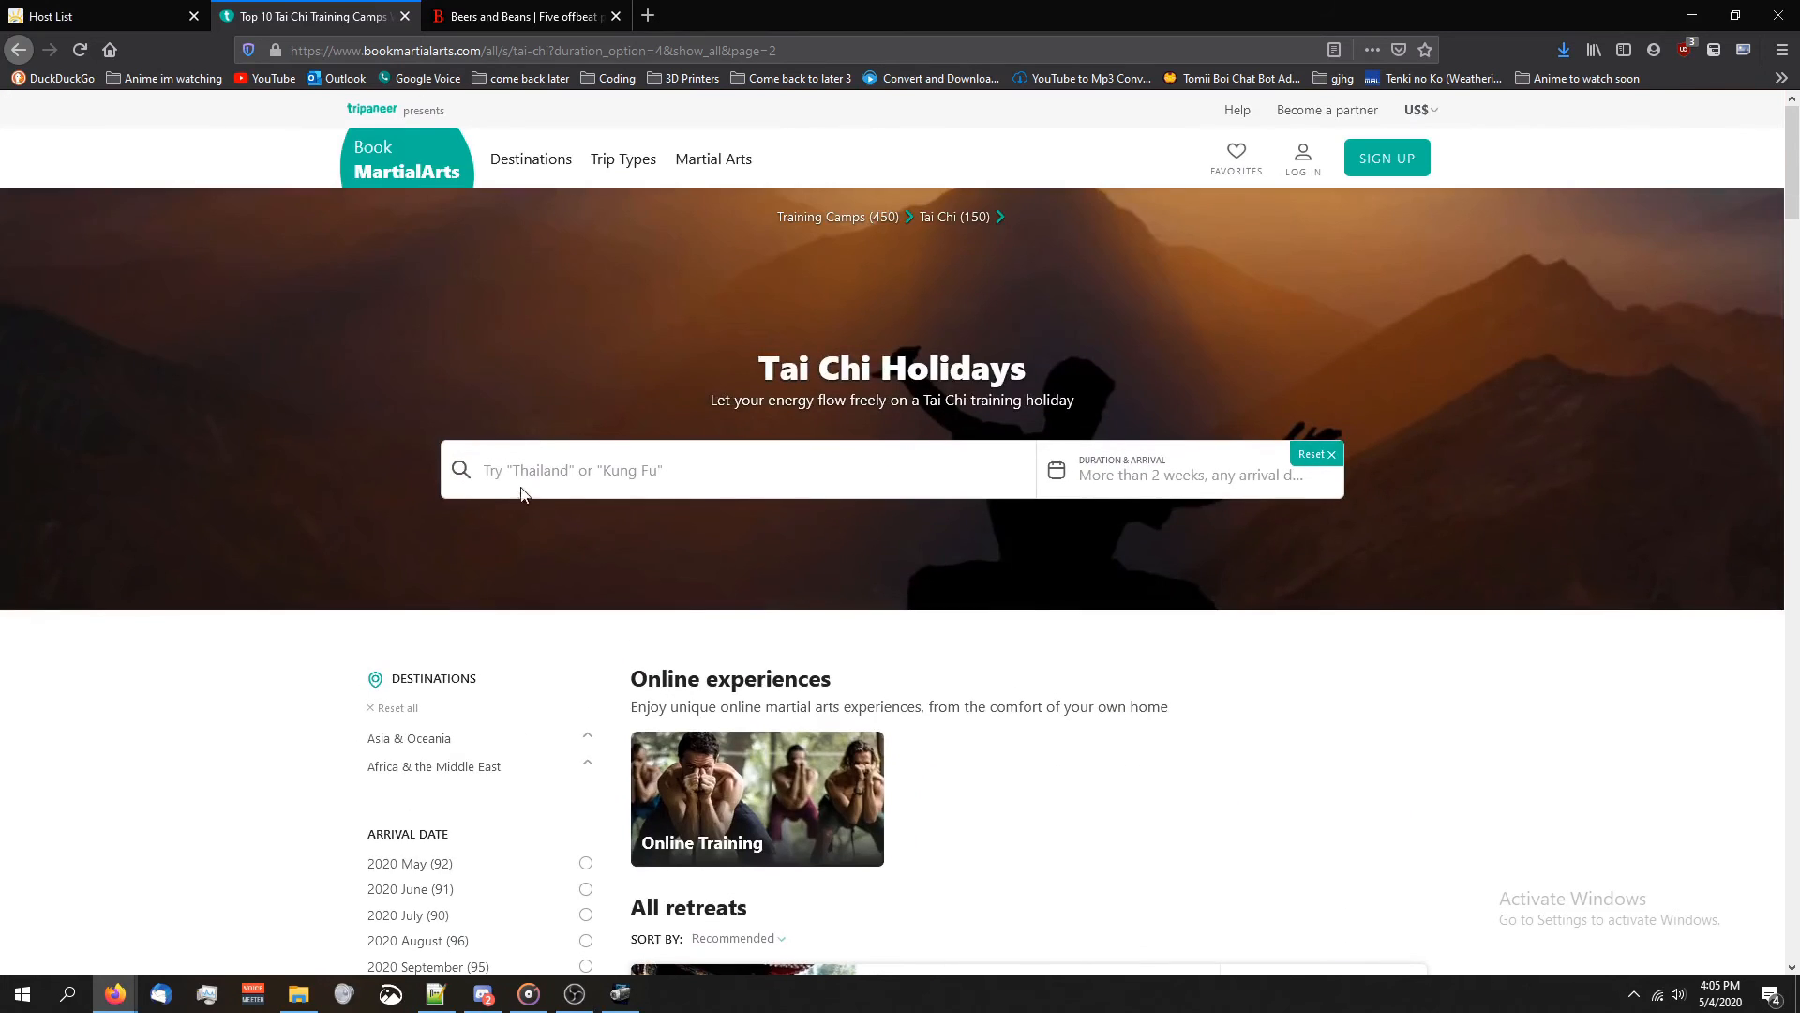
text(yoga)
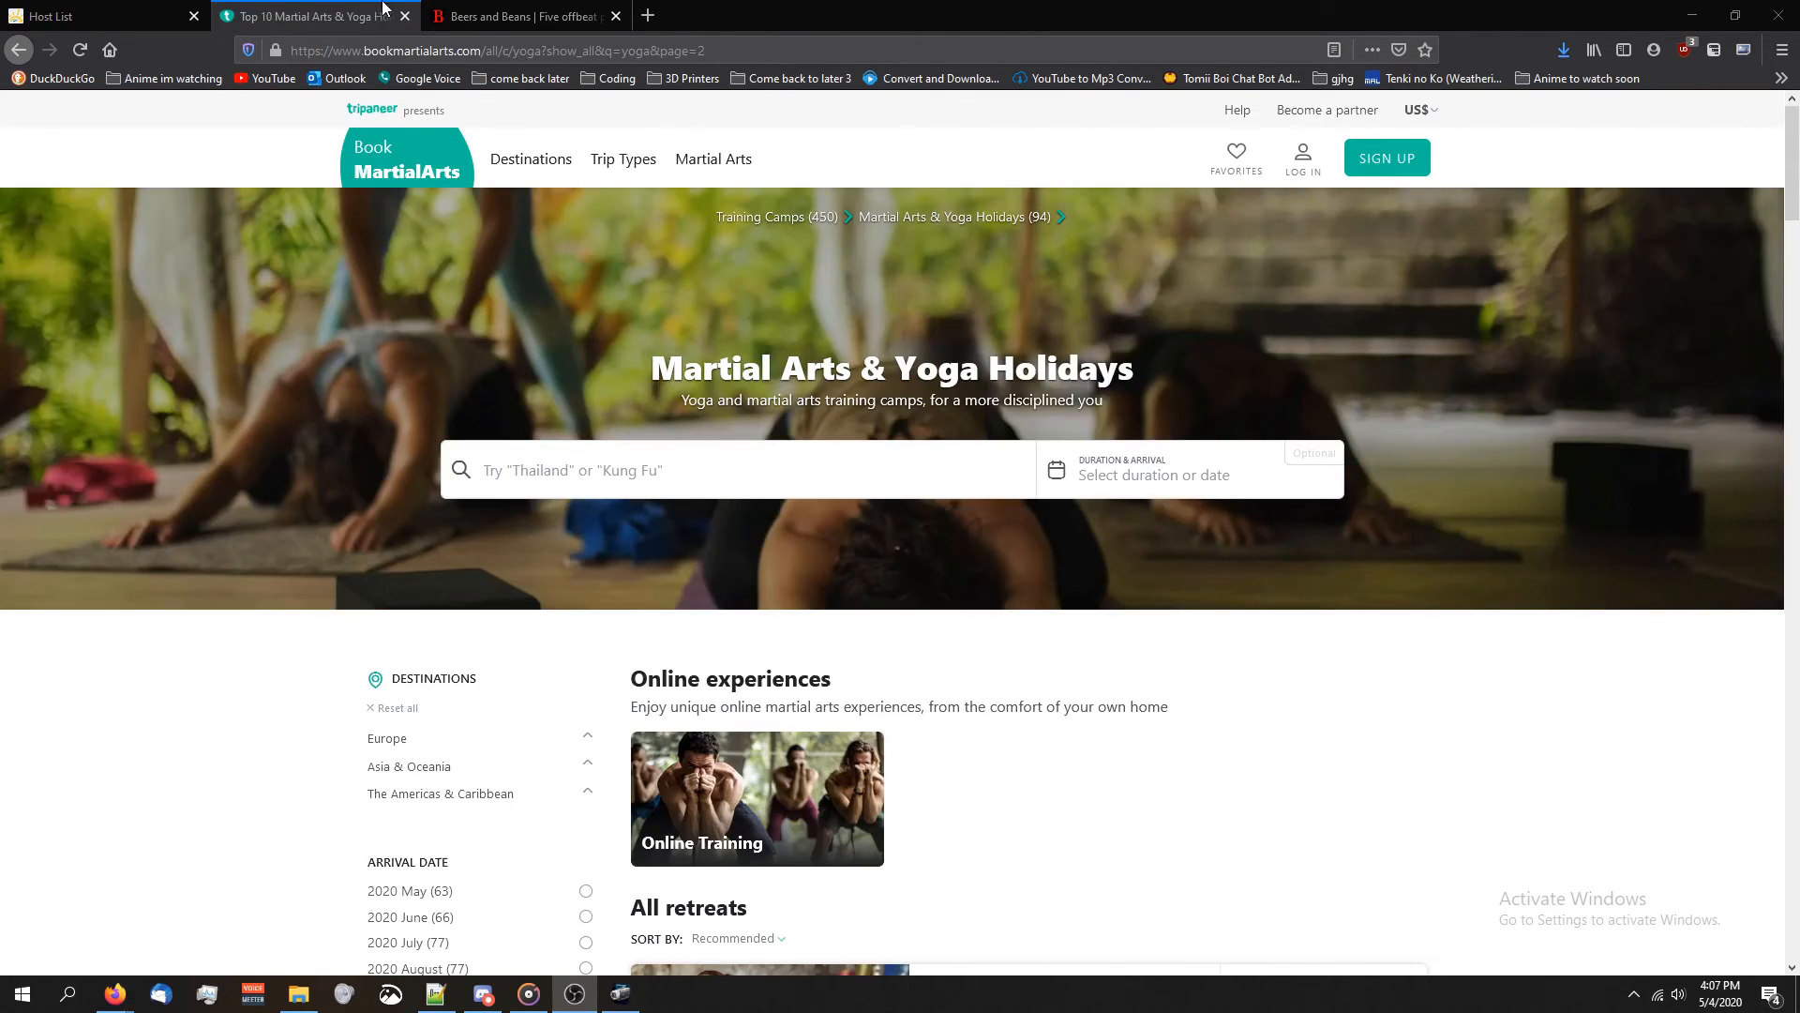
click(522, 16)
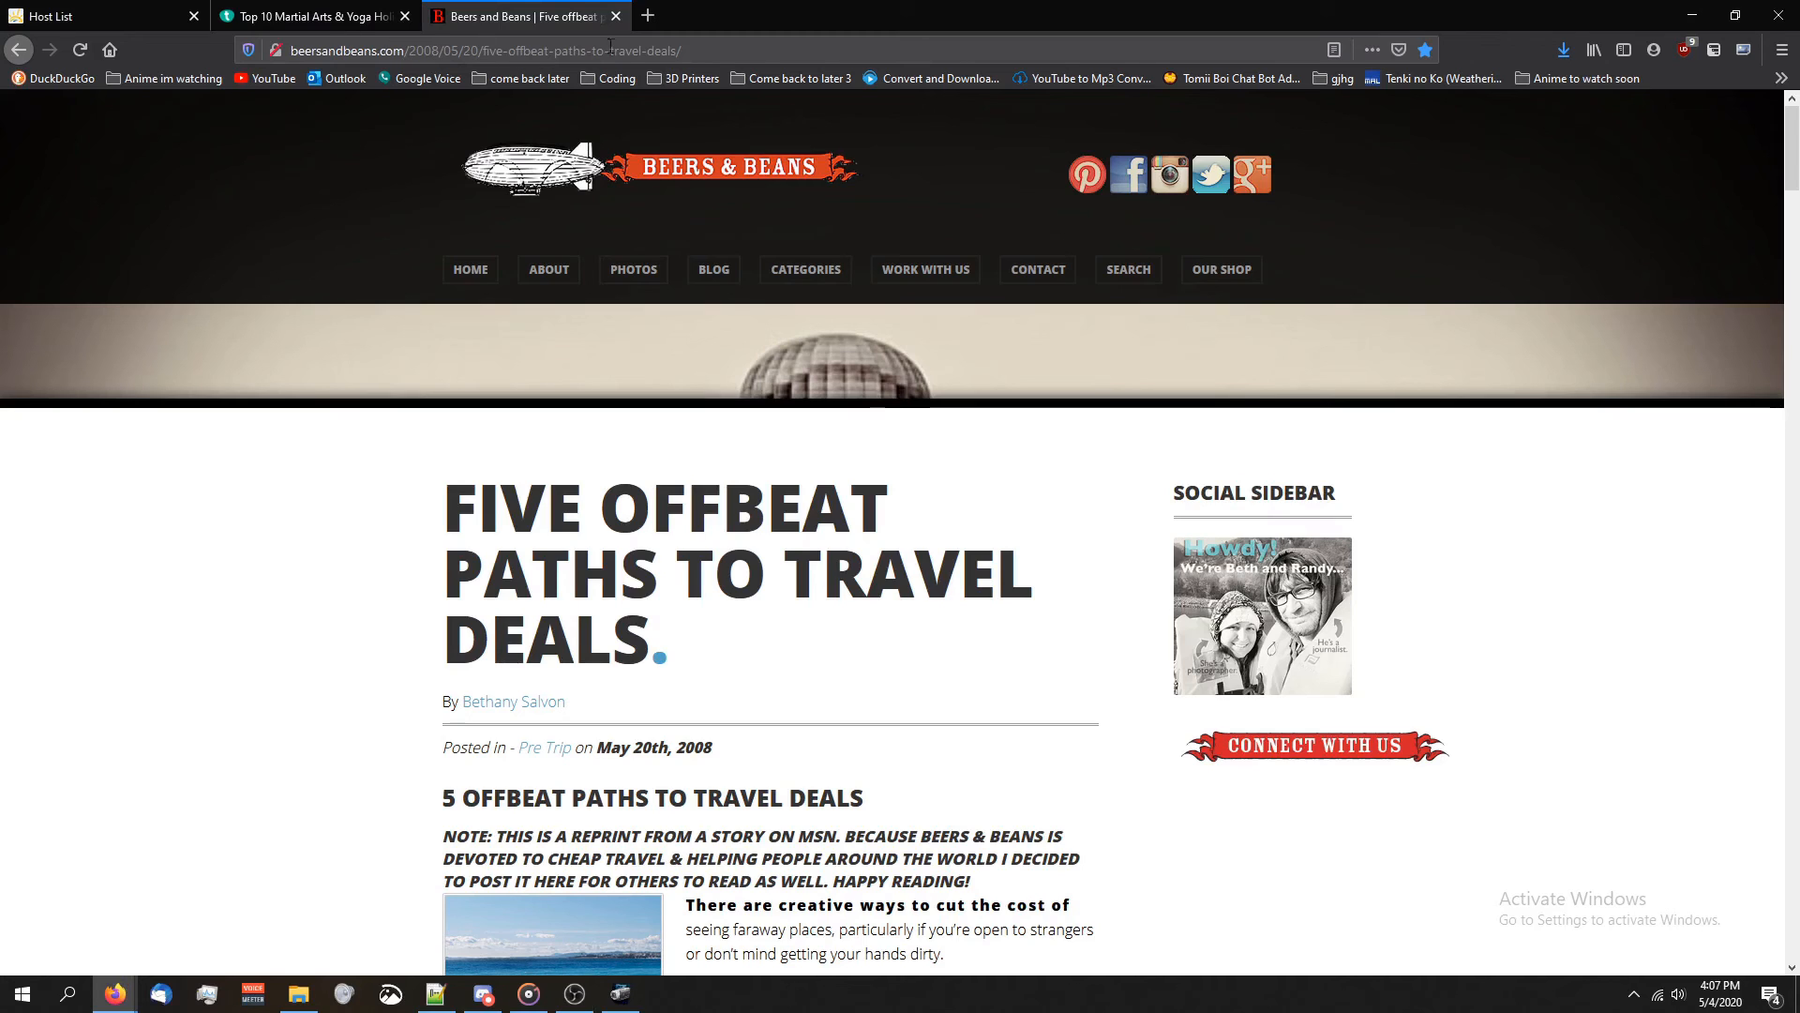
scroll(down, 3)
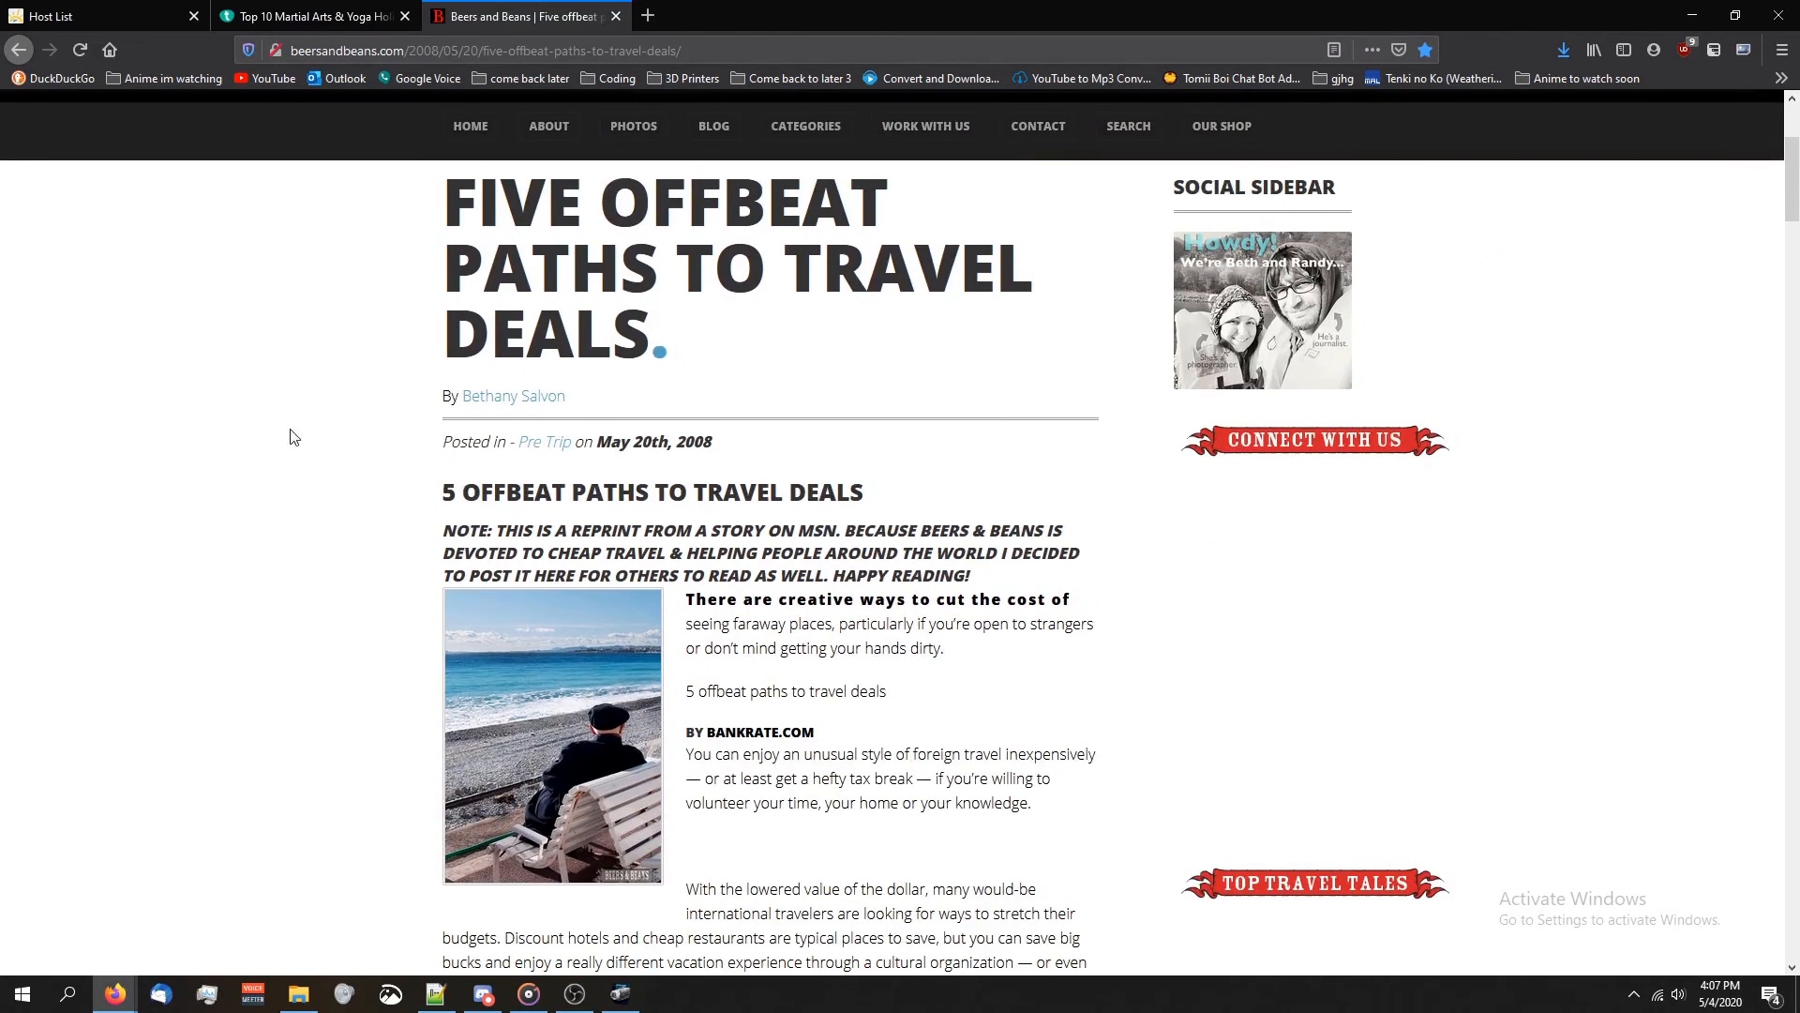
scroll(down, 3)
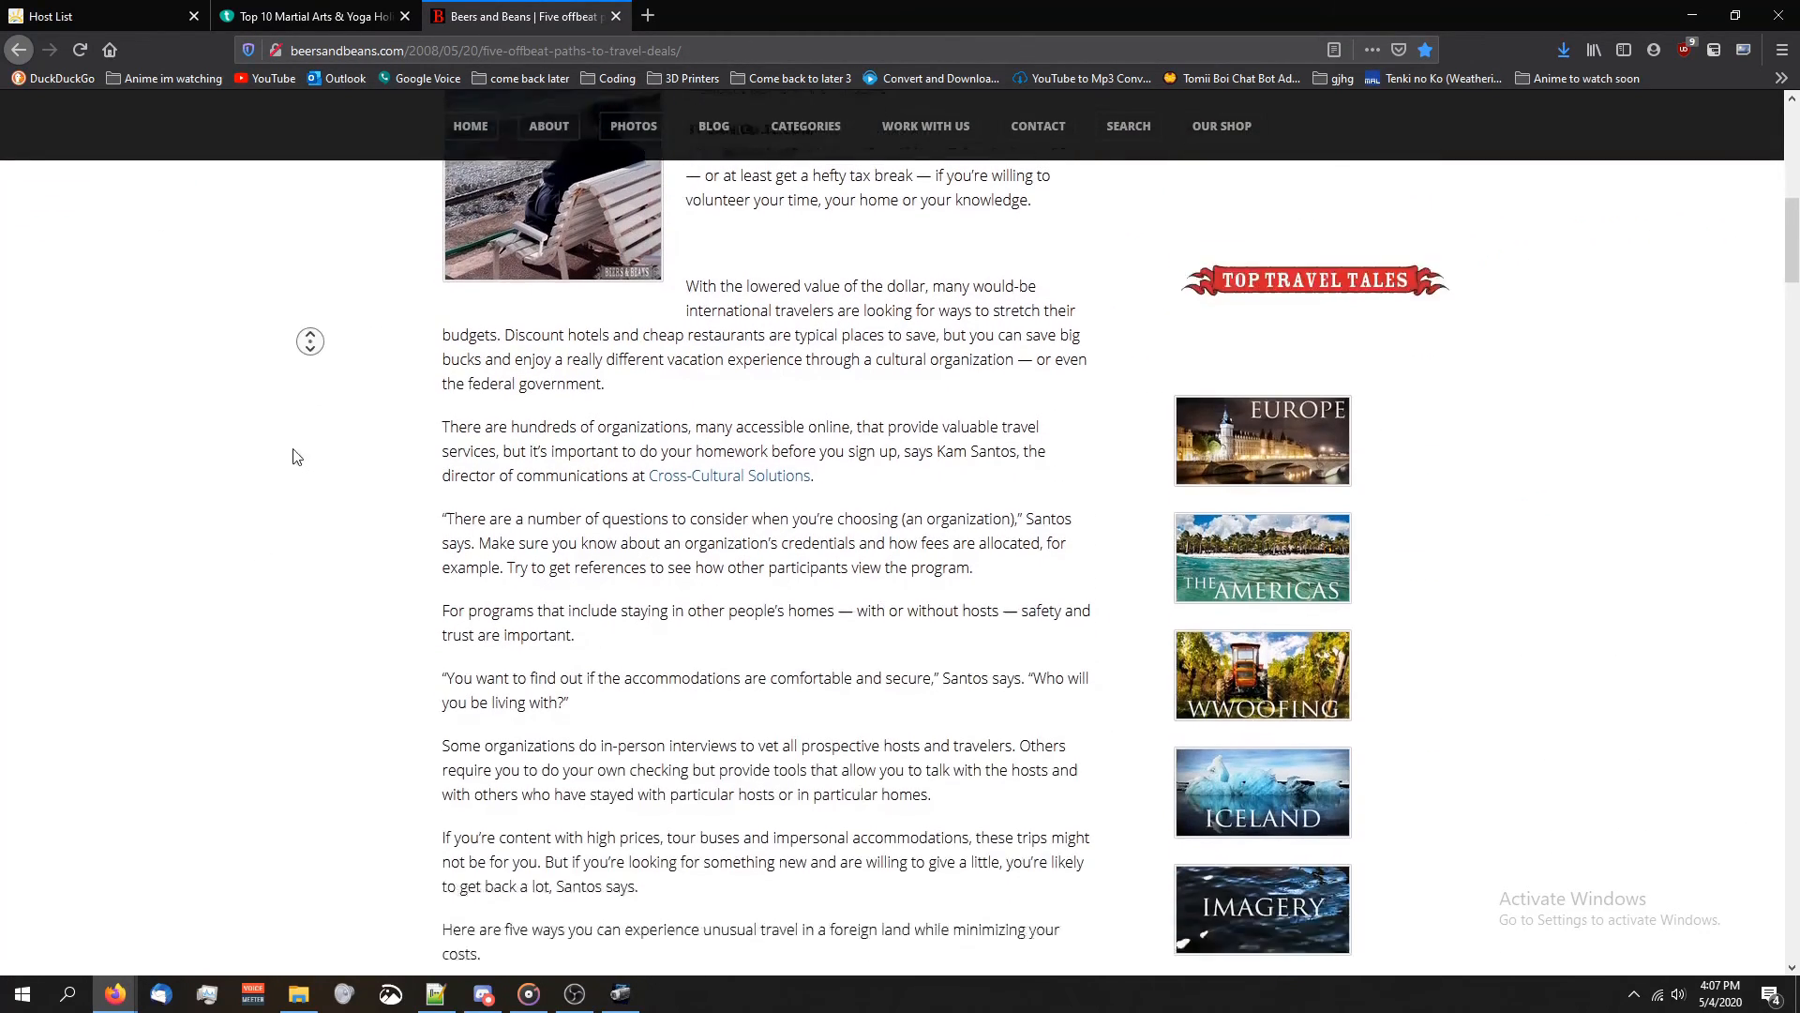
scroll(down, 3)
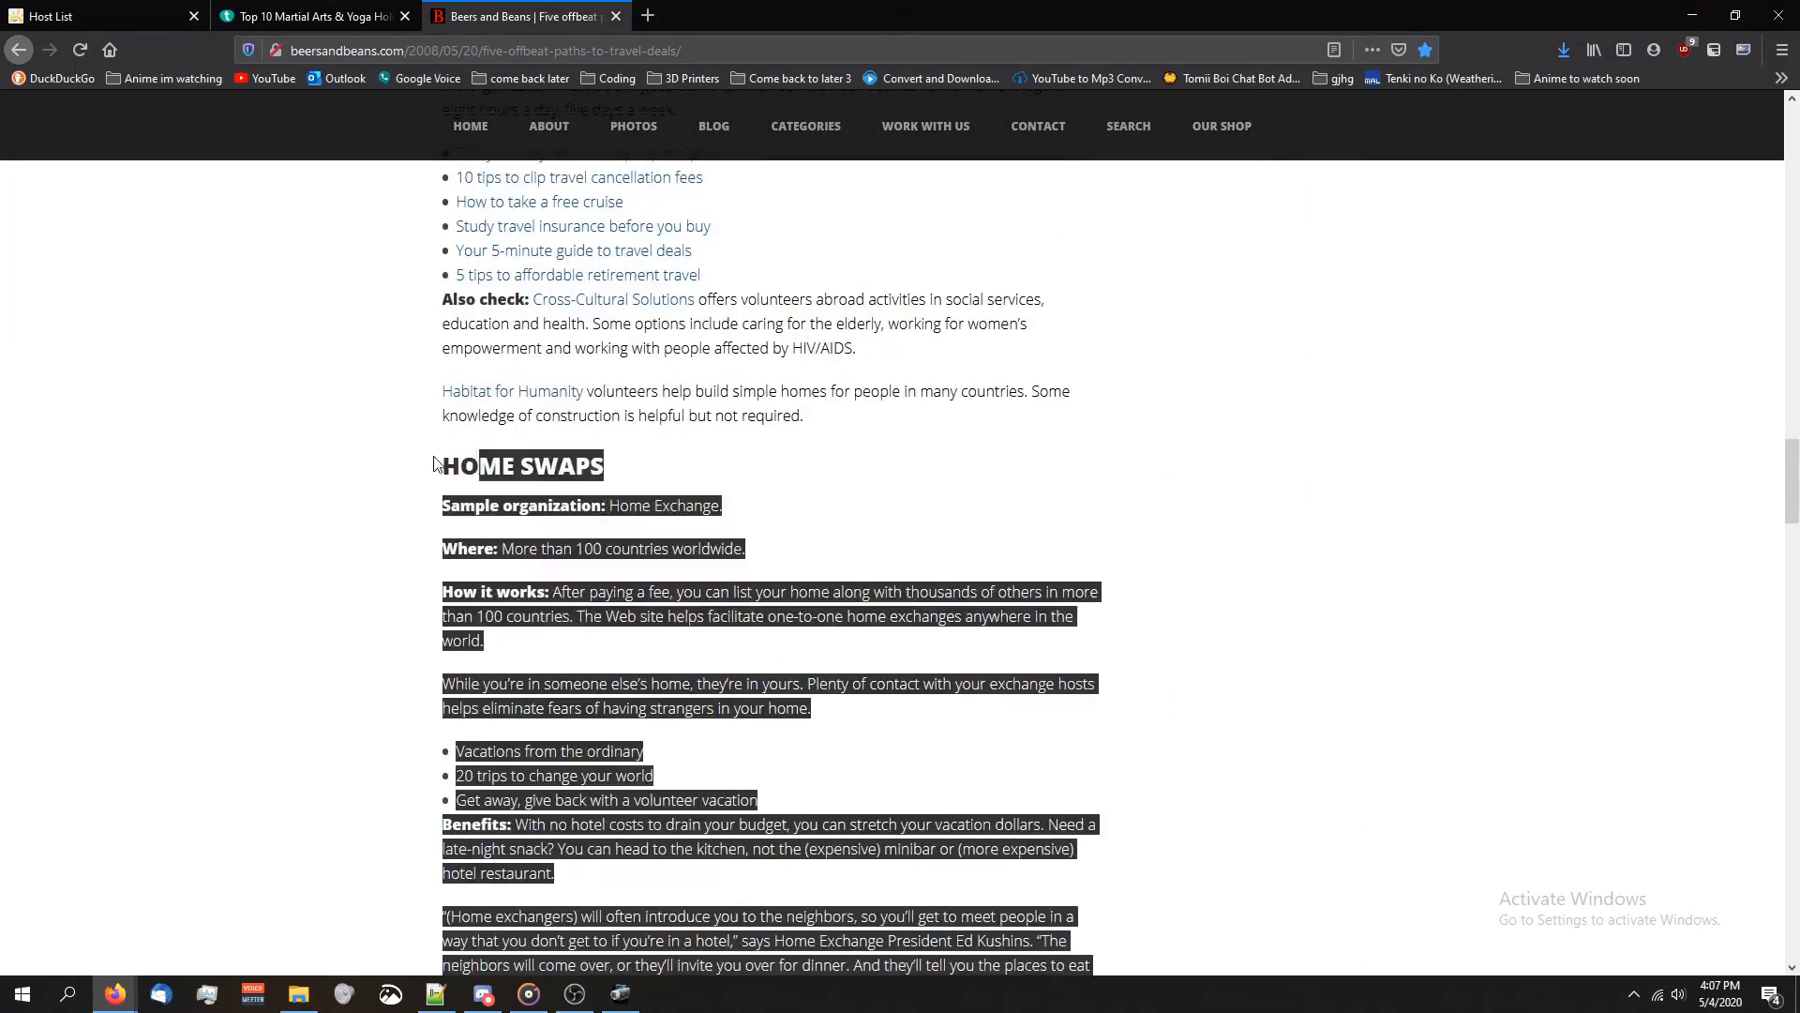
scroll(down, 3)
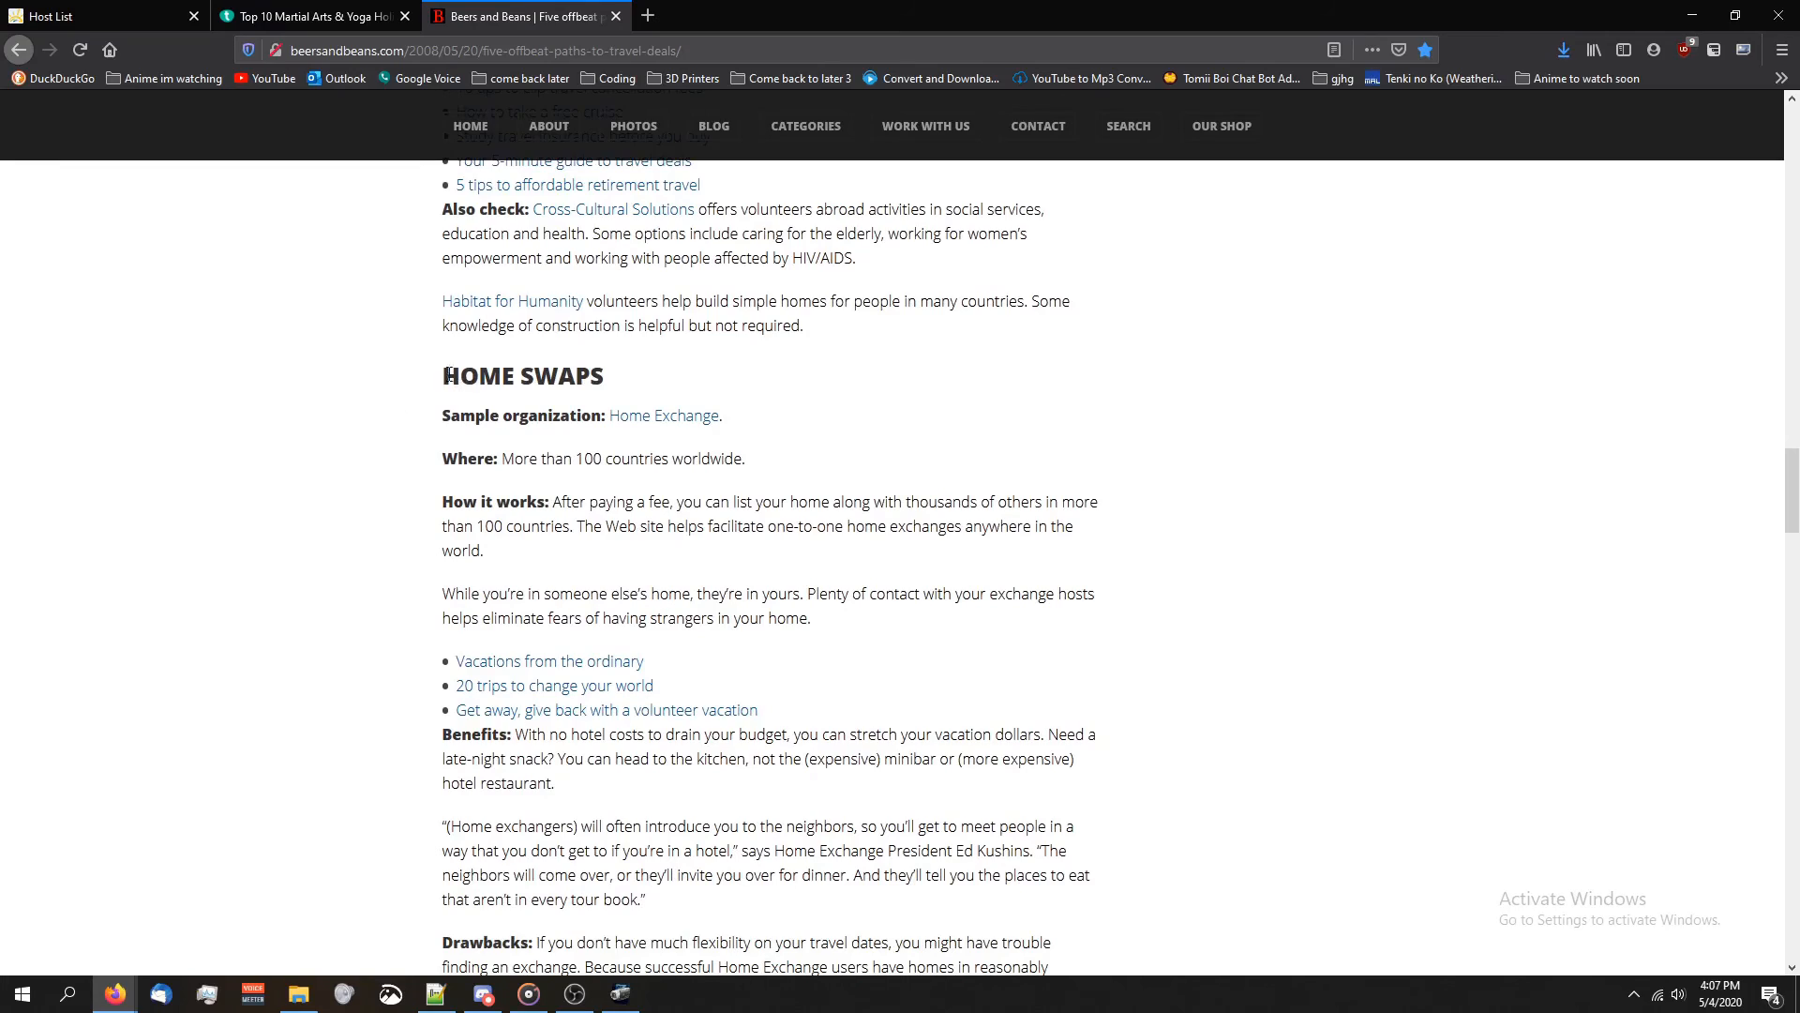
scroll(down, 3)
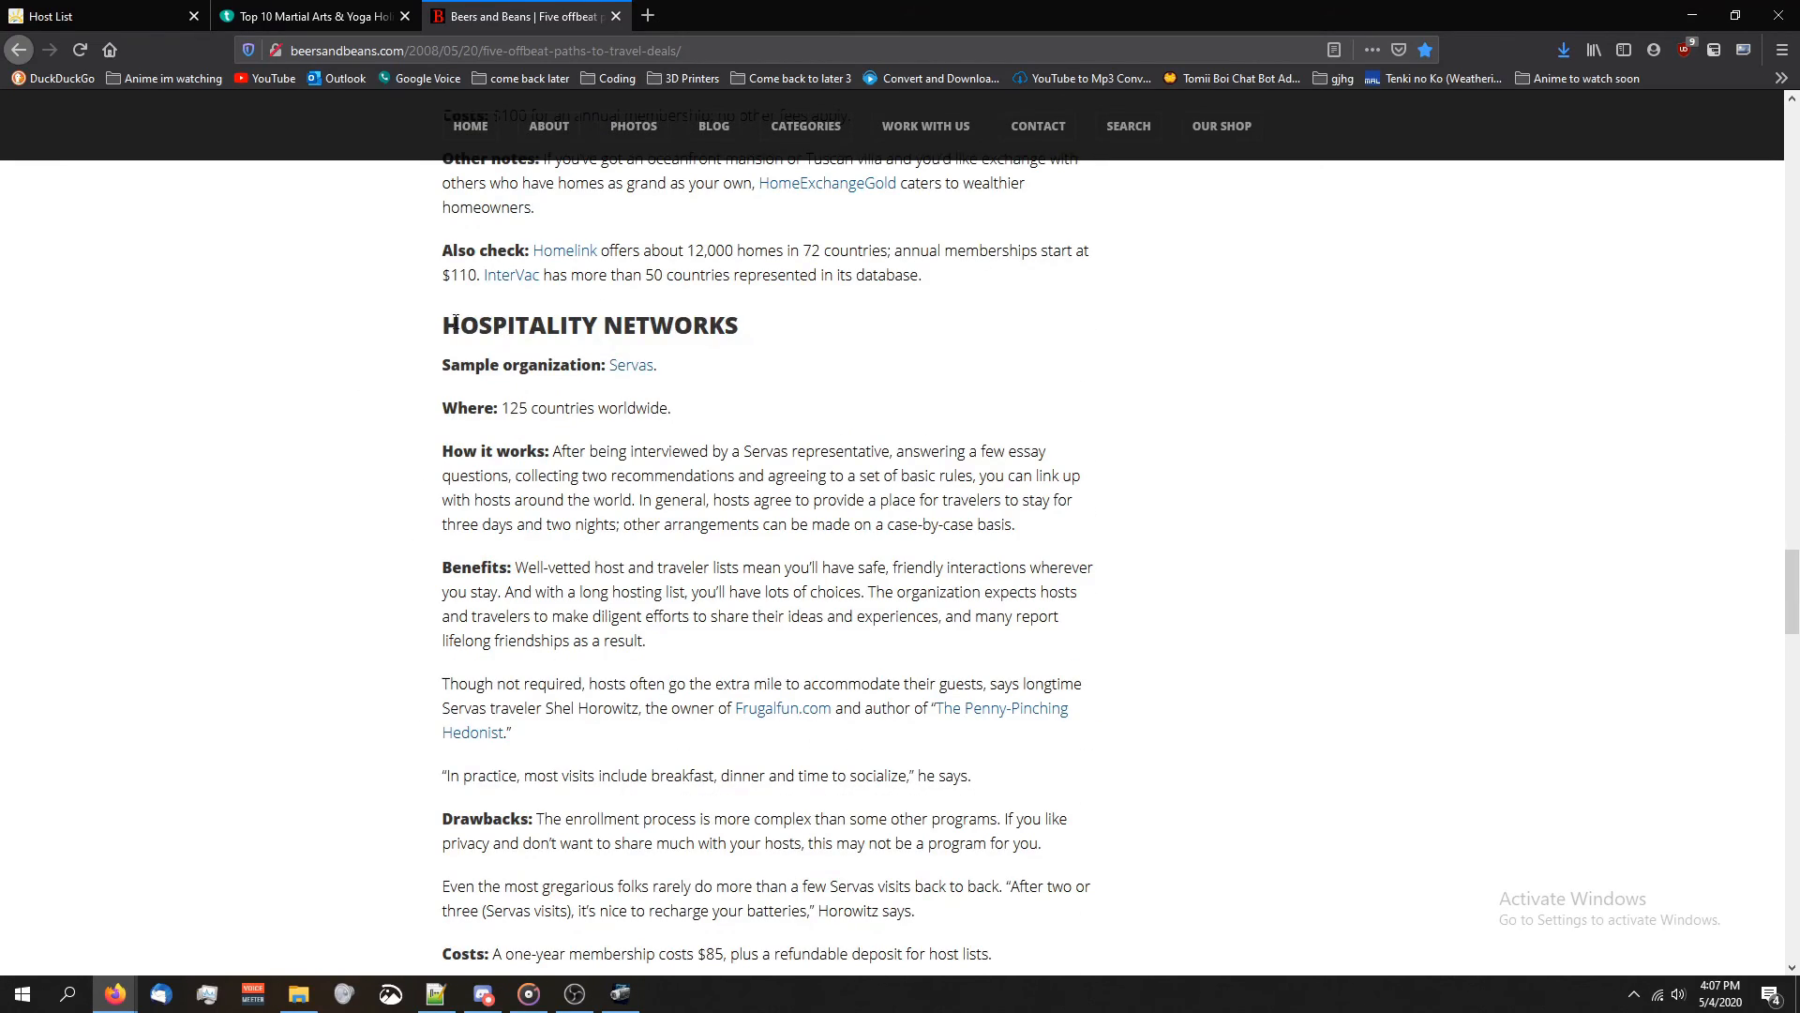
scroll(down, 3)
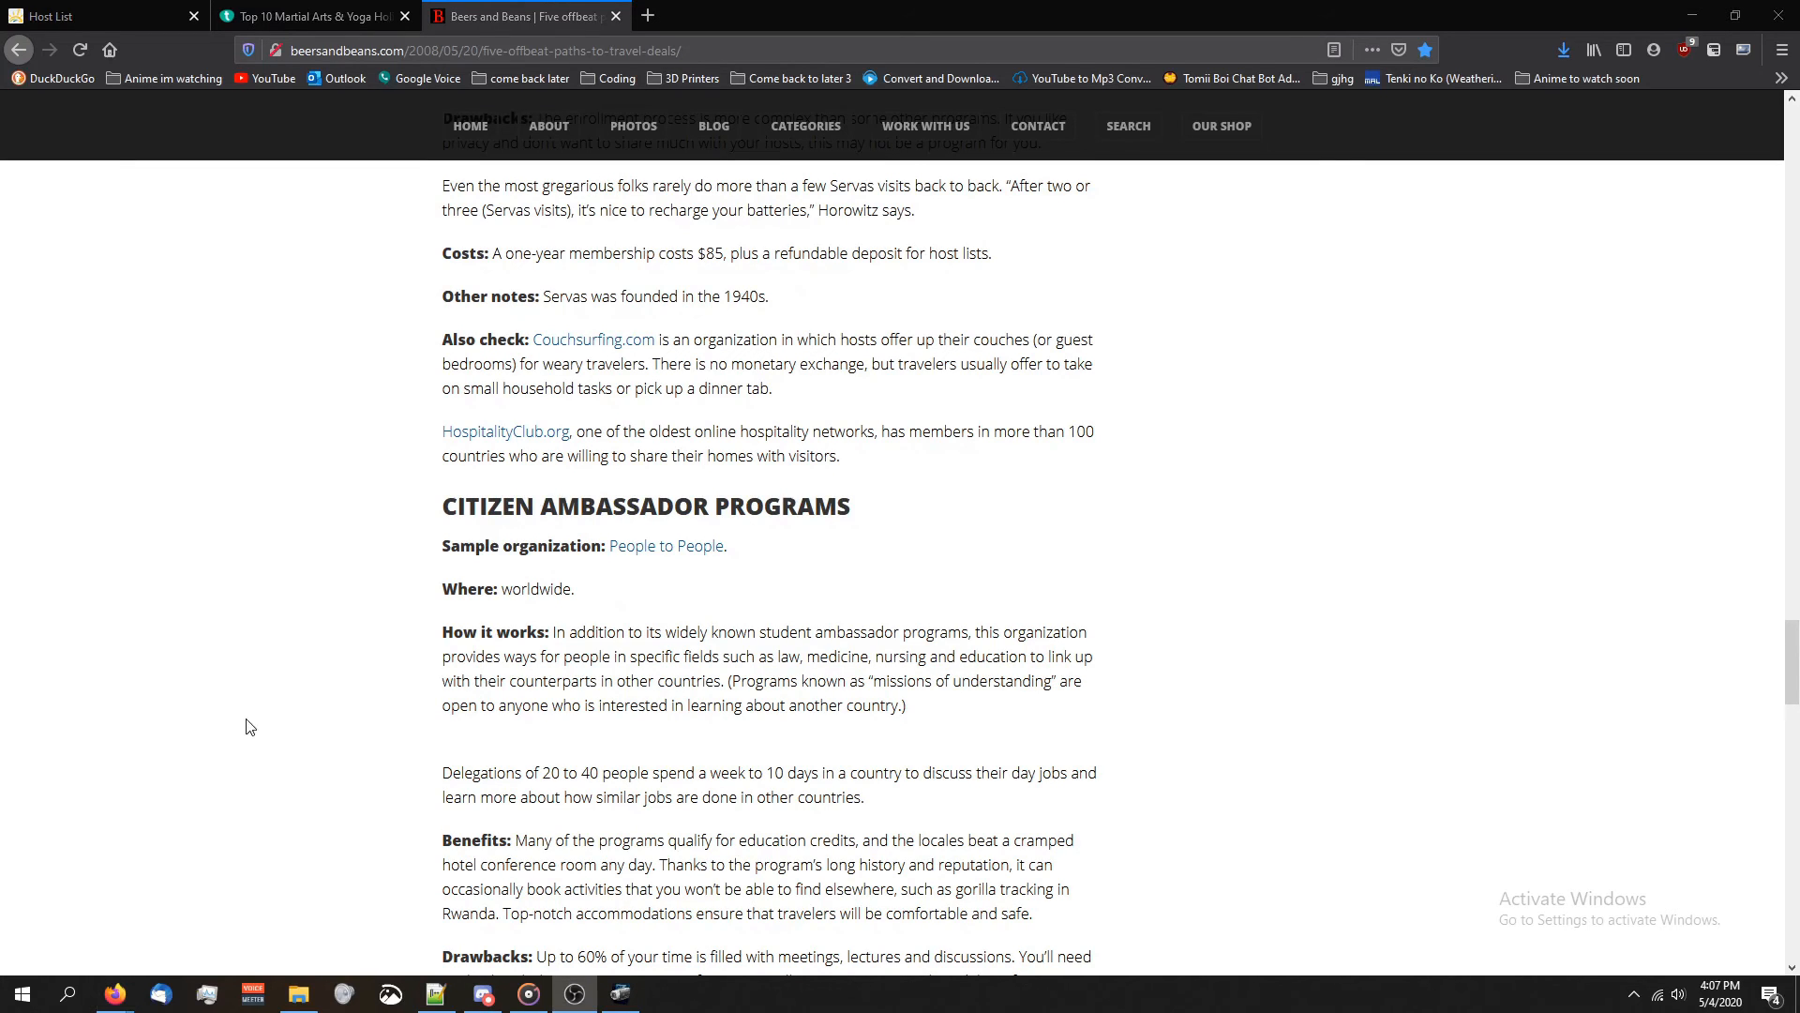
scroll(up, 3)
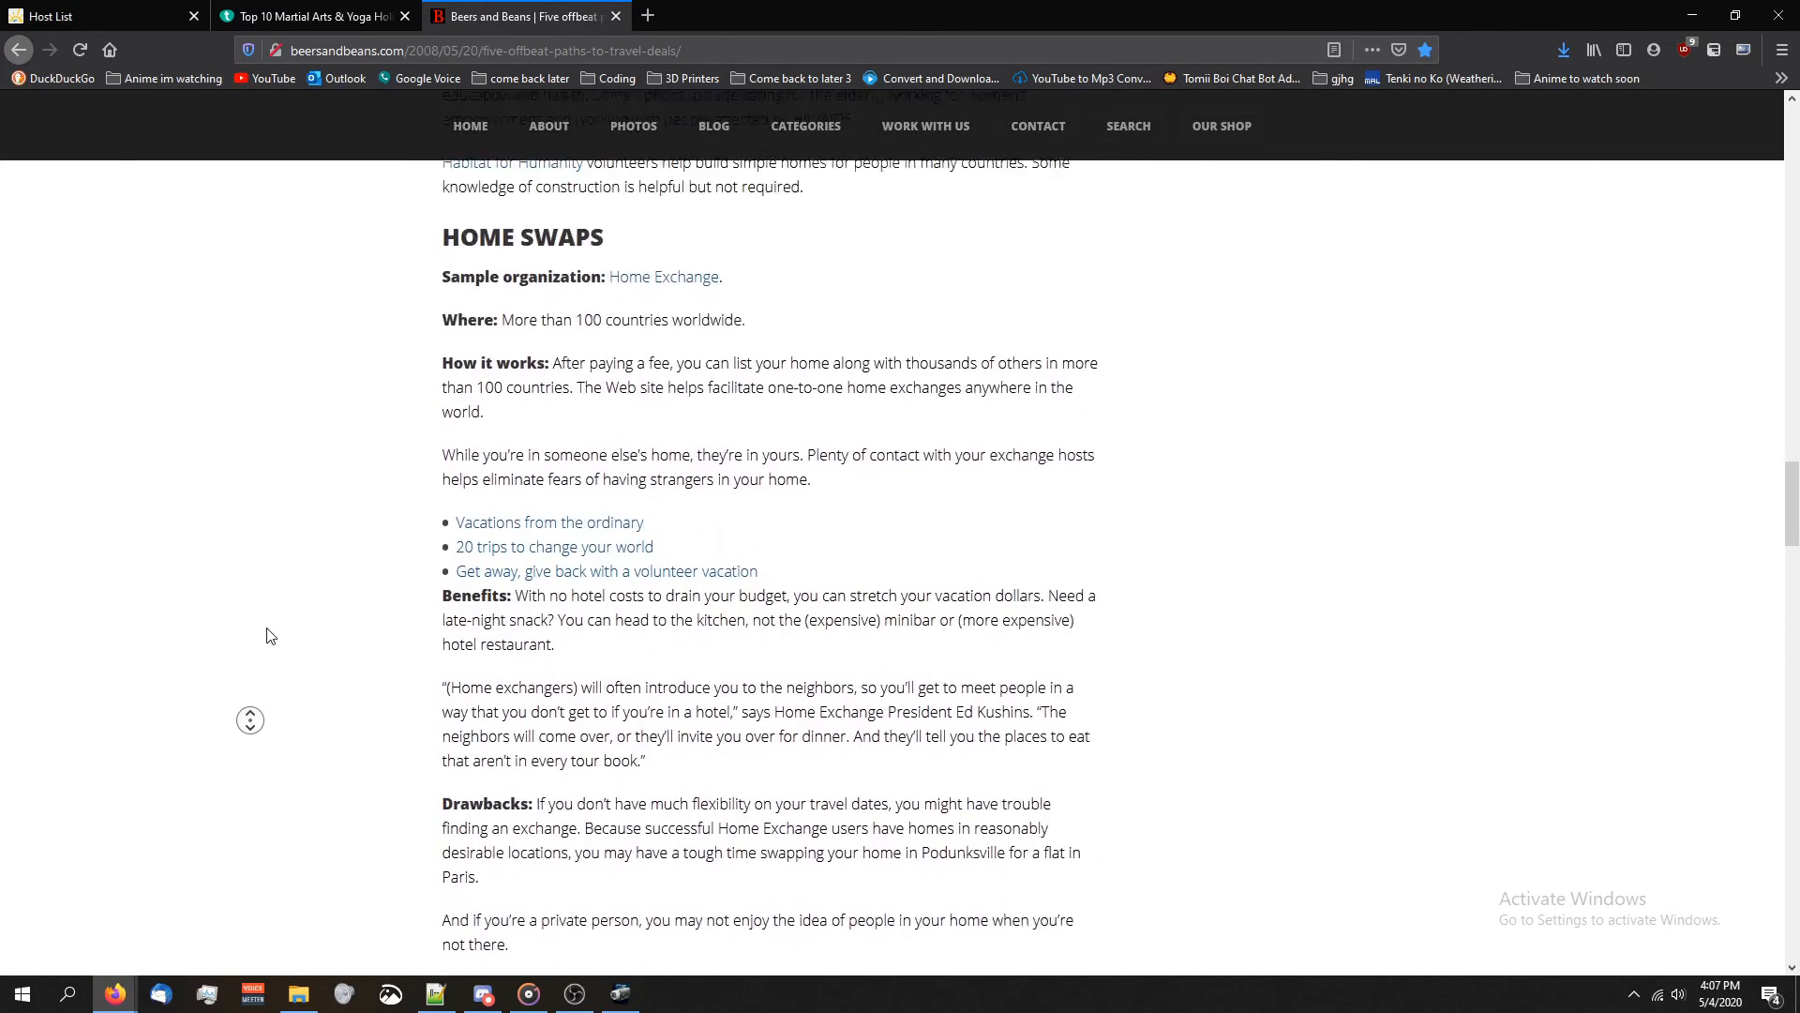
scroll(up, 3)
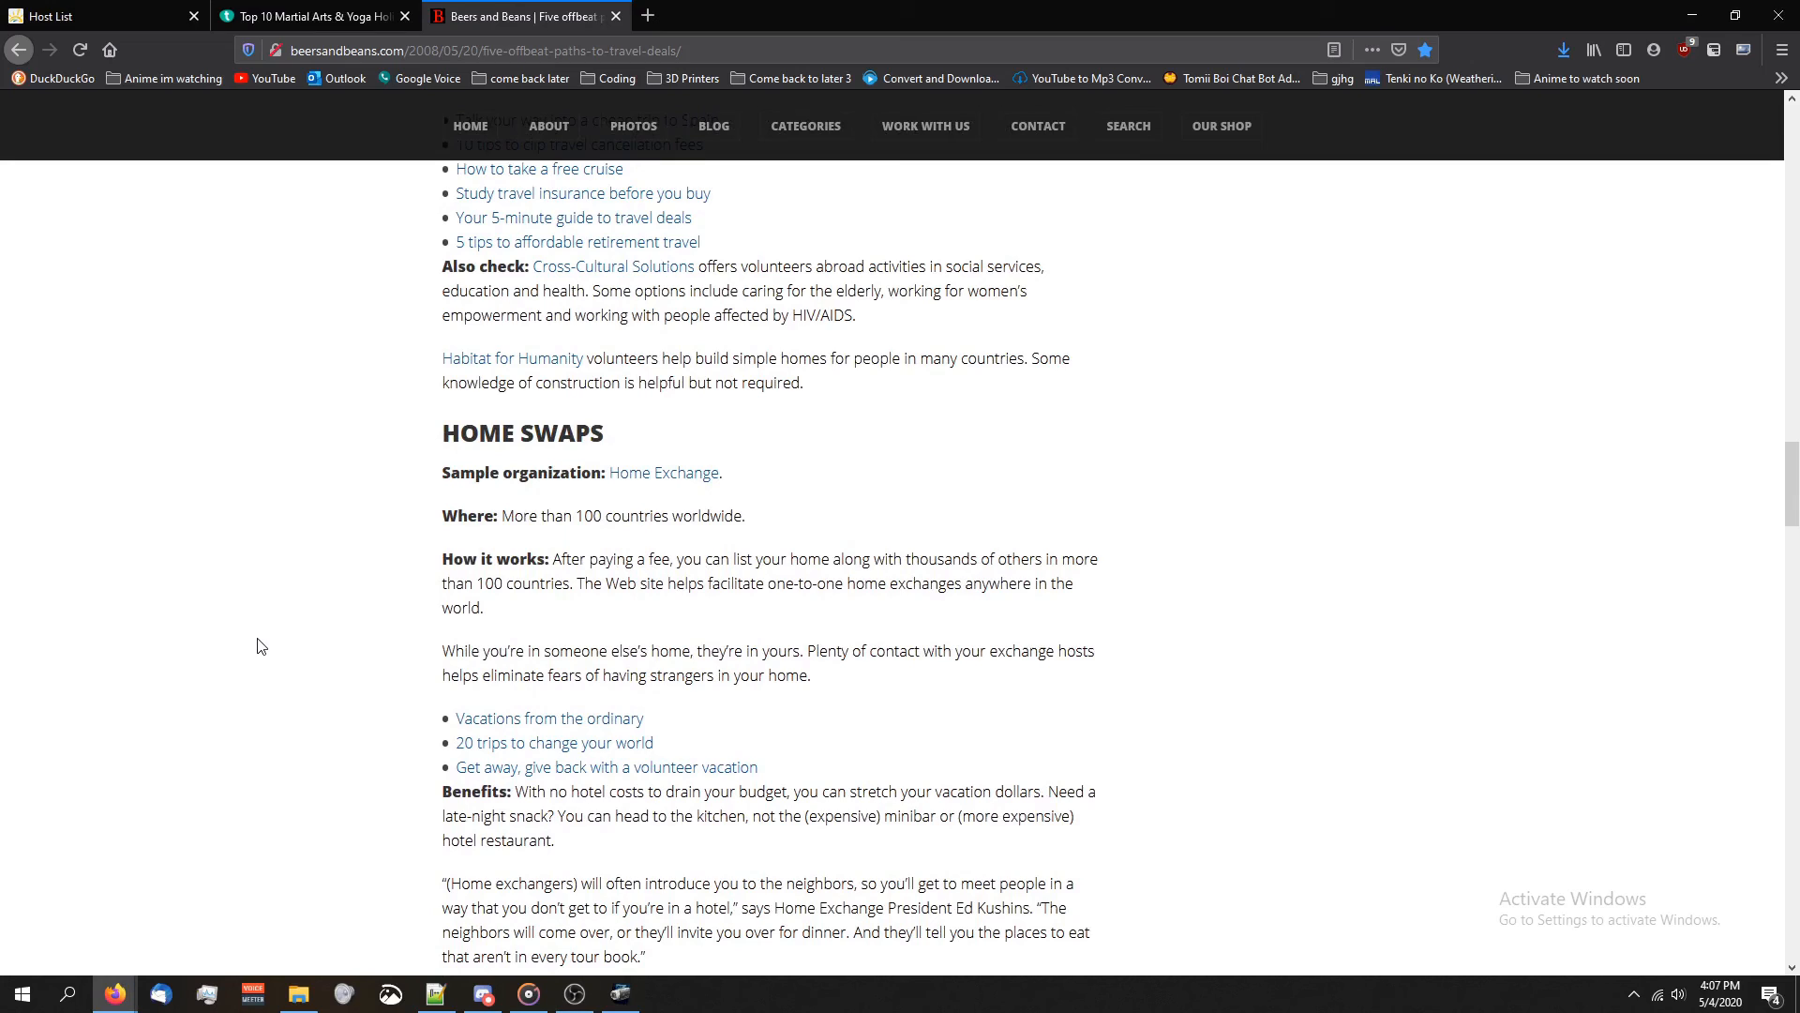
scroll(up, 3)
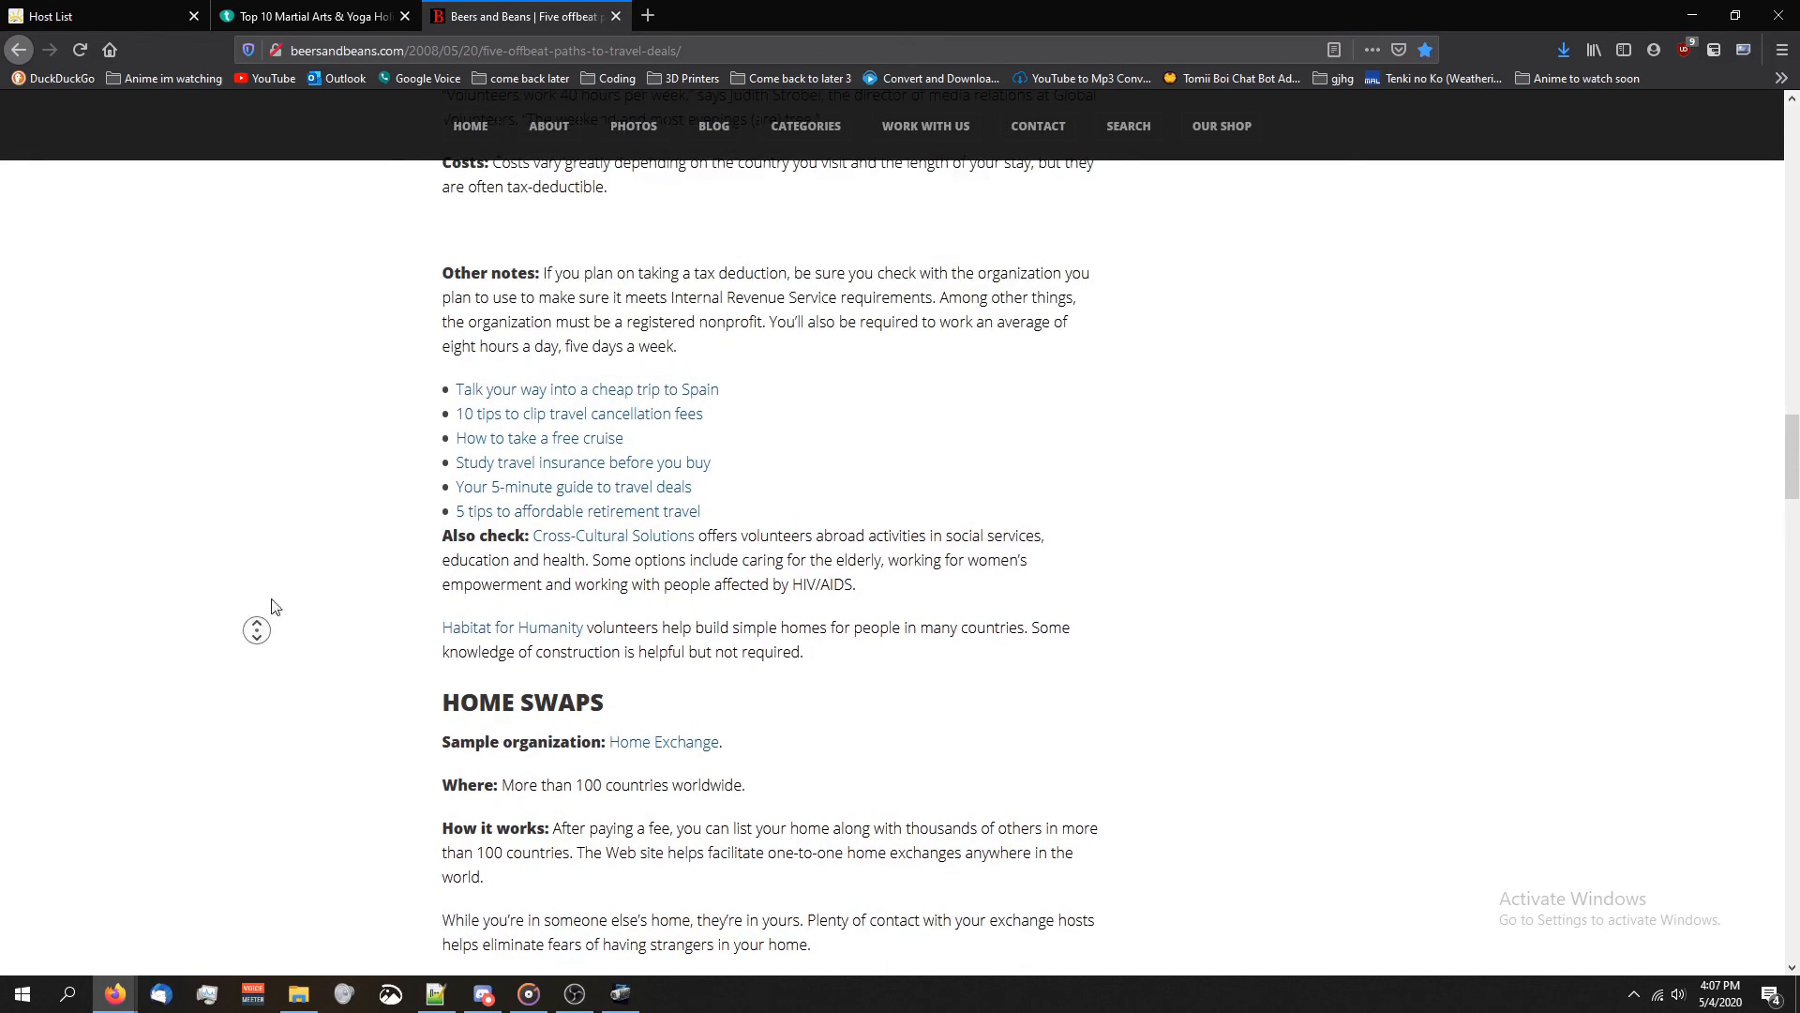
scroll(up, 3)
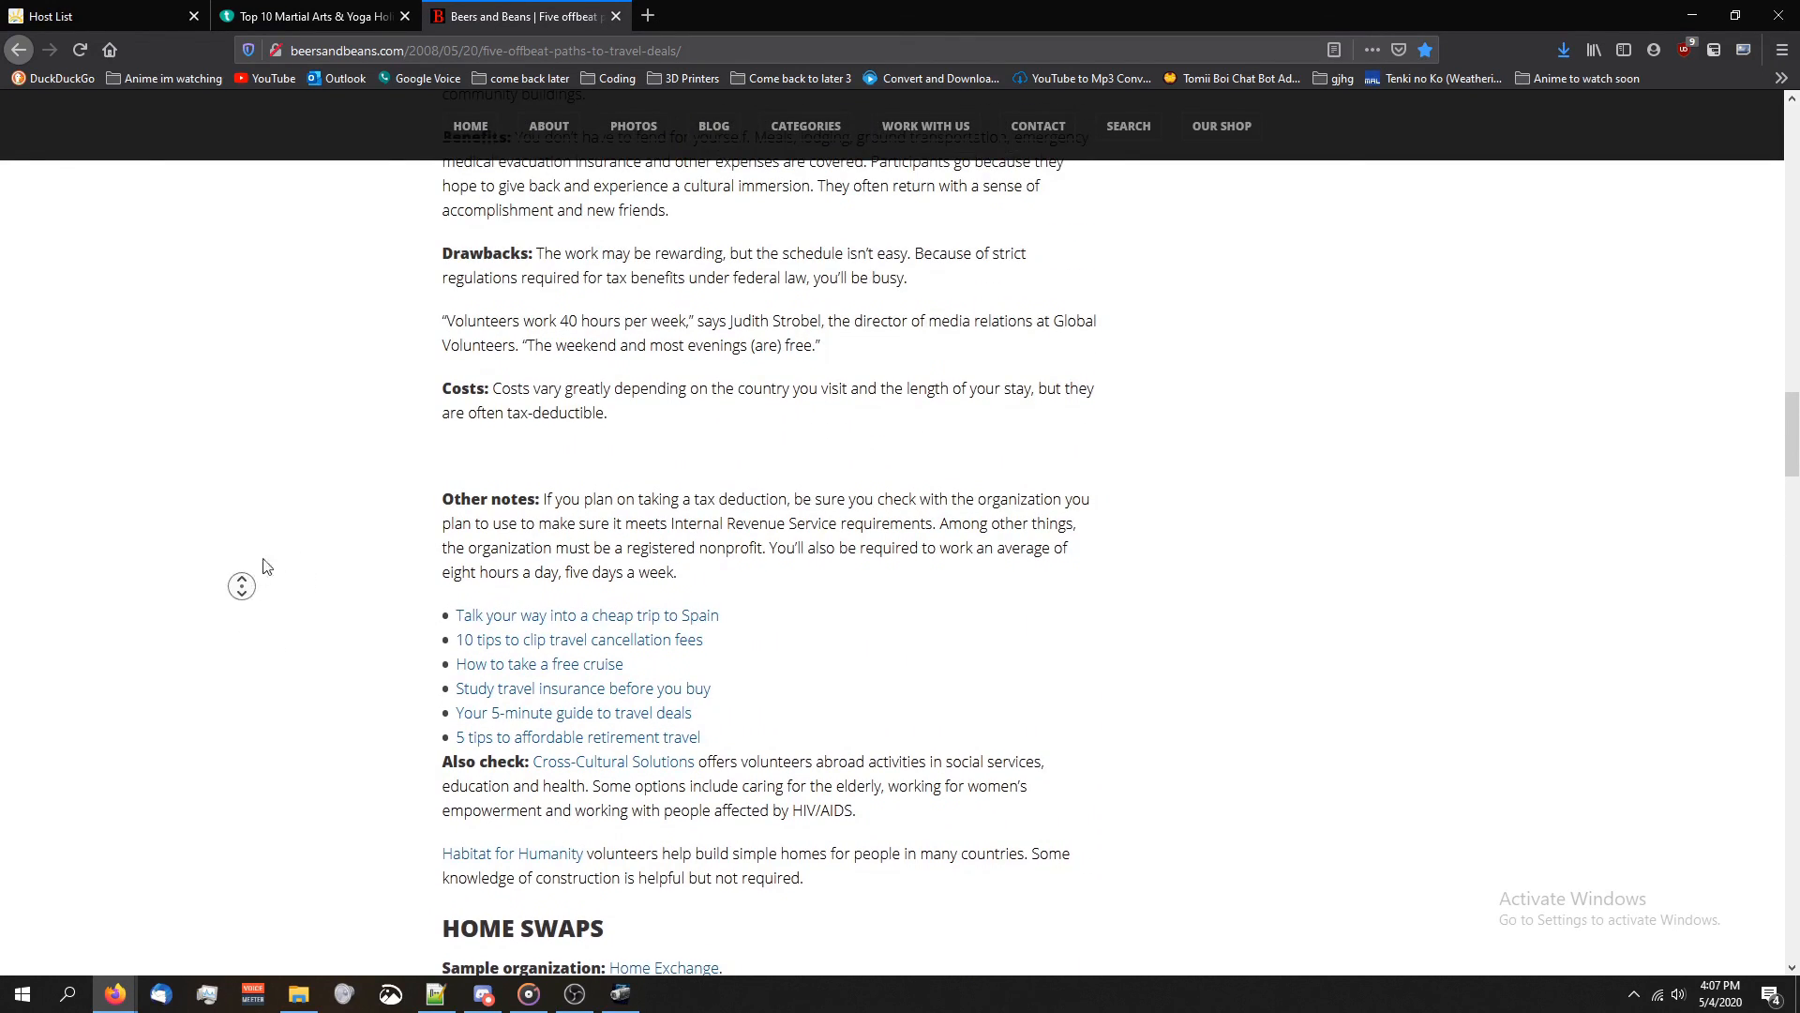
scroll(up, 3)
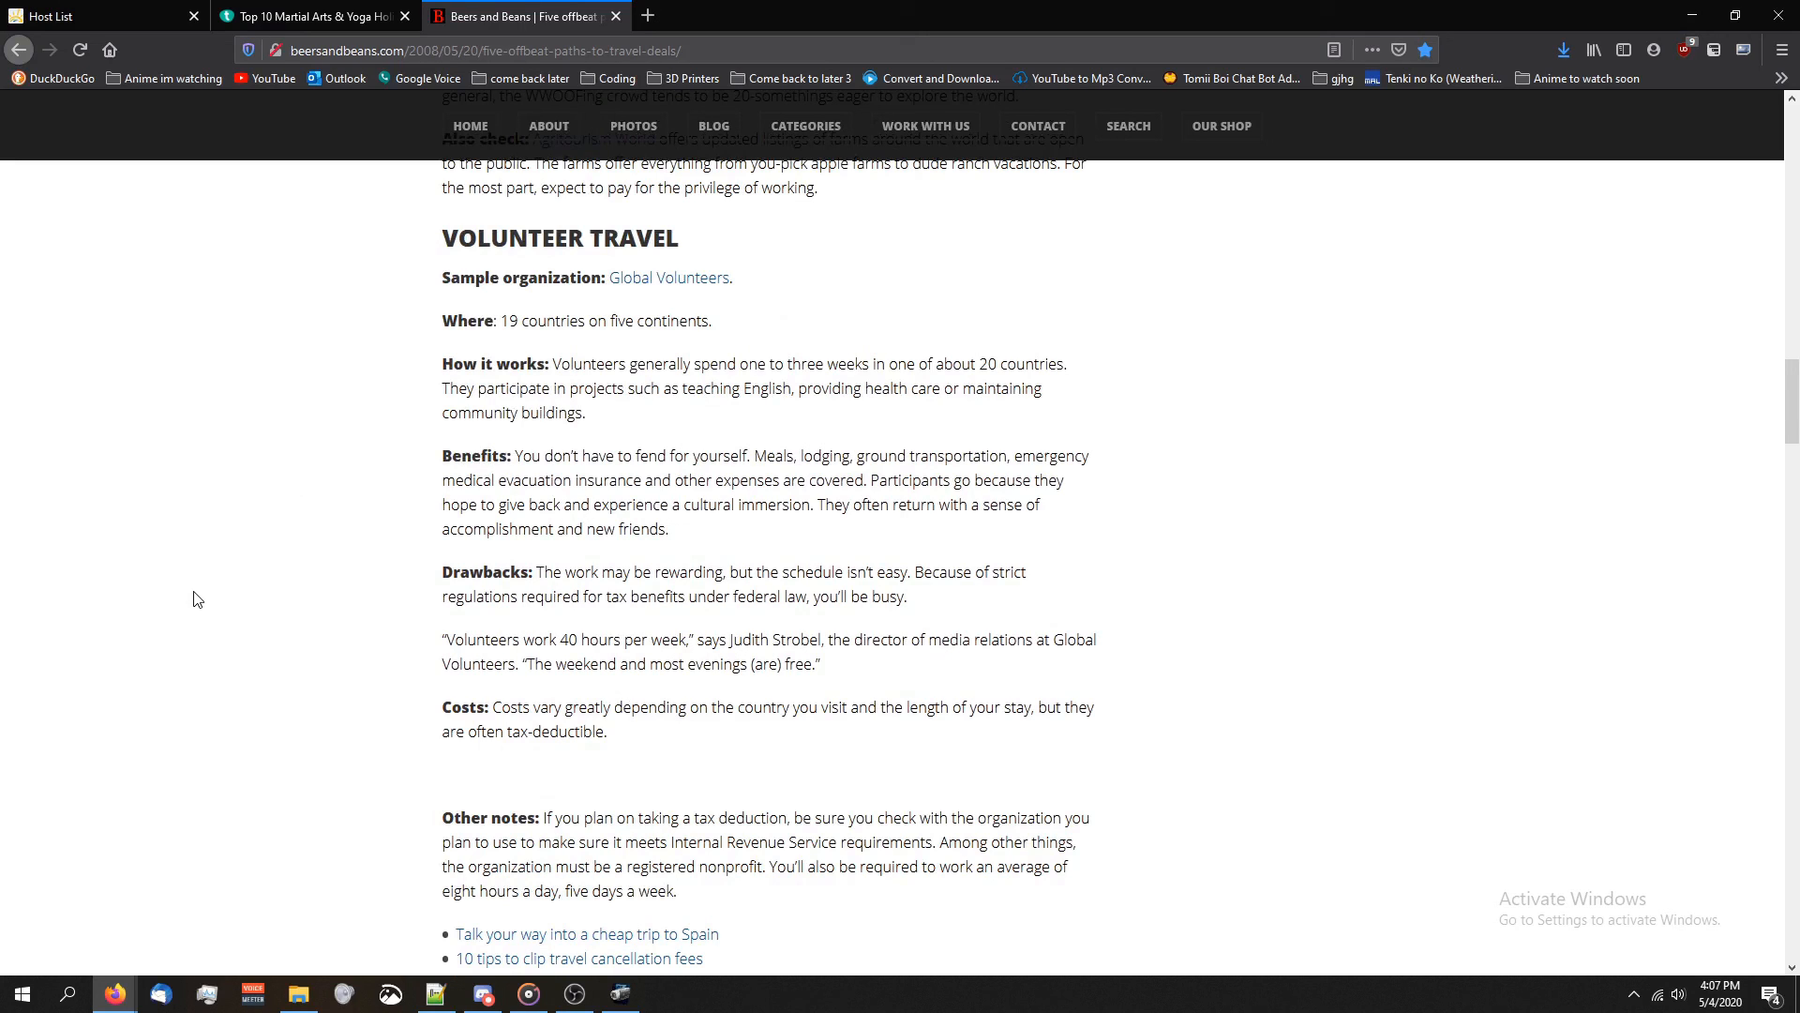
mouse_move(205, 597)
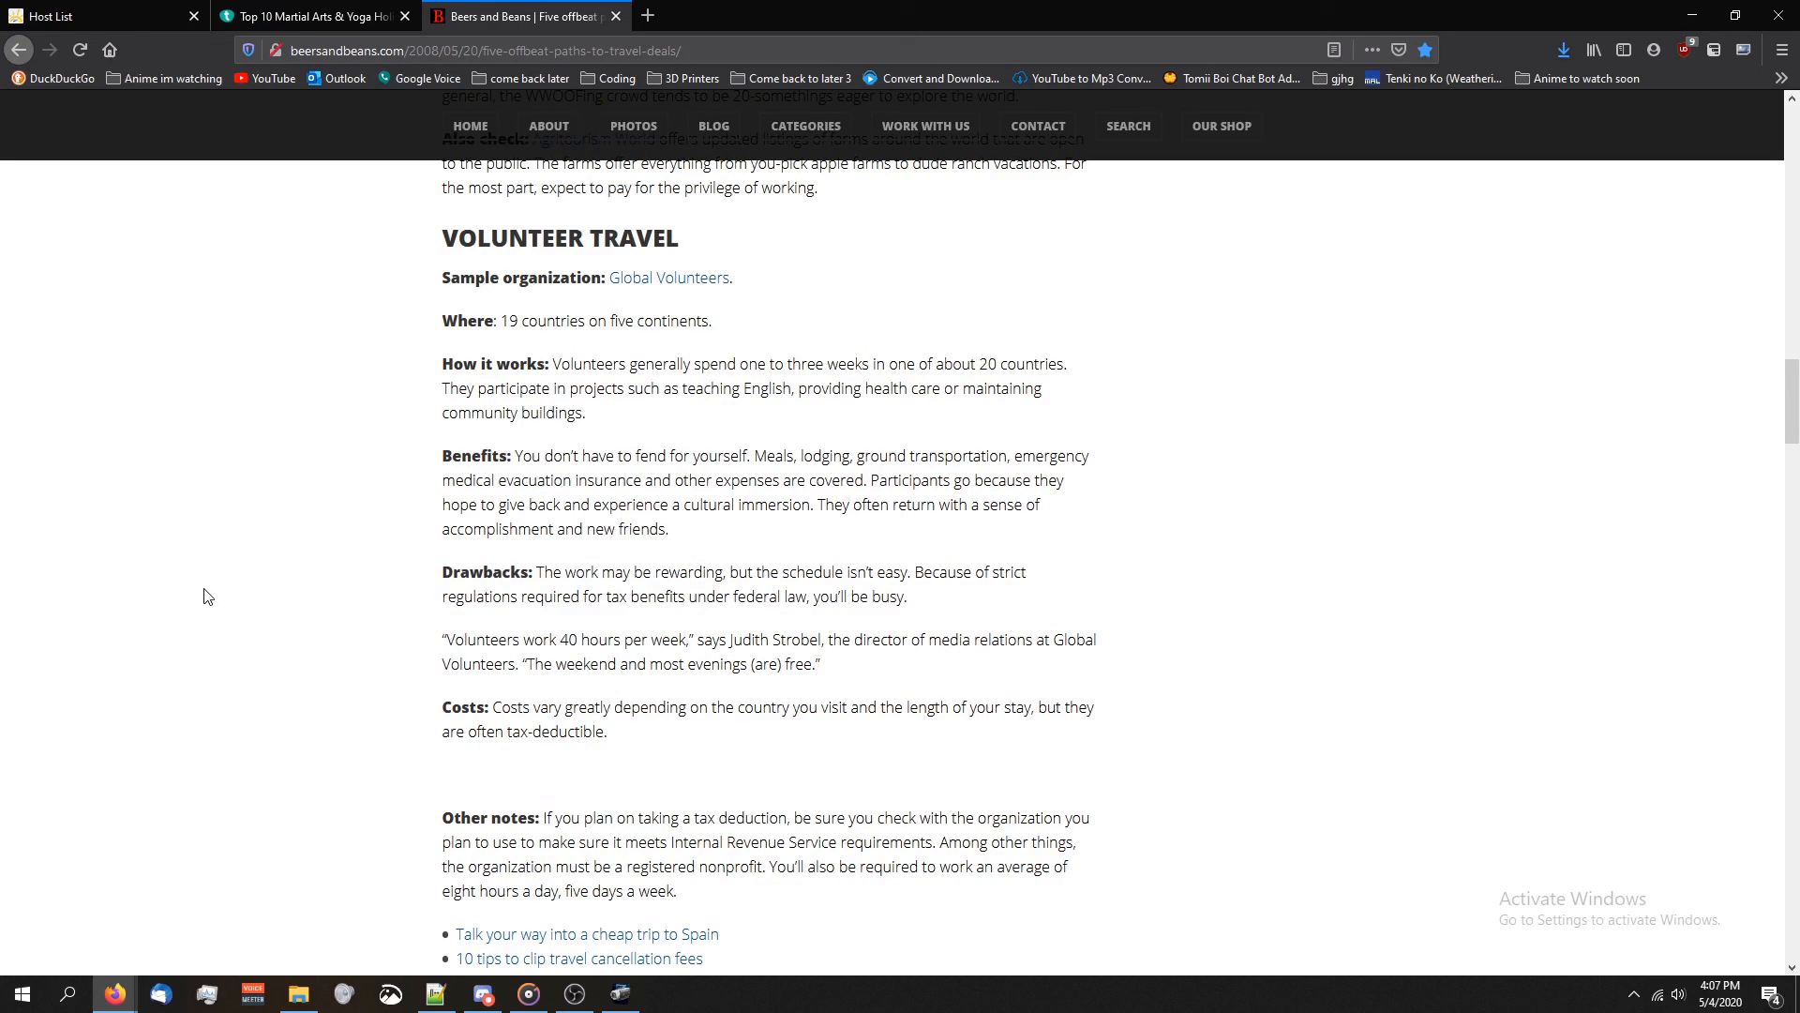
scroll(up, 3)
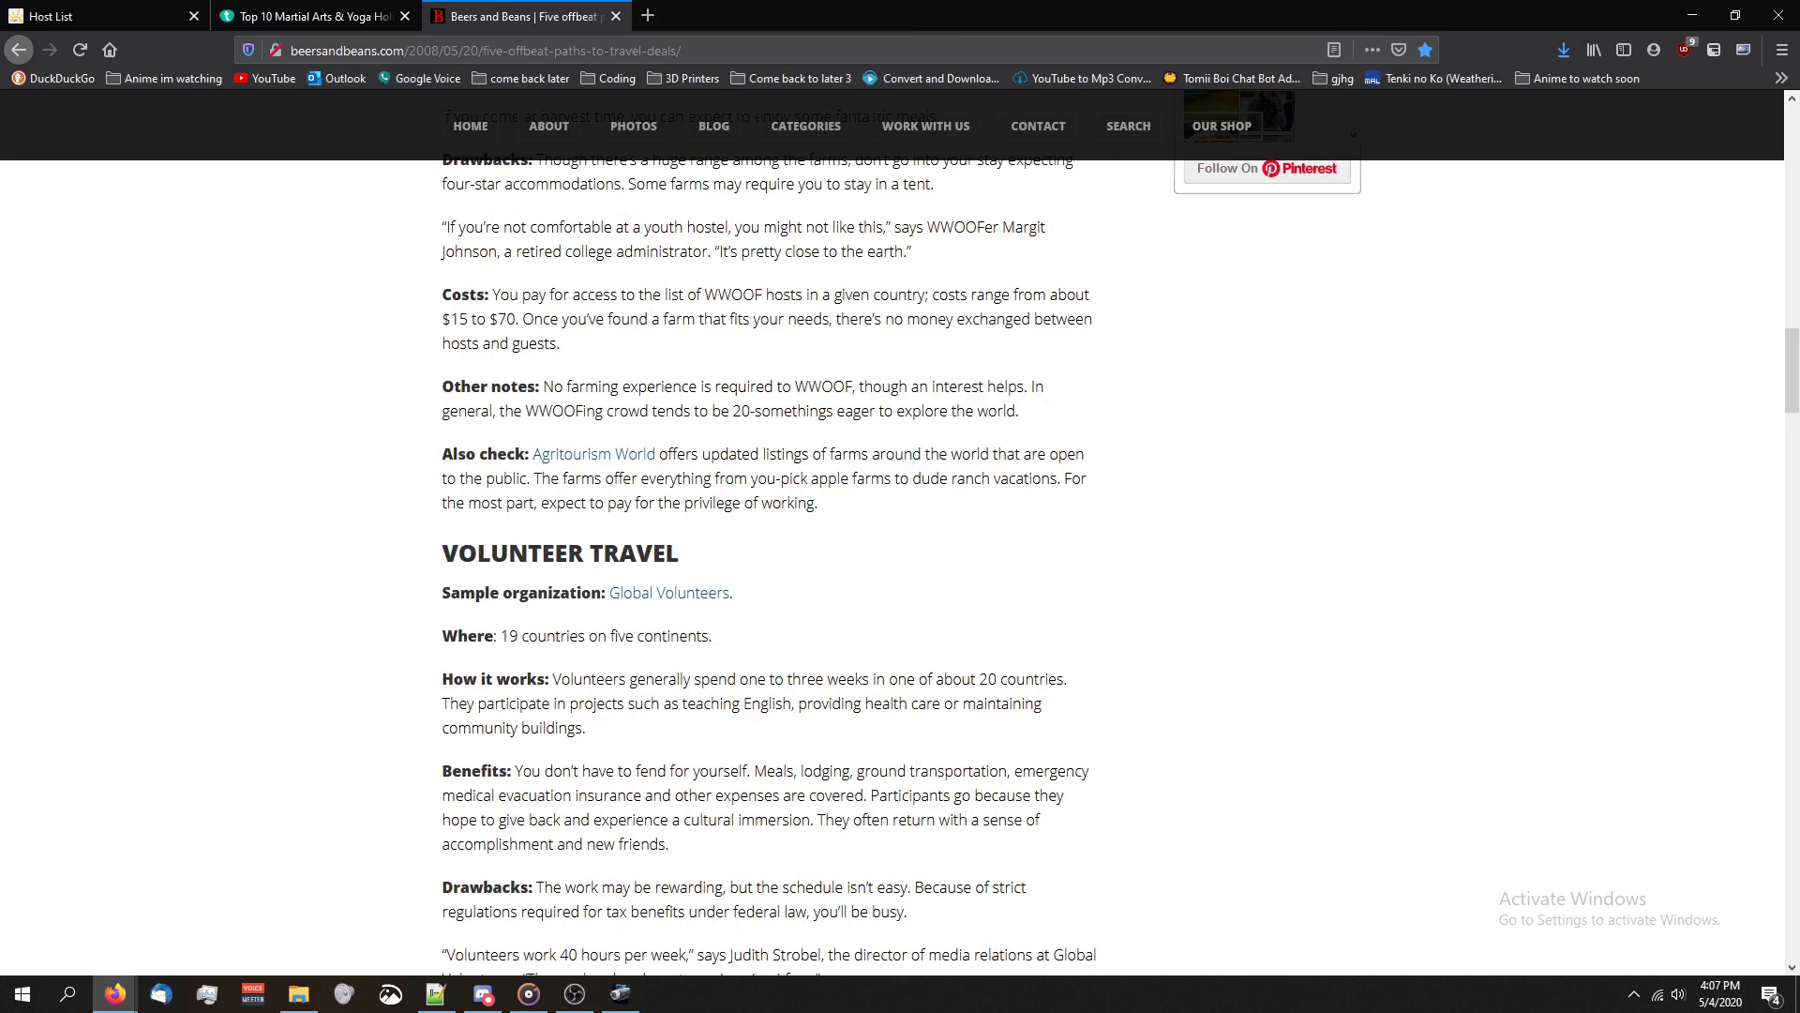